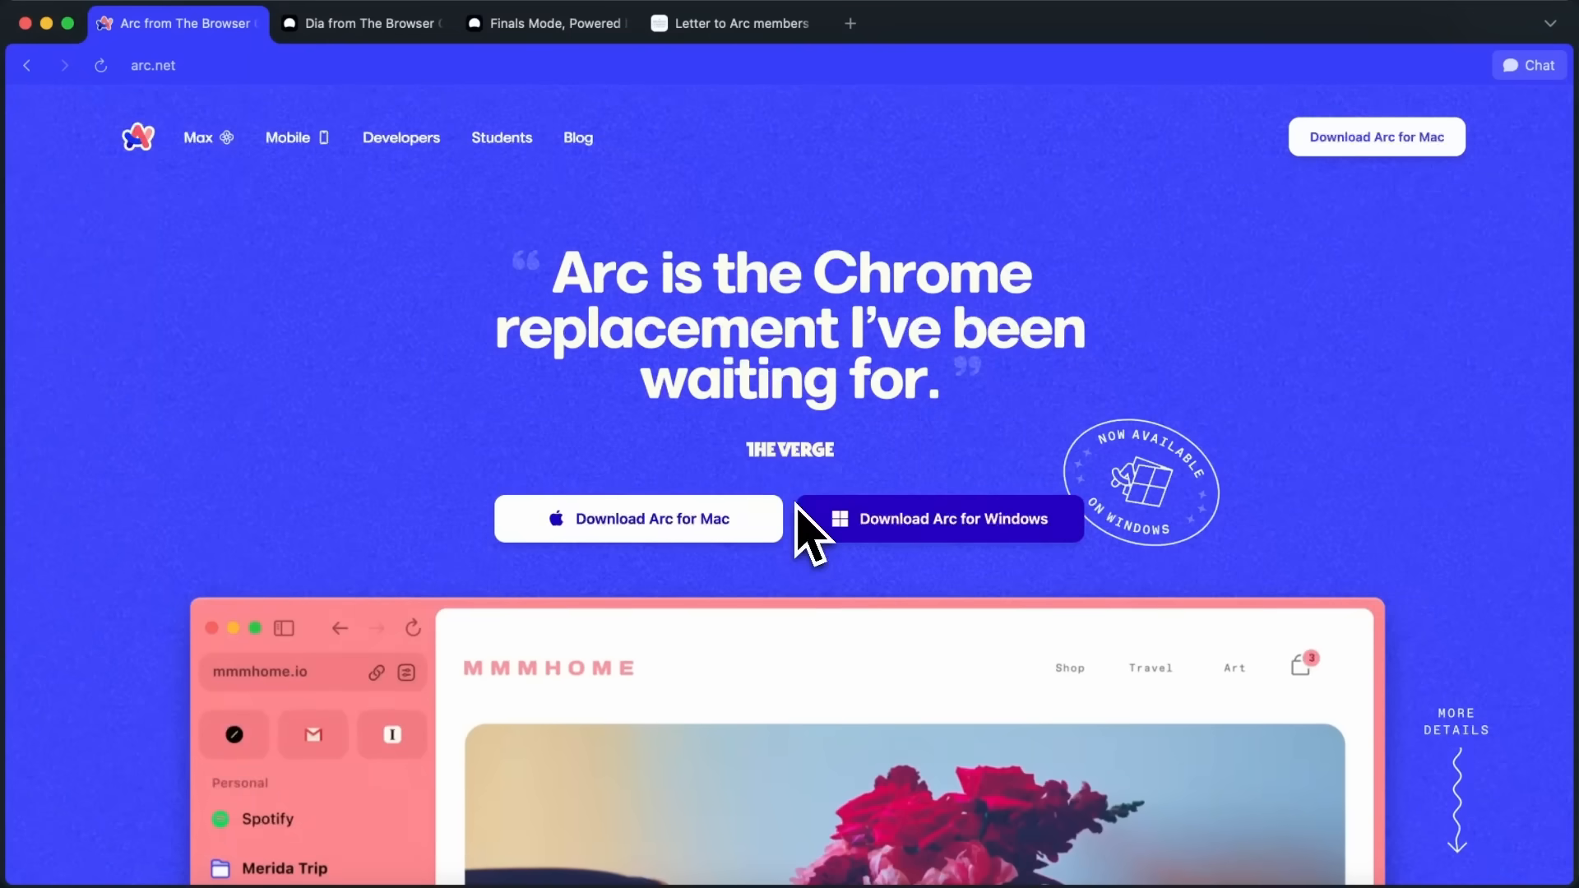
mouse_move(811, 382)
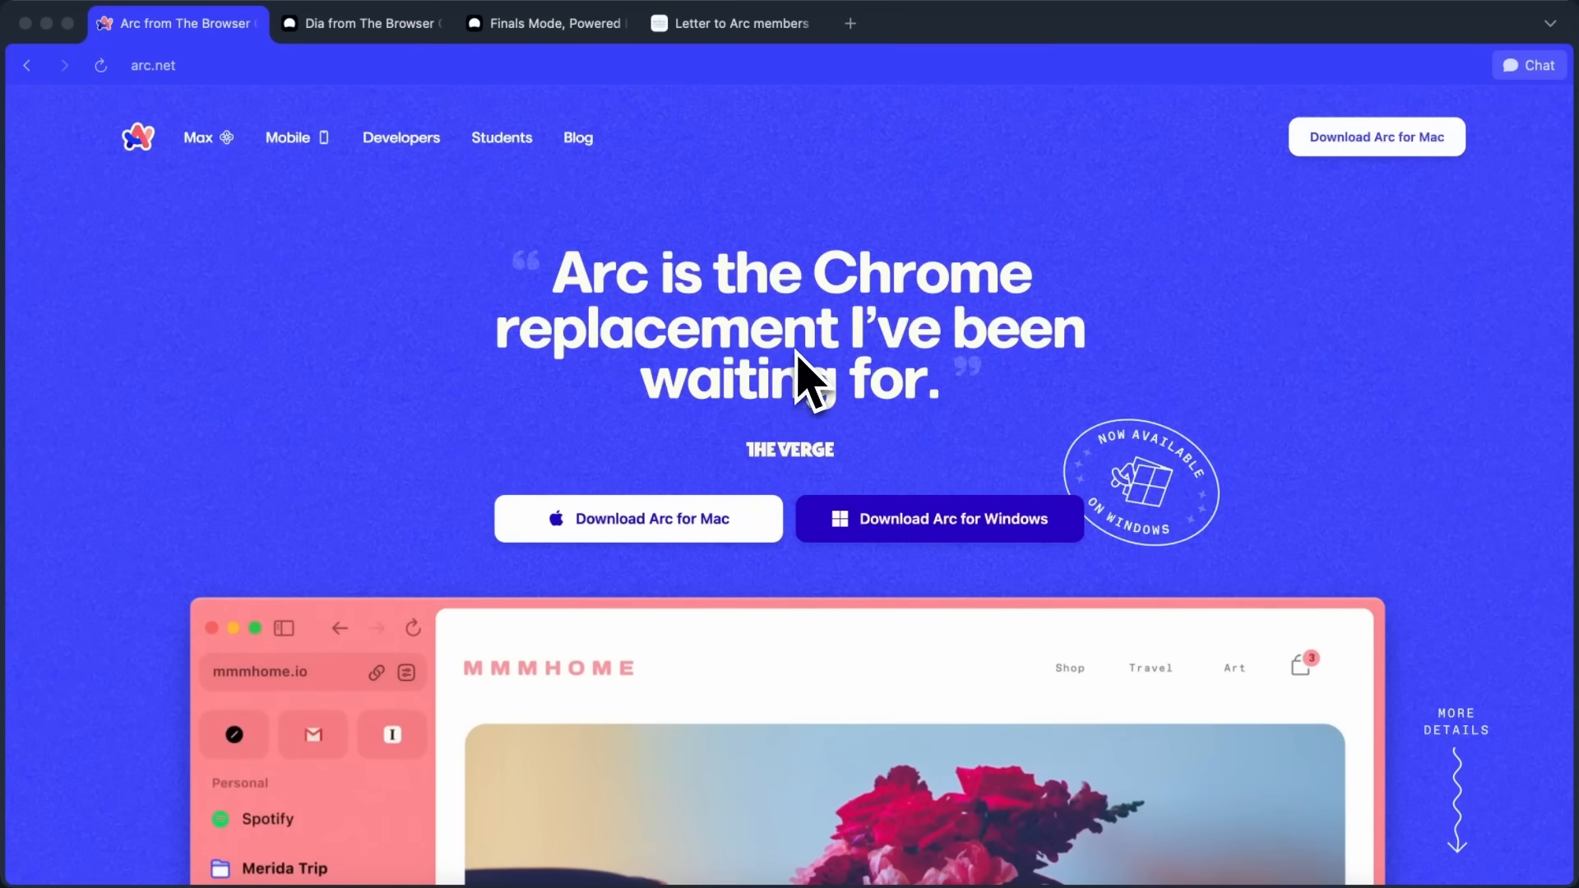
mouse_move(594, 301)
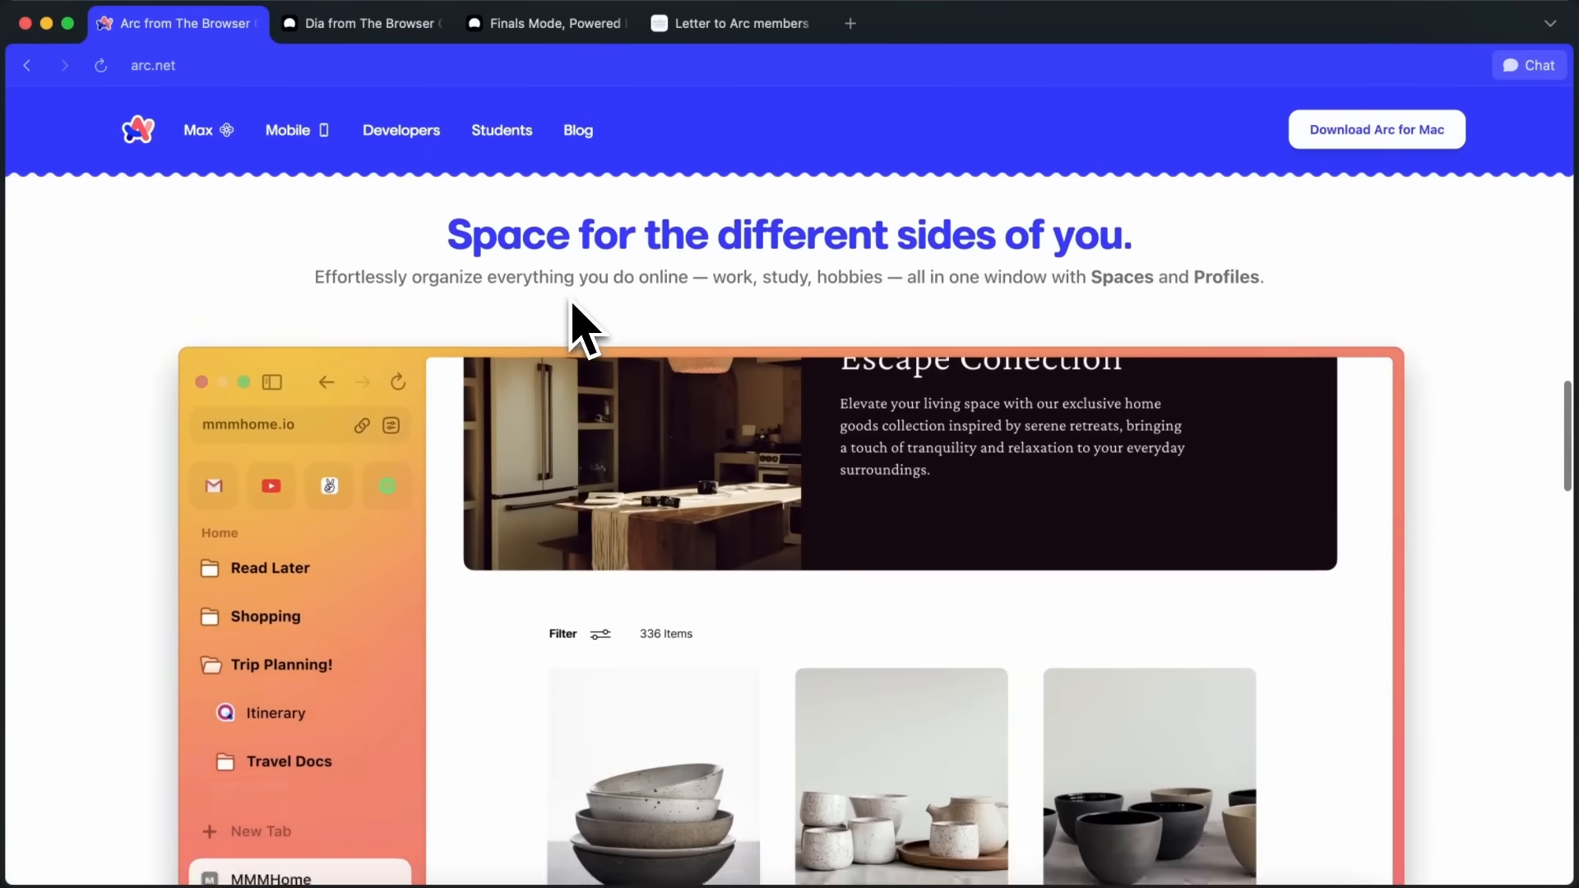
- Switch to the 'Letter to Arc members 2025' post and read down to 'Where Arc fell short'
scroll("down", 3)
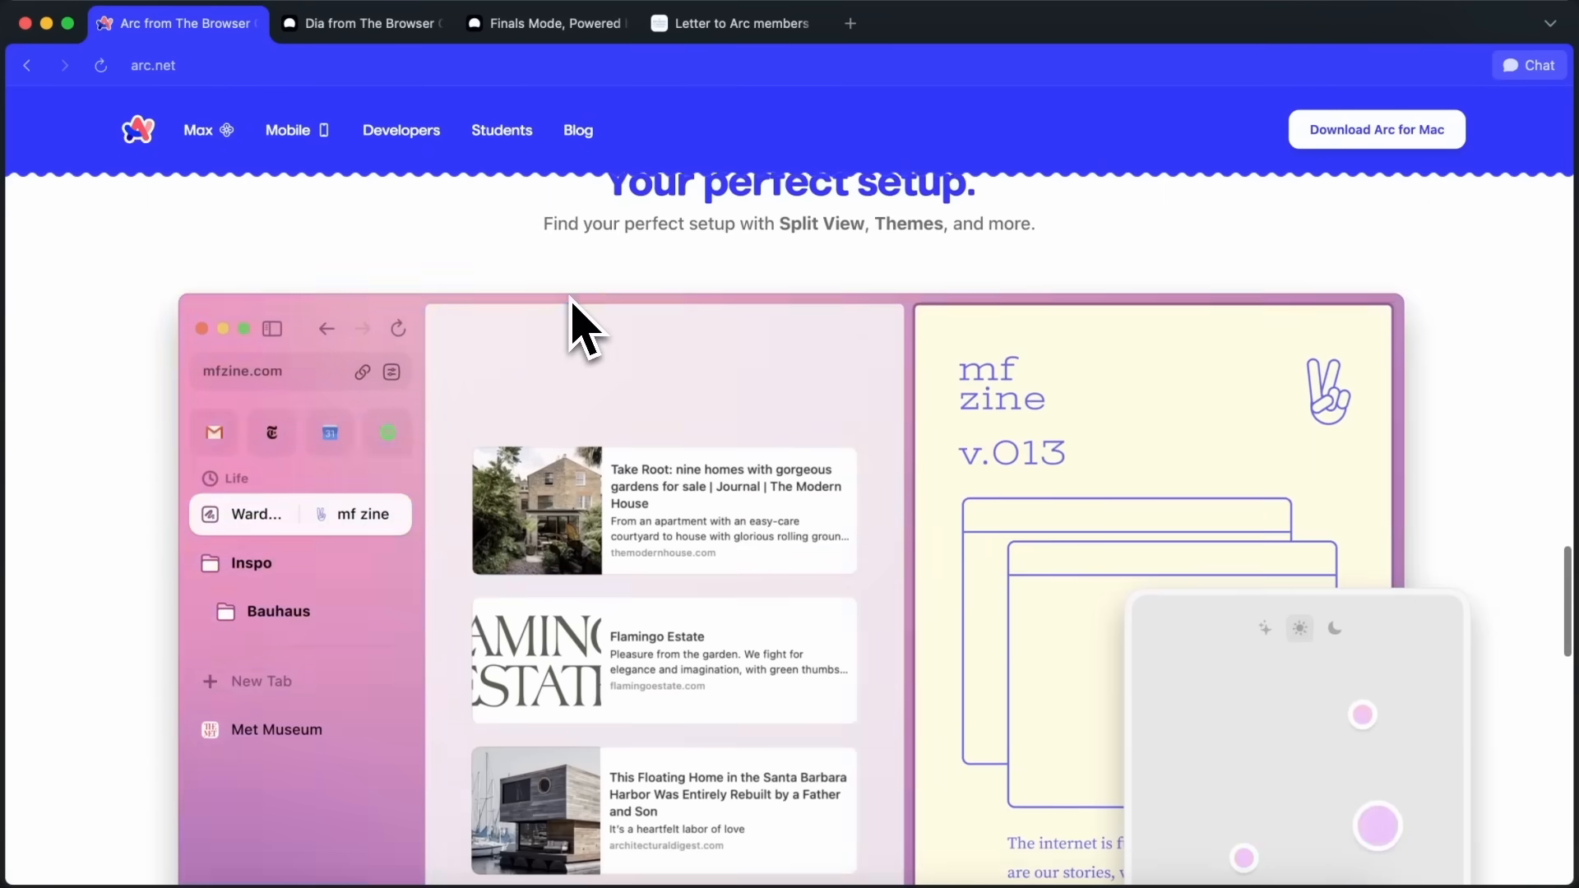
scroll("down", 3)
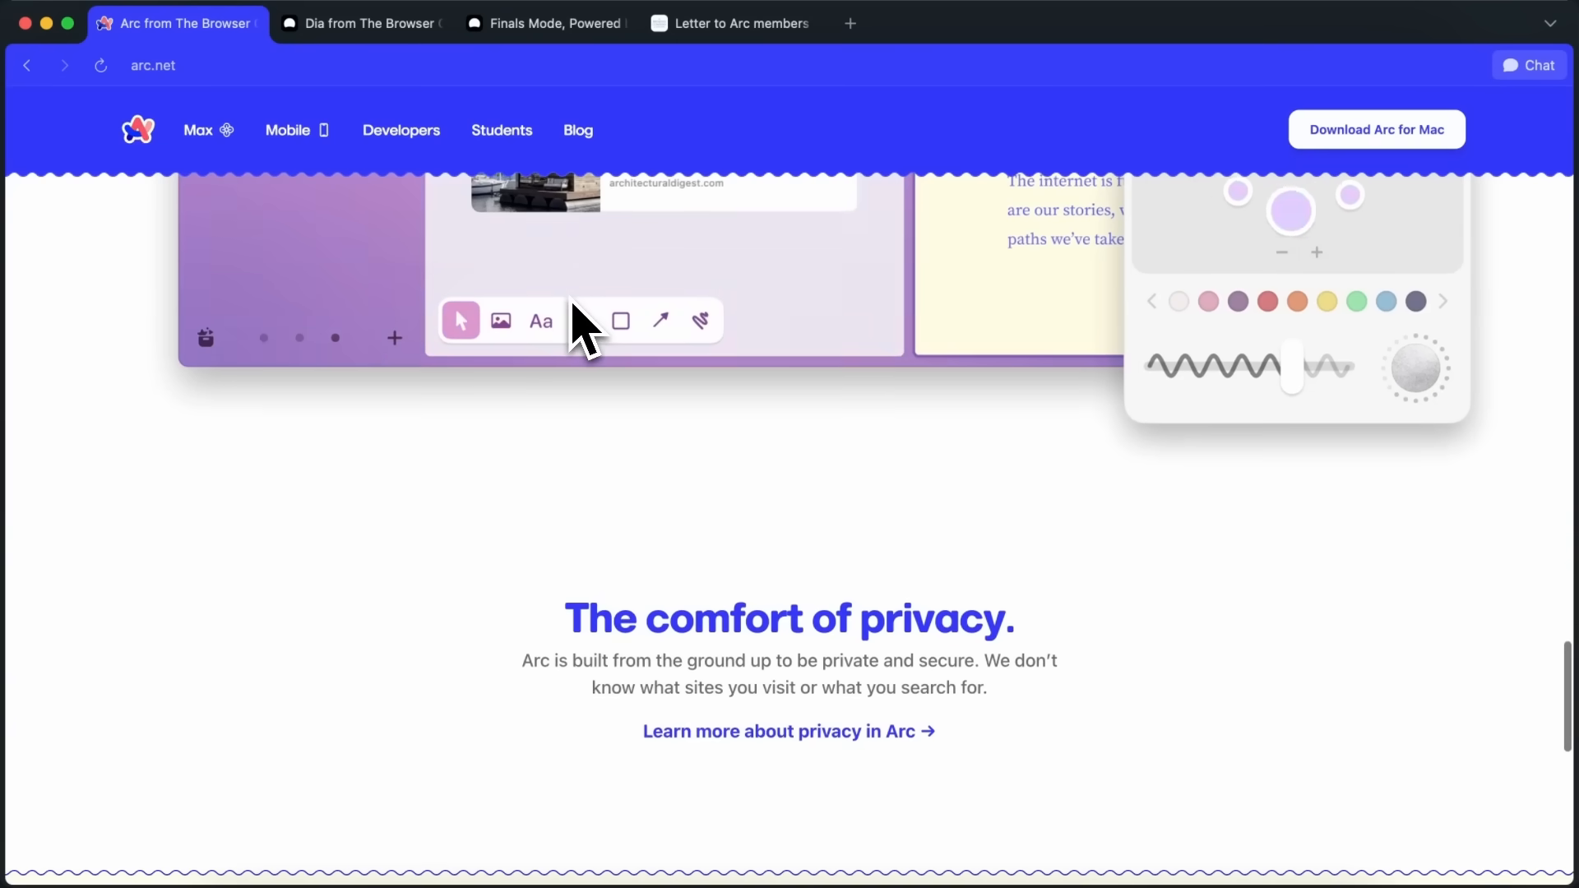
scroll("down", 3)
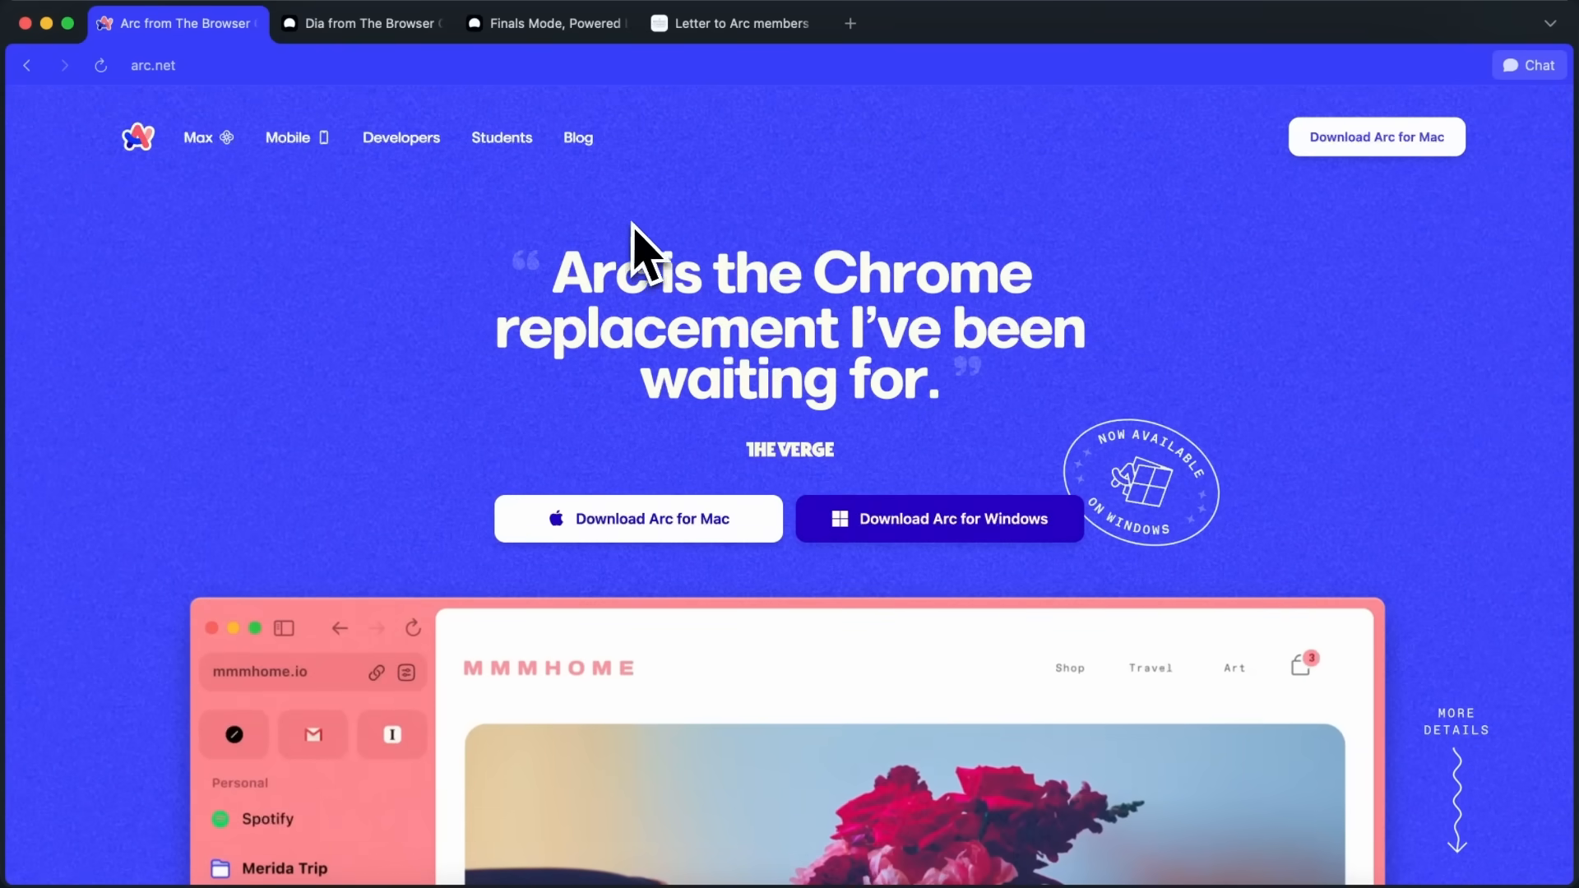
mouse_move(715, 140)
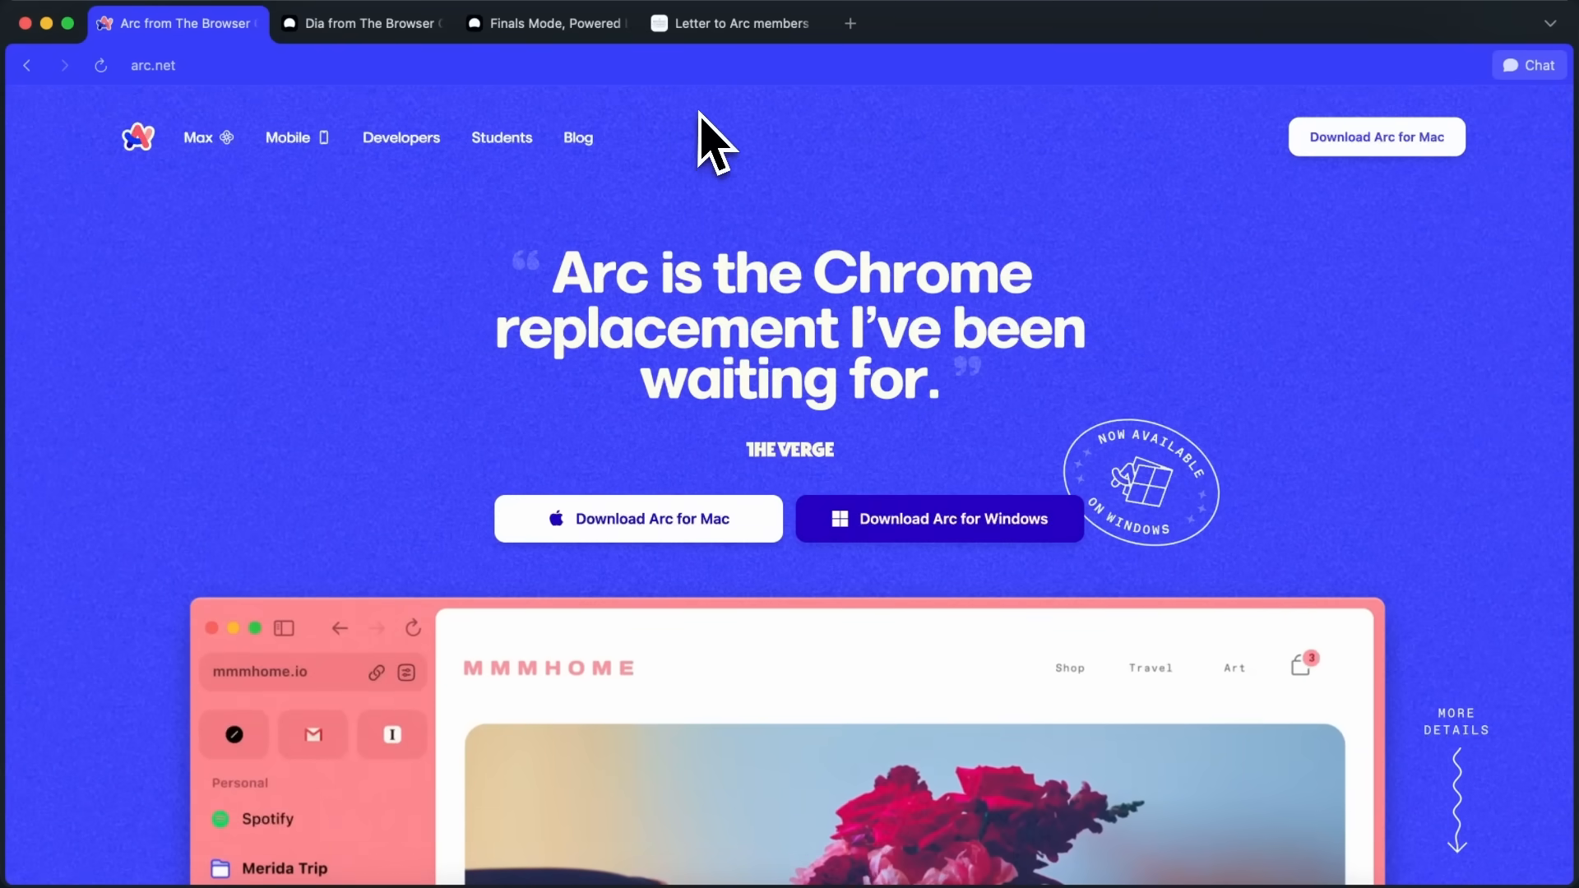
left_click(740, 23)
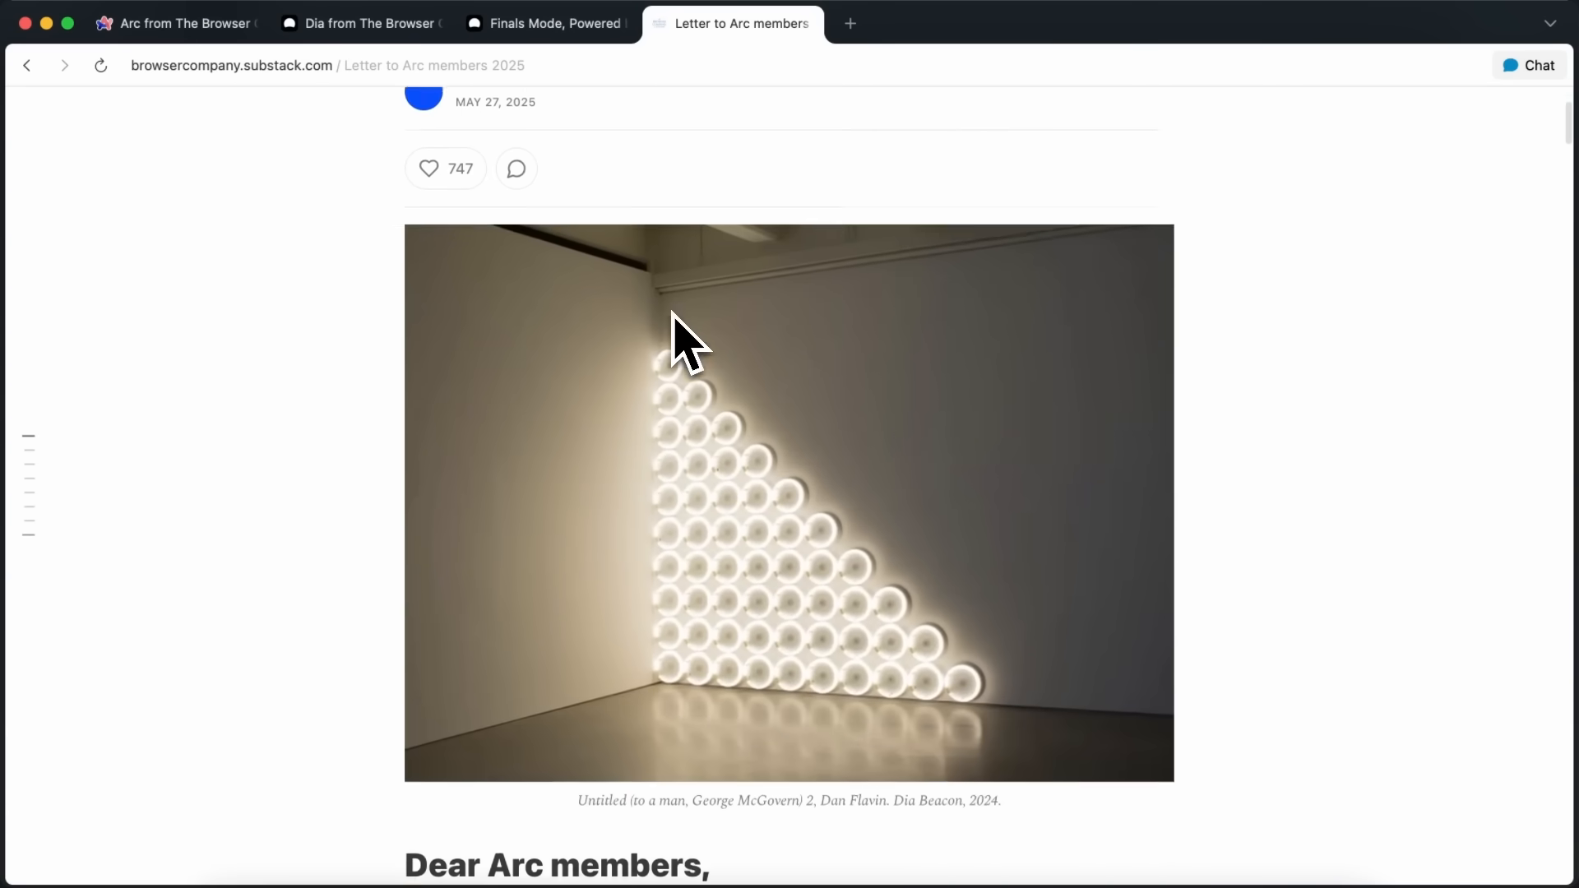
scroll("down", 3)
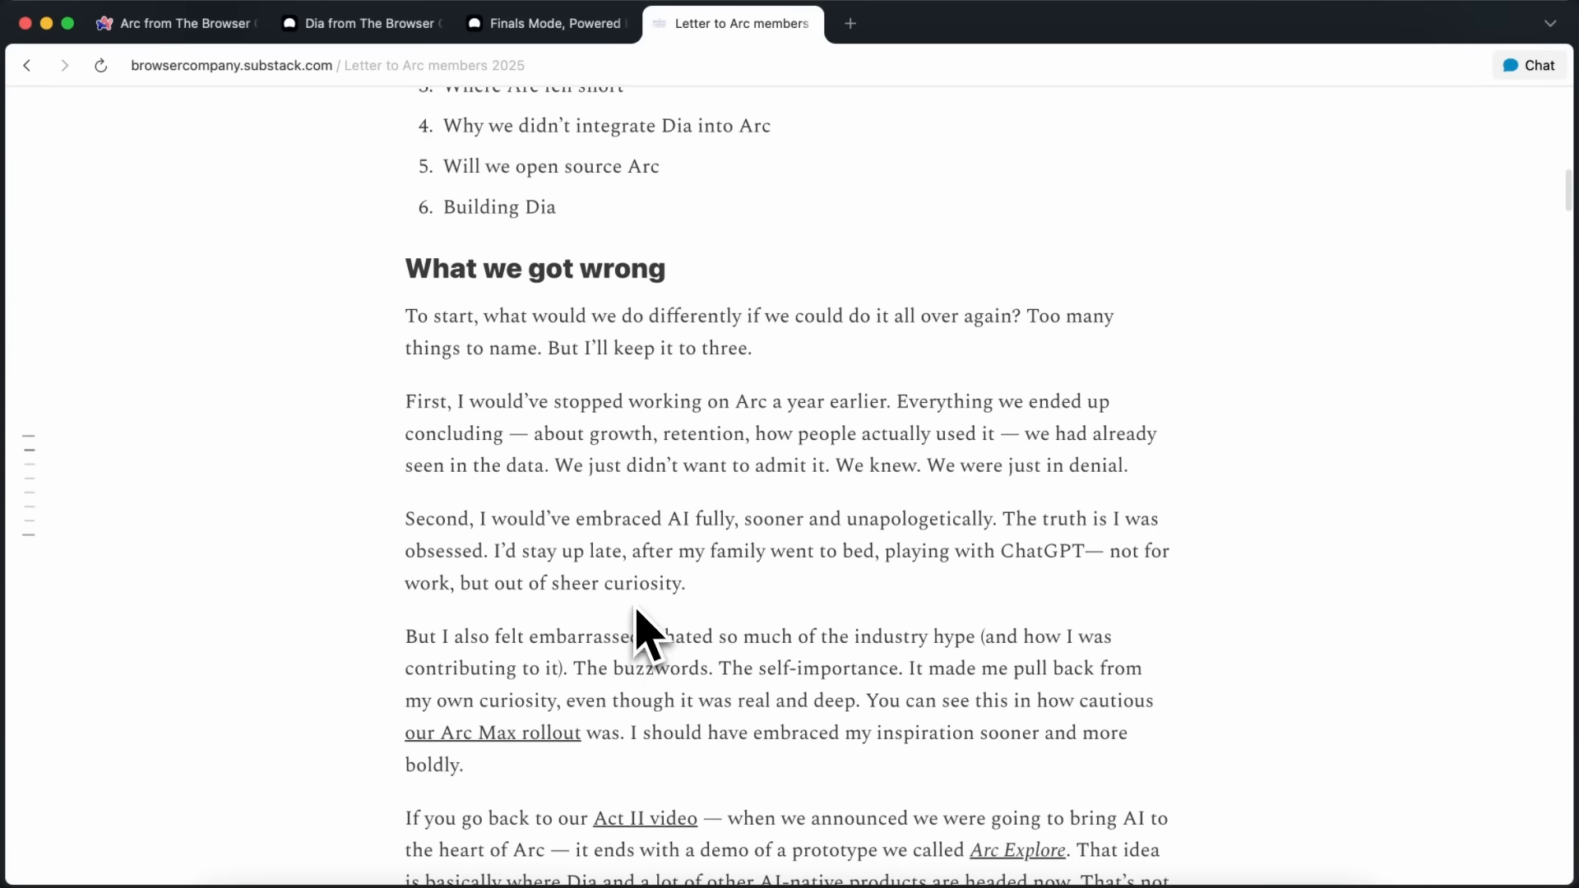
scroll("down", 3)
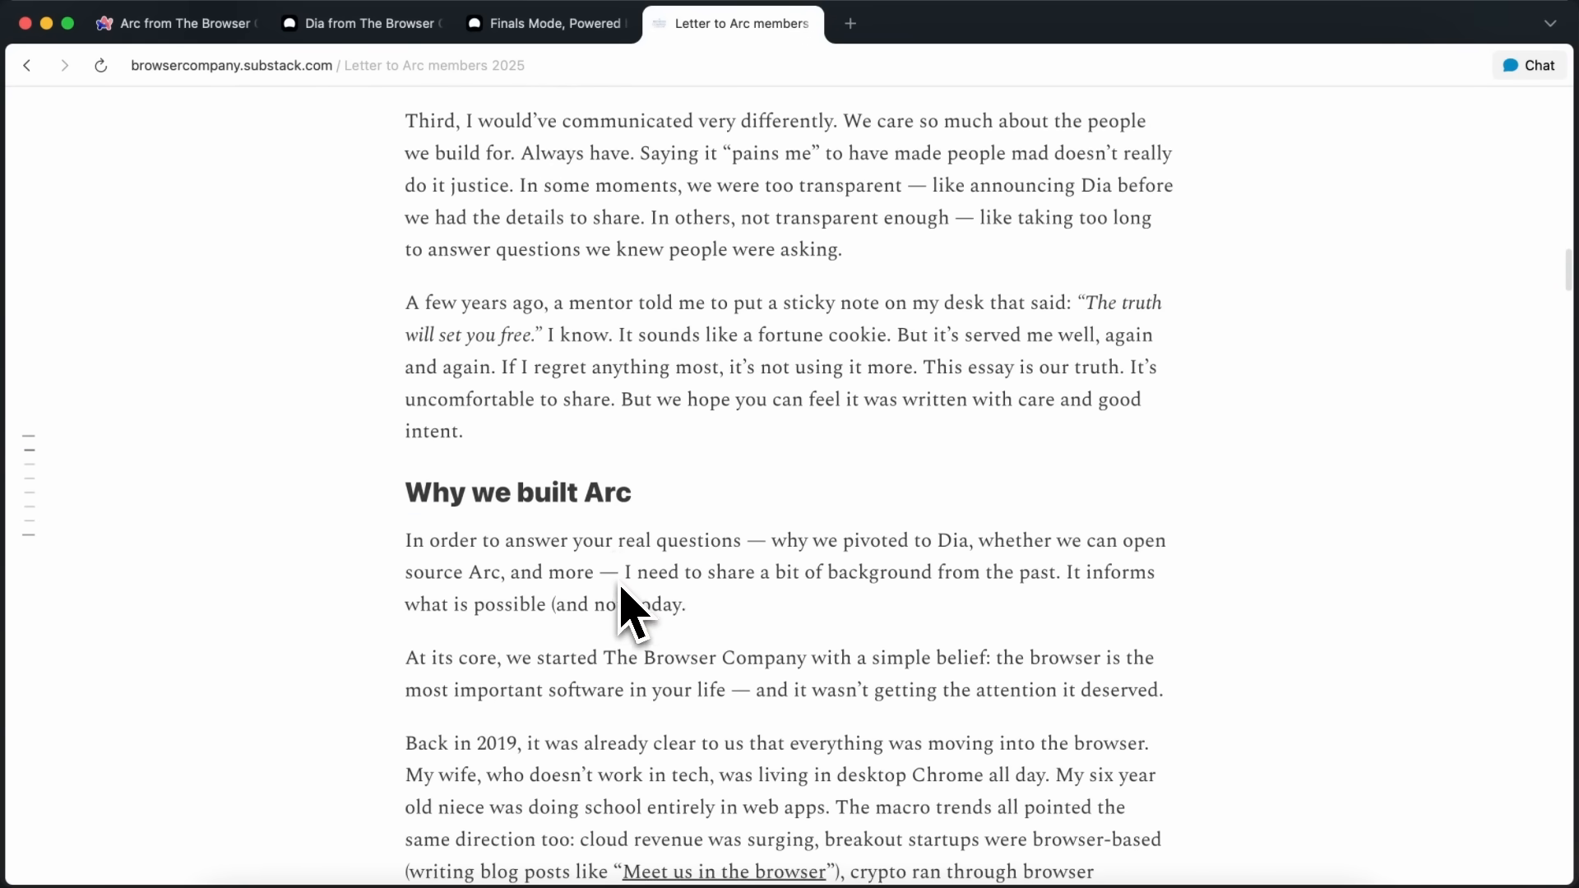
scroll("down", 3)
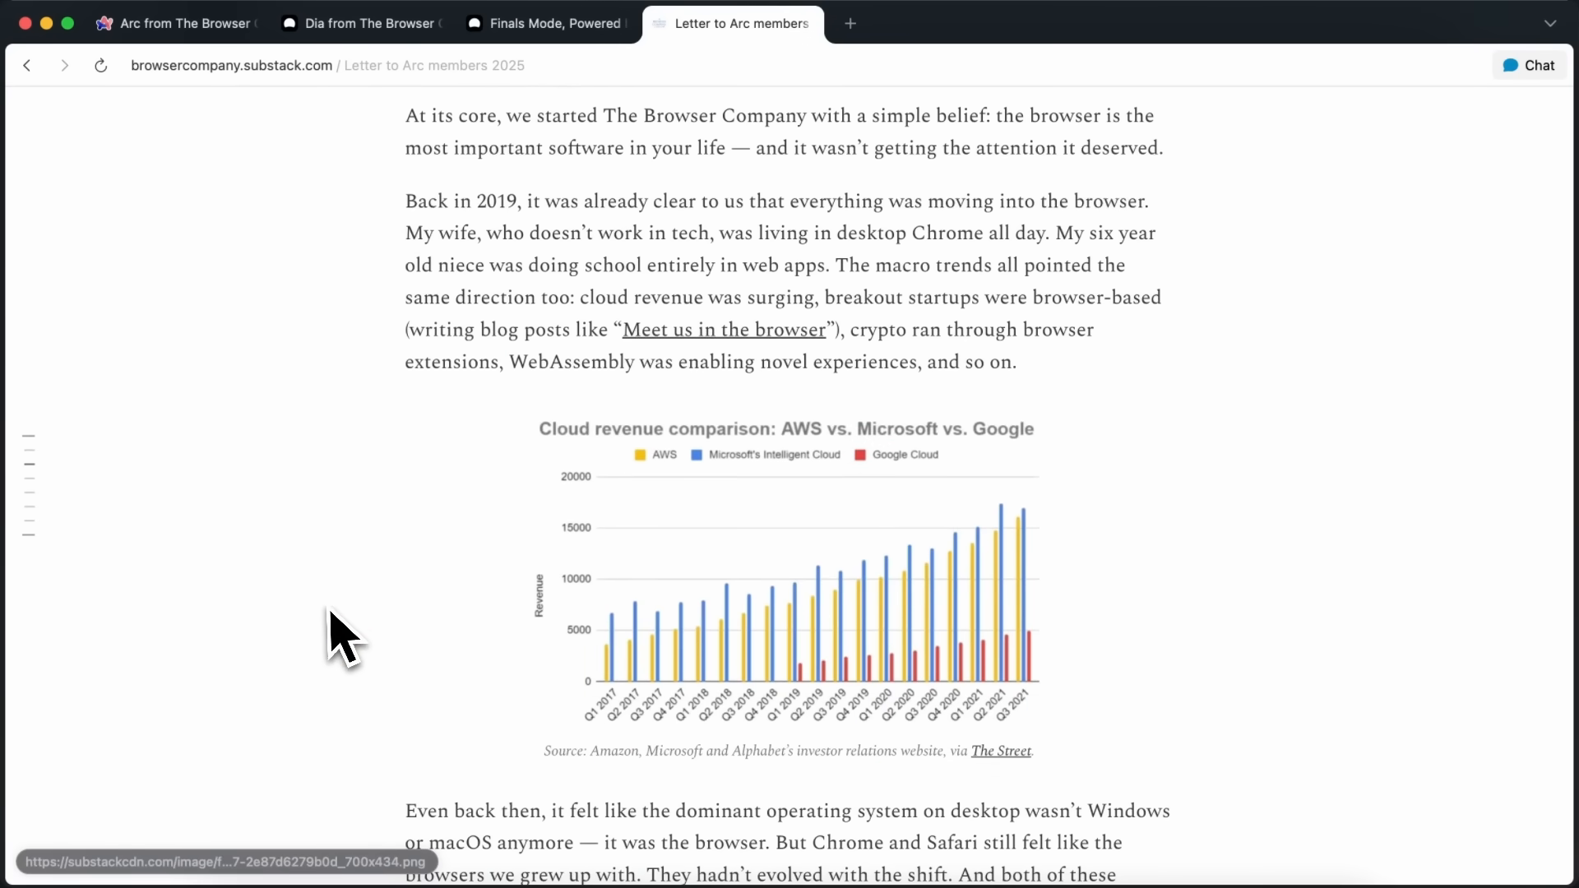
scroll("down", 3)
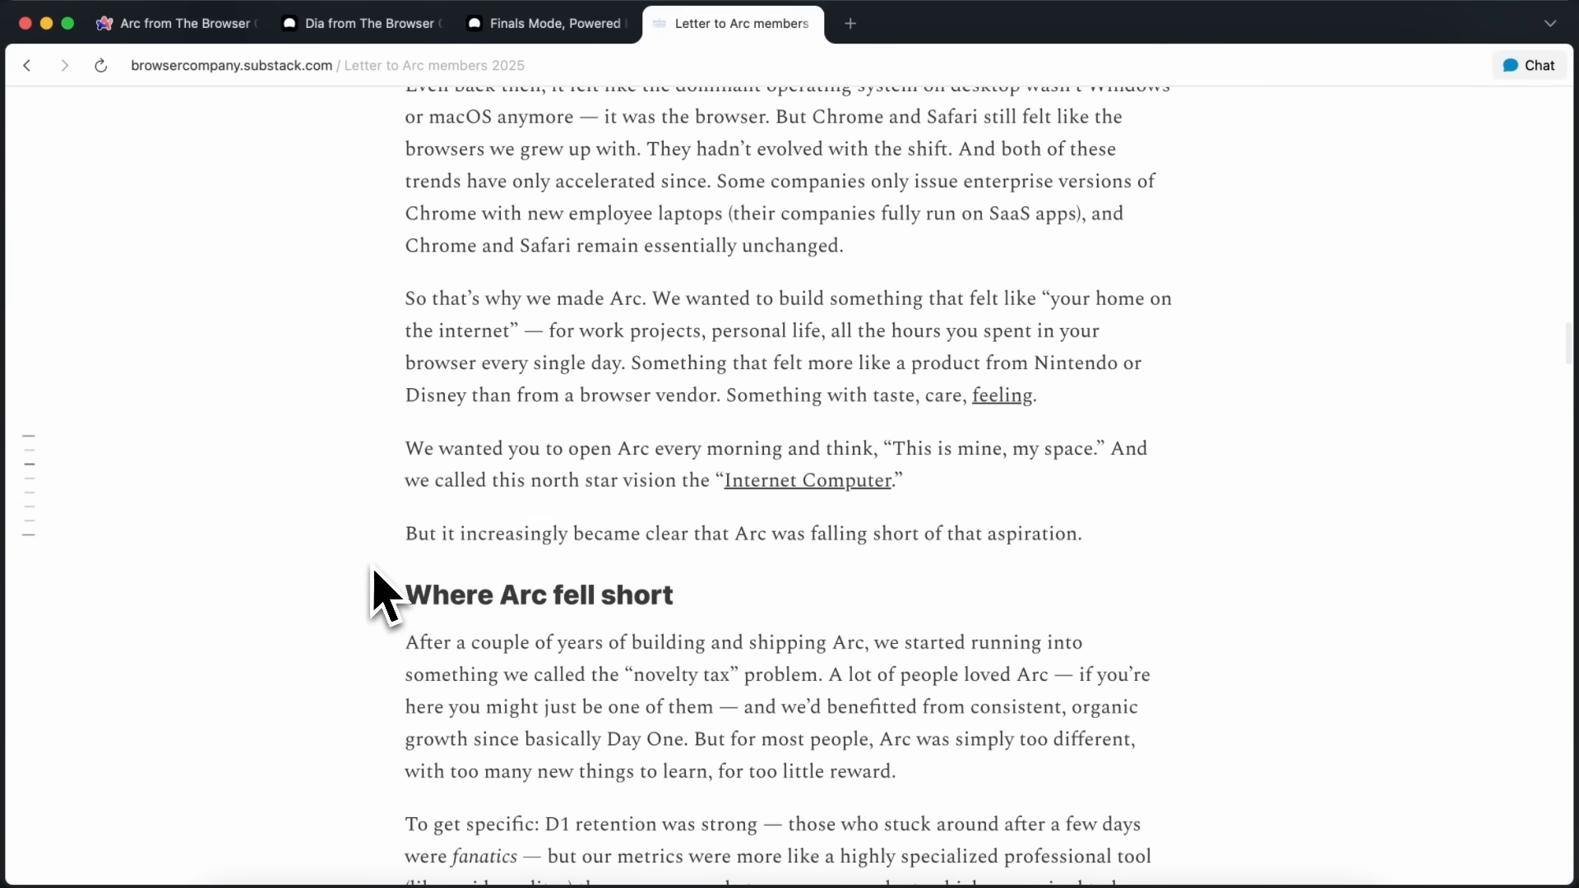
scroll("down", 3)
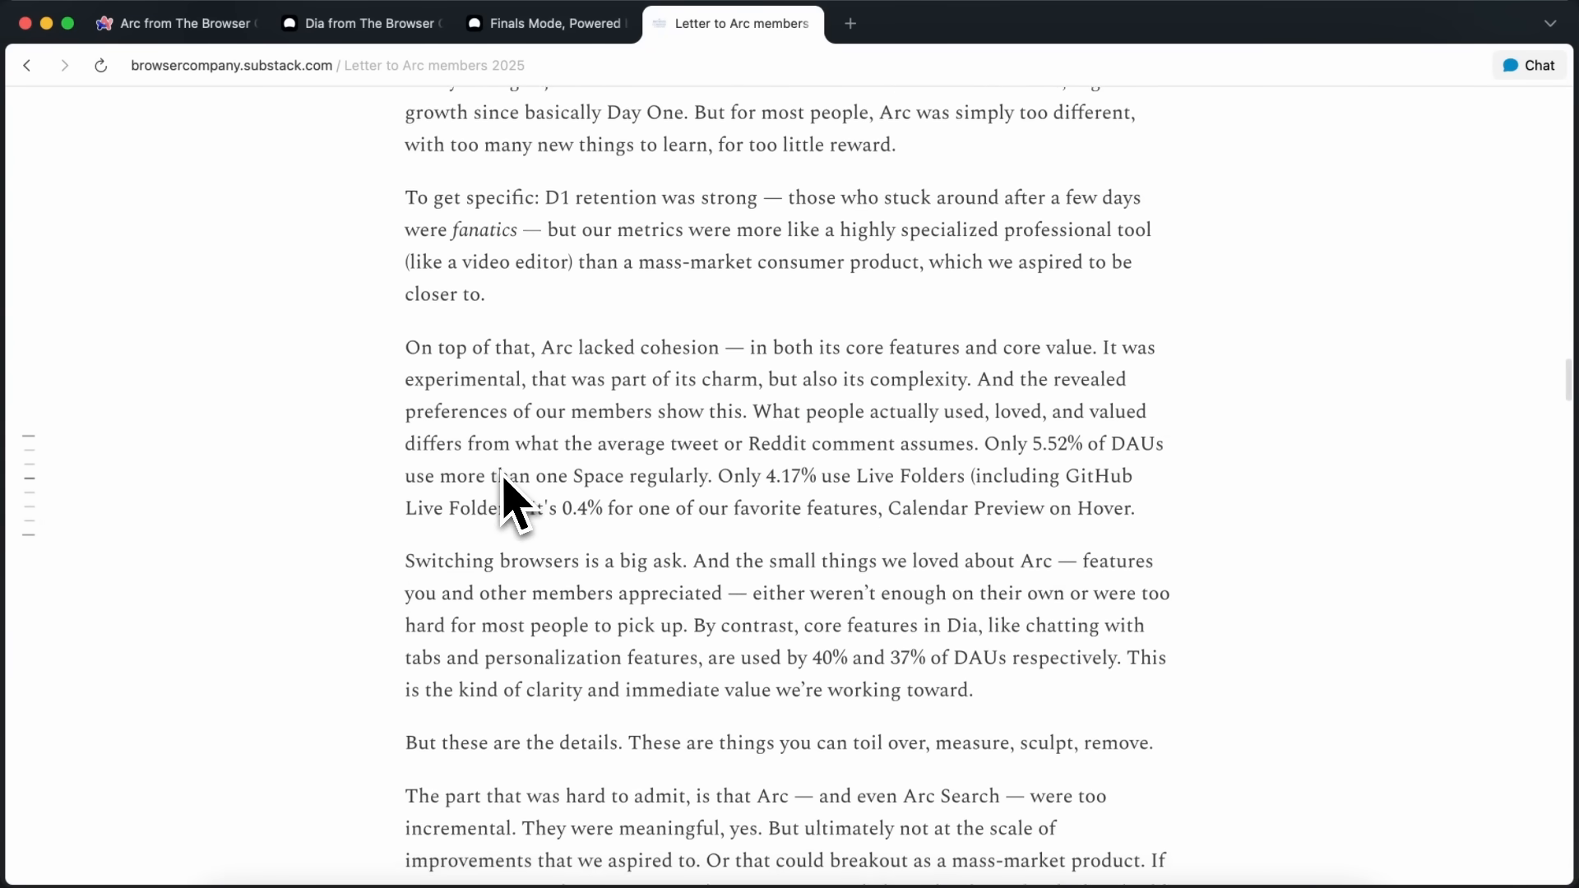
- Switch to the diabrowser.com tab showing the 'AI won't exist as an app' tagline
left_click(360, 22)
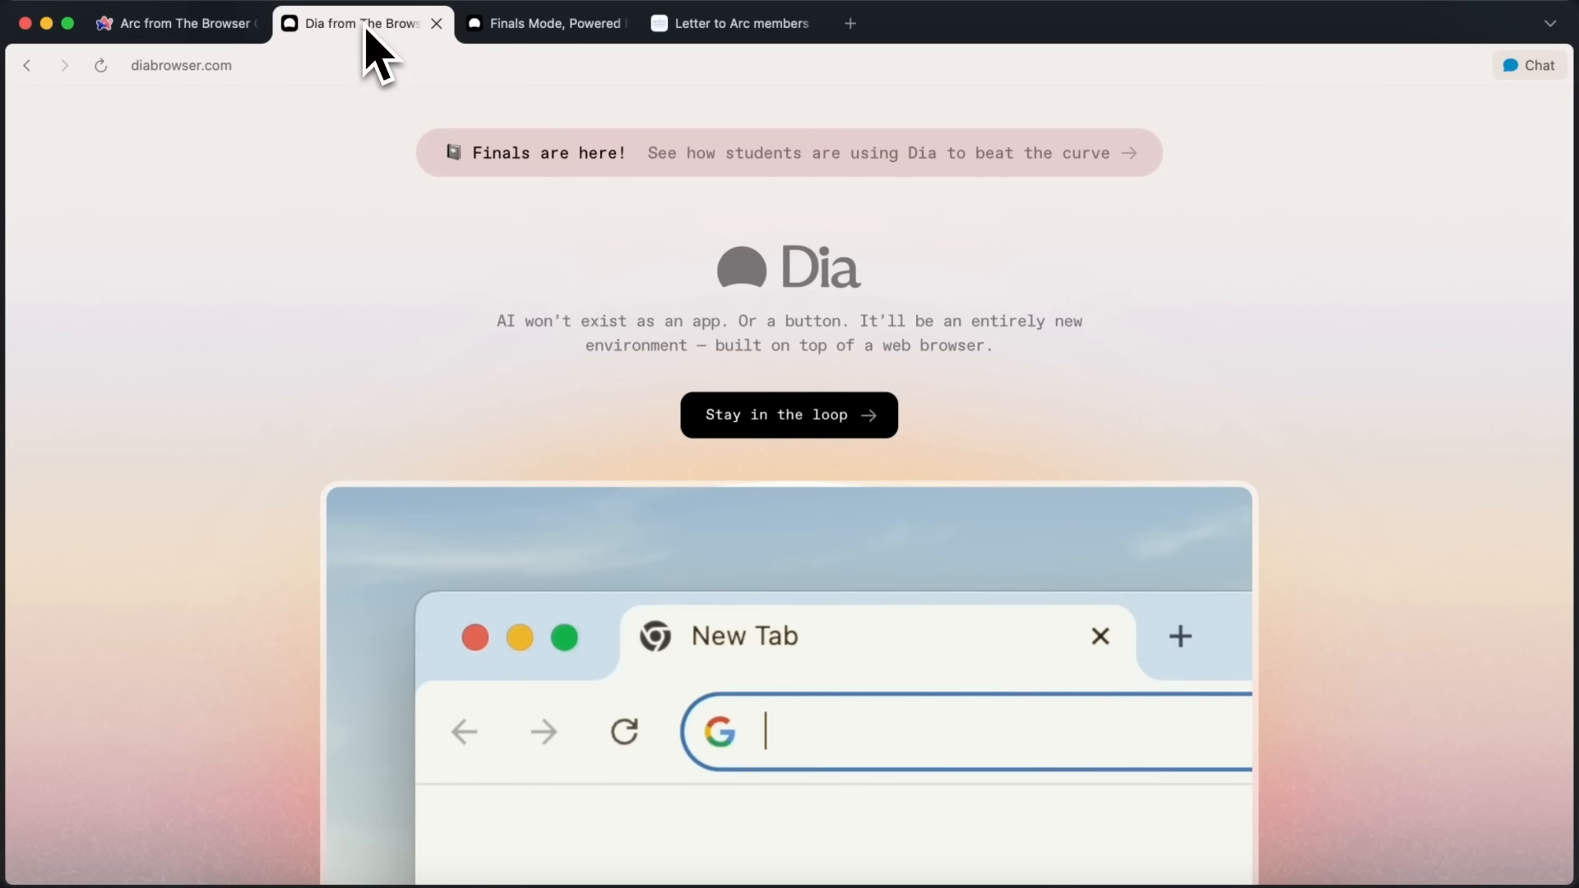
mouse_move(357, 297)
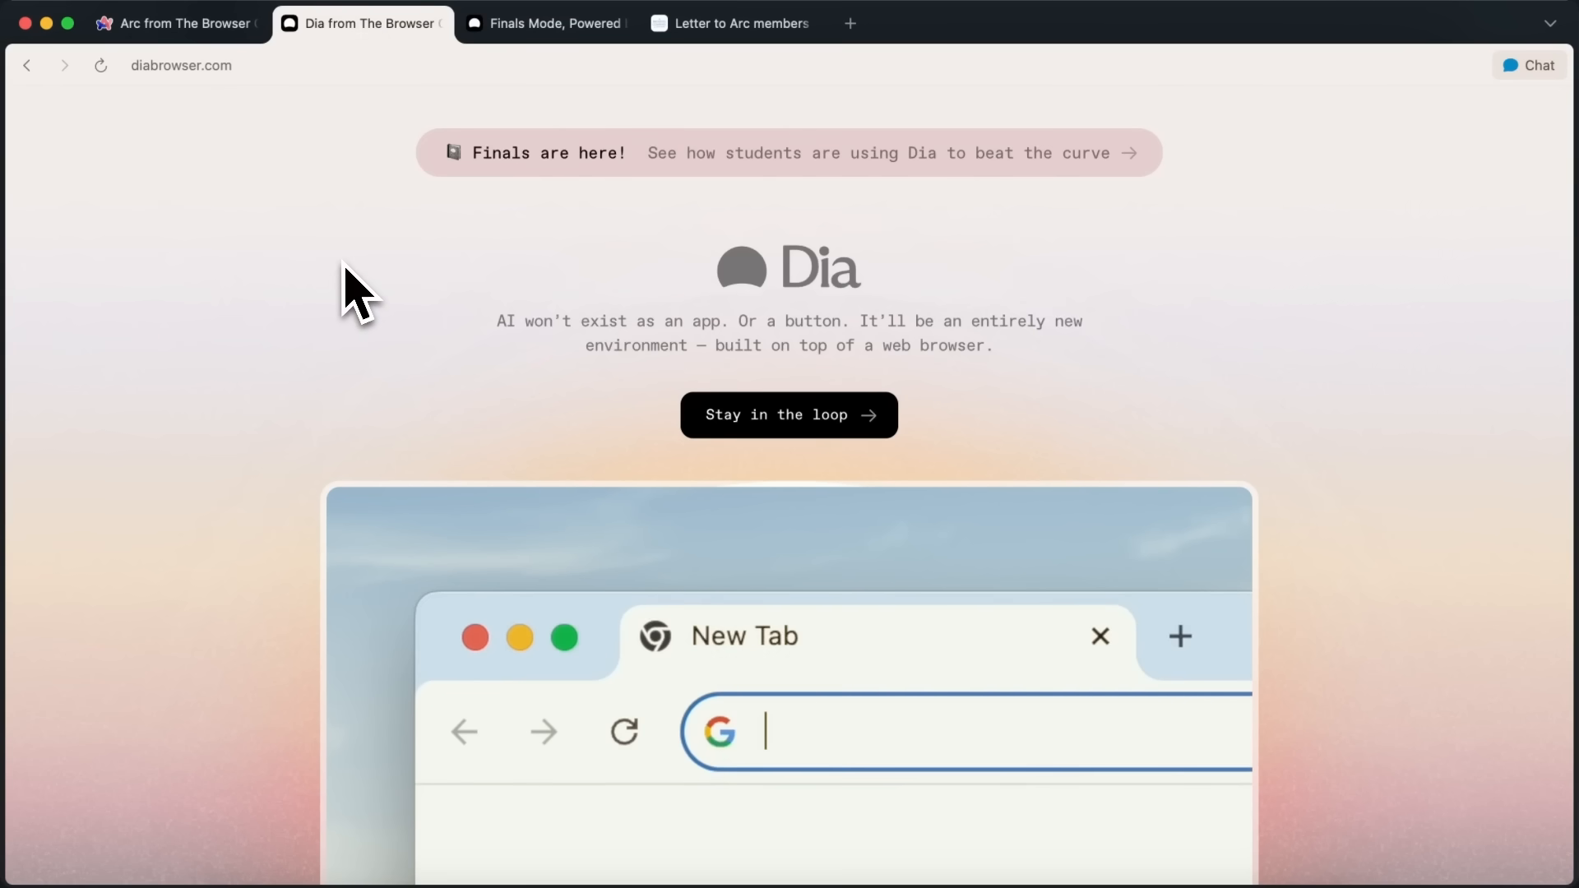
mouse_move(425, 313)
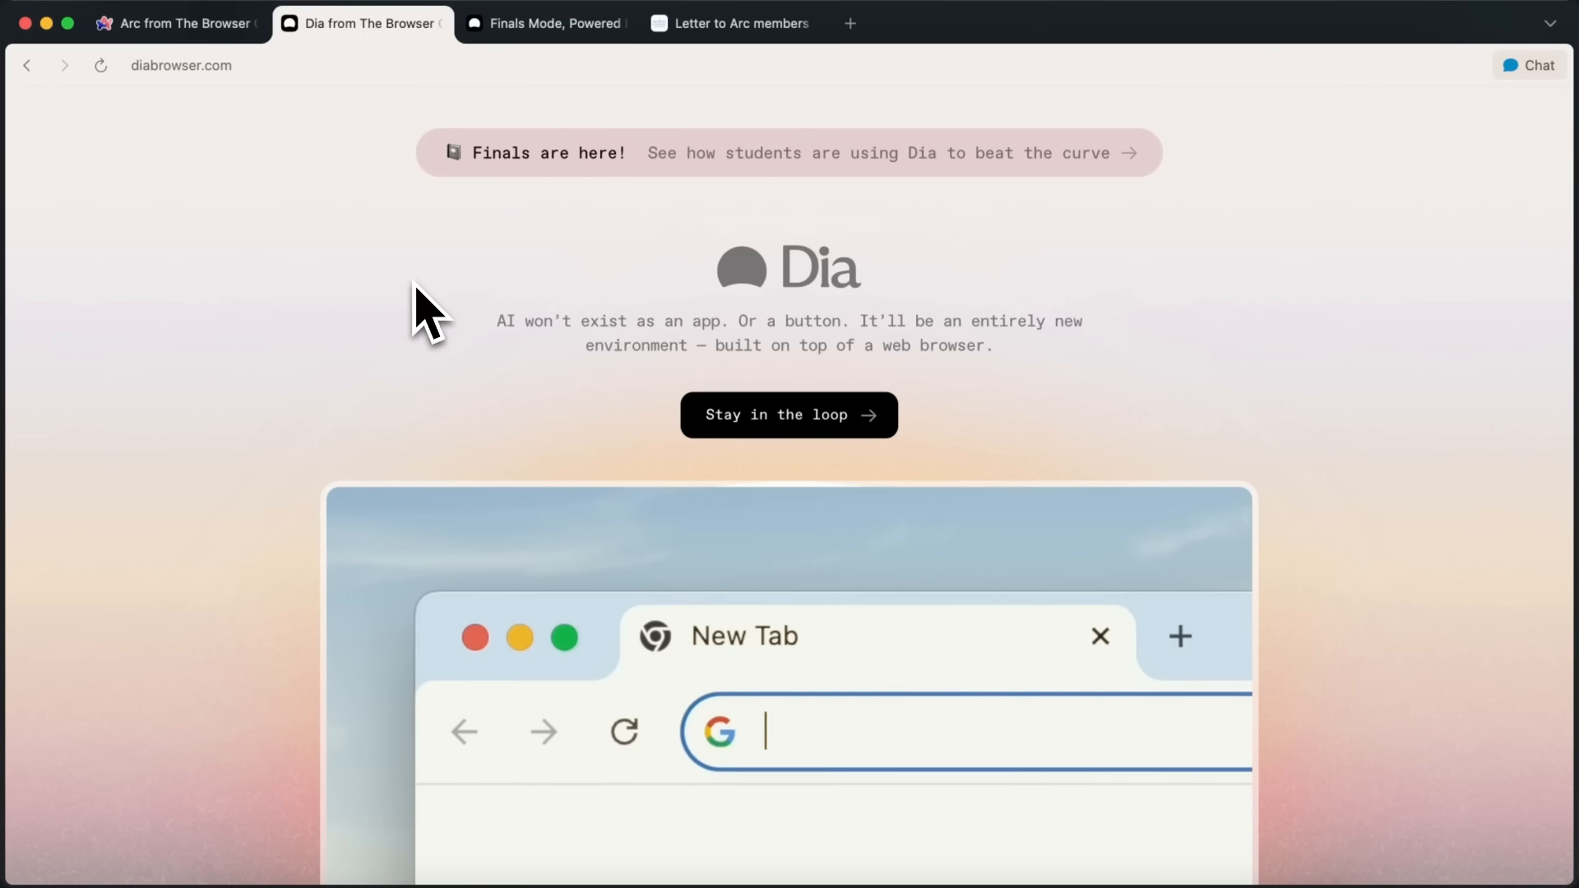
mouse_move(770, 337)
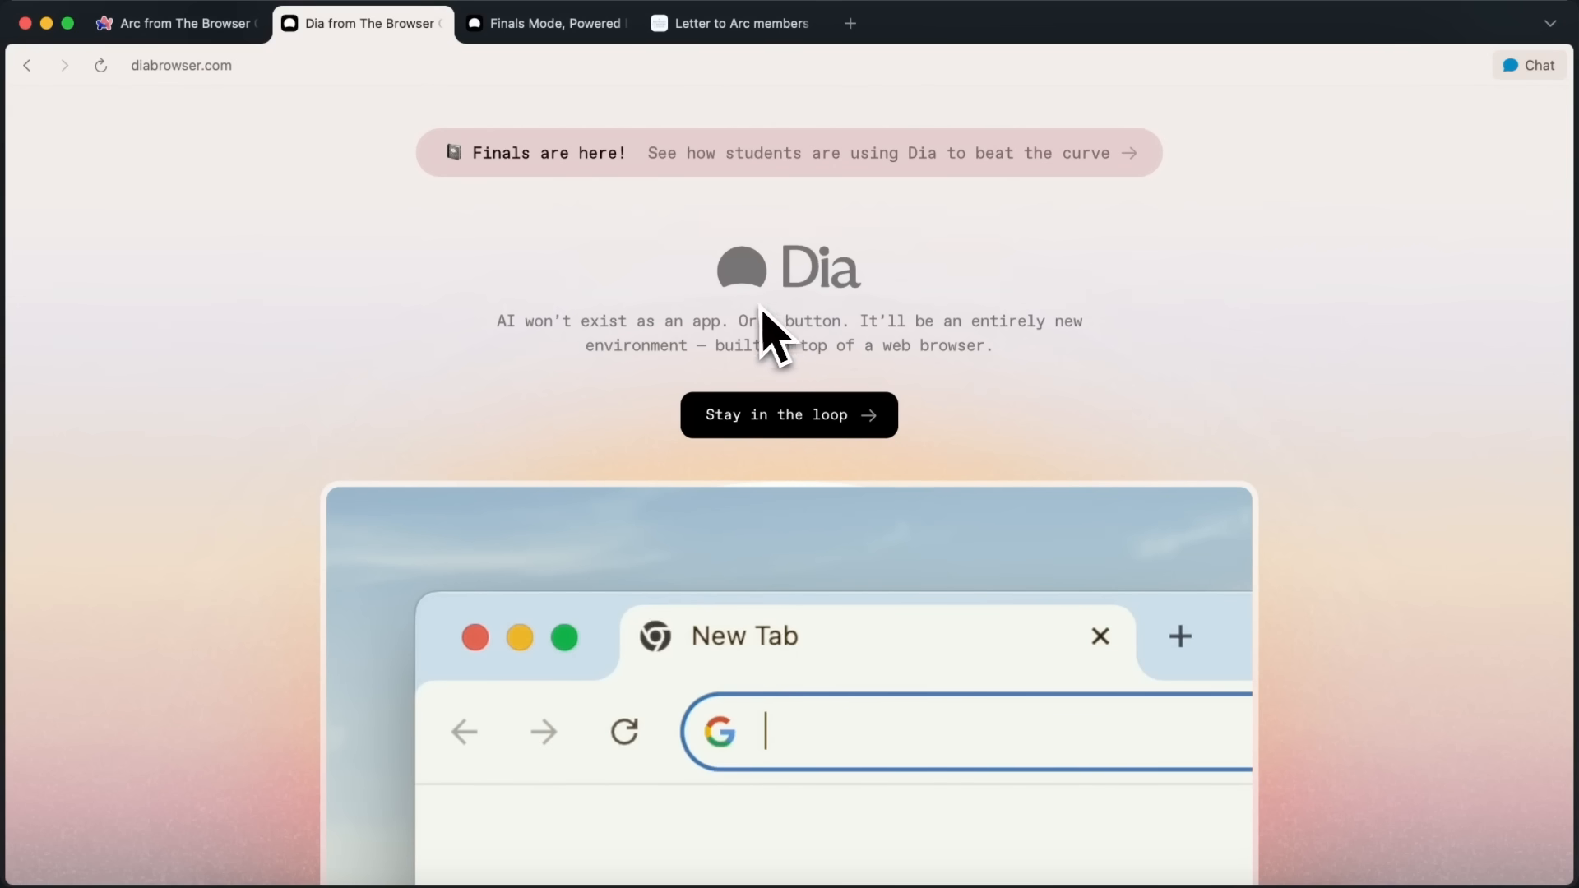
mouse_move(874, 338)
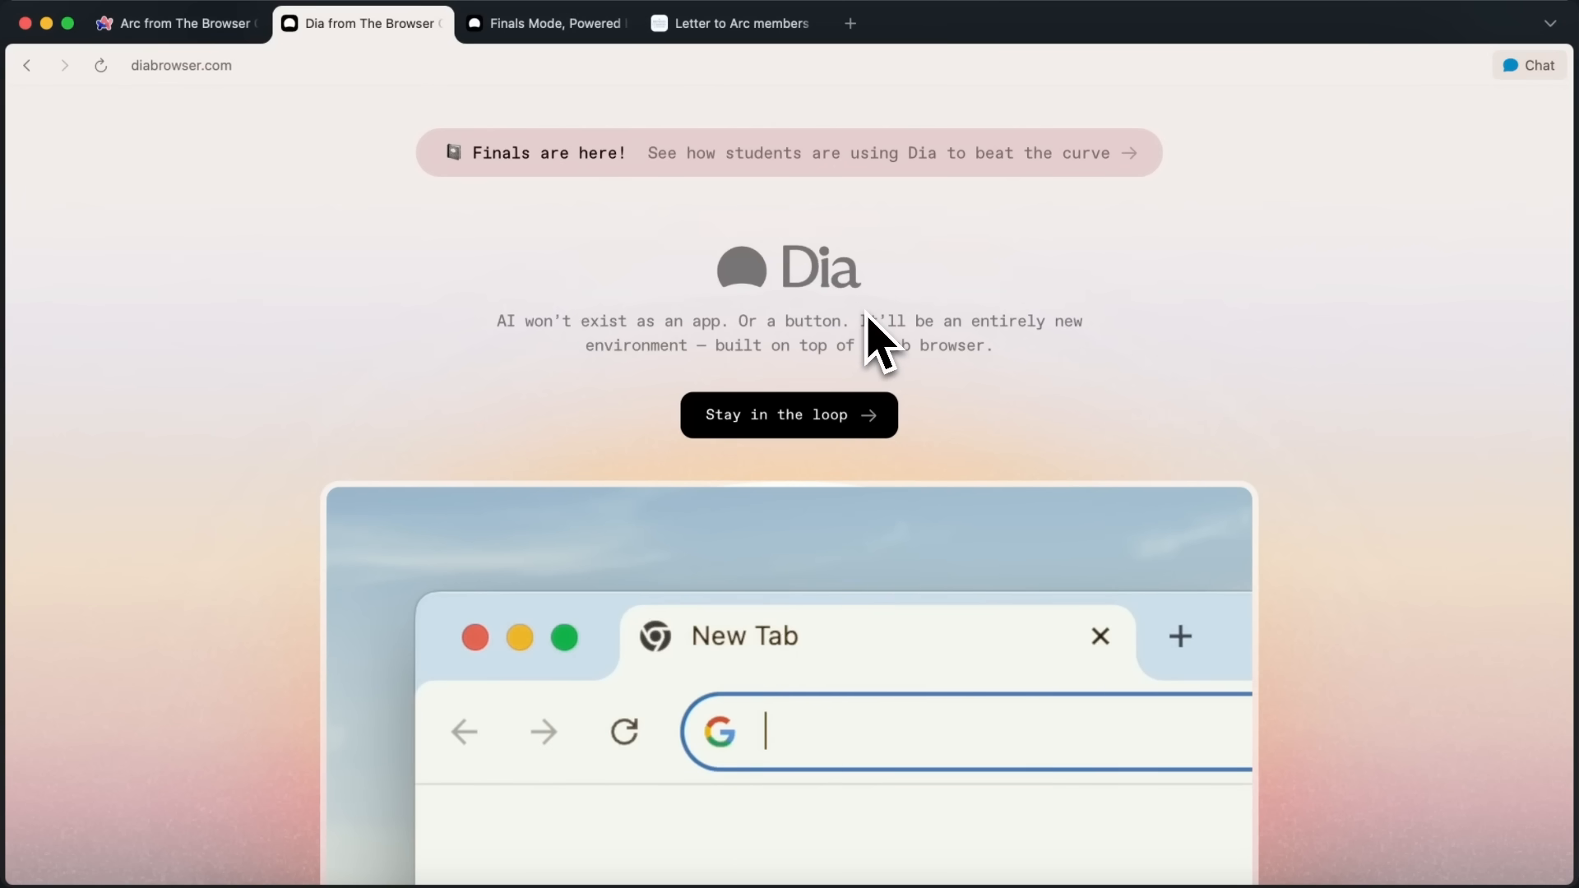
mouse_move(893, 332)
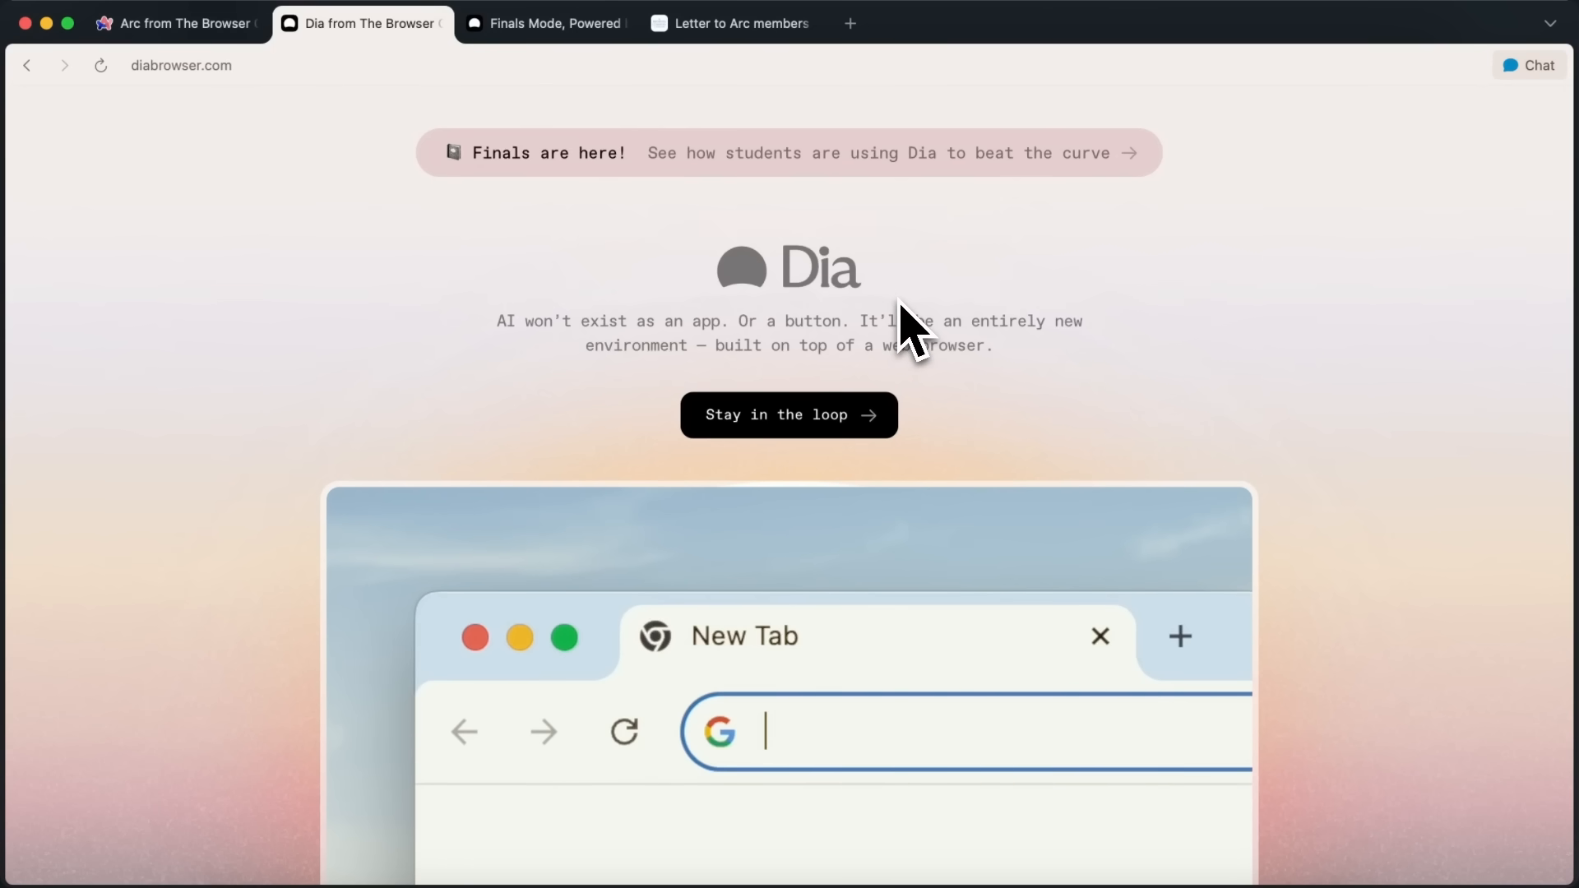
mouse_move(841, 363)
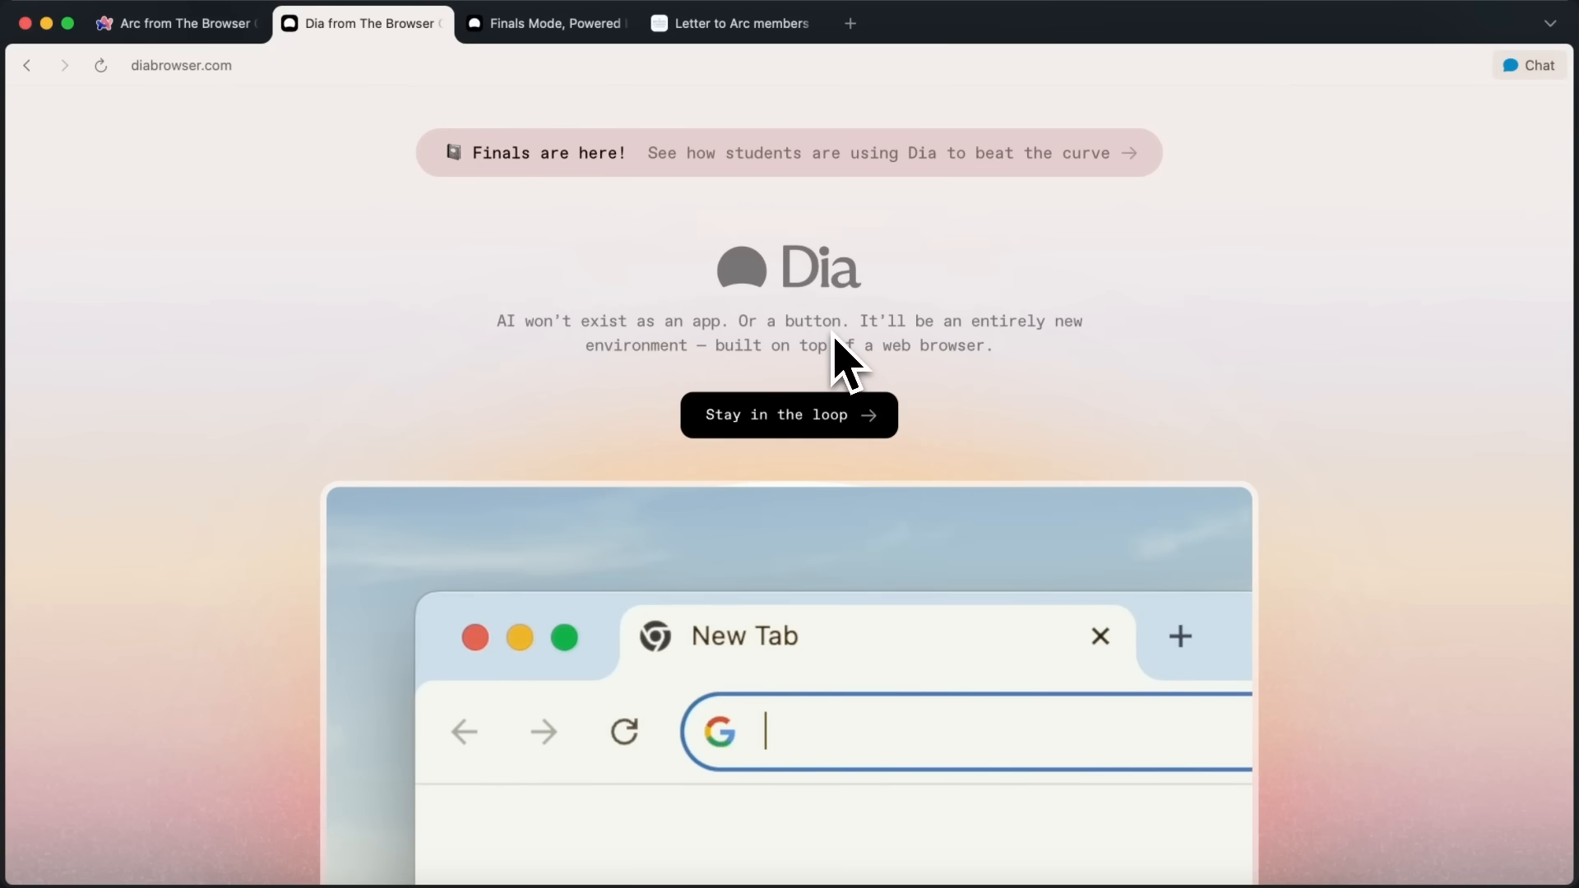
mouse_move(687, 357)
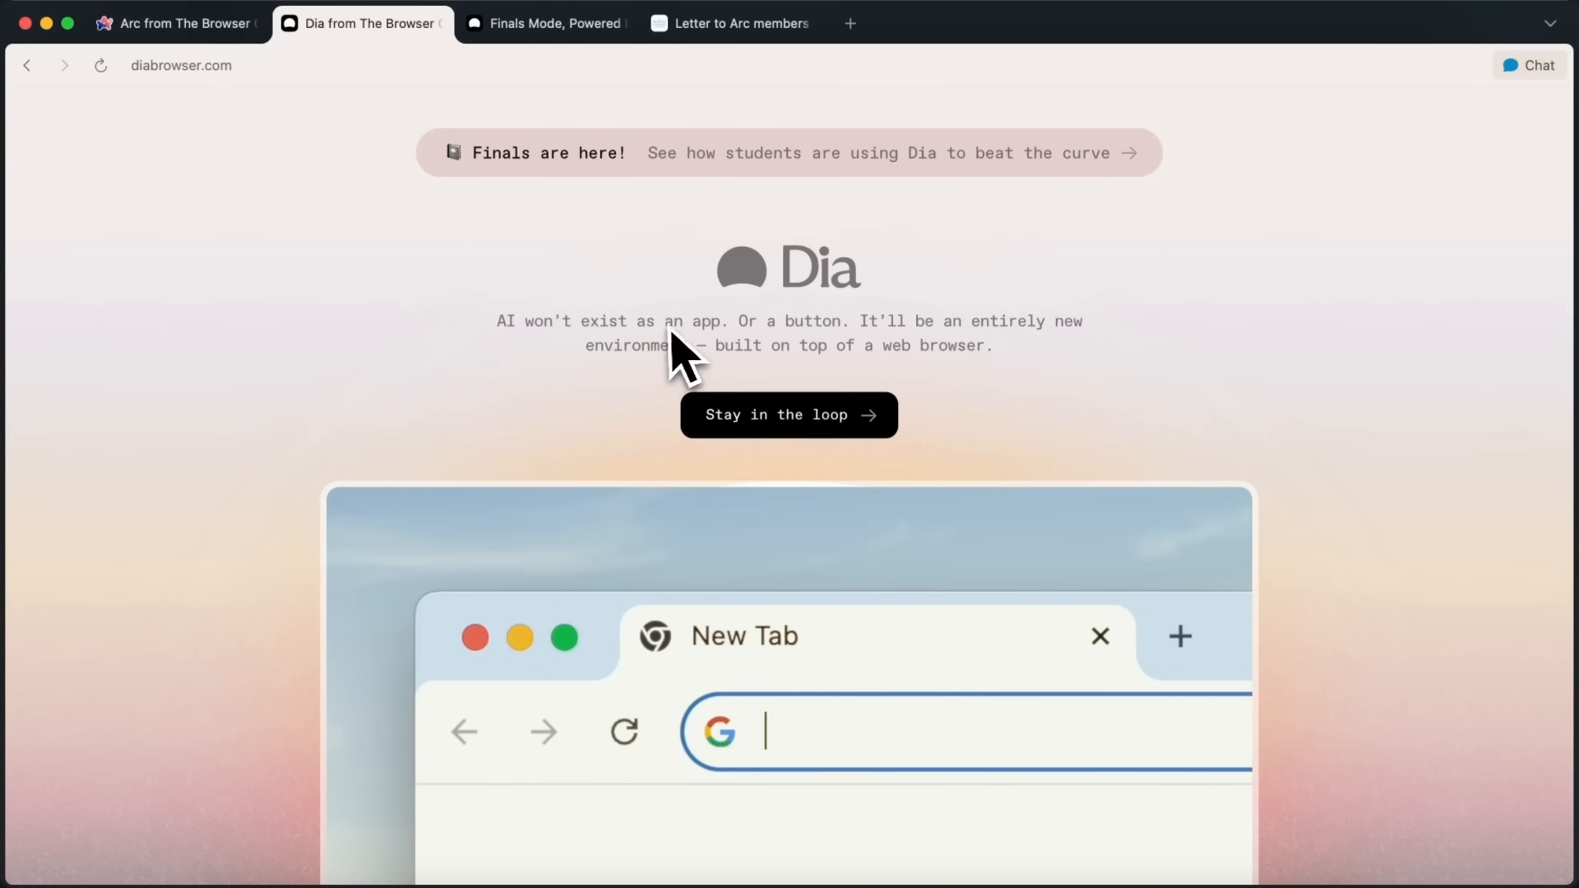
mouse_move(863, 340)
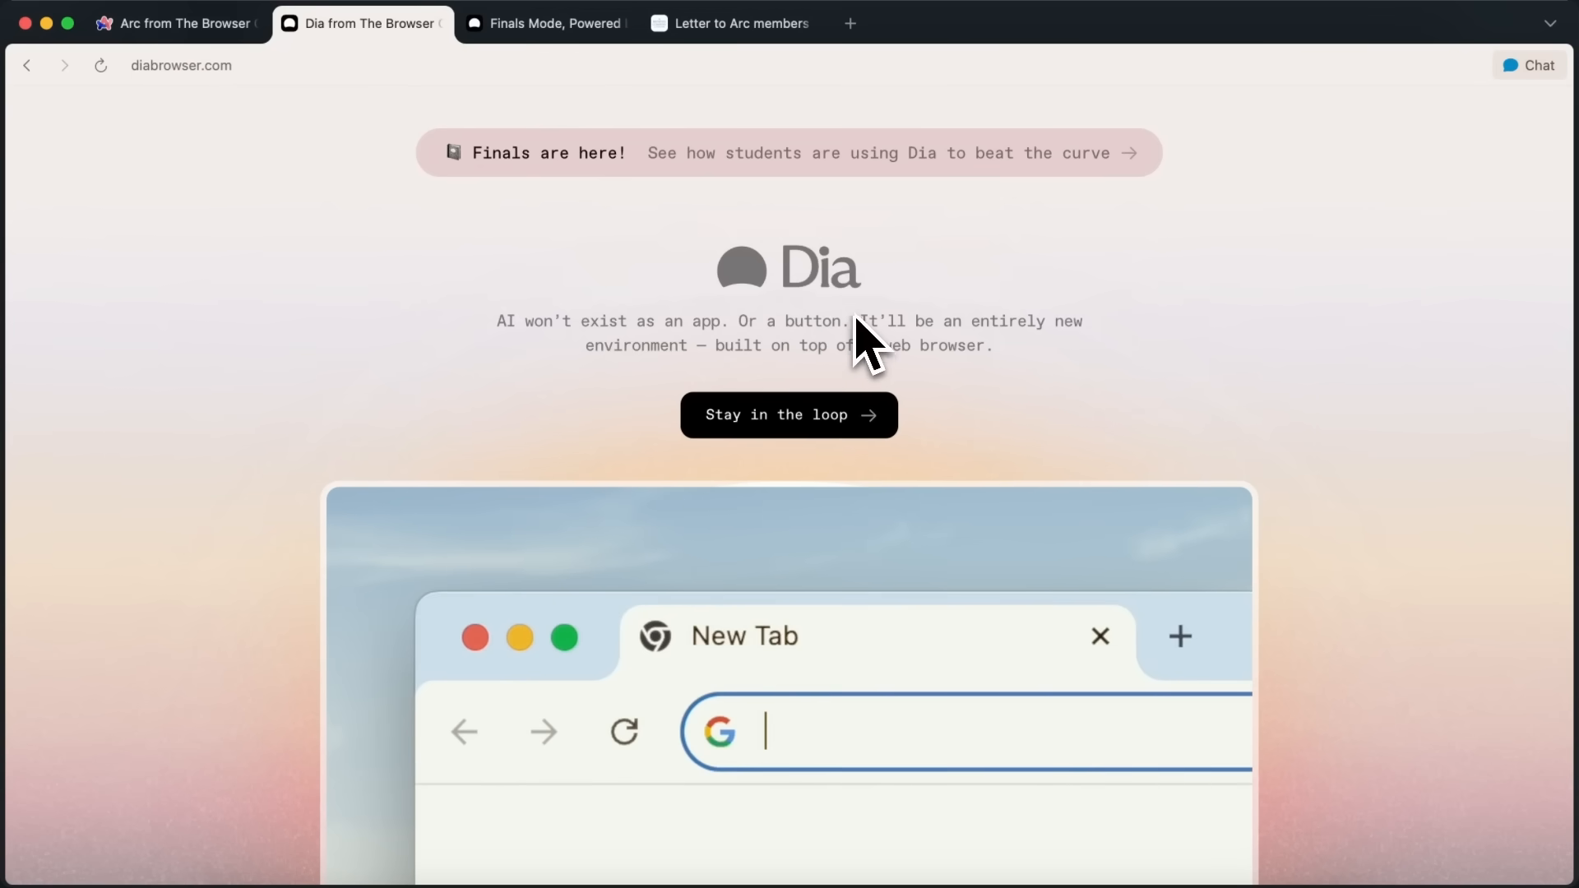
mouse_move(636, 327)
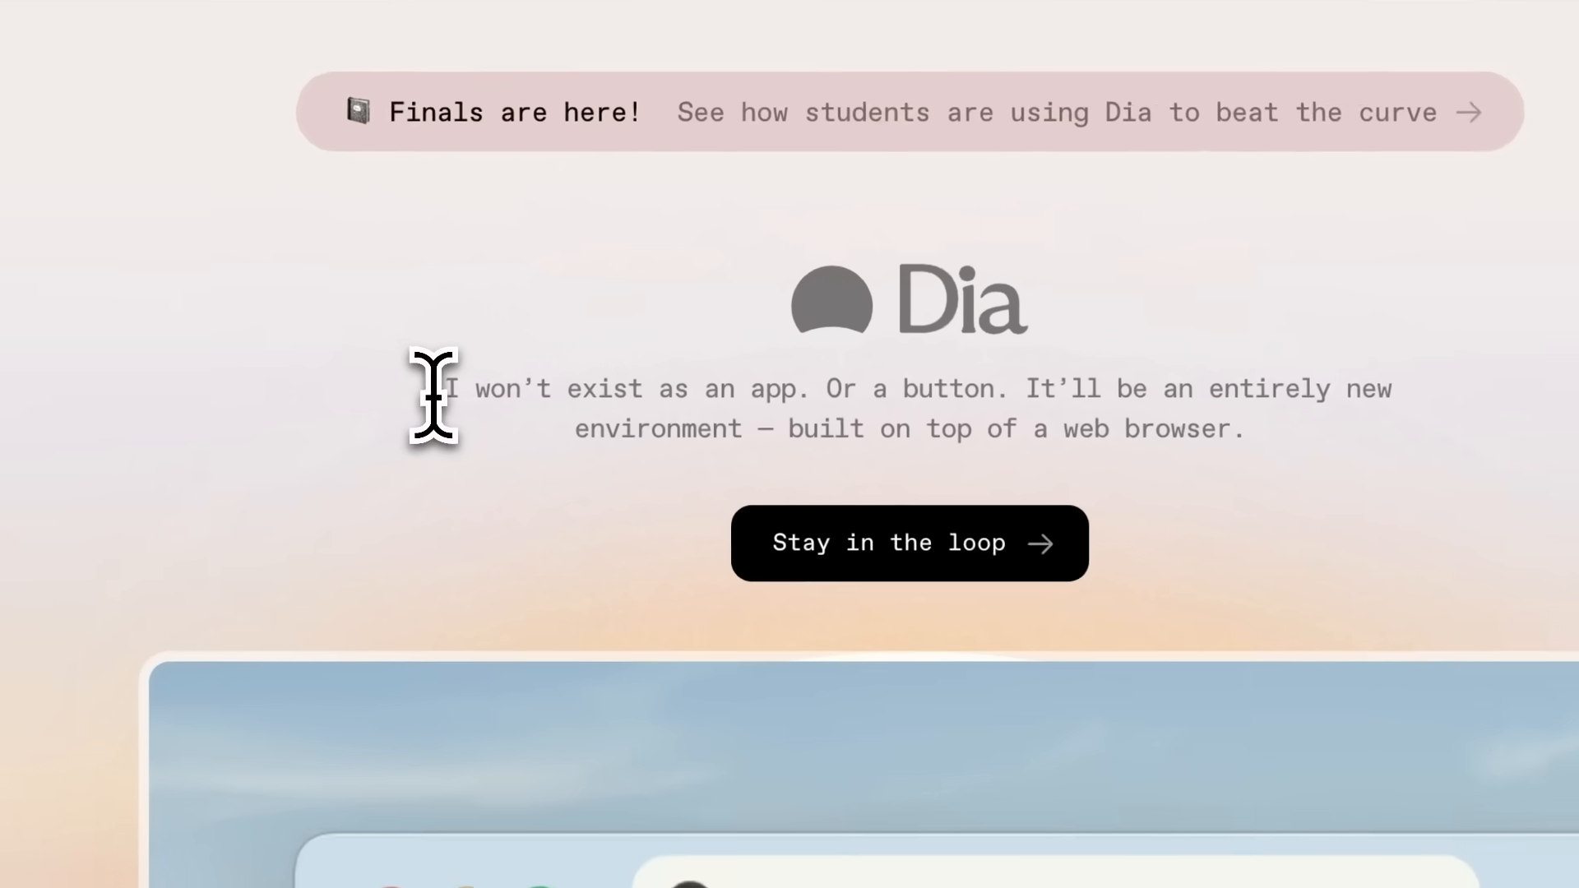
left_click_drag(448, 389, 1168, 412)
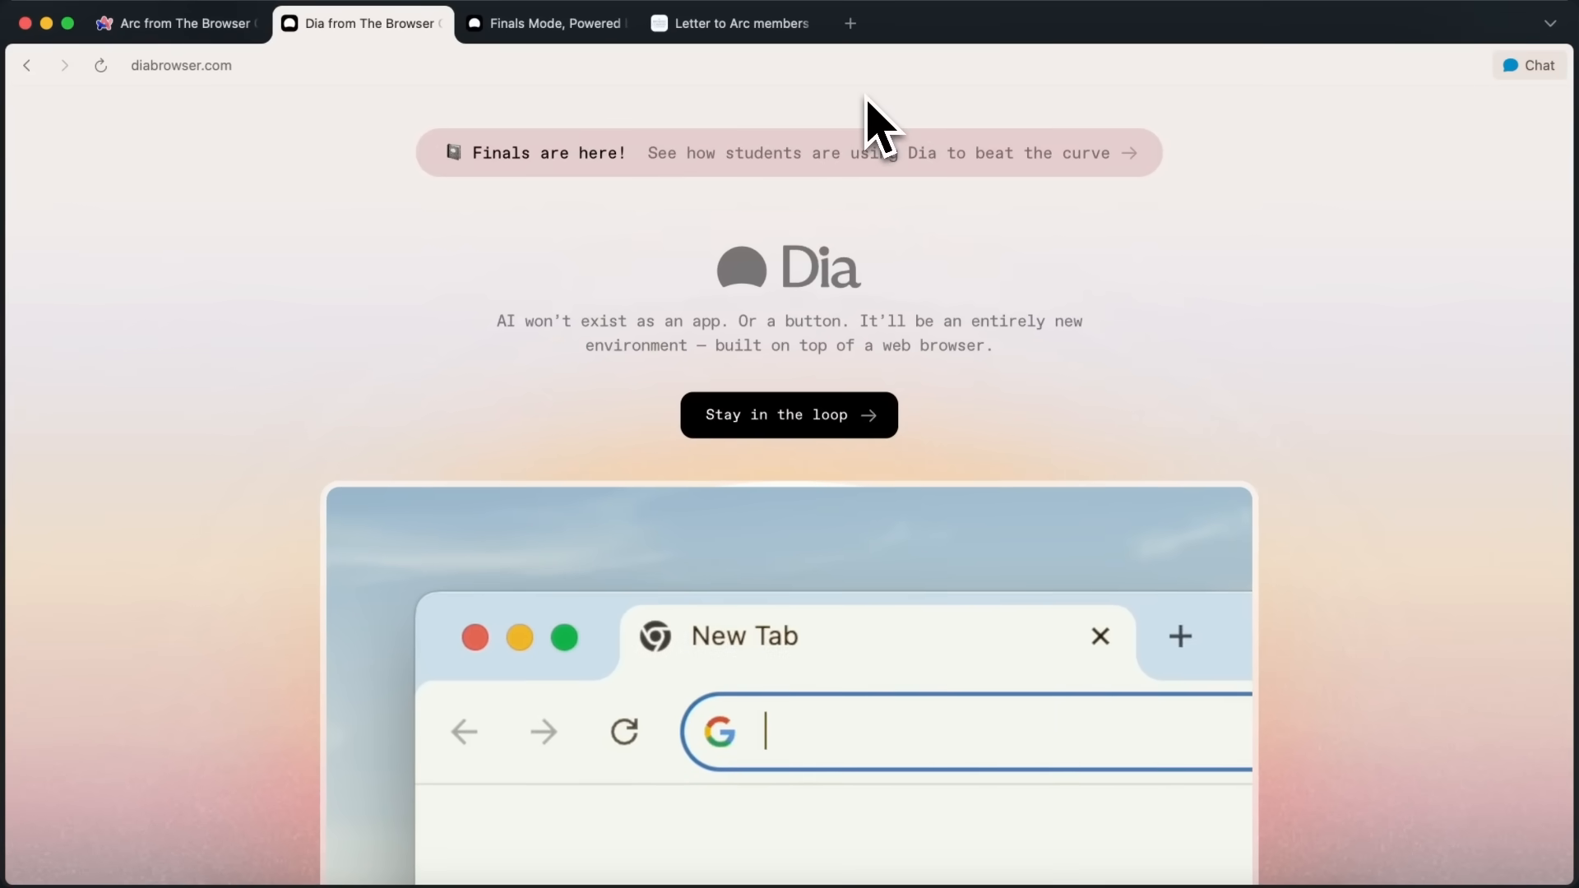
mouse_move(534, 91)
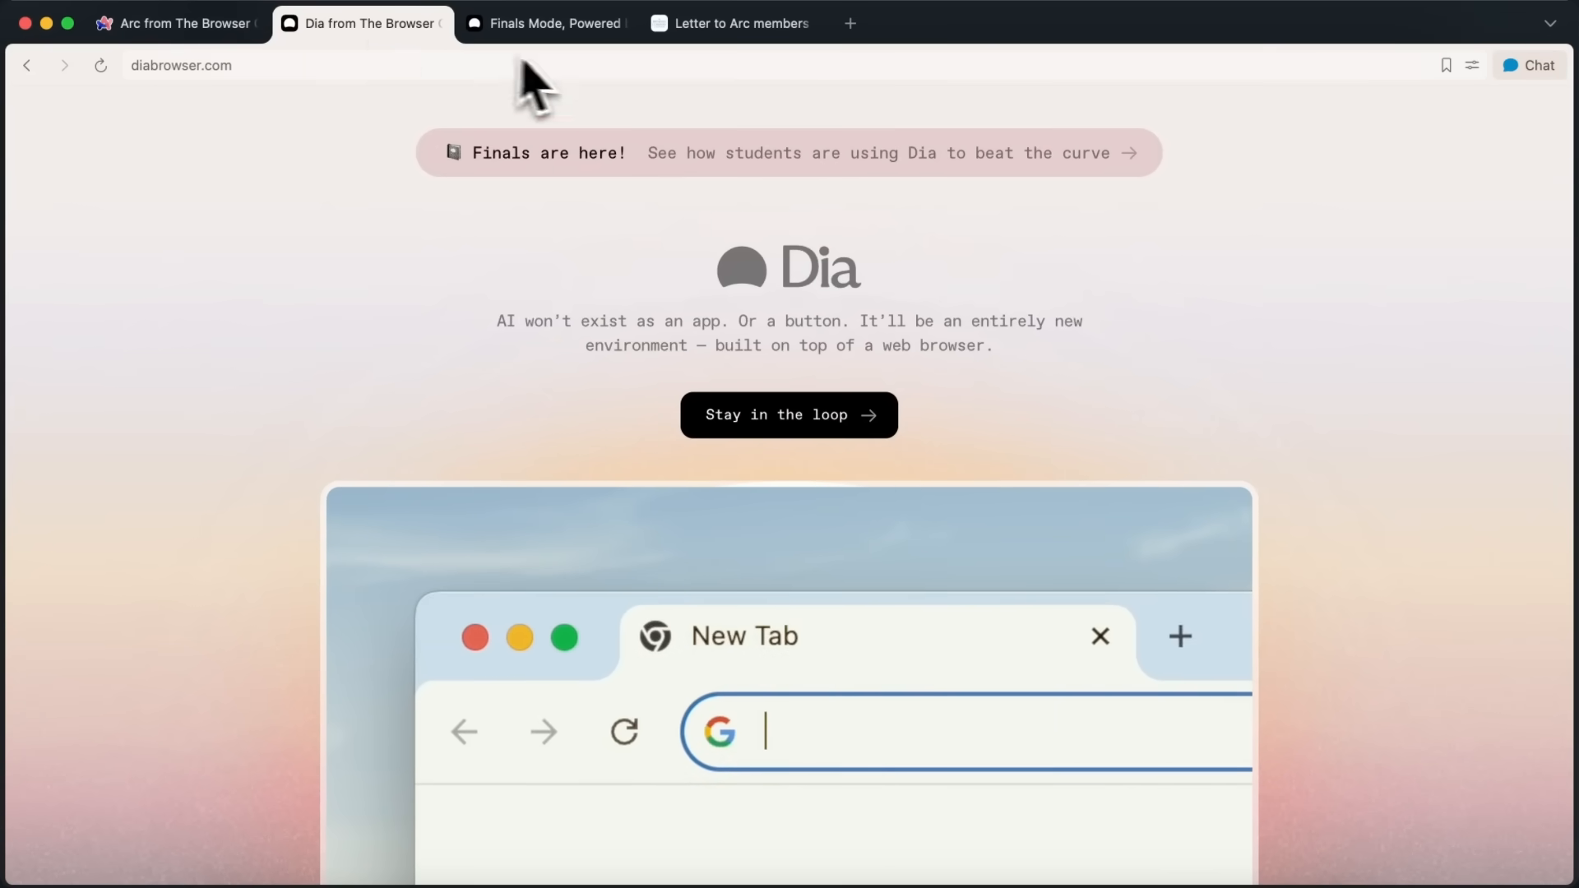
left_click(848, 23)
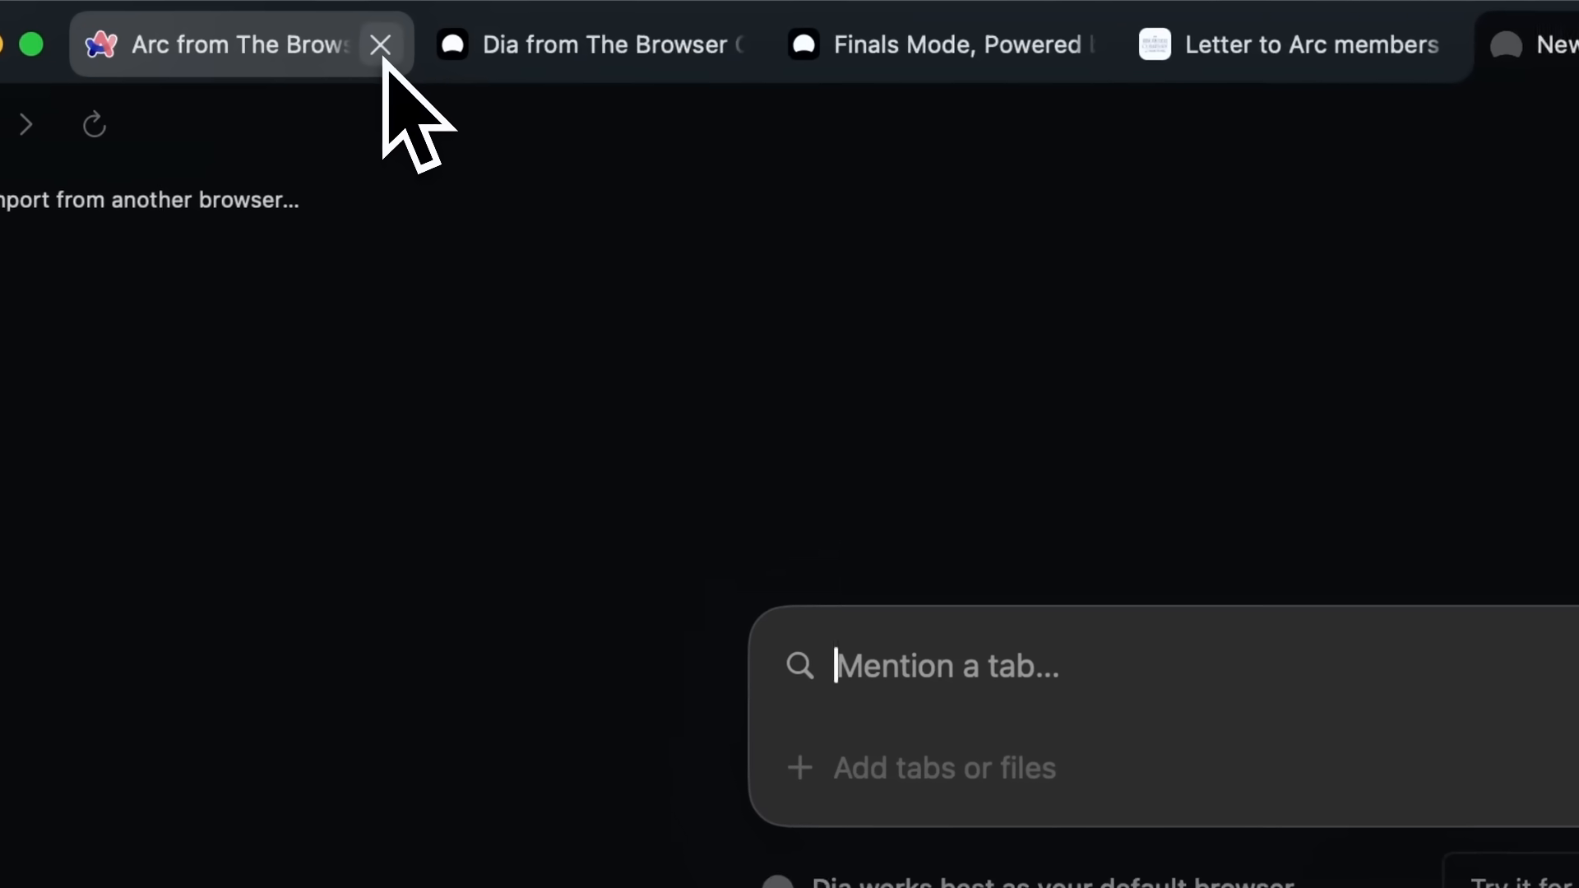
left_click(380, 45)
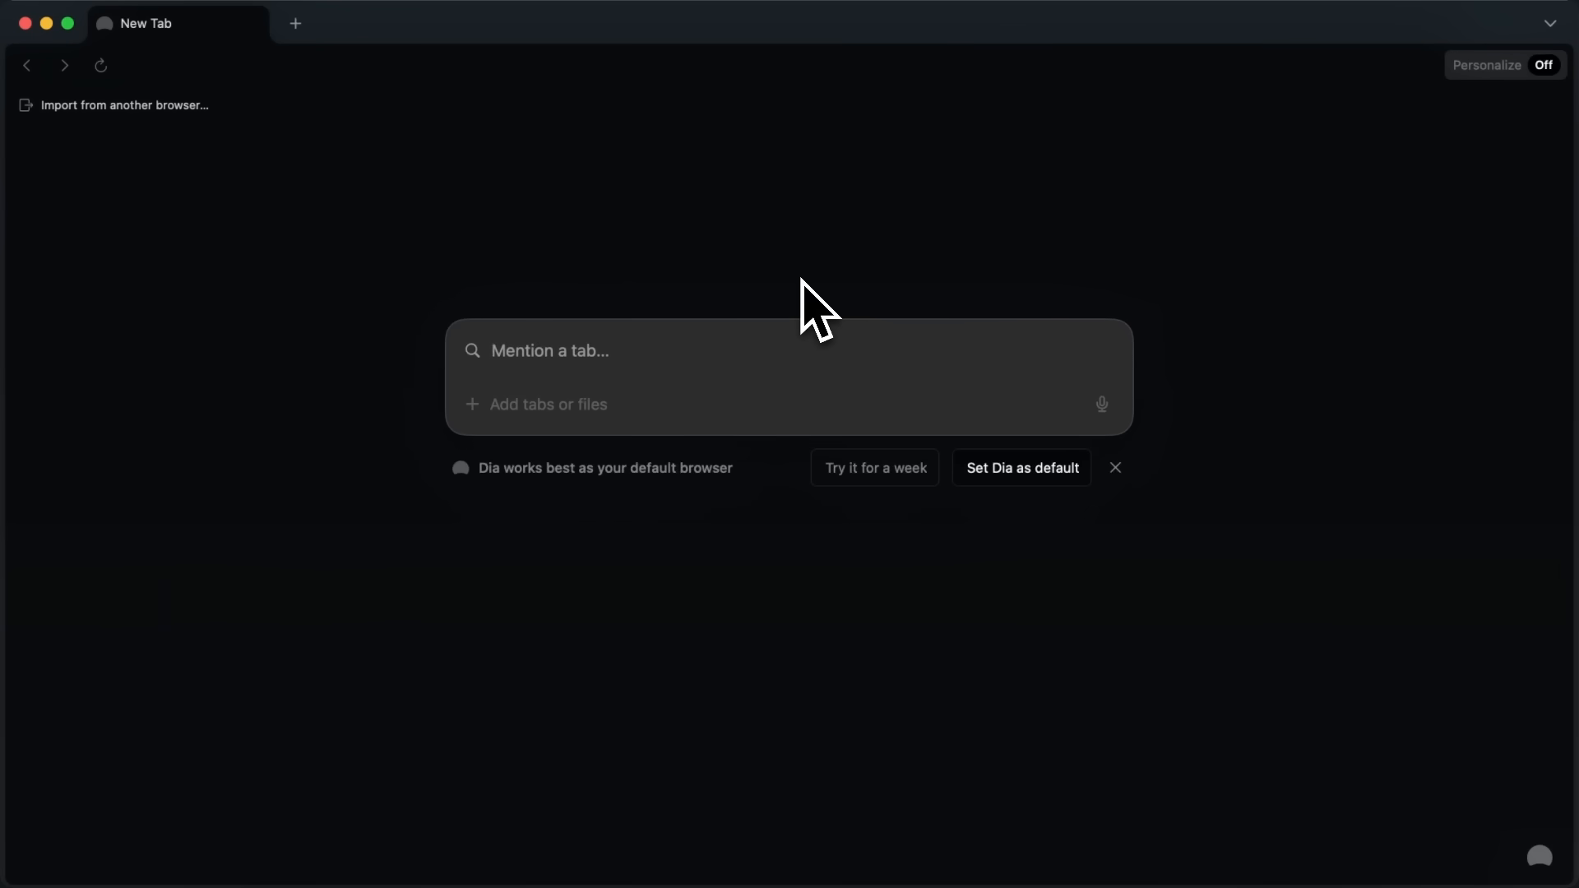
mouse_move(836, 323)
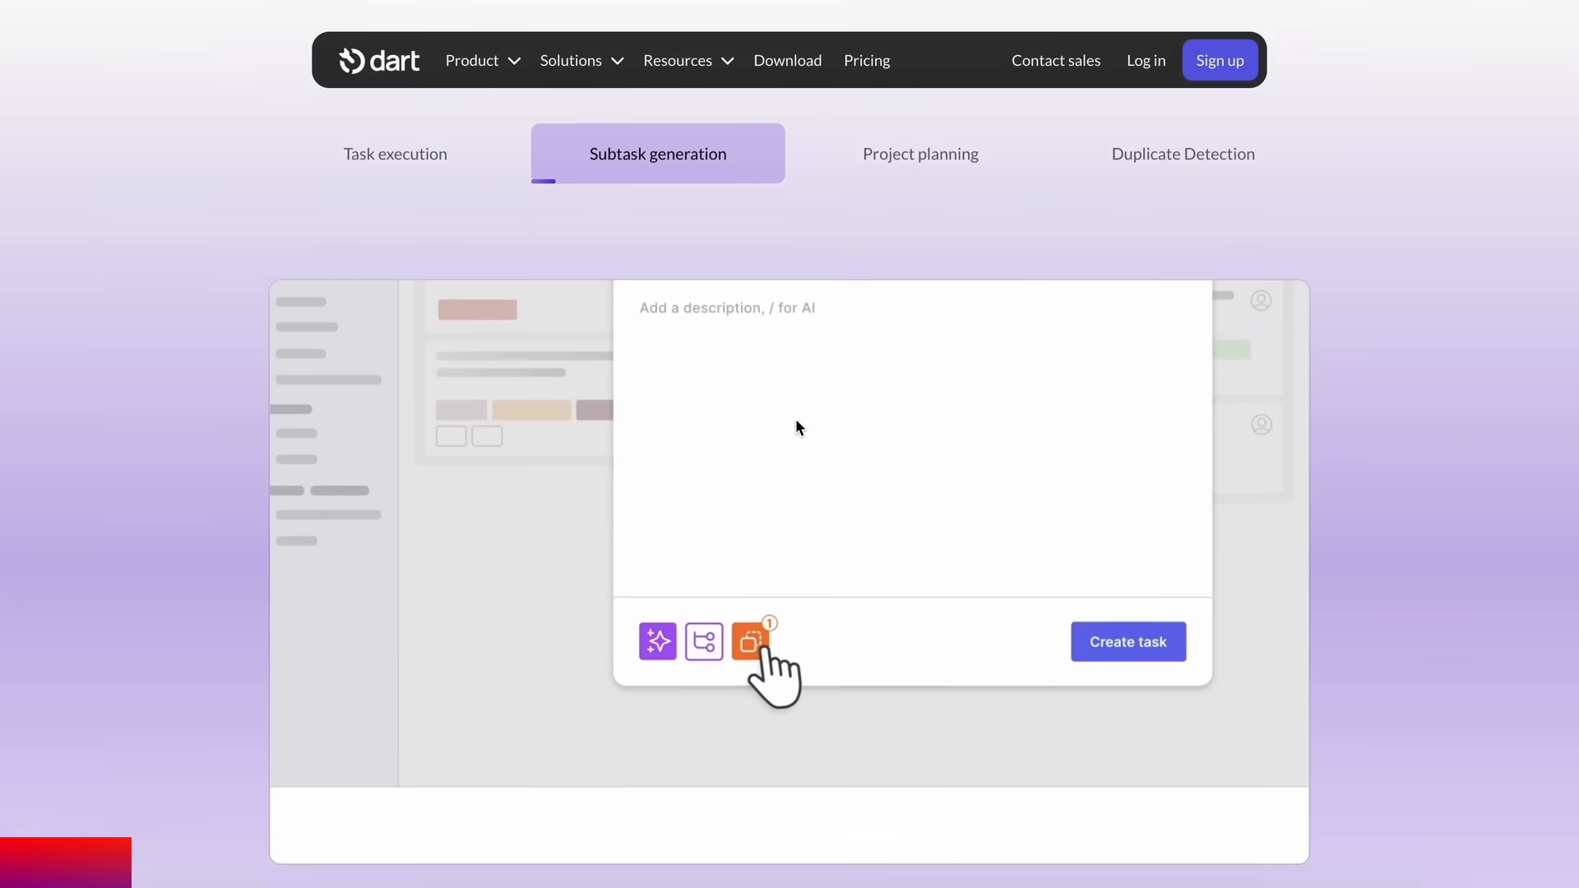
- Open the Dart workspace task board and view the blogs and influencers task details
left_click(395, 153)
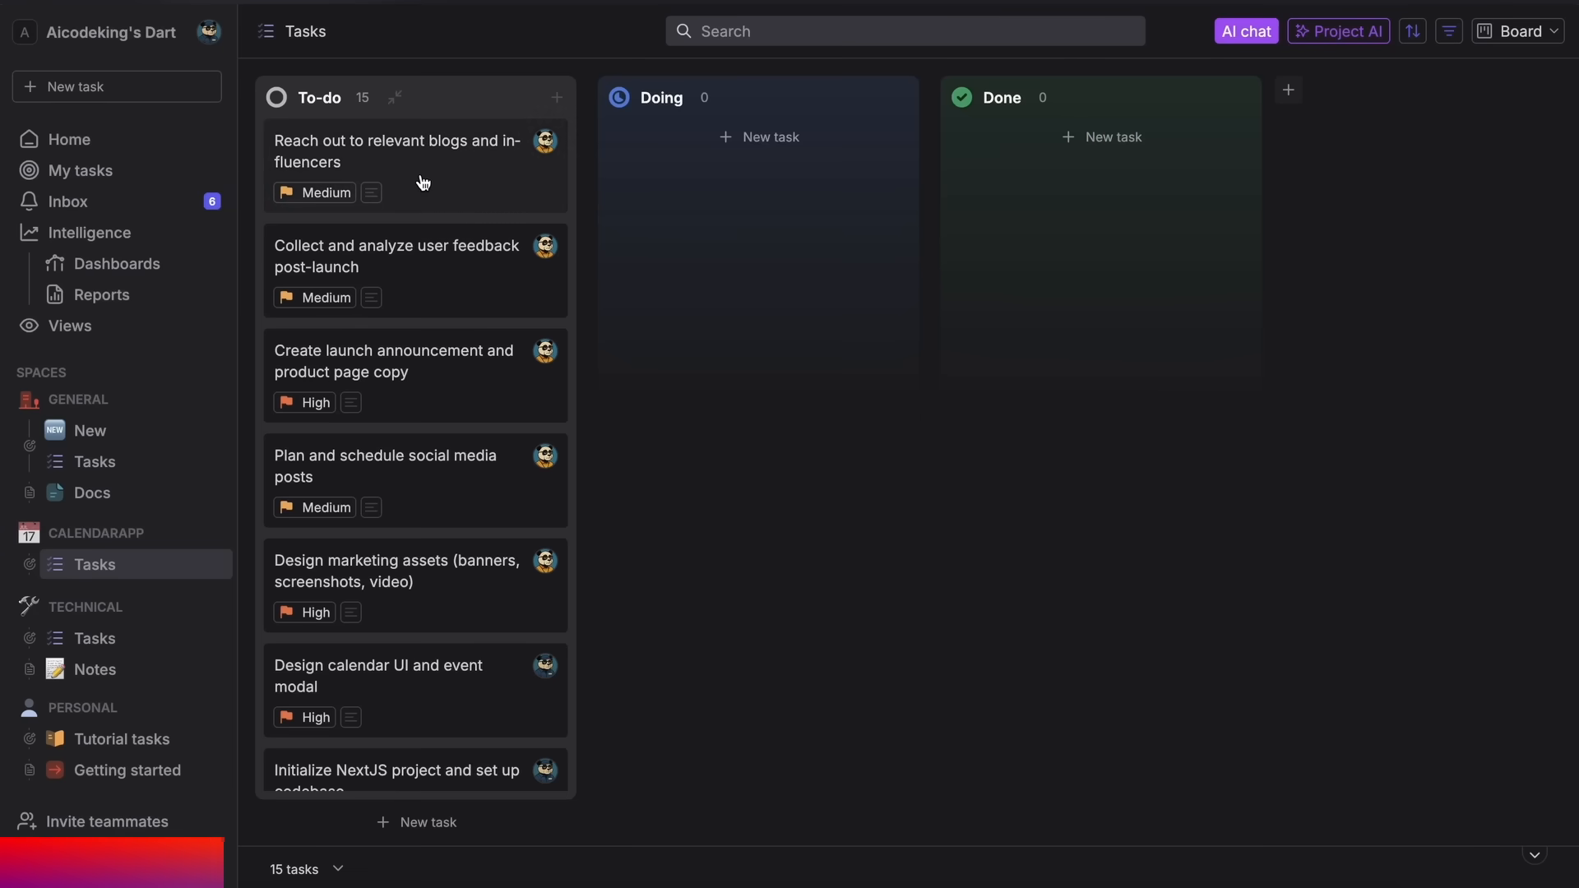
left_click(396, 151)
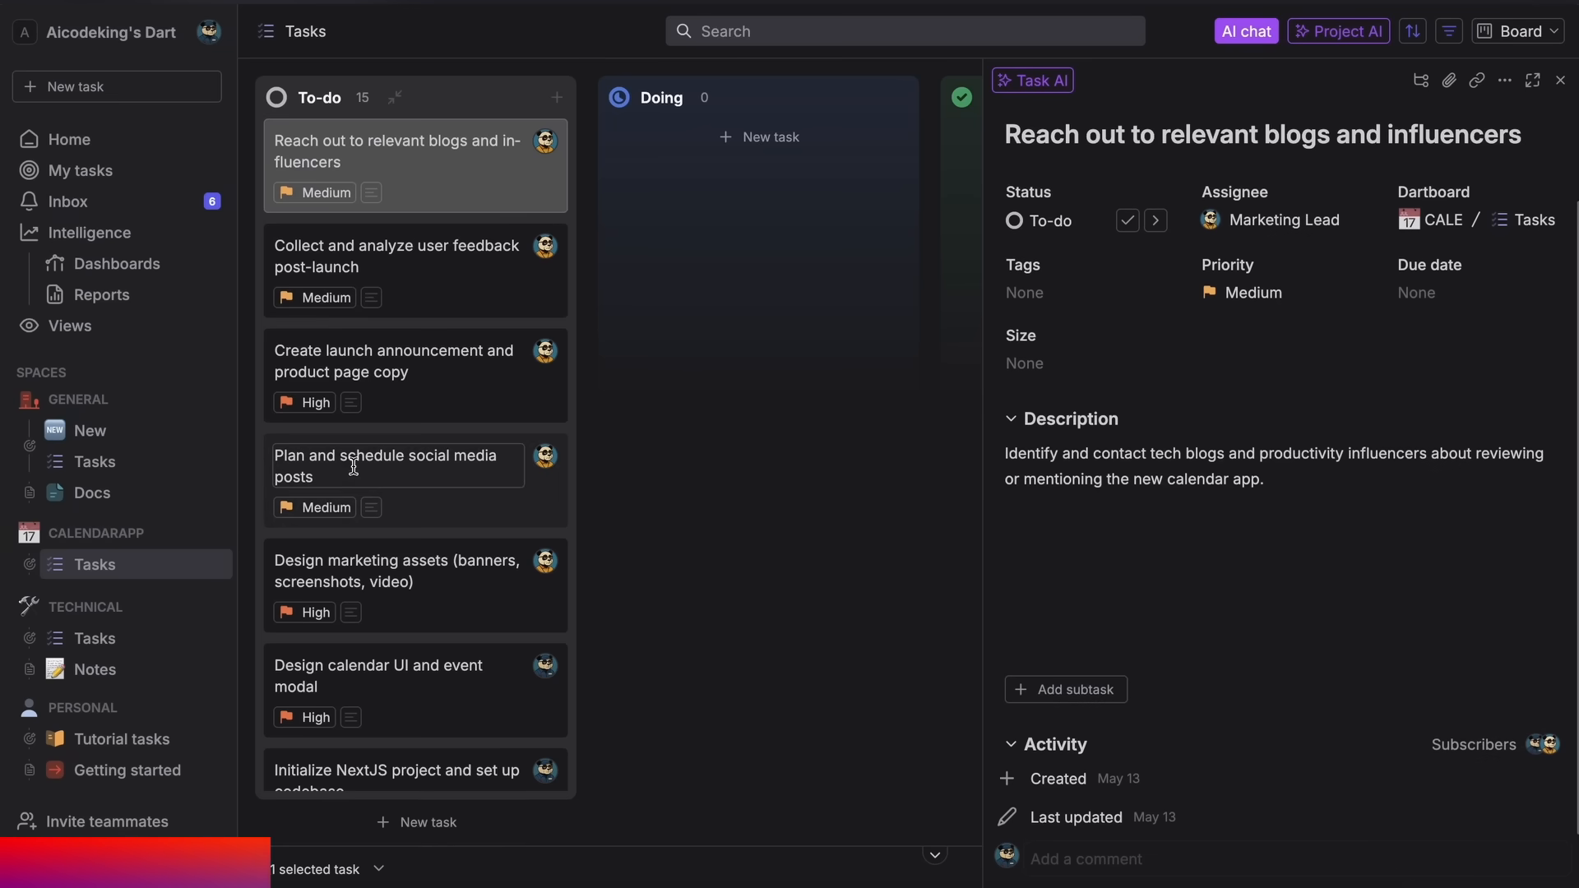
left_click(95, 669)
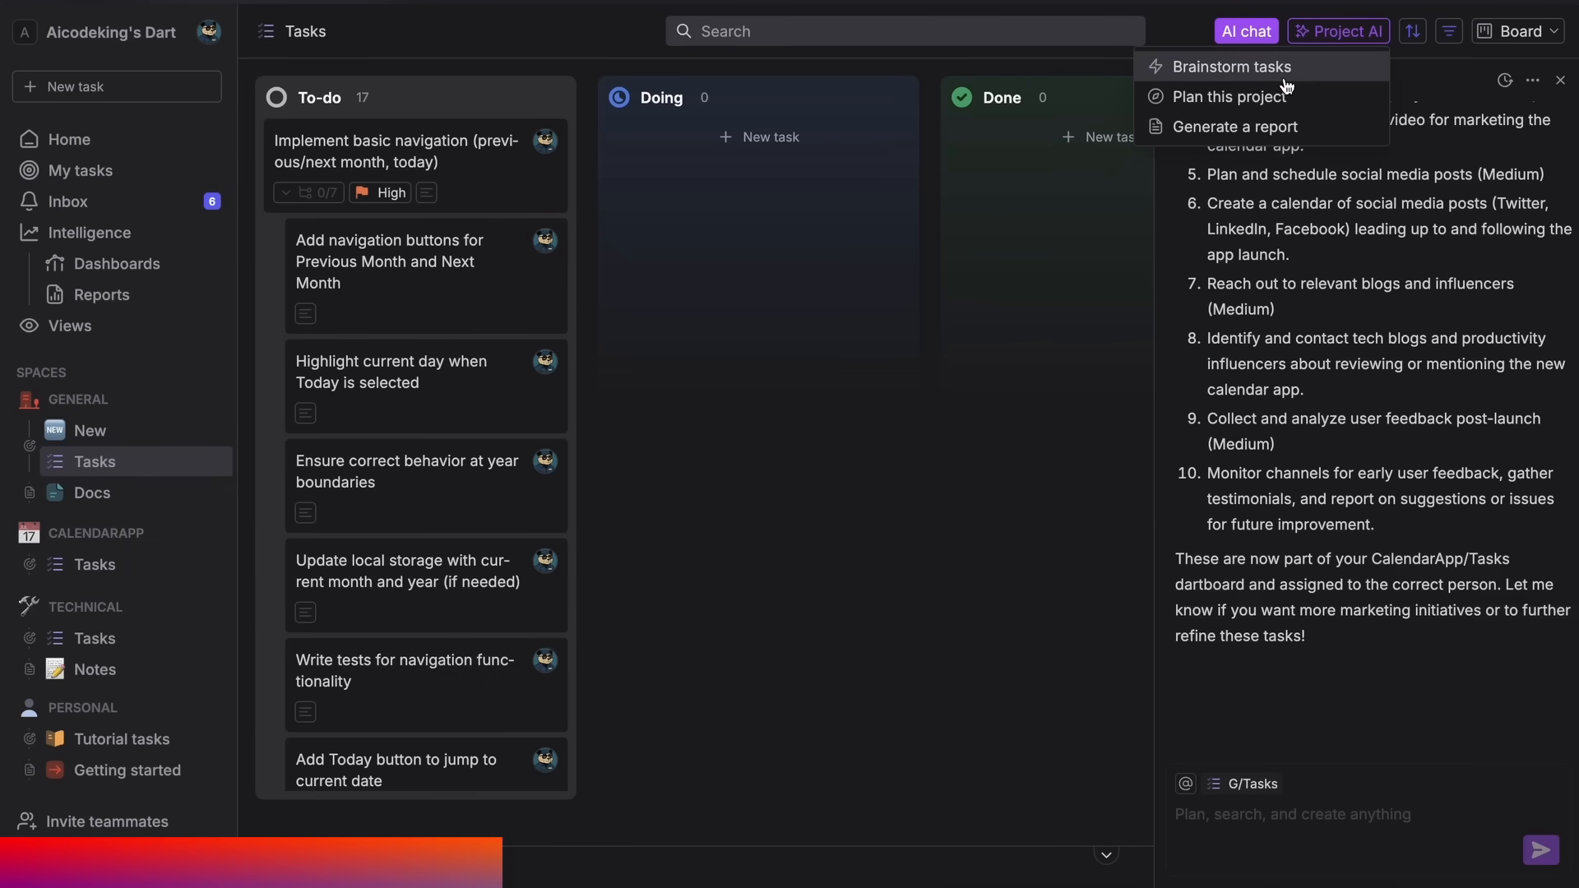
- Try Project AI > Plan this project, cancel it, and type 'What task' into the chat
left_click(1229, 66)
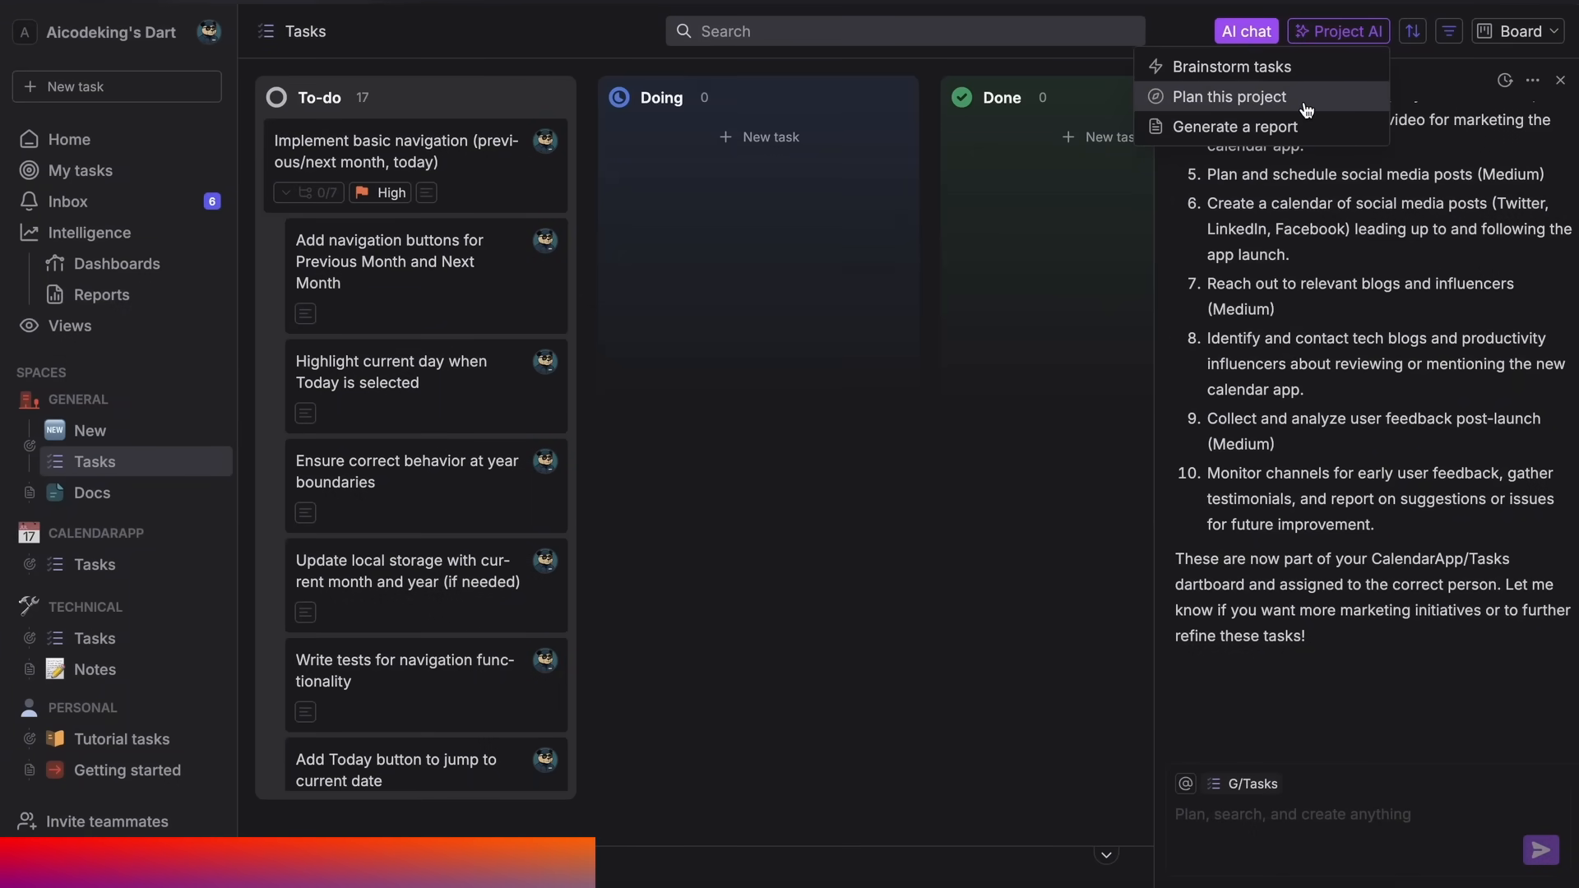
left_click(1228, 97)
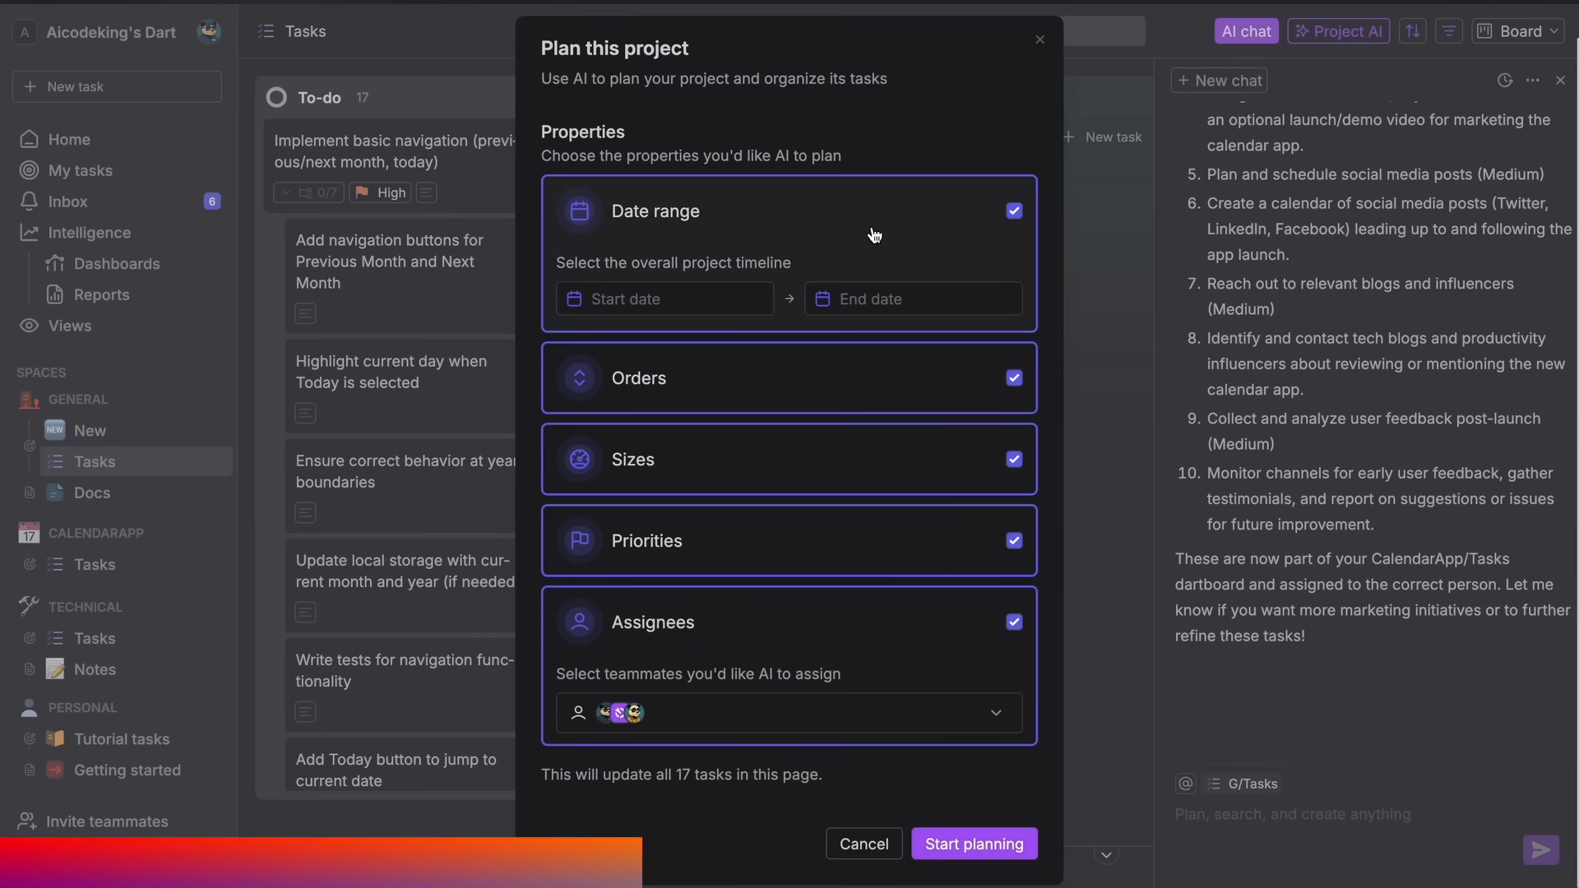
left_click(862, 843)
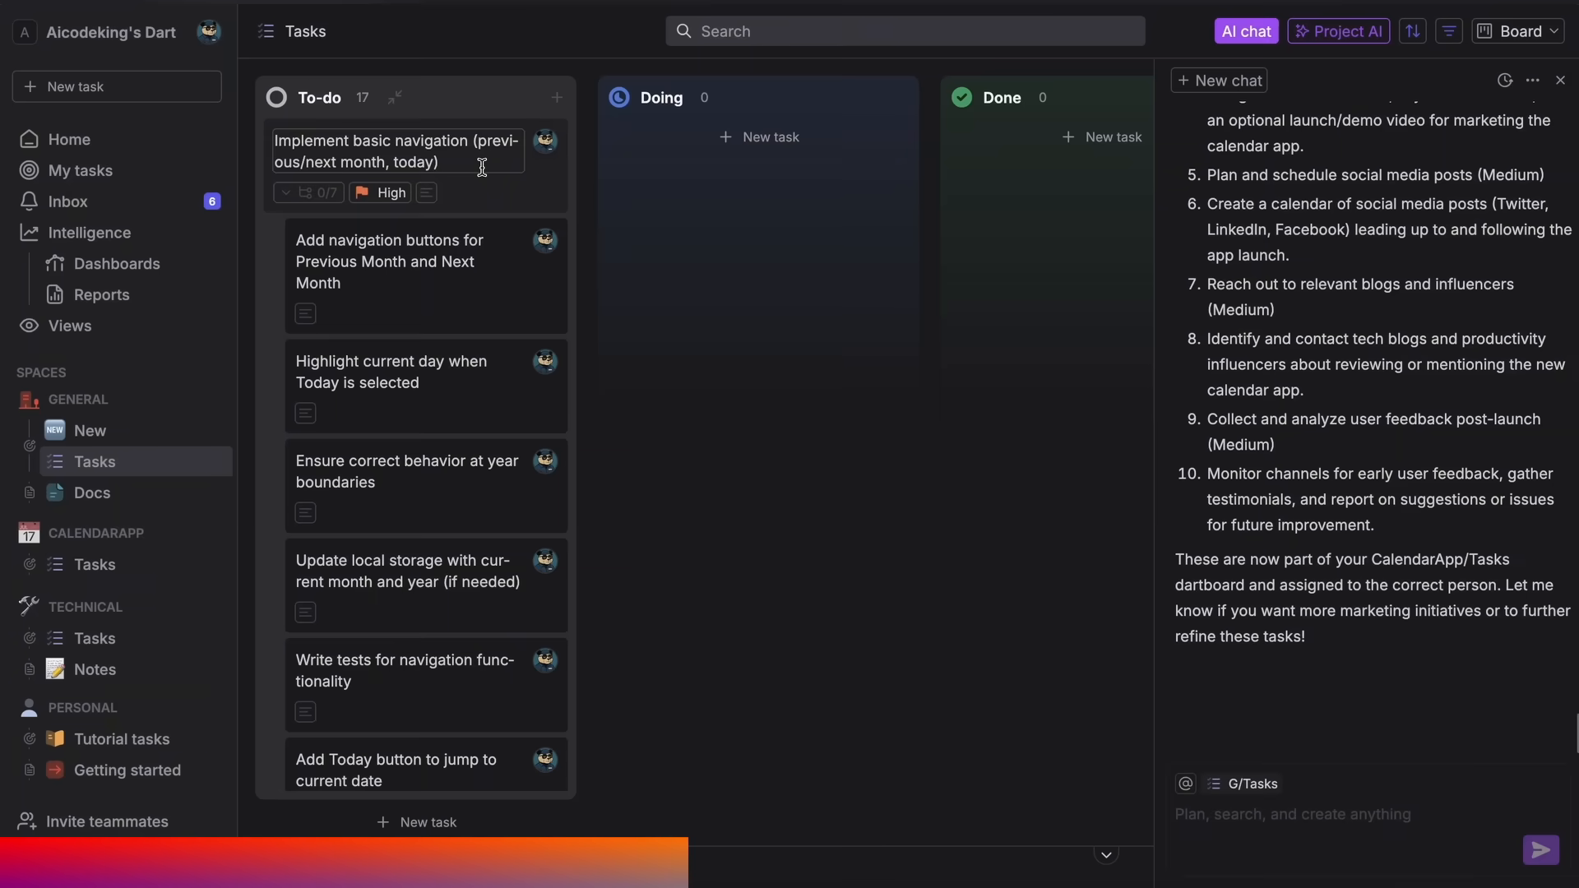
scroll("down", 3)
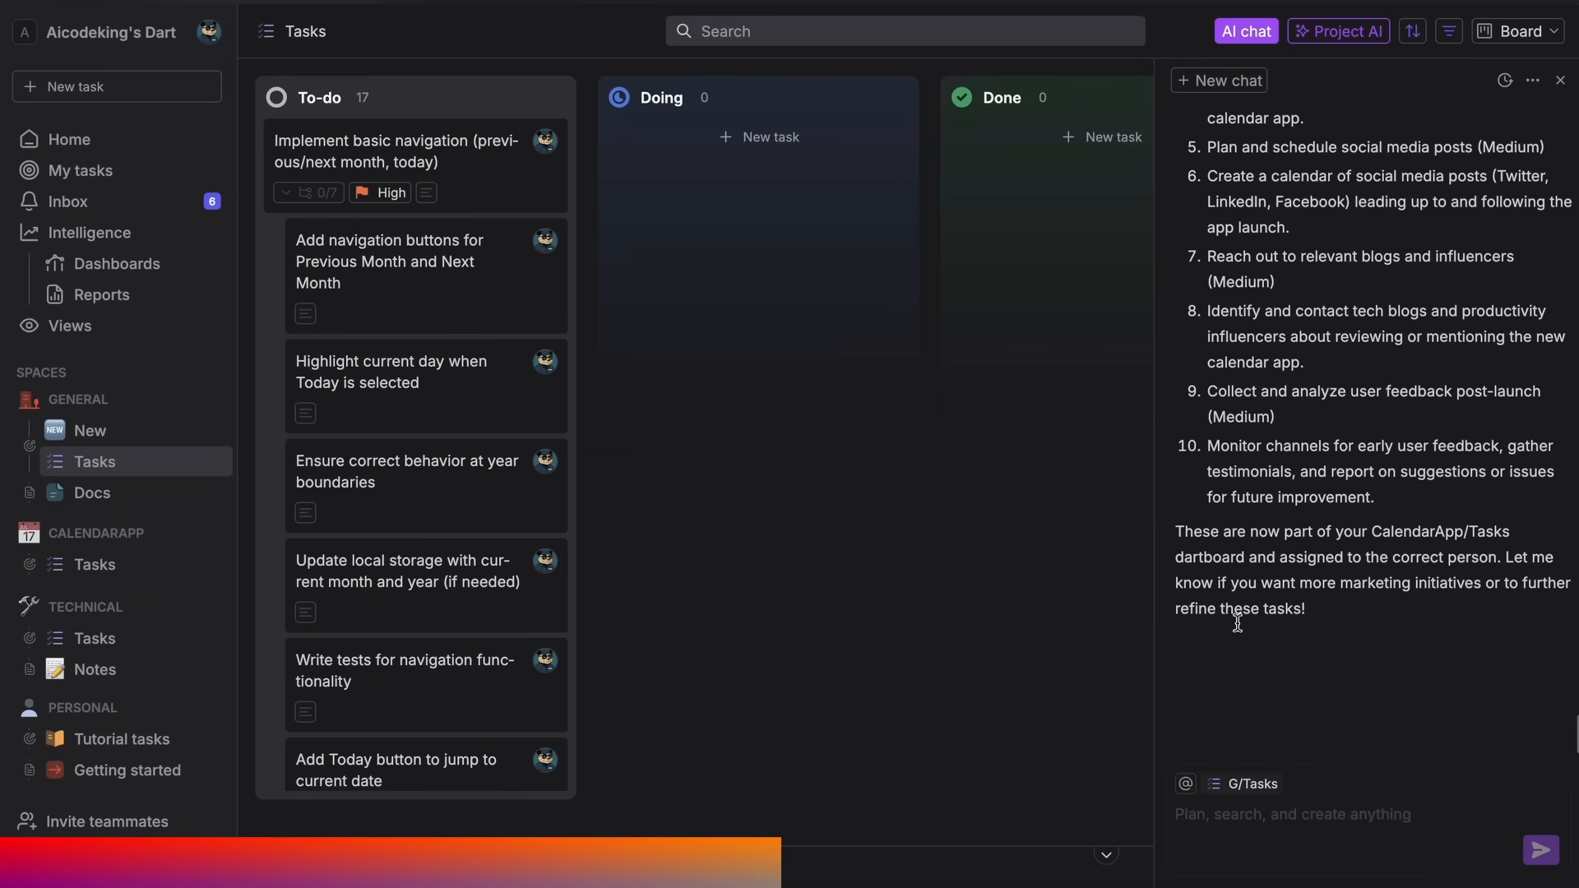
type("What task")
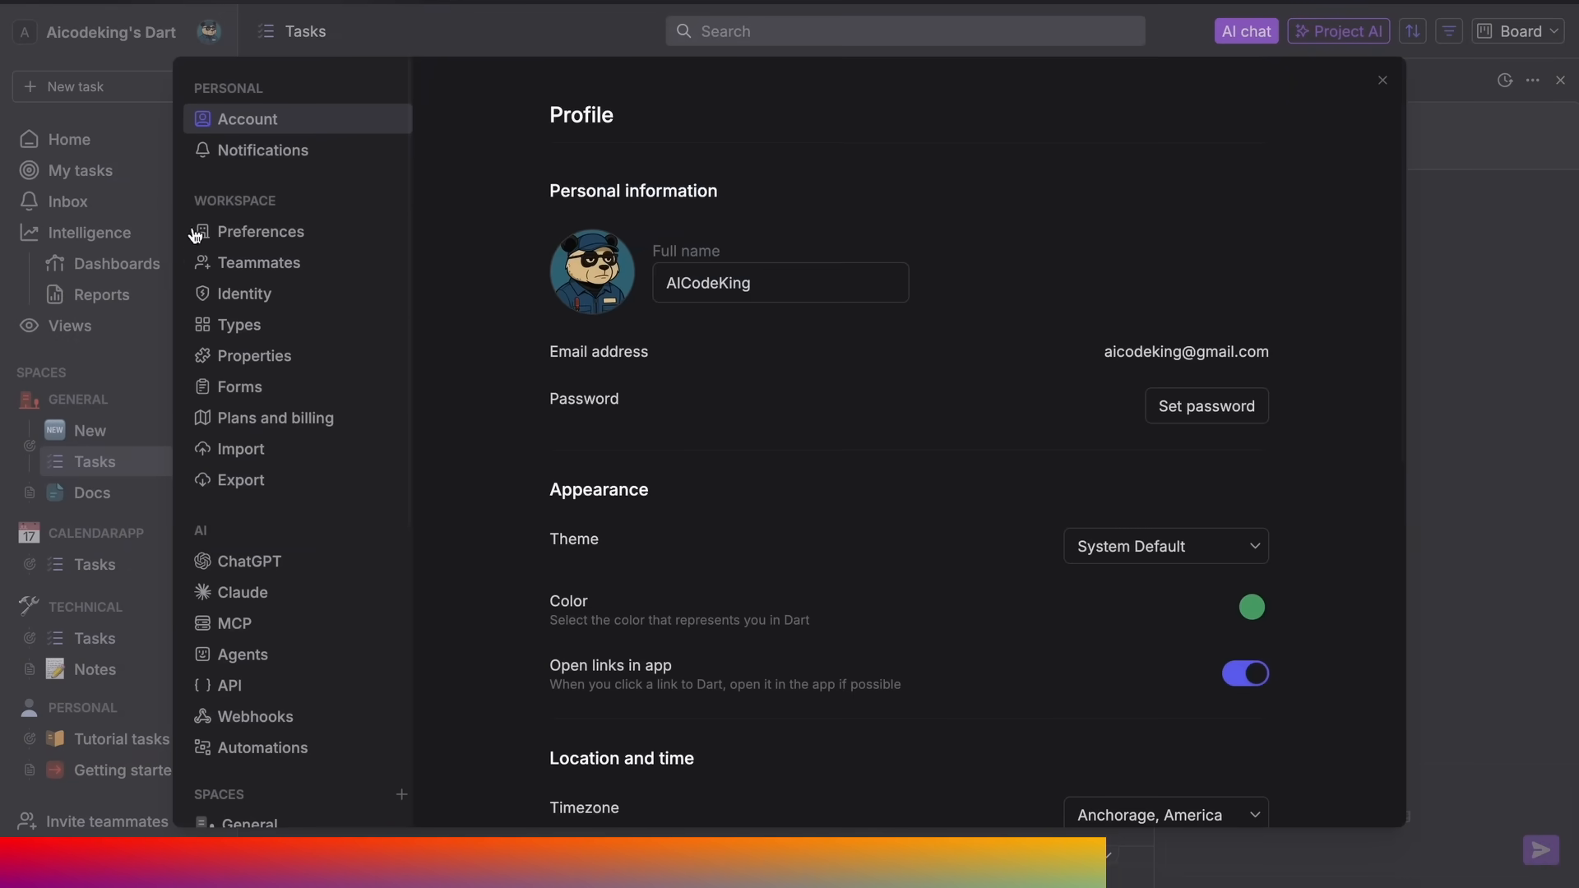
- Browse the Claude, MCP, Agents and API settings pages in Dart
left_click(243, 592)
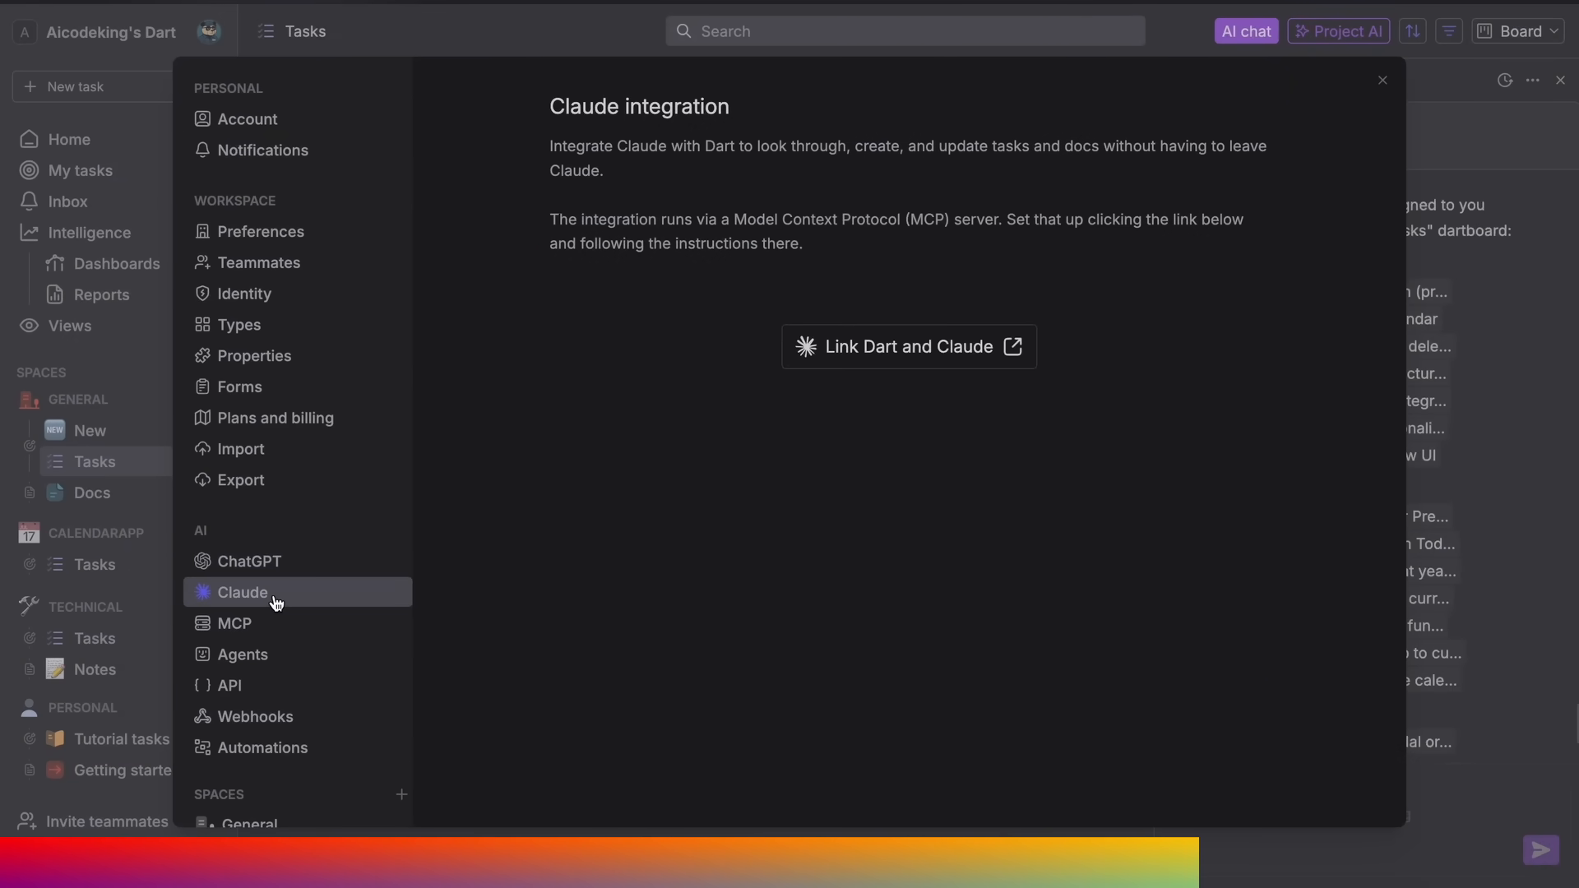
left_click(233, 622)
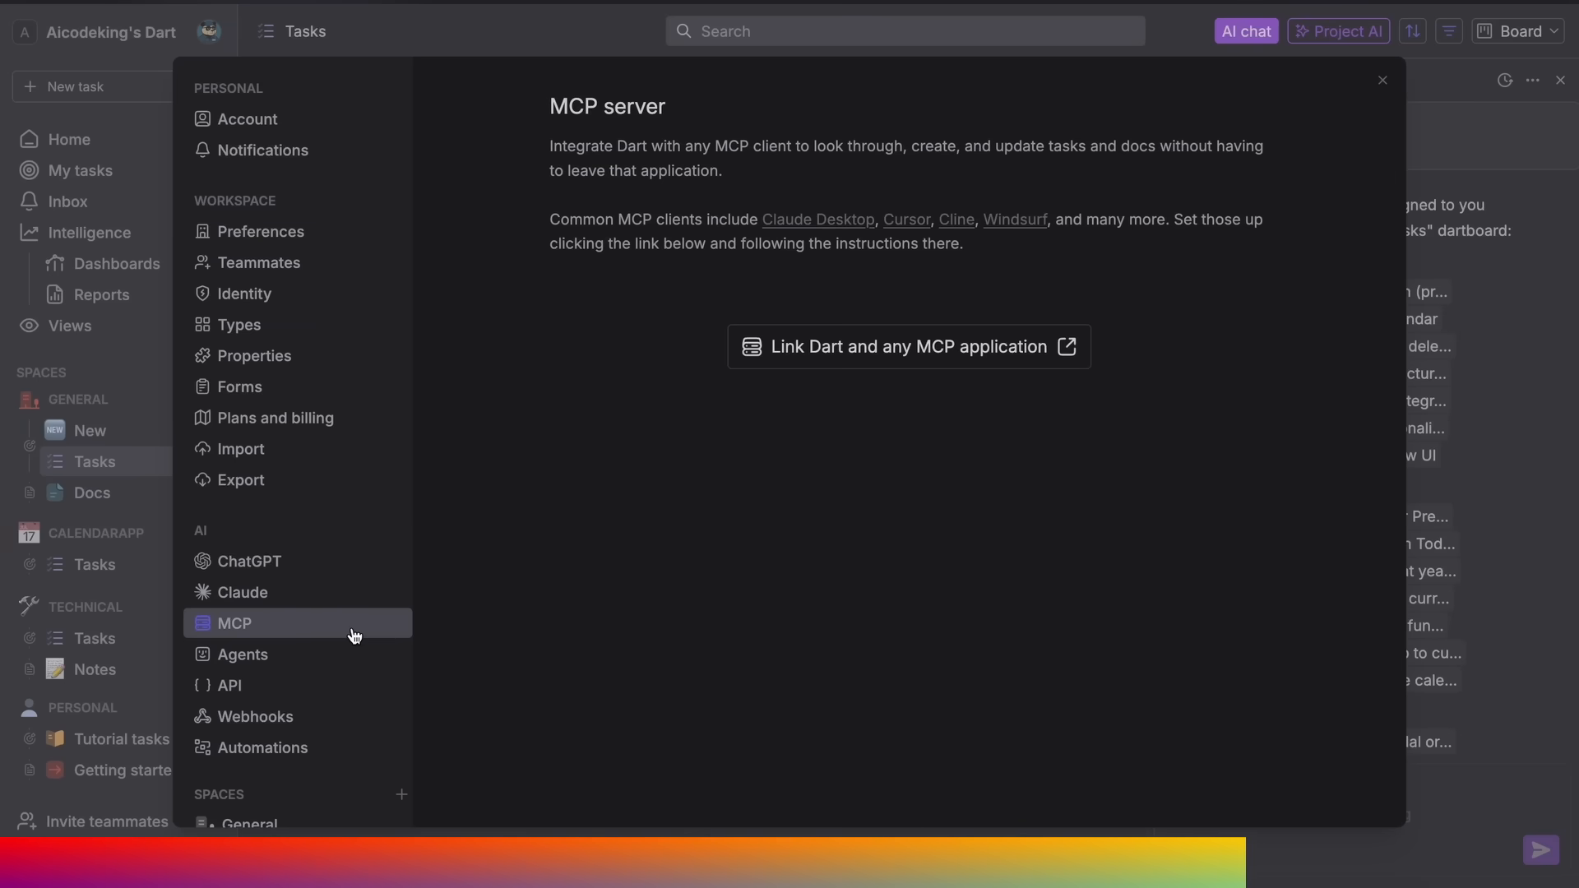
left_click(242, 655)
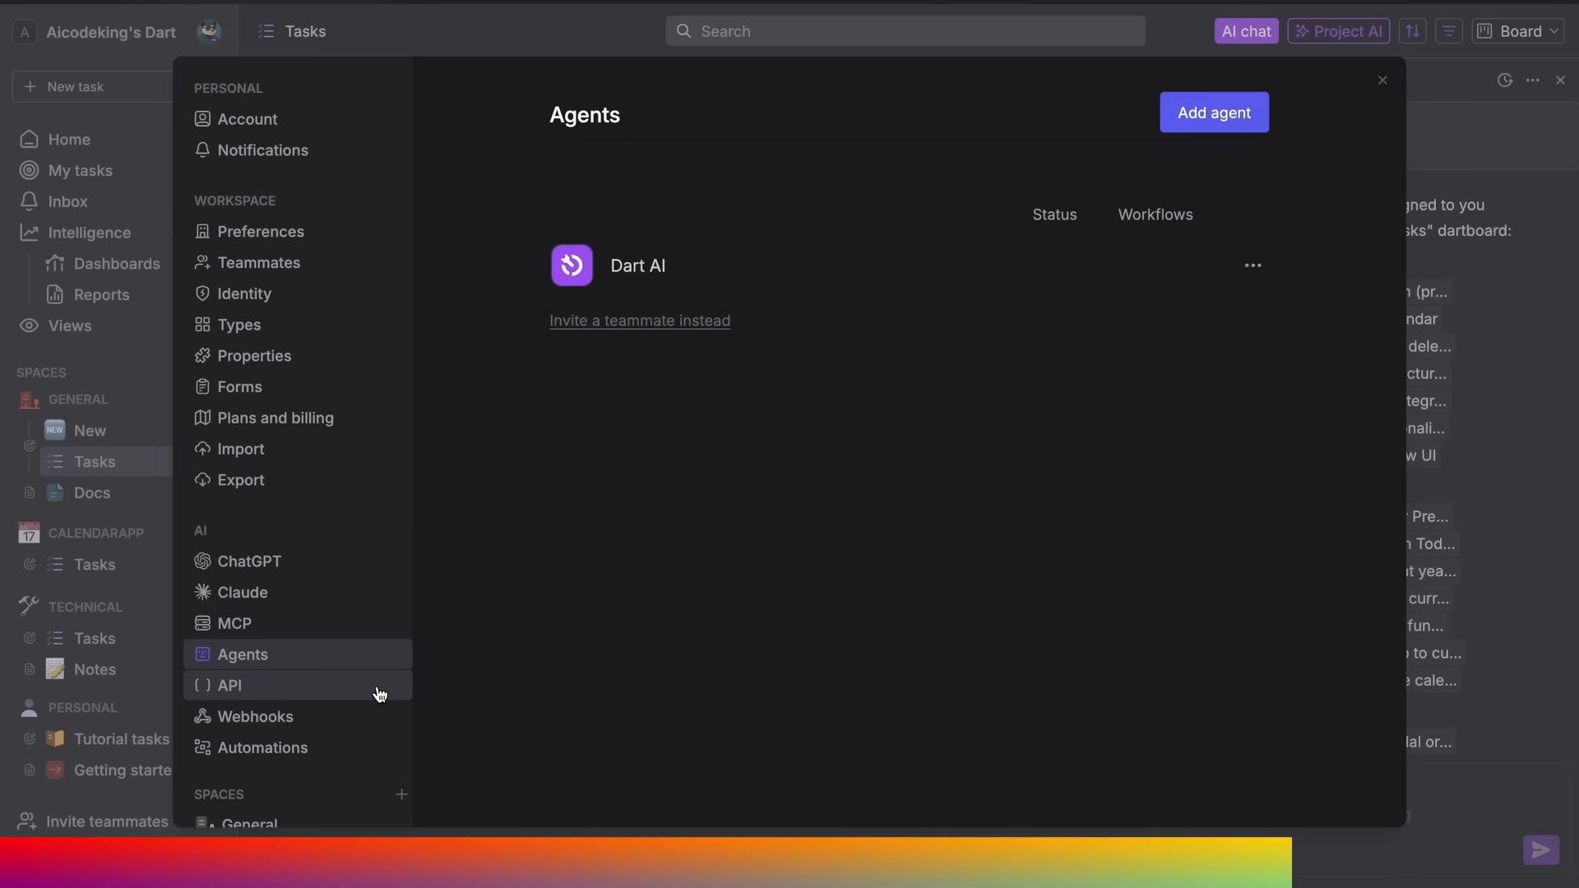
left_click(224, 685)
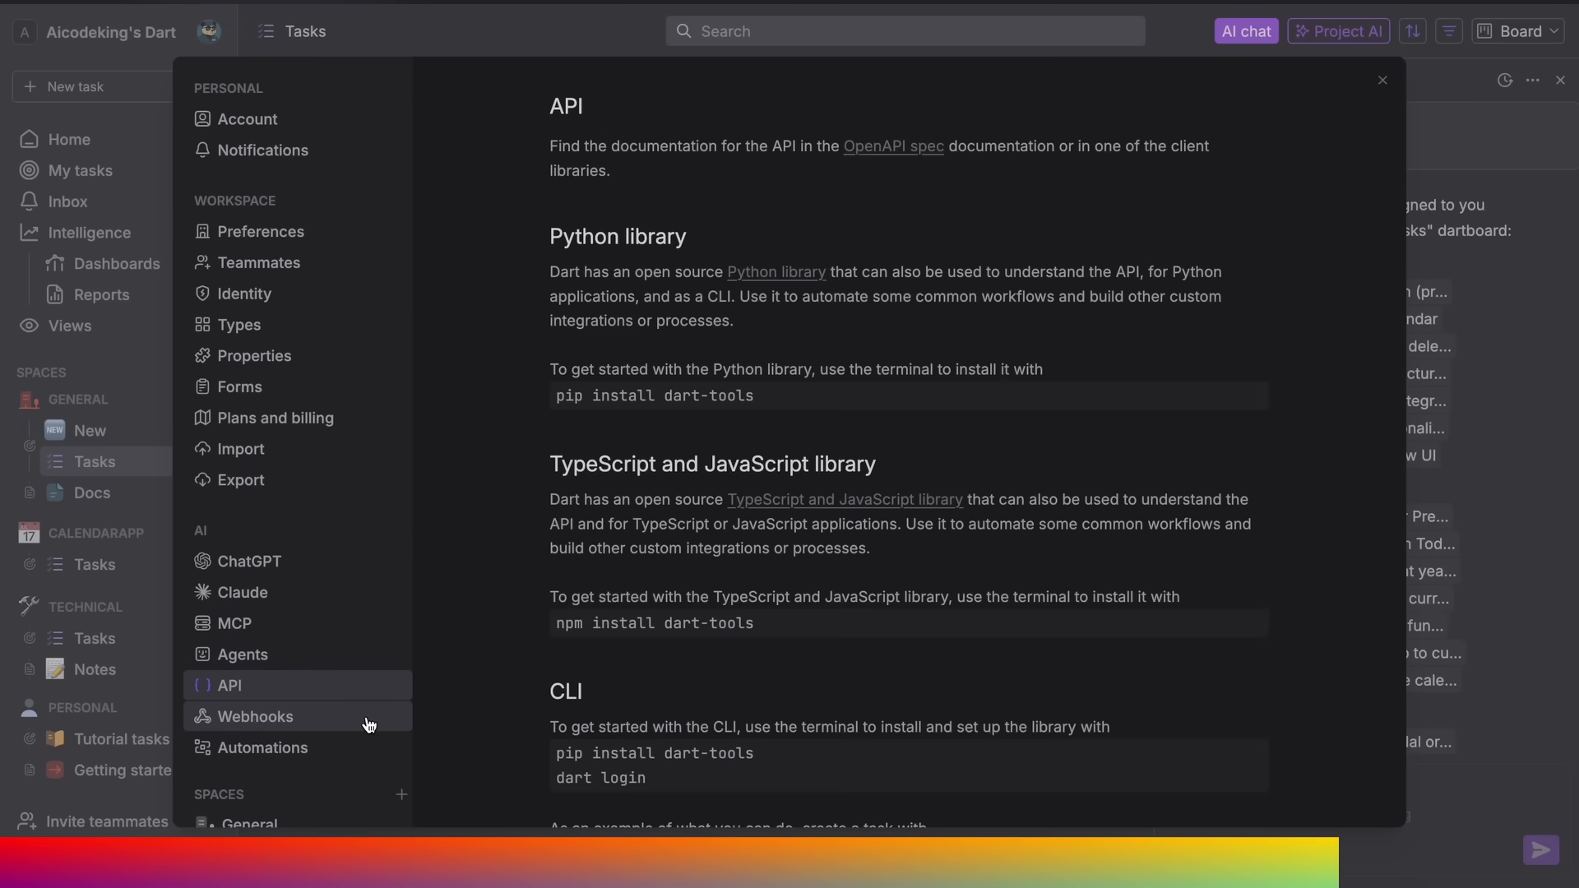
left_click(264, 747)
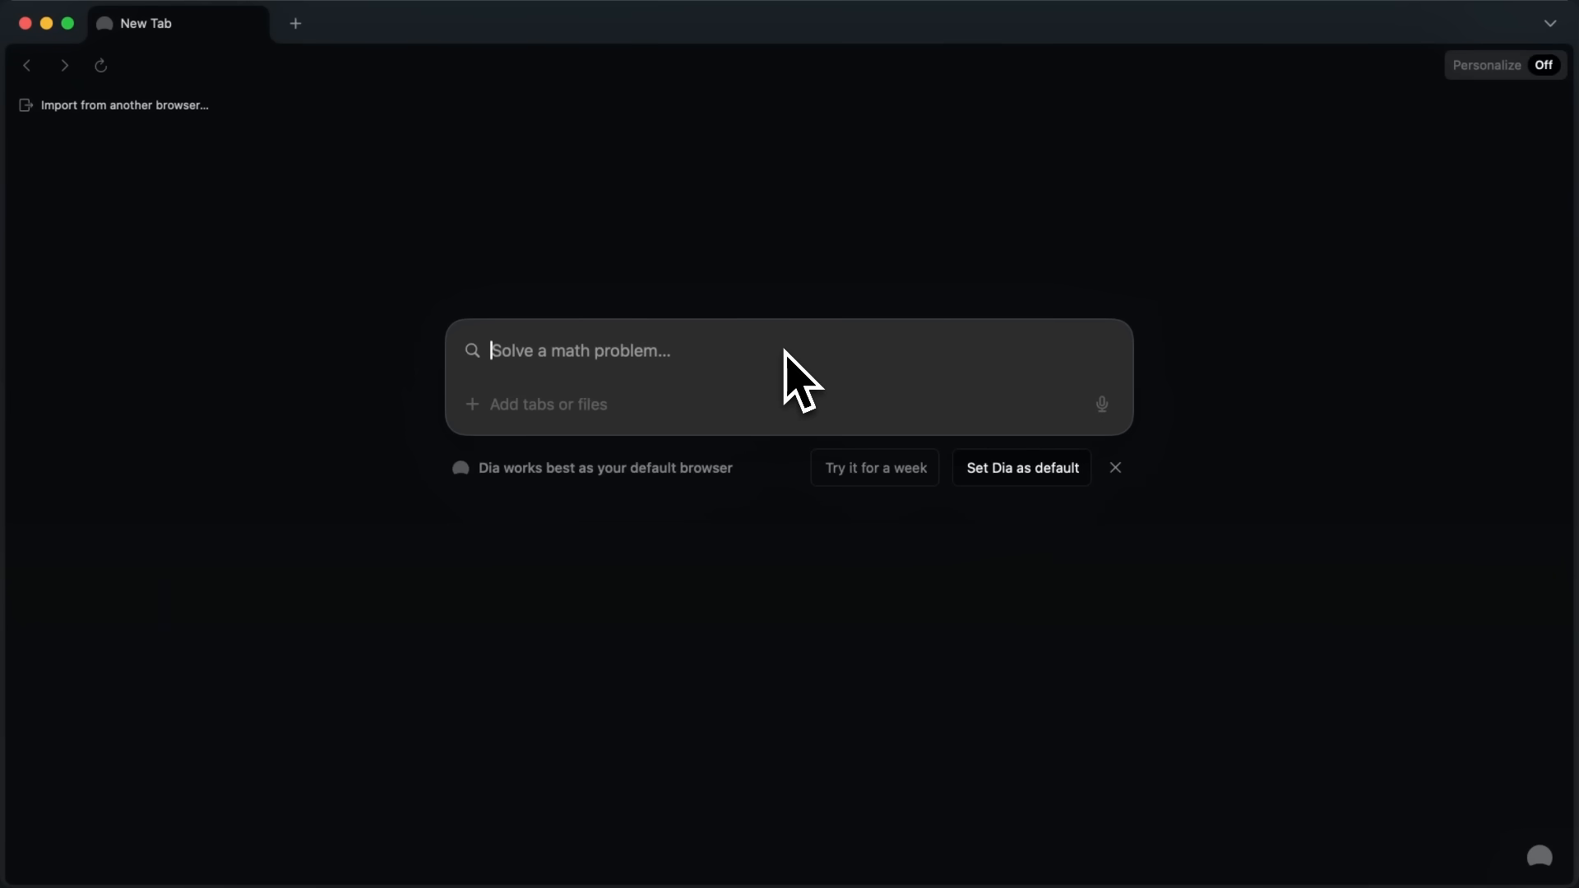
mouse_move(533, 302)
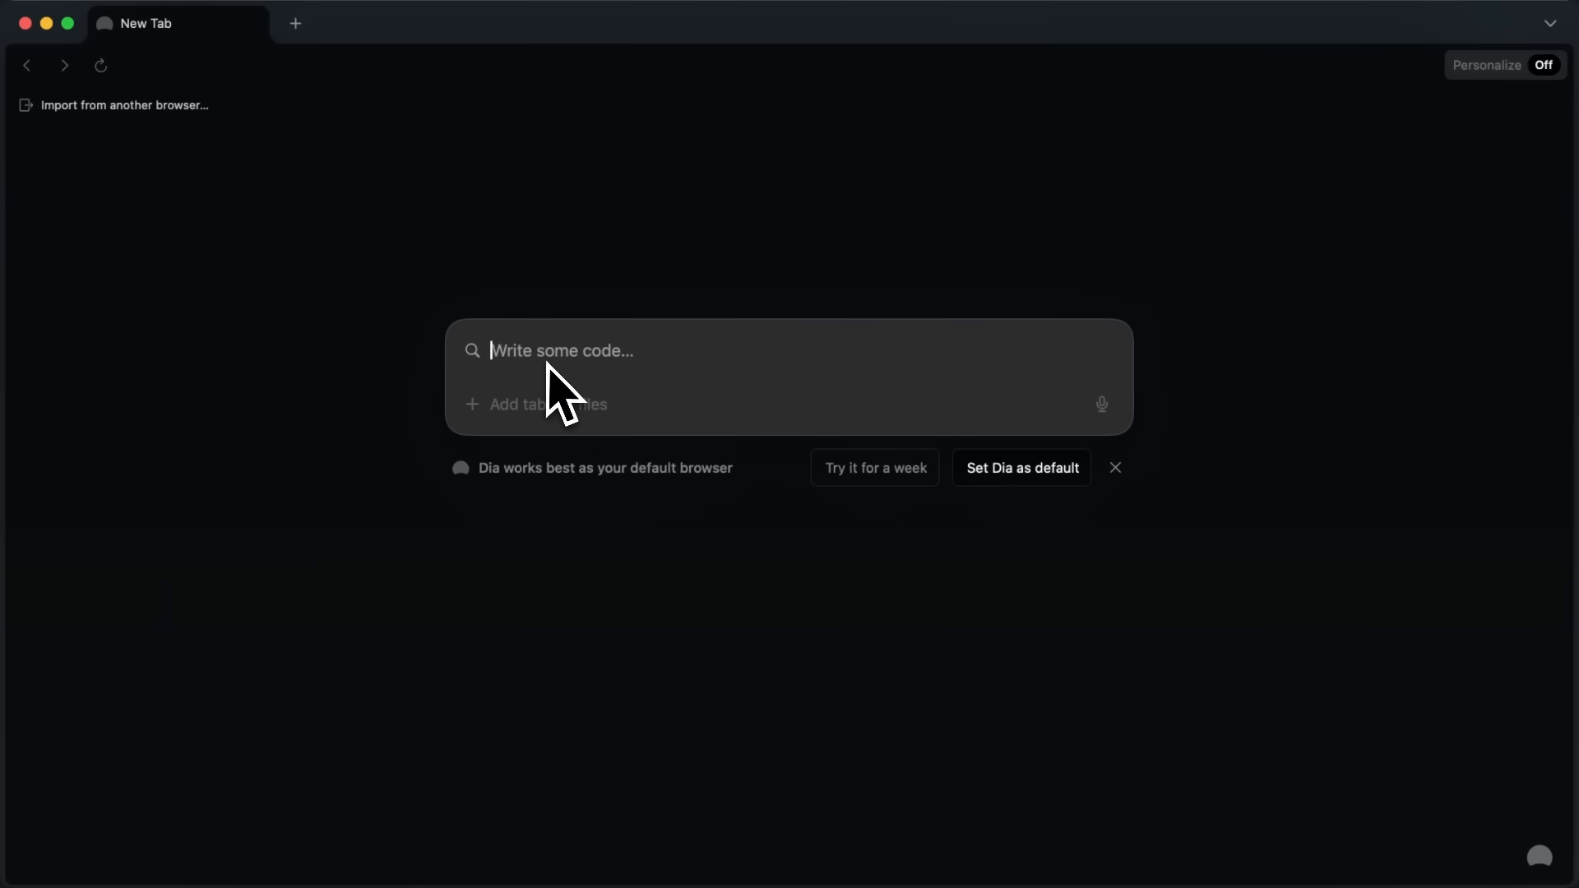
- Load google.com, then ask Dia's chat who the AI-coding YouTube creator AICodeKing is
type("google.com")
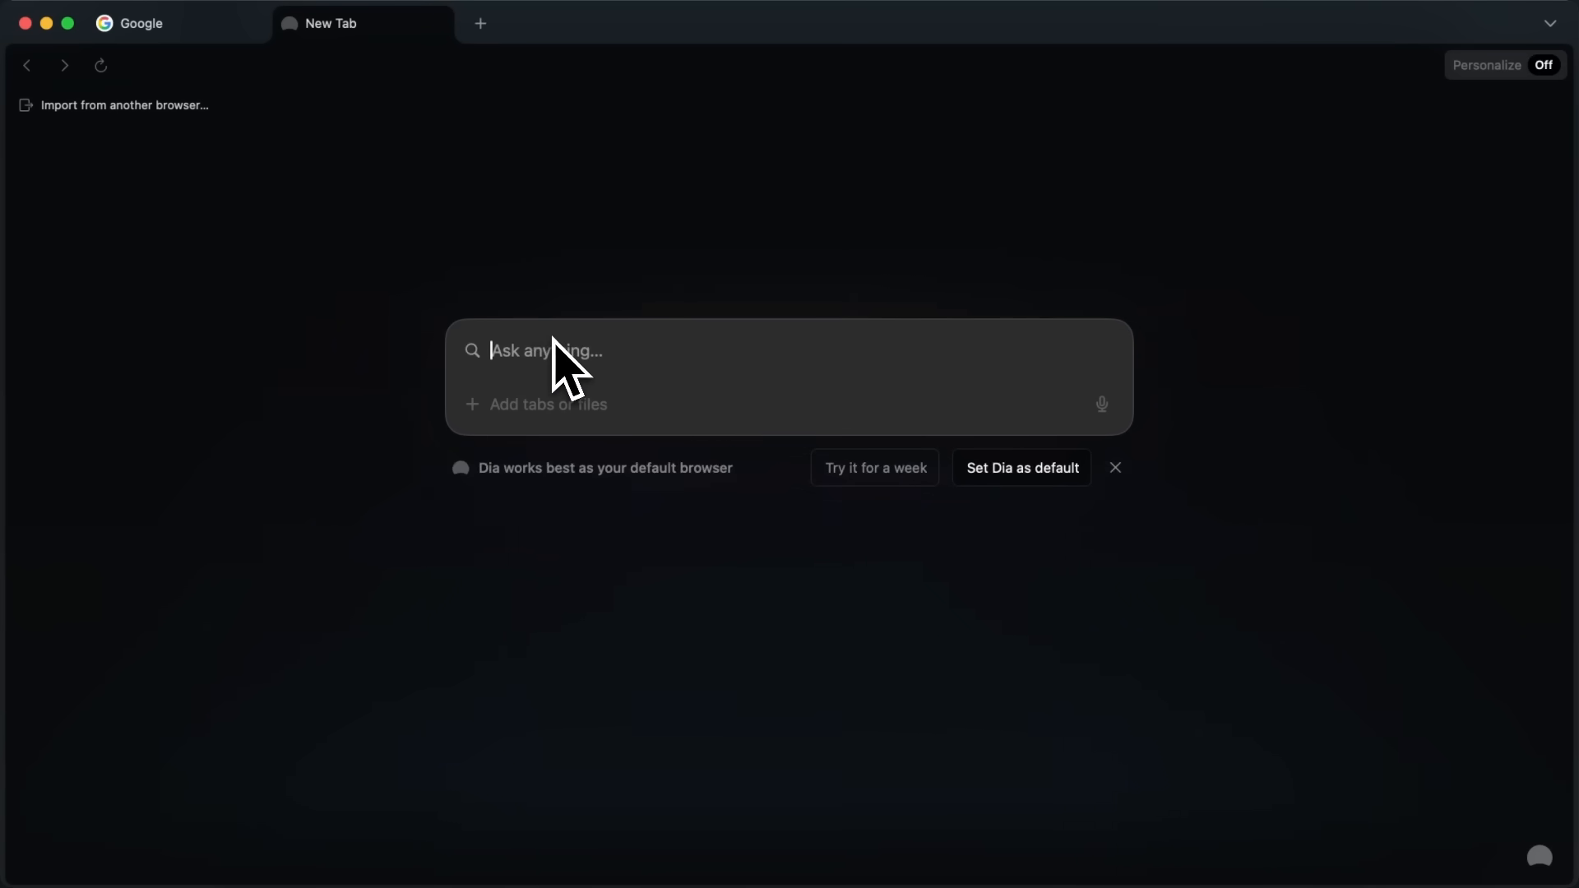
type("What is bigger 9.9 or")
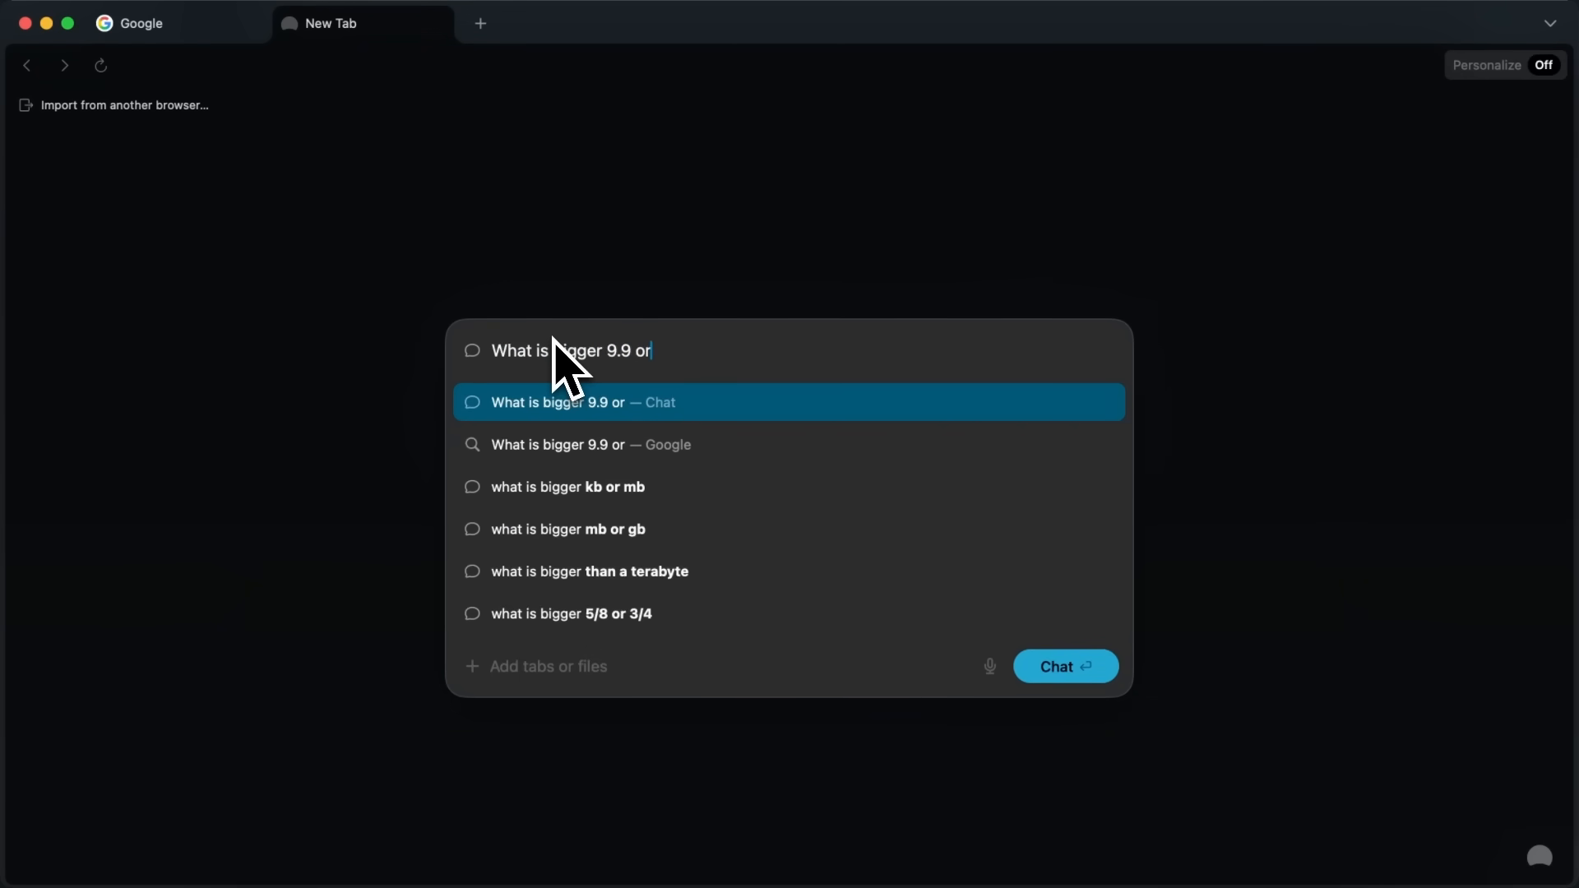
type("9.11?")
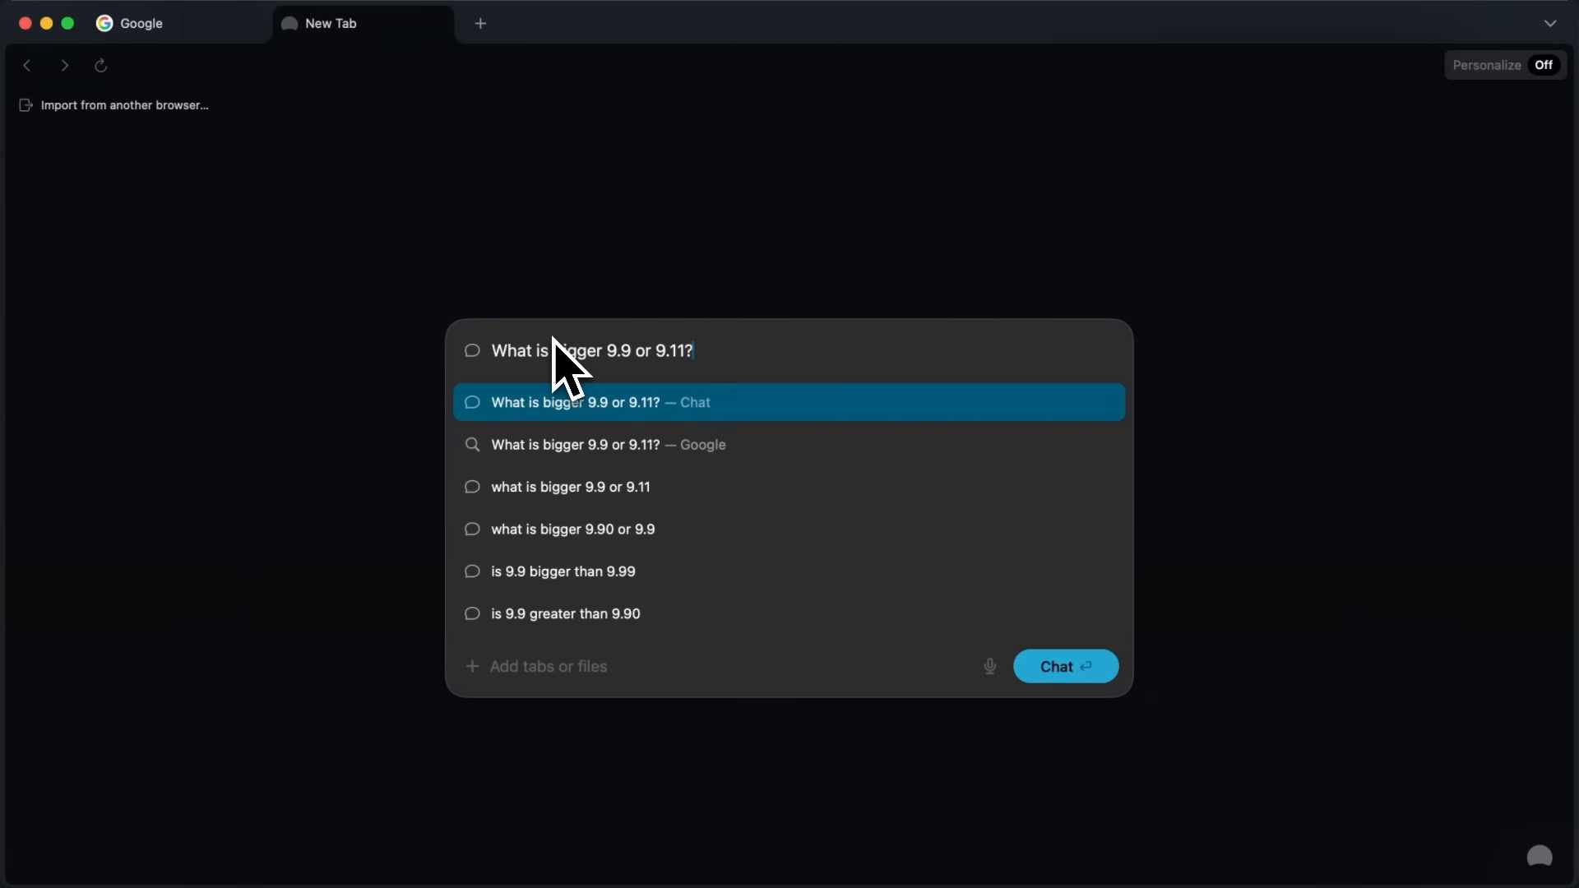
type("Who is")
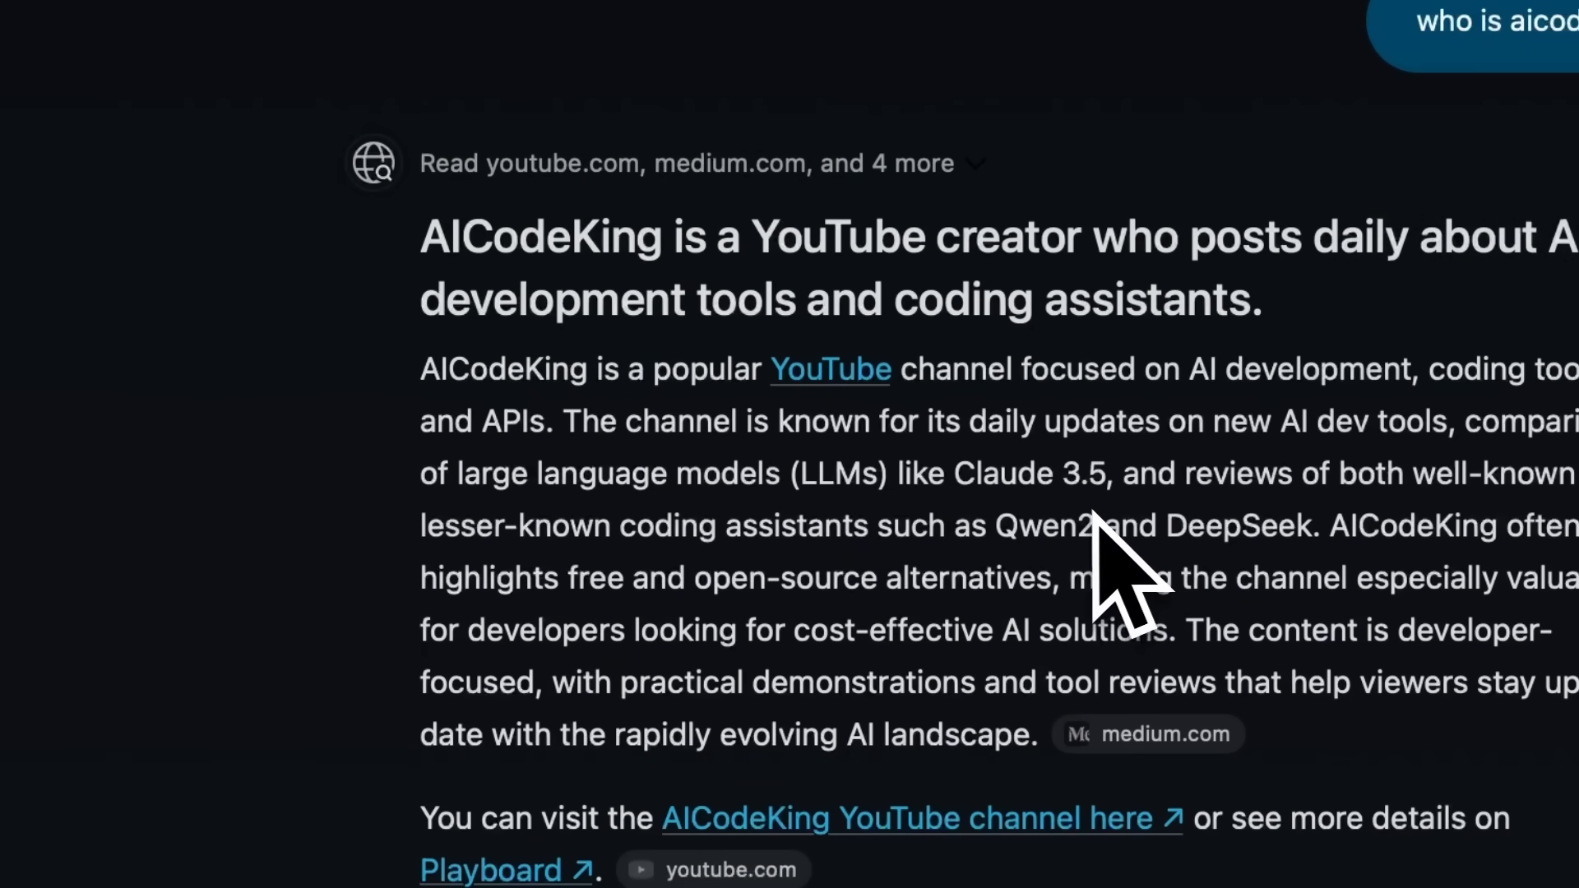
mouse_move(552, 250)
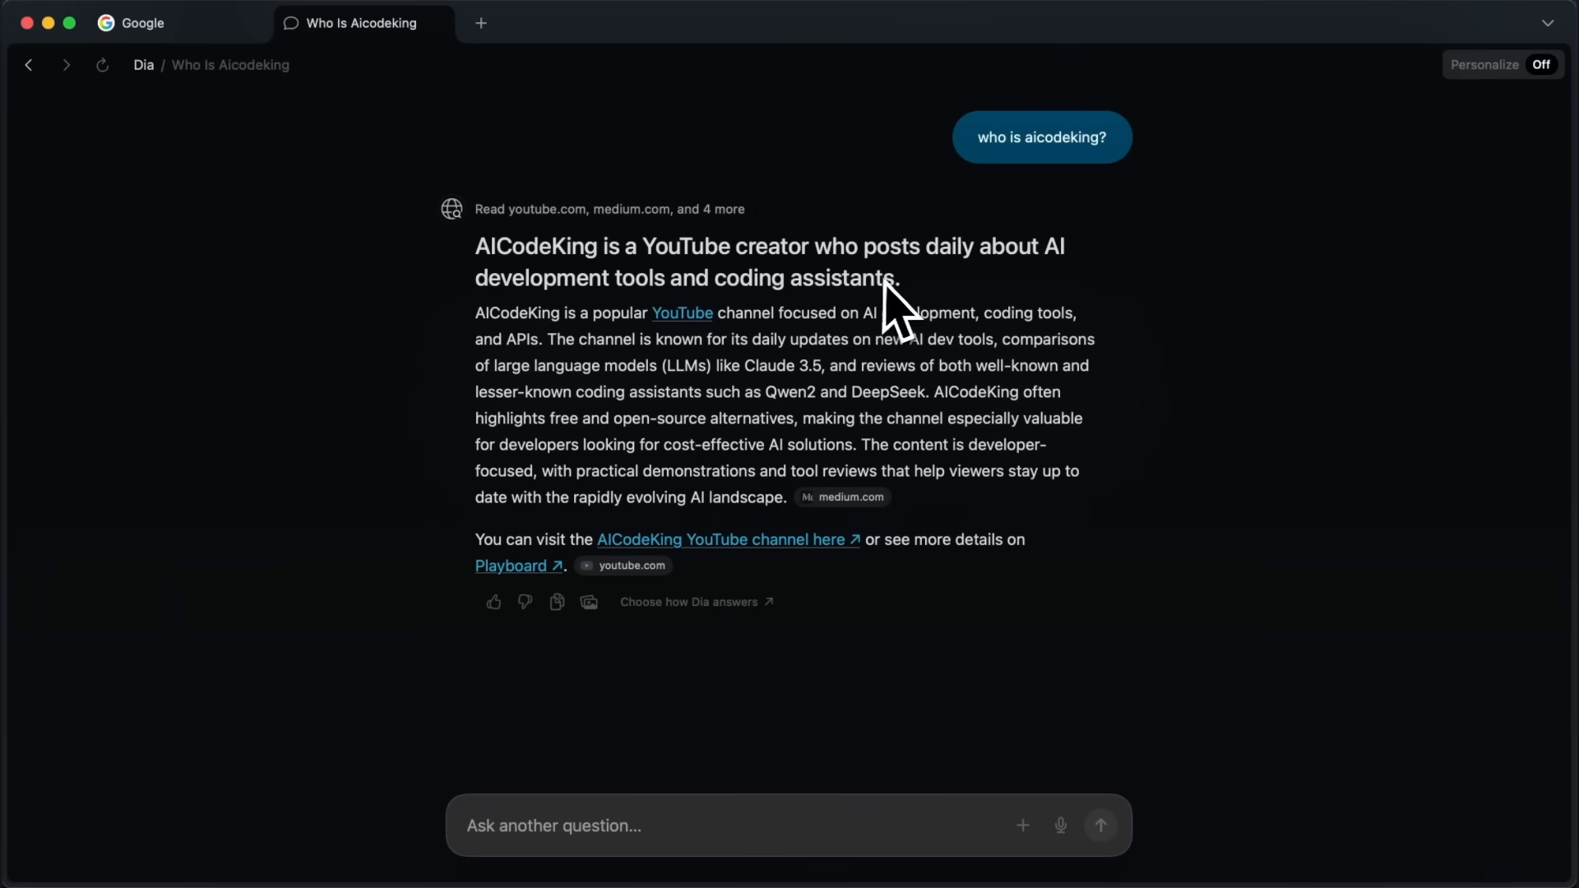
mouse_move(624, 282)
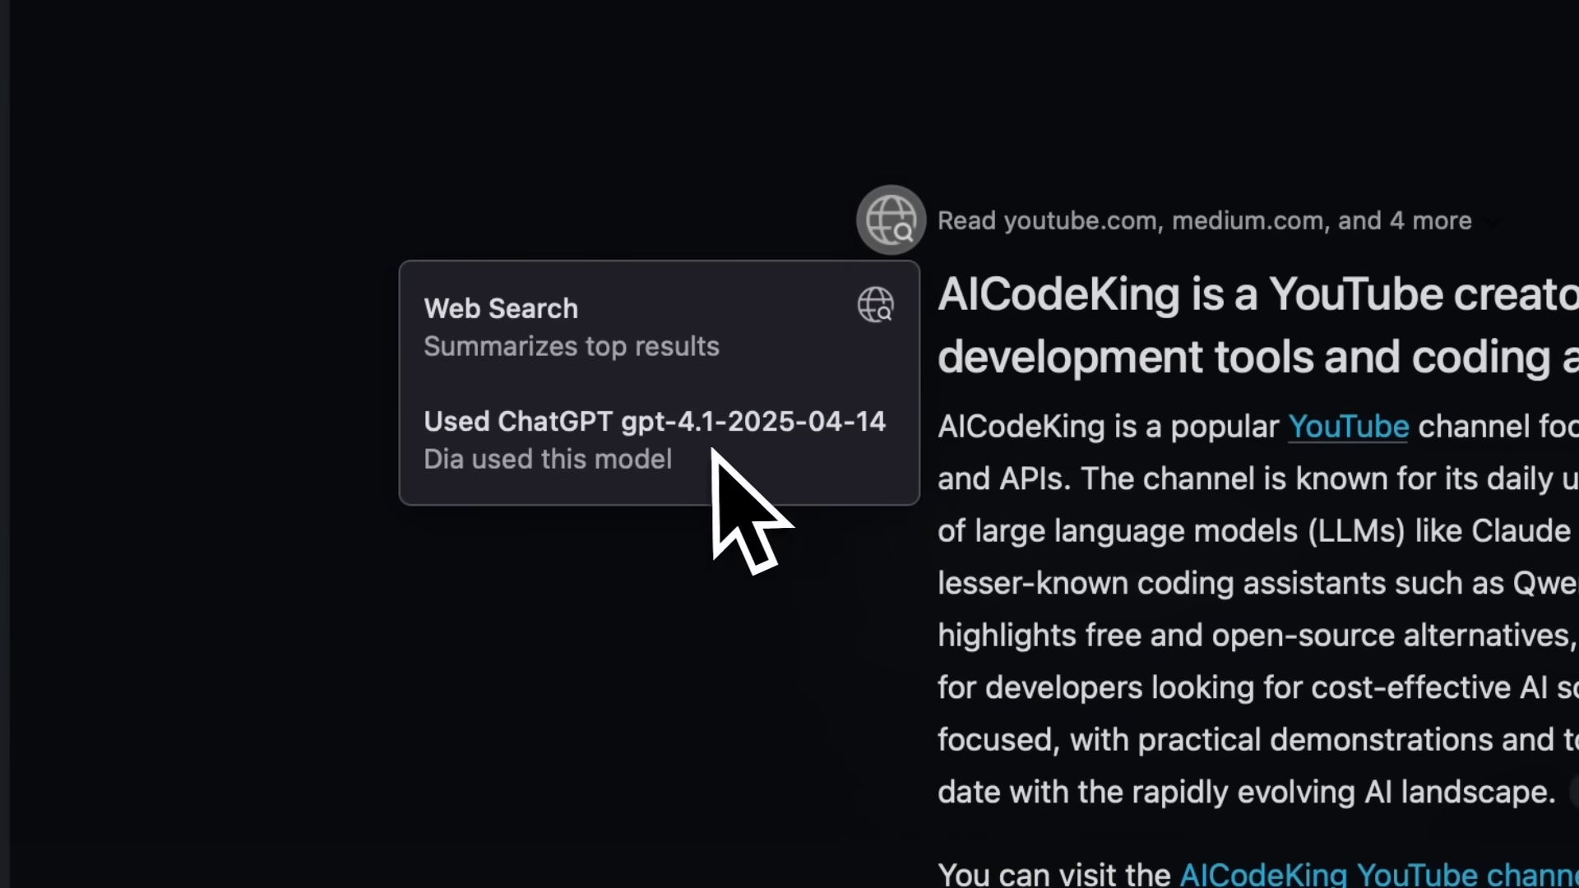
mouse_move(795, 493)
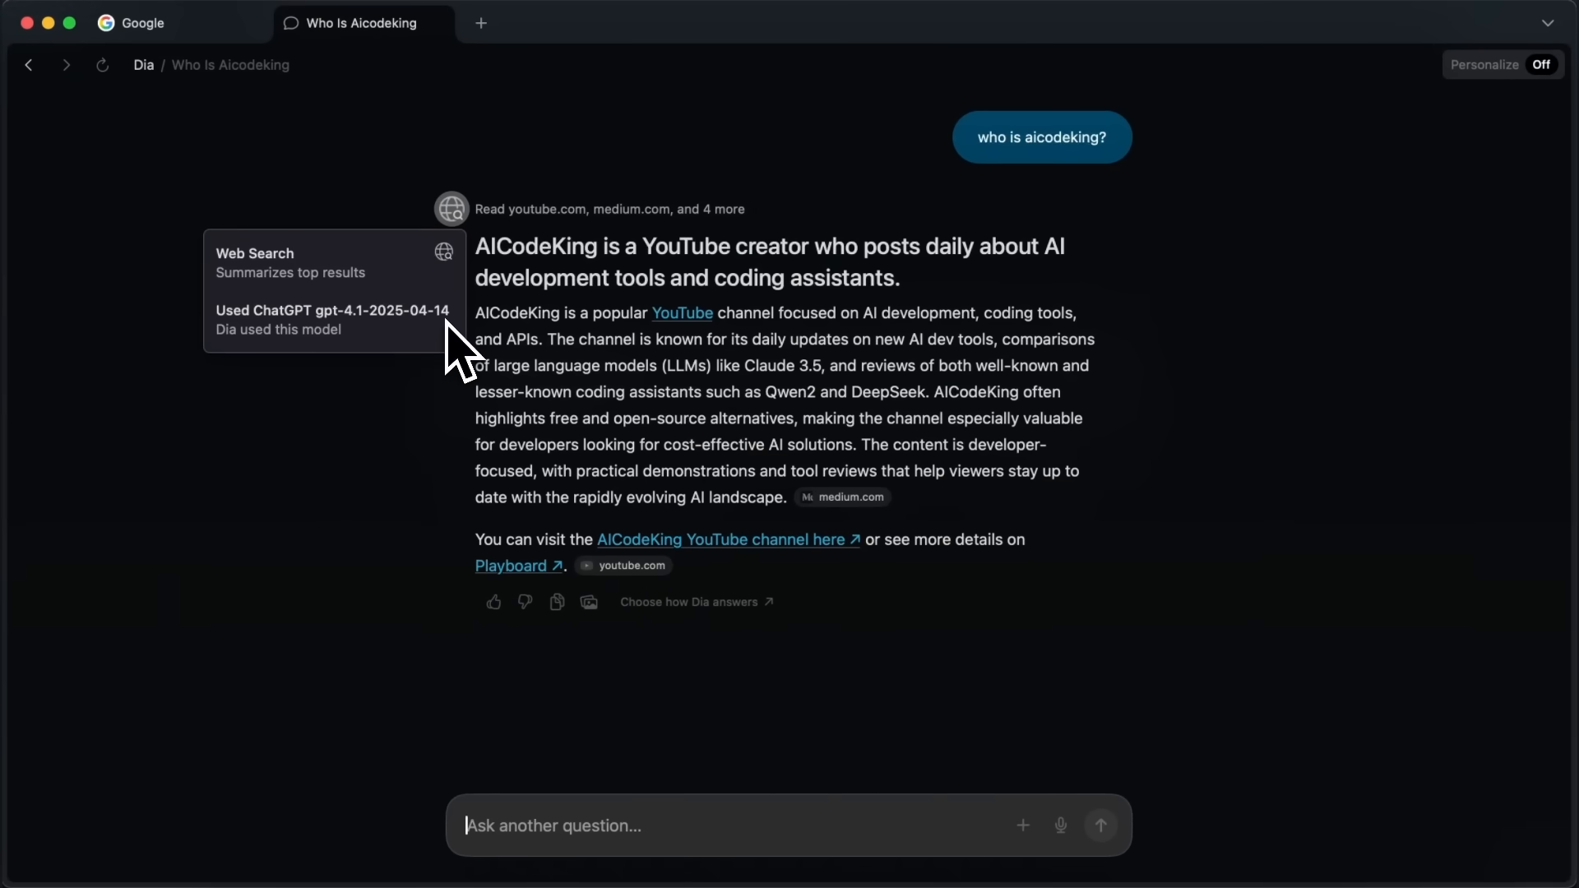
mouse_move(400, 363)
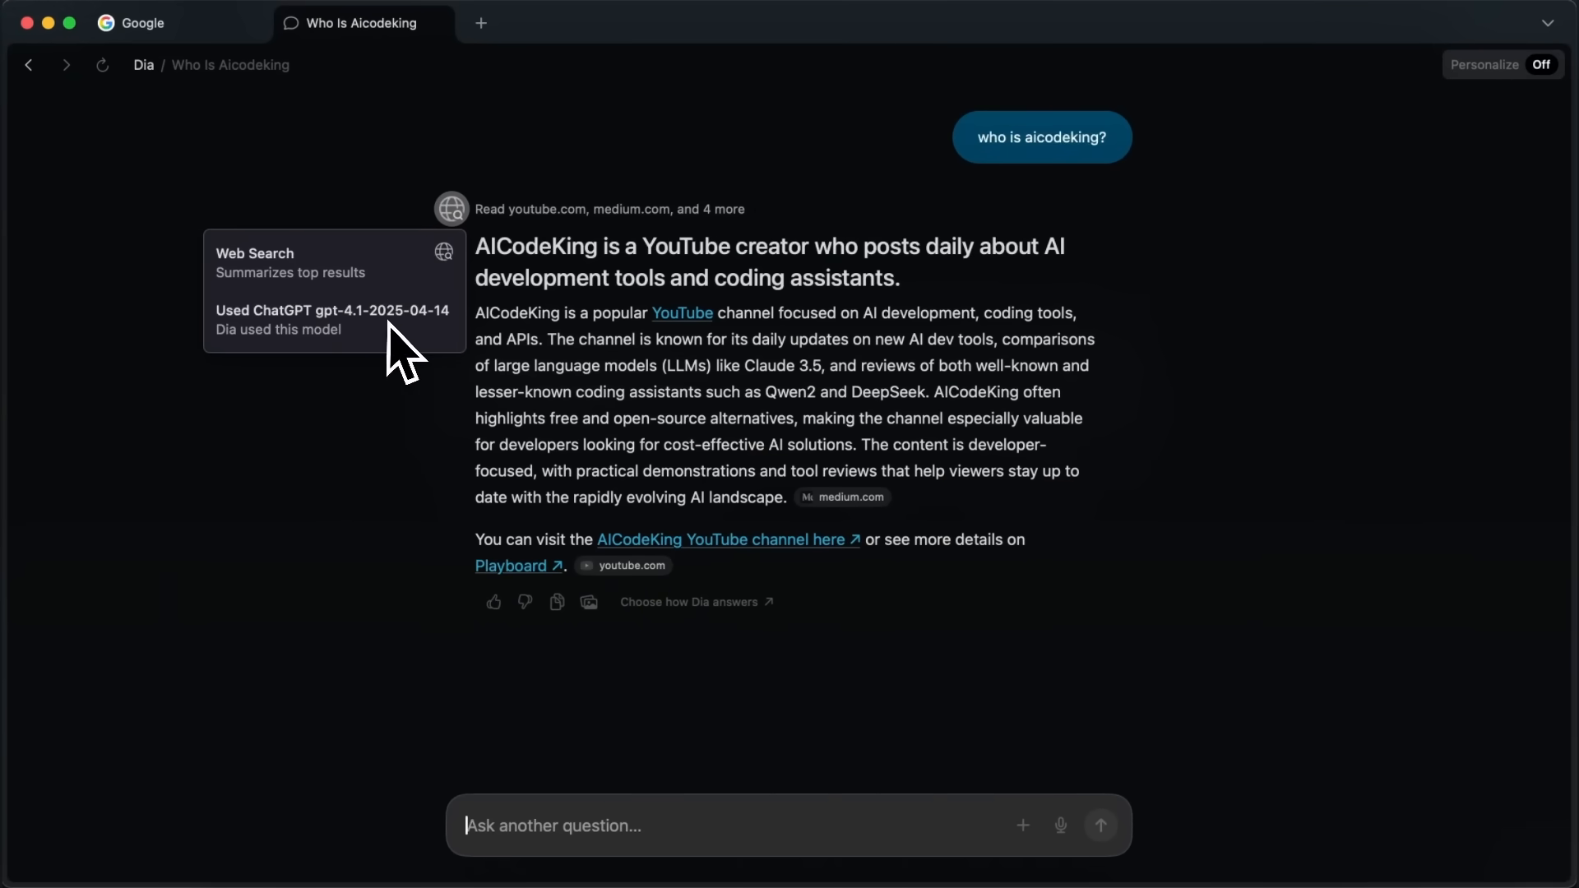
mouse_move(418, 347)
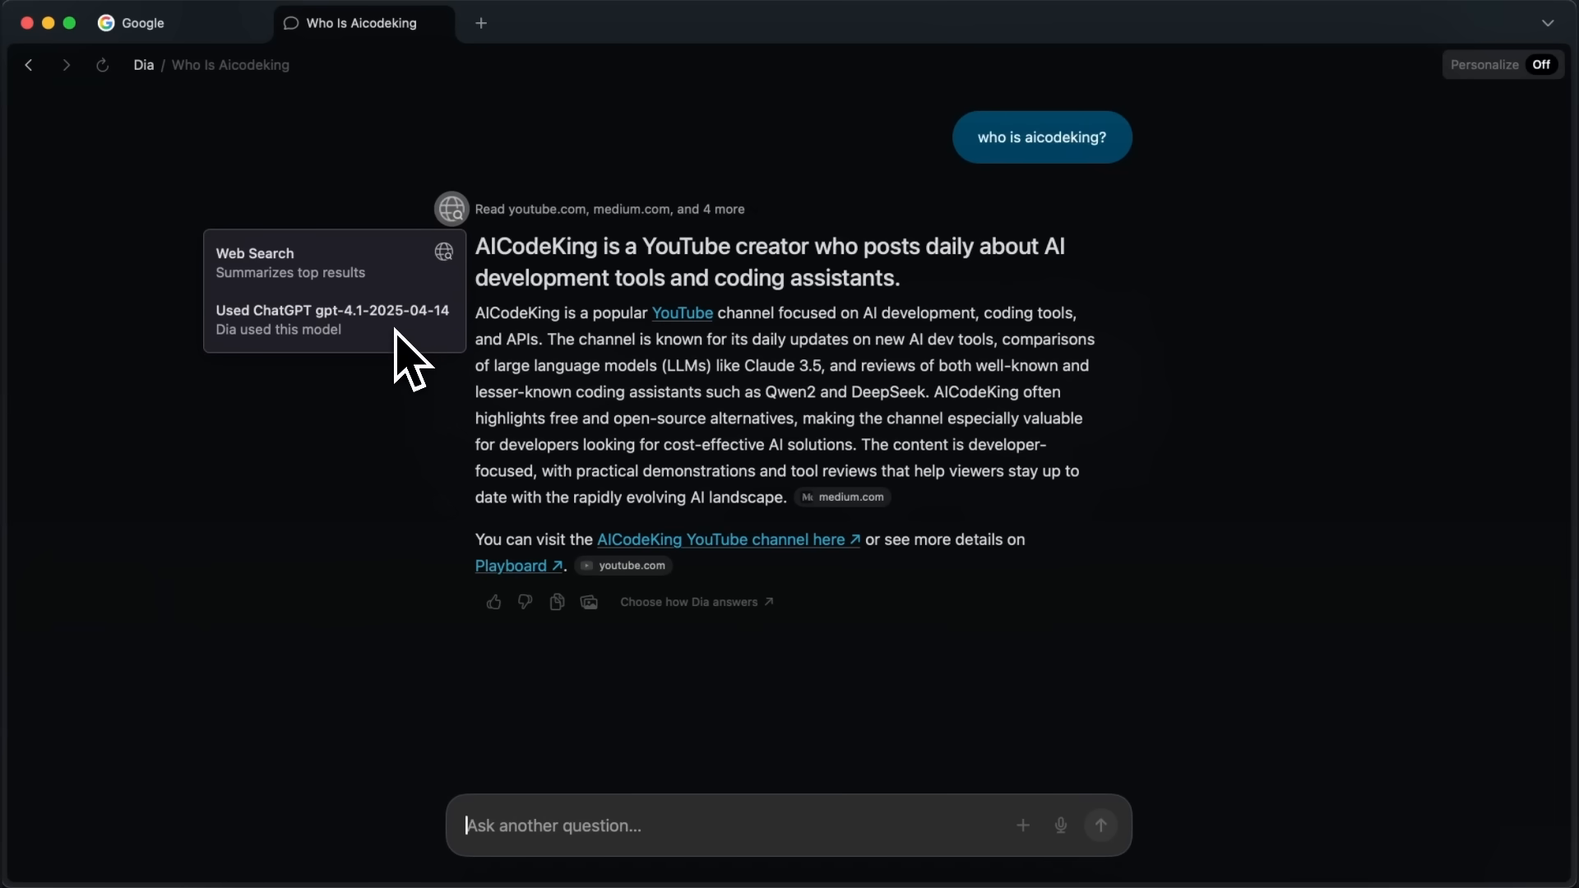
mouse_move(402, 362)
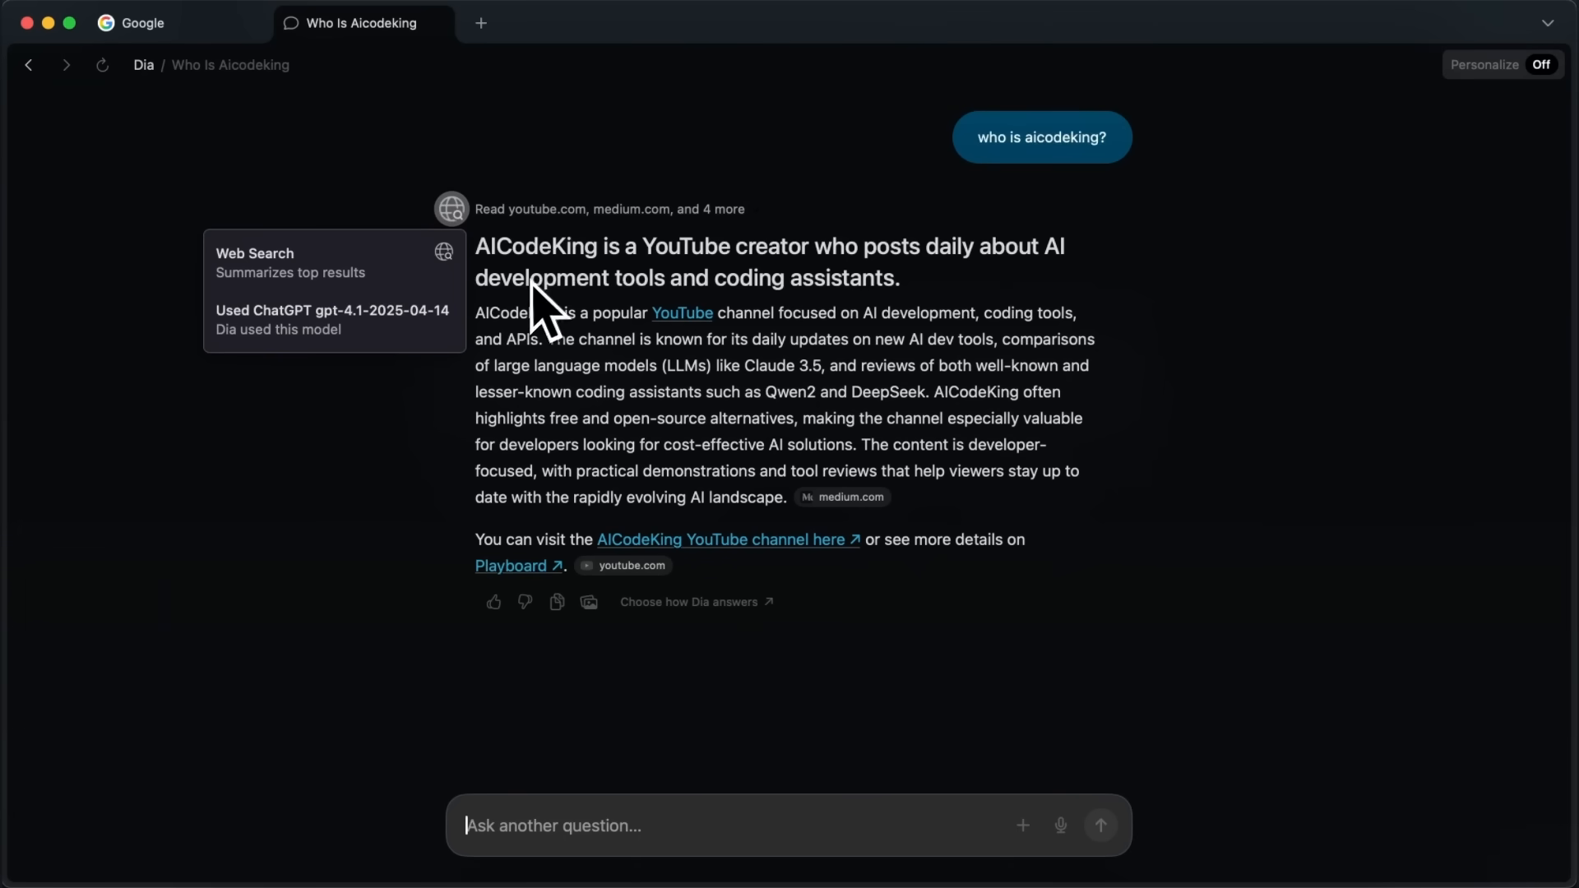
mouse_move(474, 458)
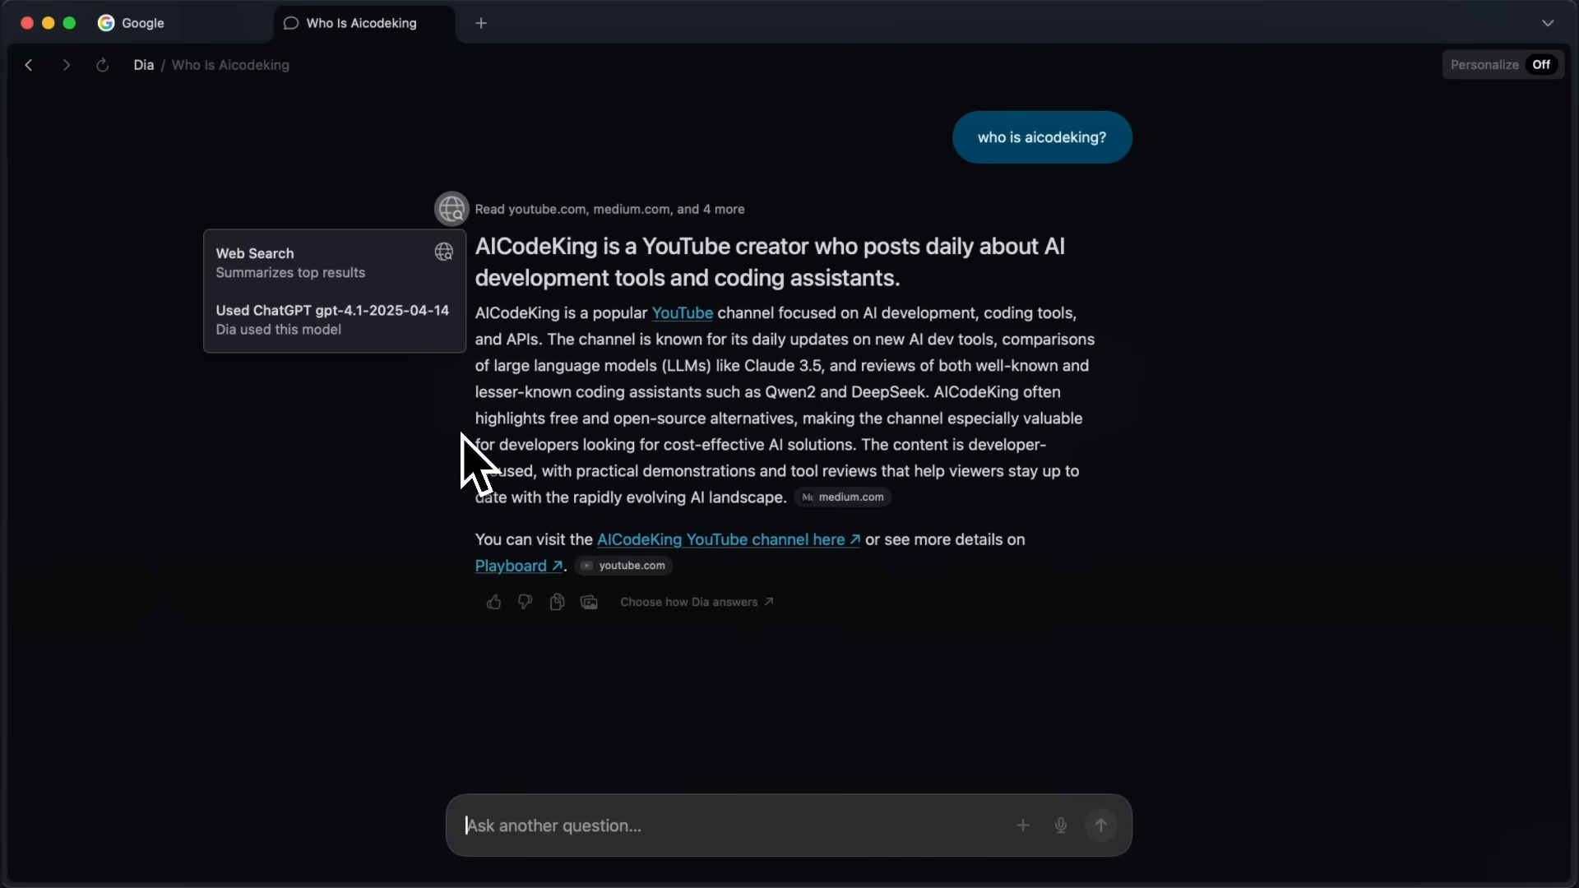
mouse_move(481, 422)
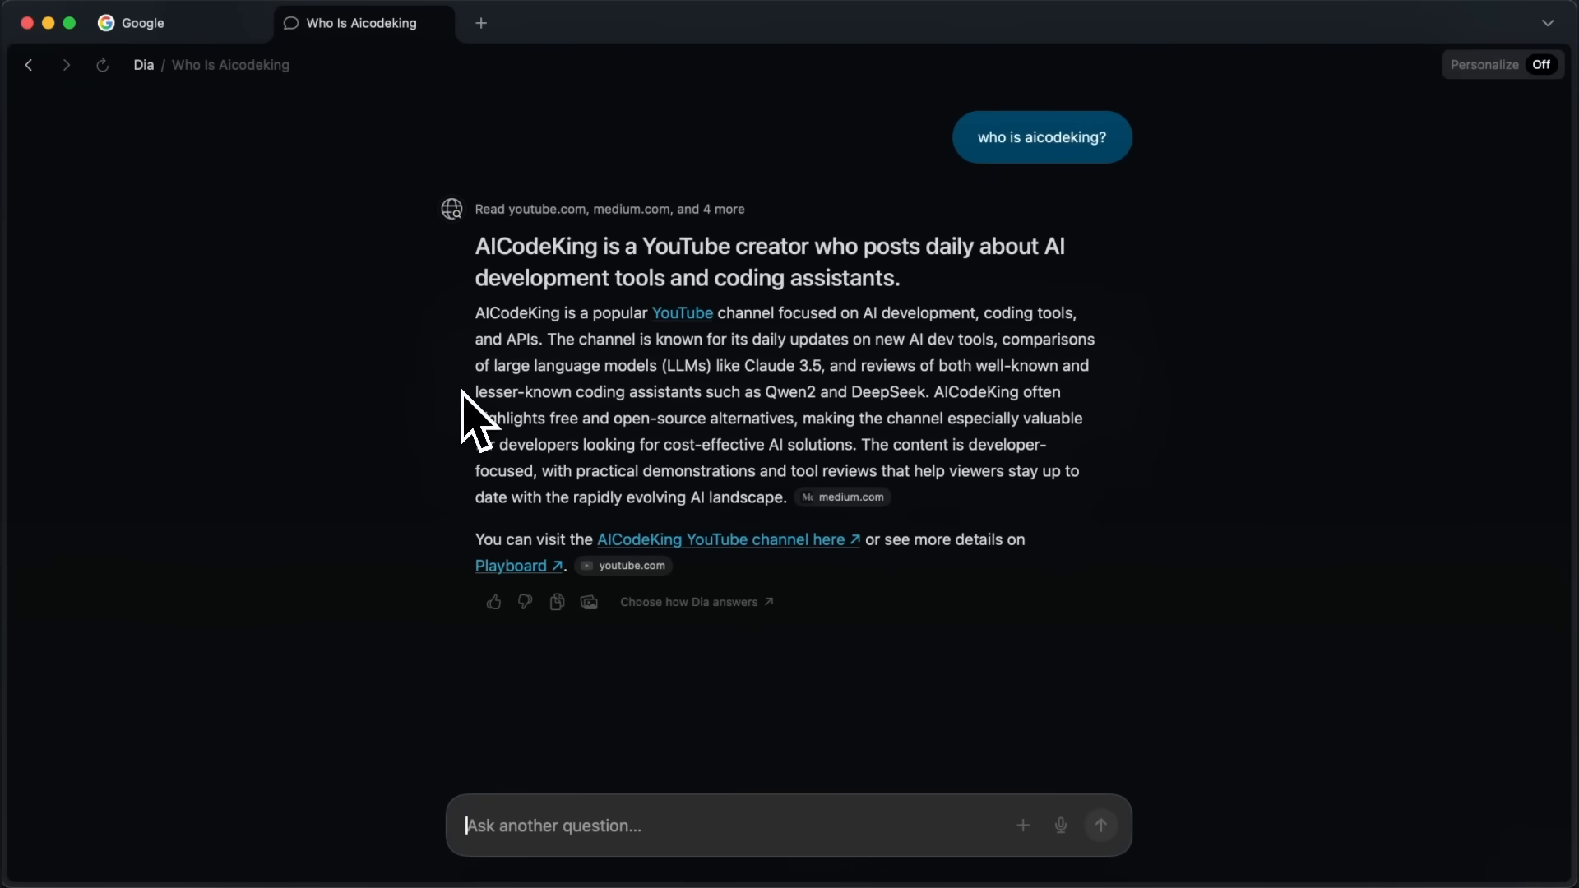
mouse_move(459, 422)
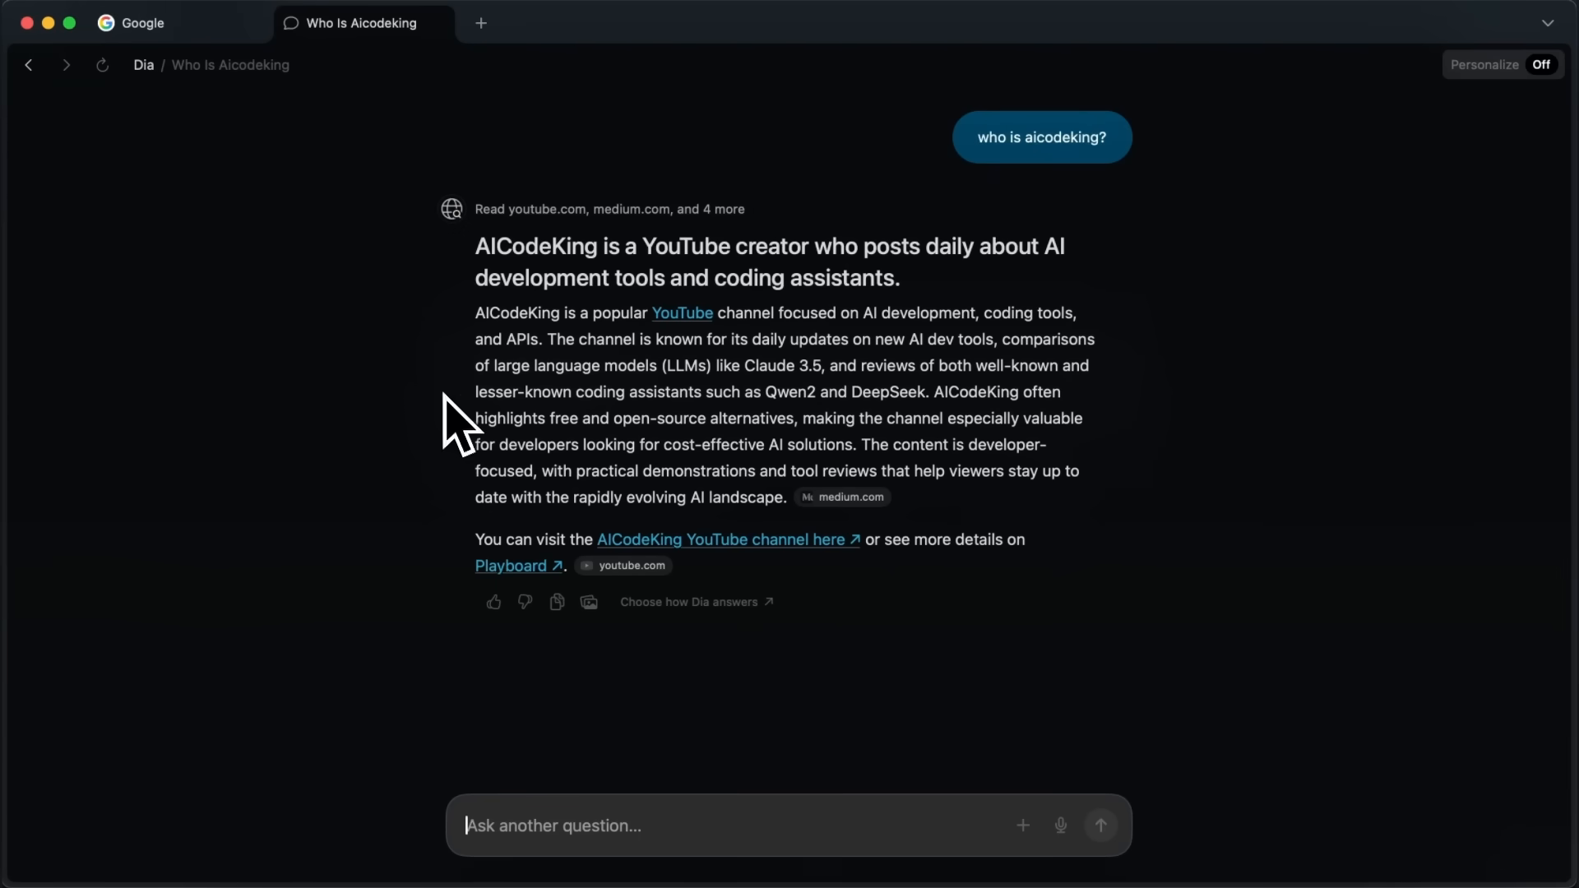
- Google 'hugging face deepseek r1' and open the deepseek-ai/DeepSeek-R1 model page
left_click(142, 23)
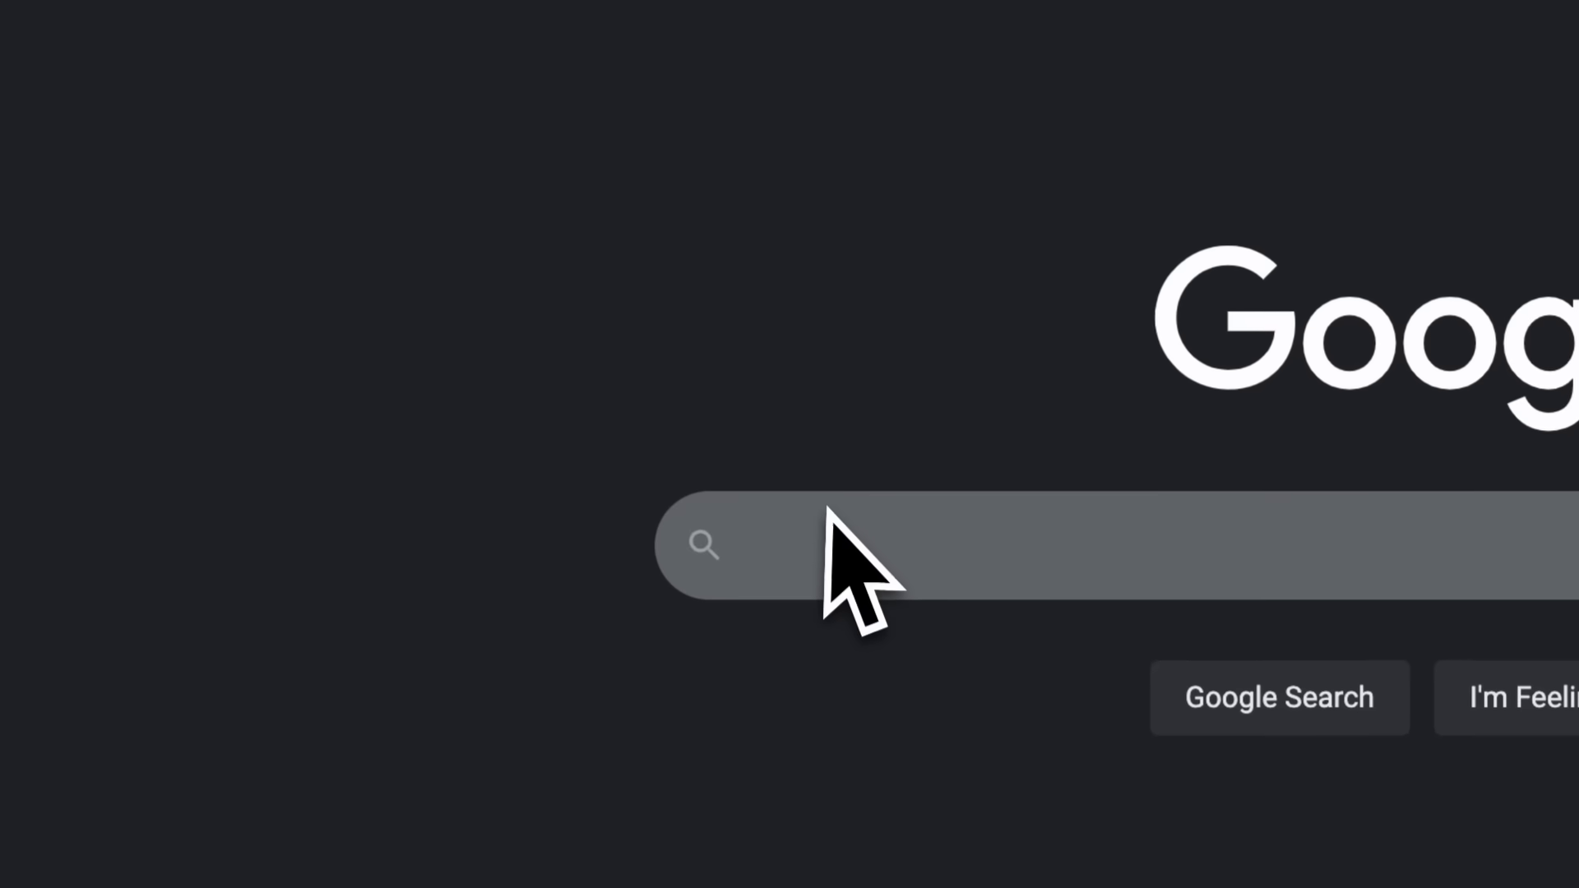
type("hugging face")
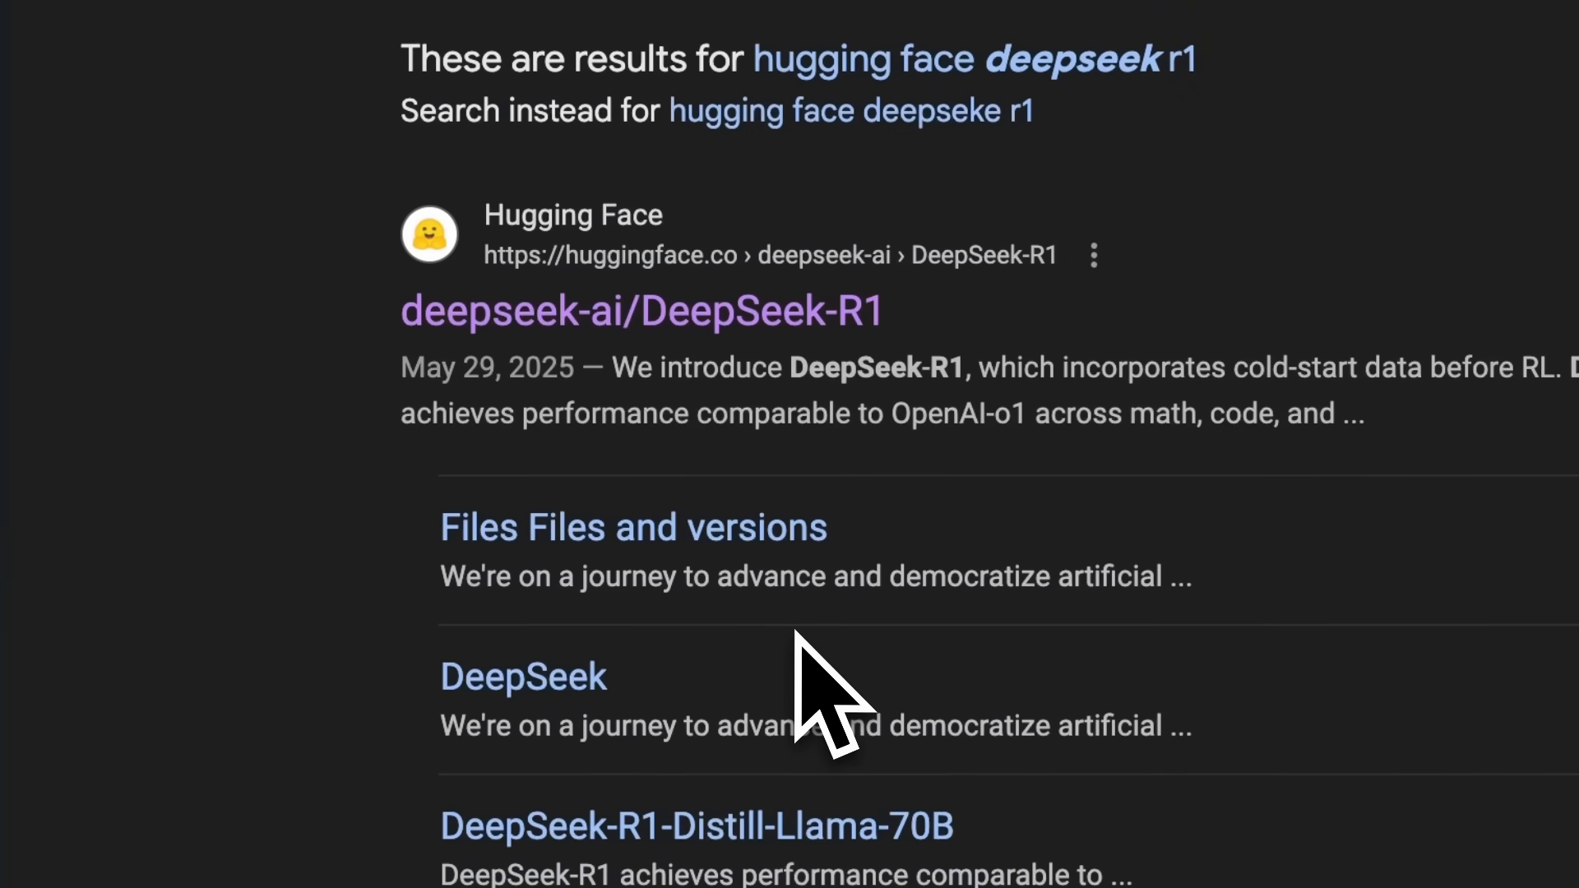
left_click(640, 310)
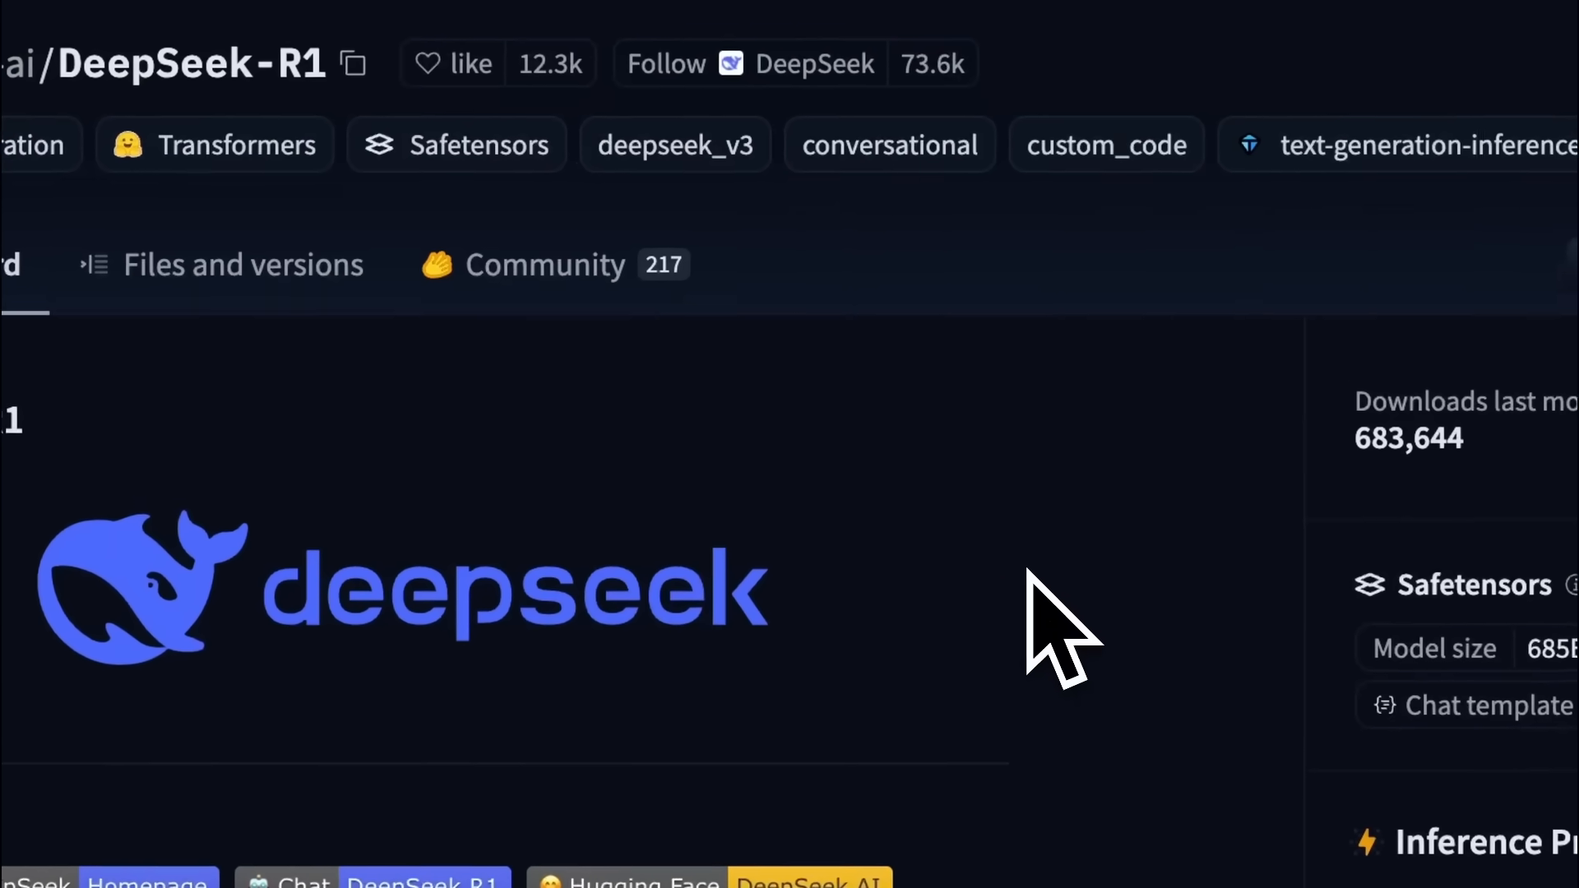
scroll("down", 3)
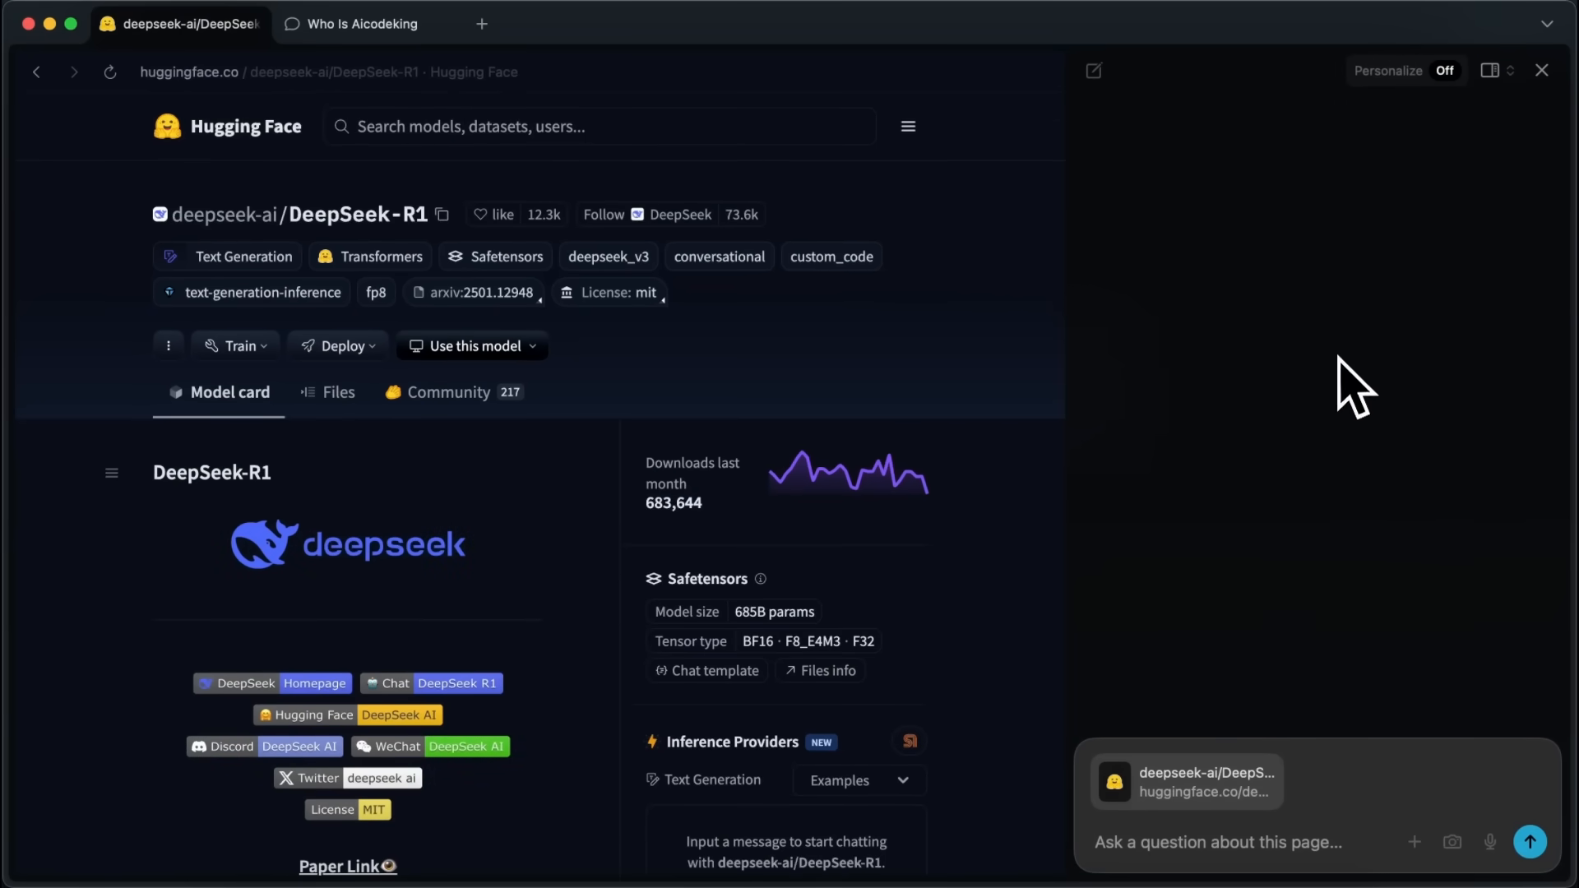
mouse_move(1328, 826)
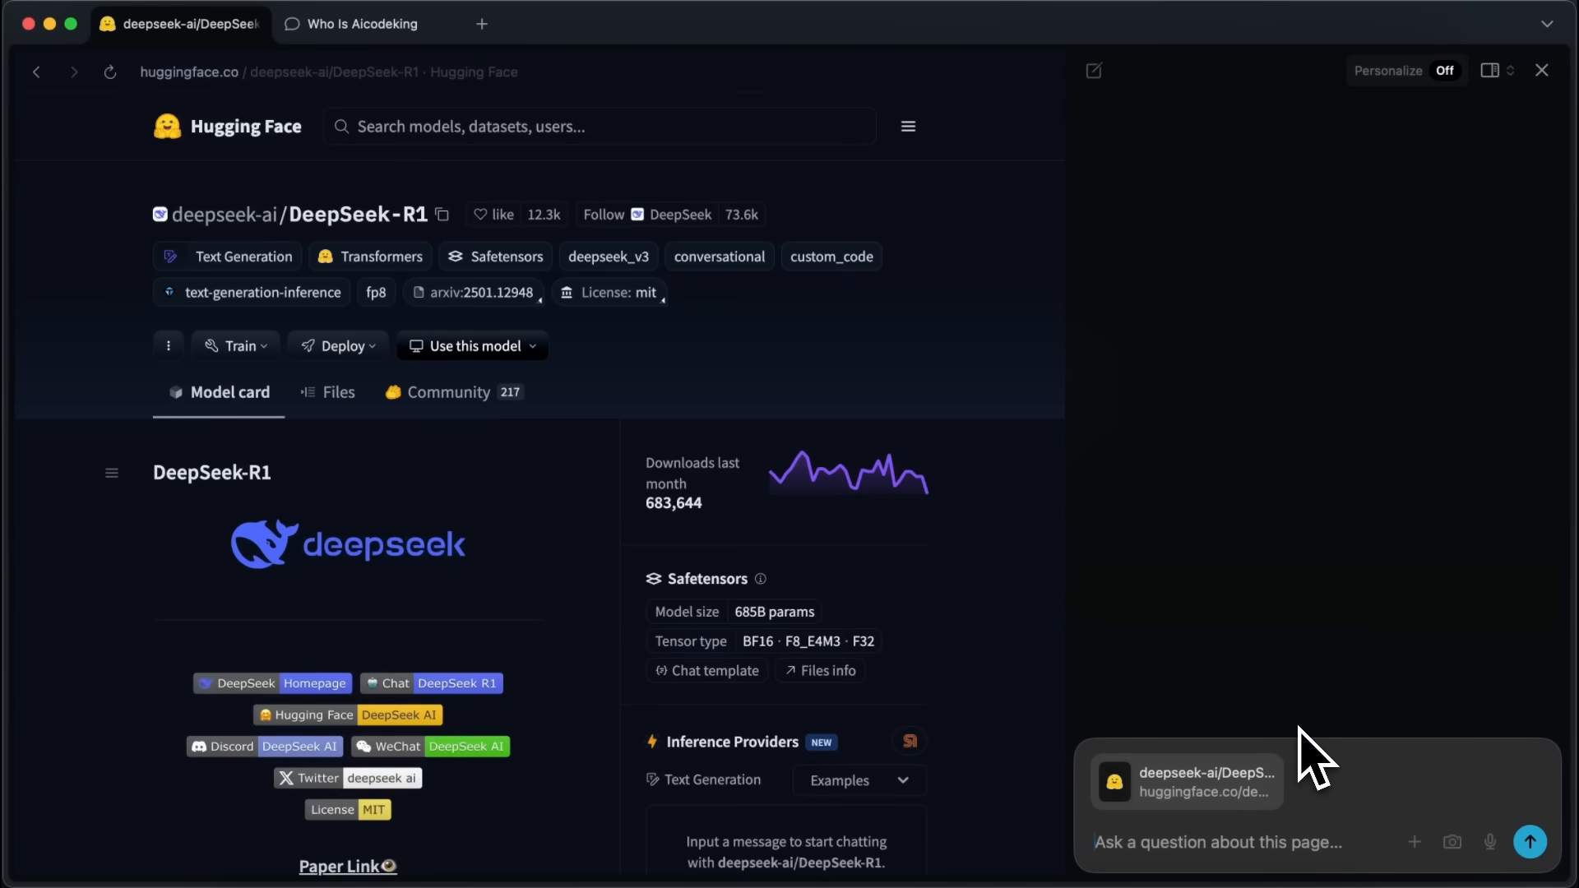
- Ask the sidebar assistant how many gigs of RAM and what system requirements a server needs for DeepSeek-R1
type("How much gi")
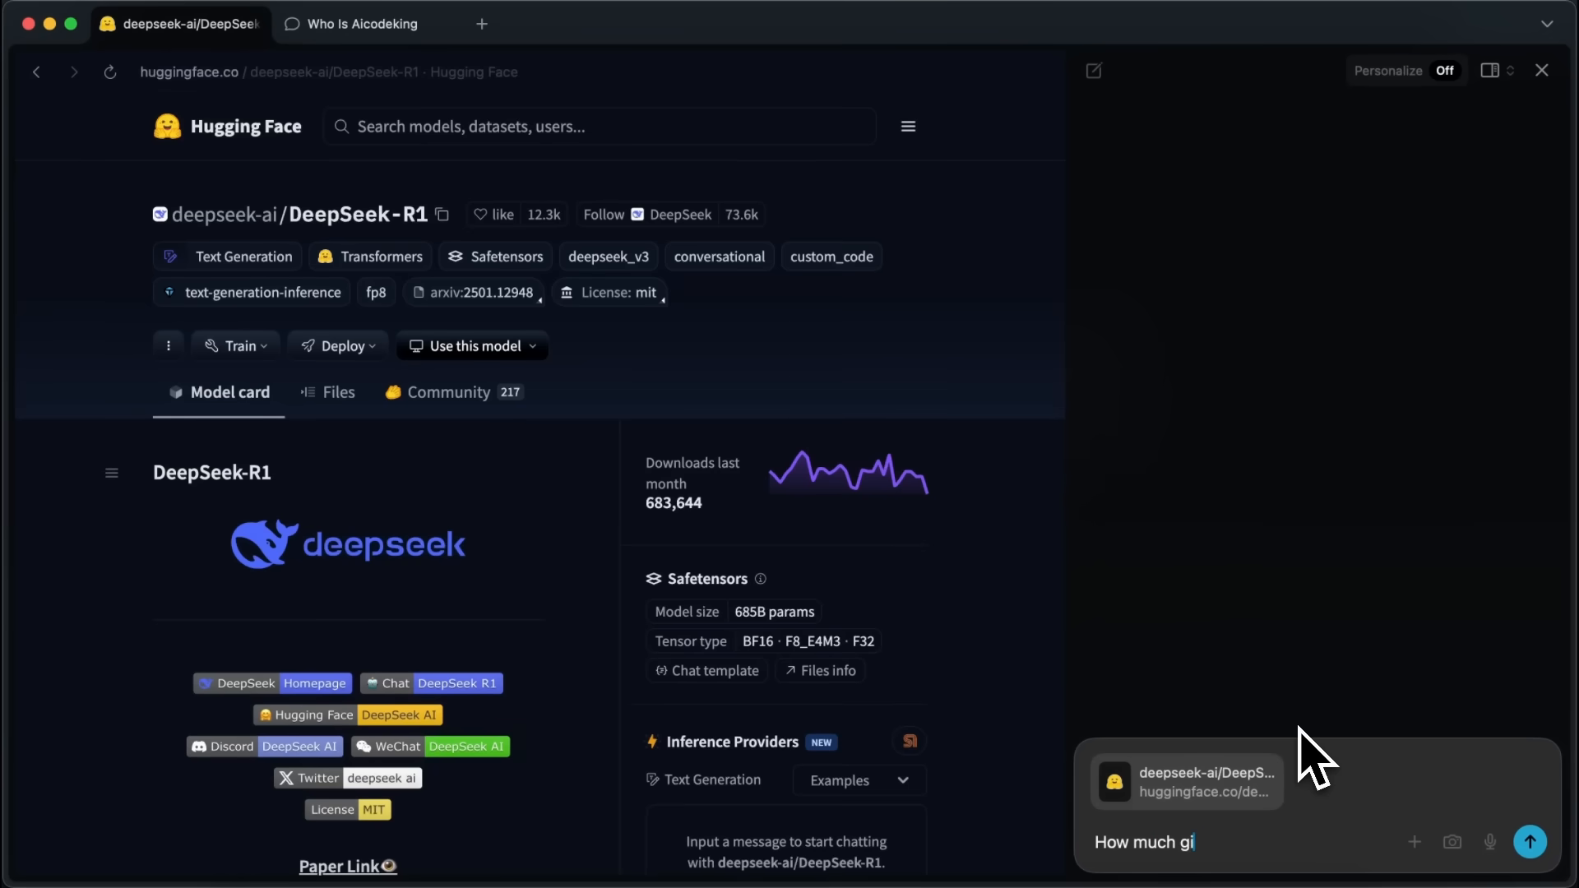
key("Backspace")
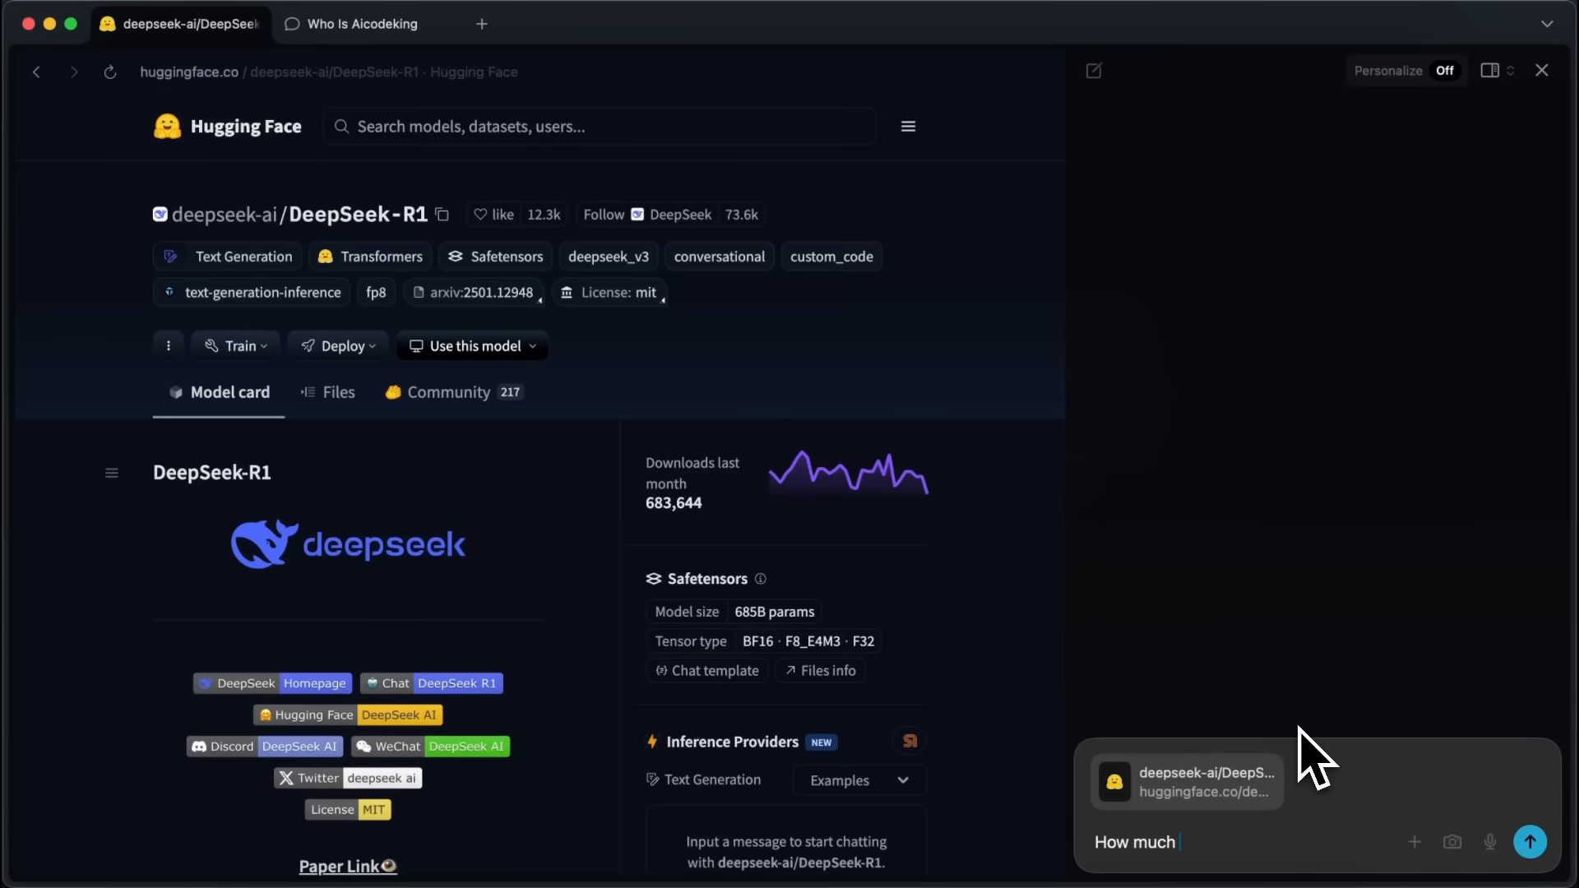
type("gigs of ram and system requiremen")
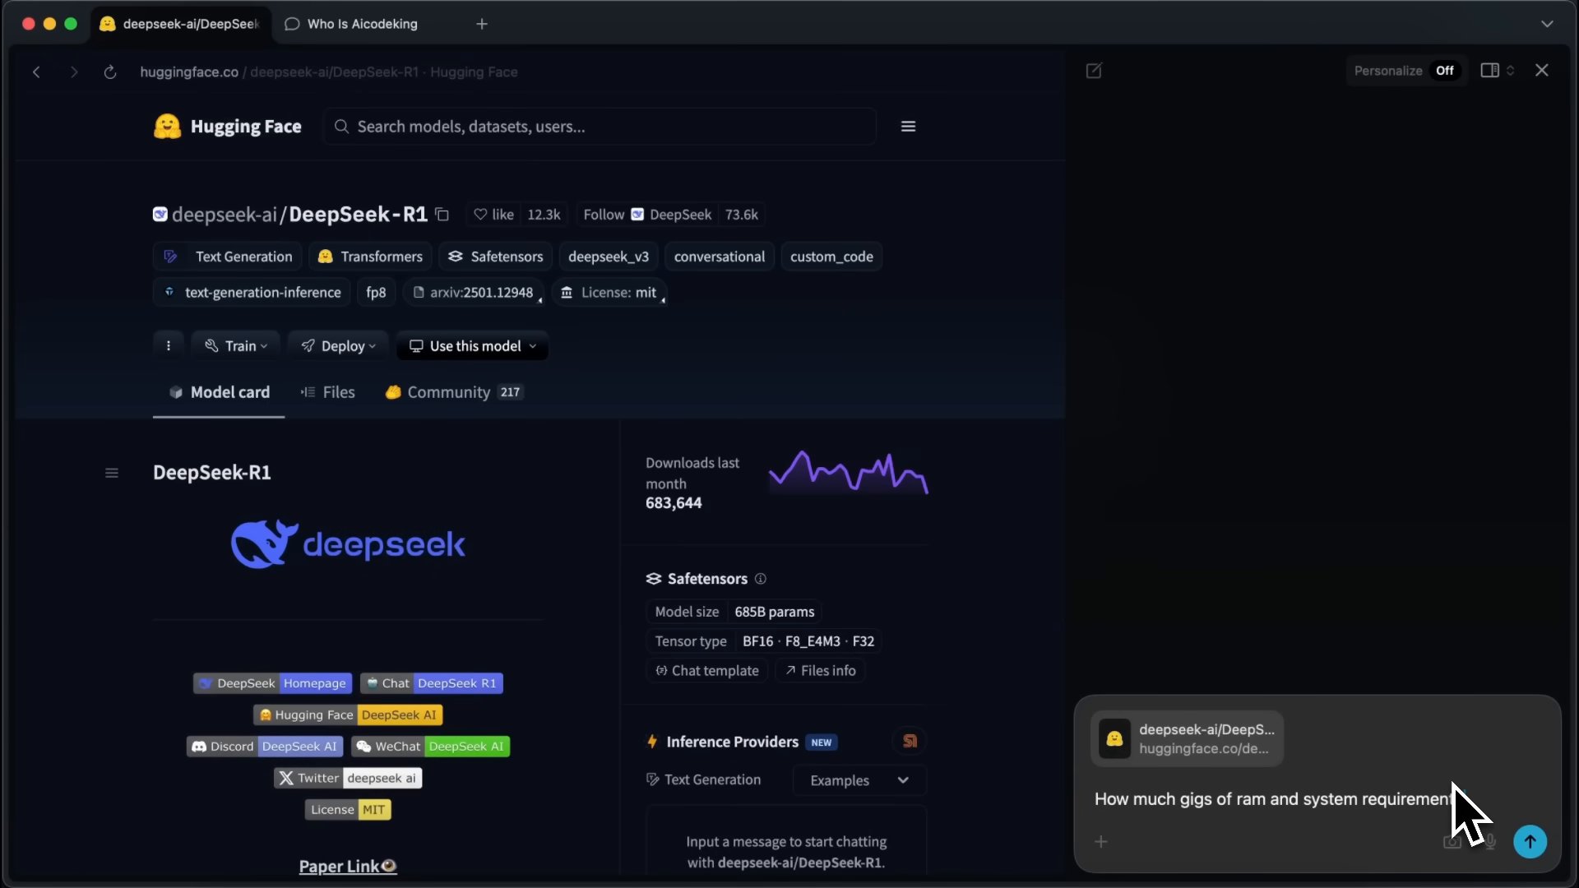
type("to run this model")
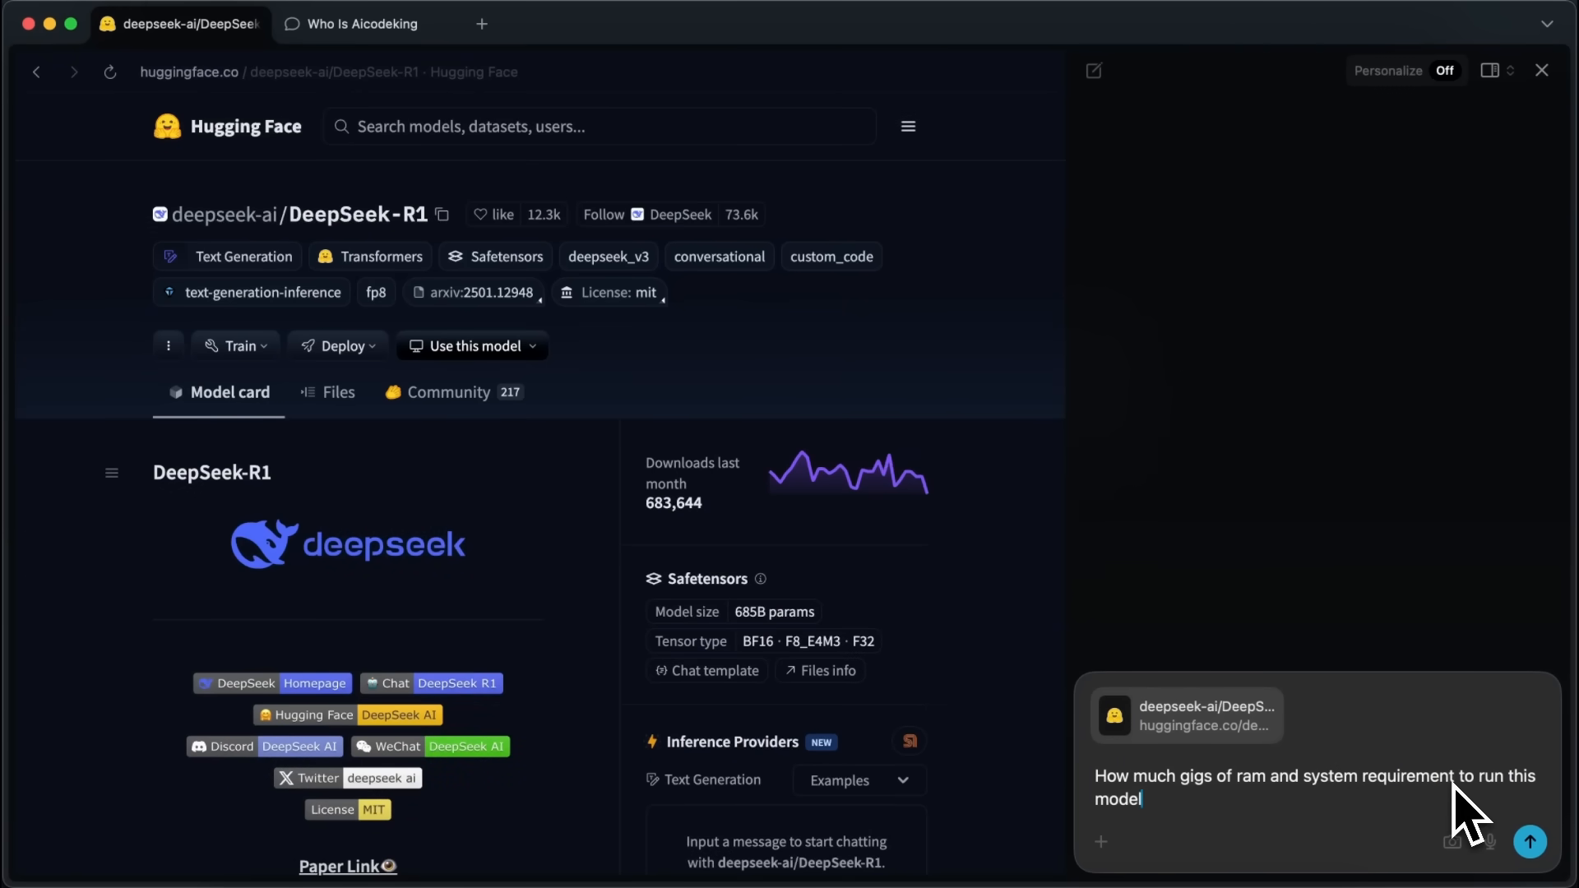
type("on a ser")
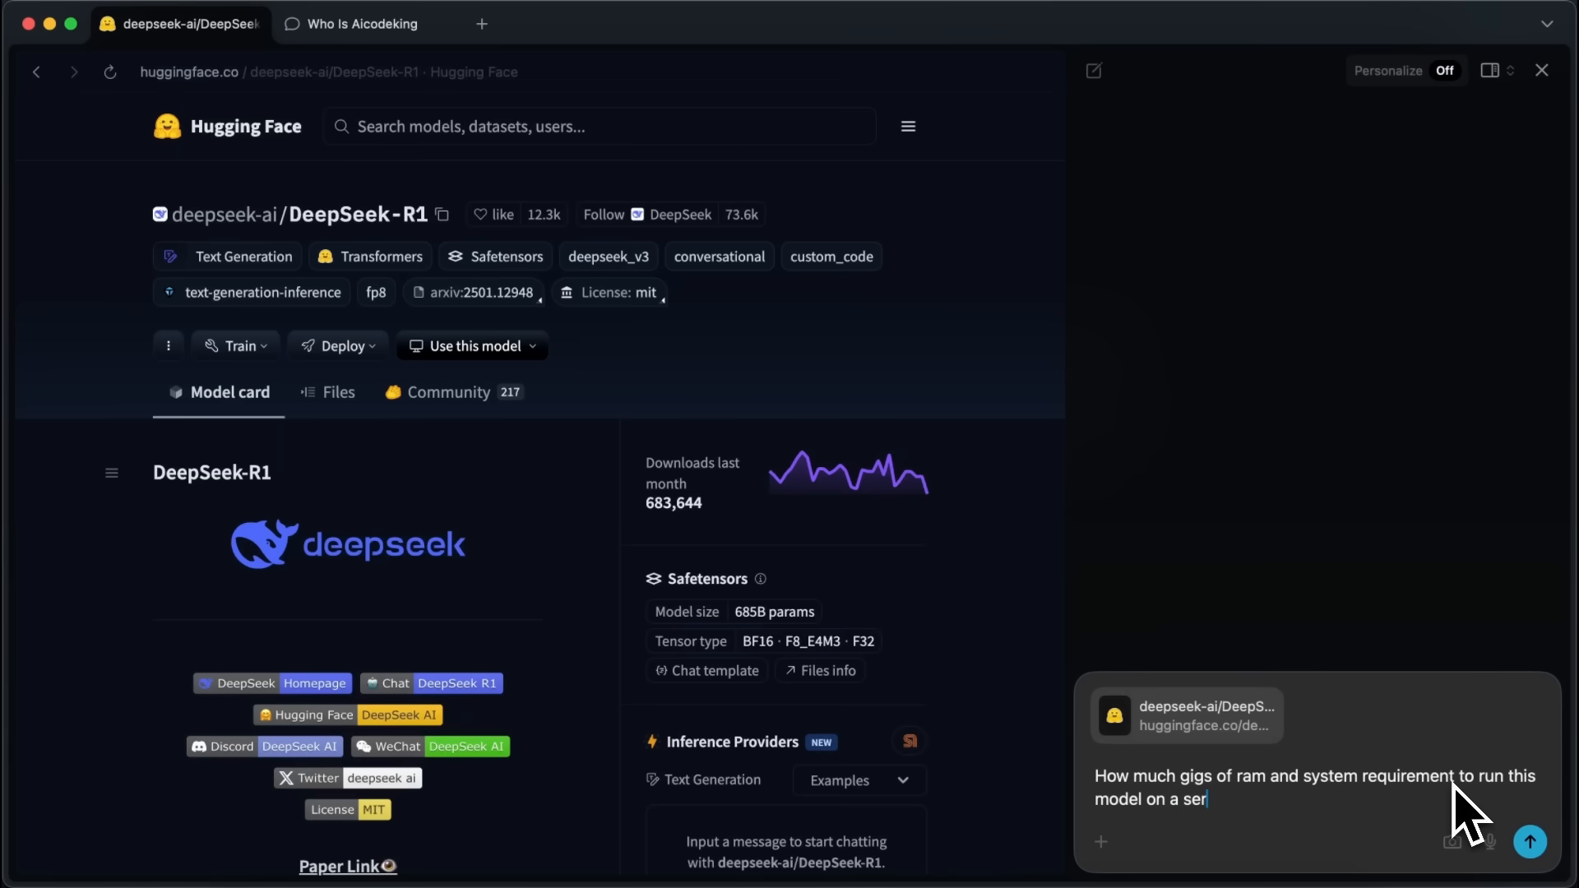
left_click(1528, 842)
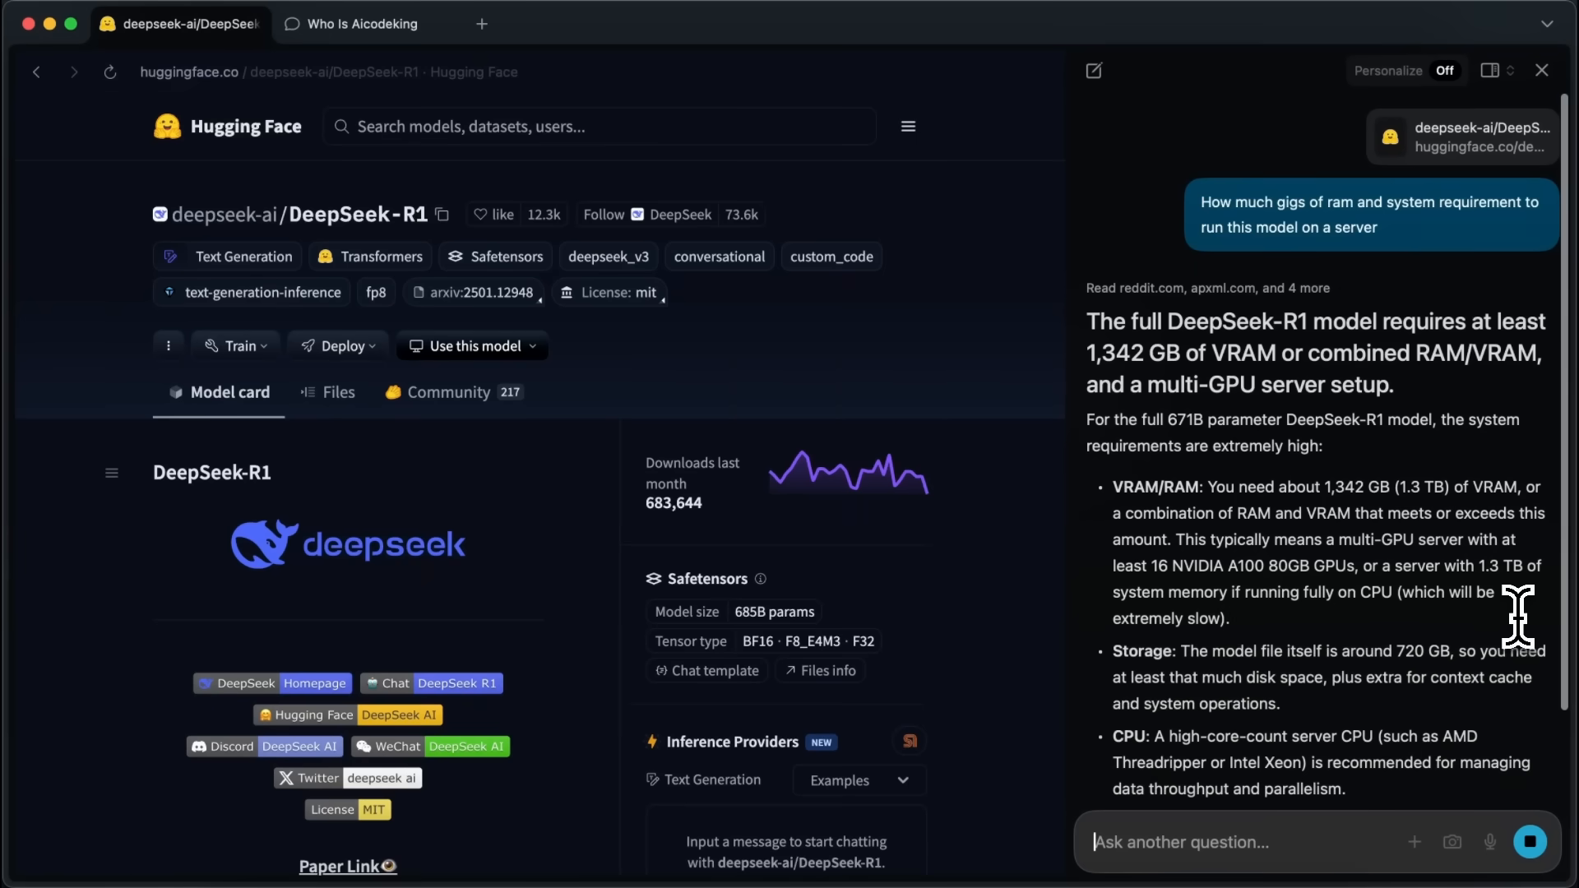
scroll("down", 3)
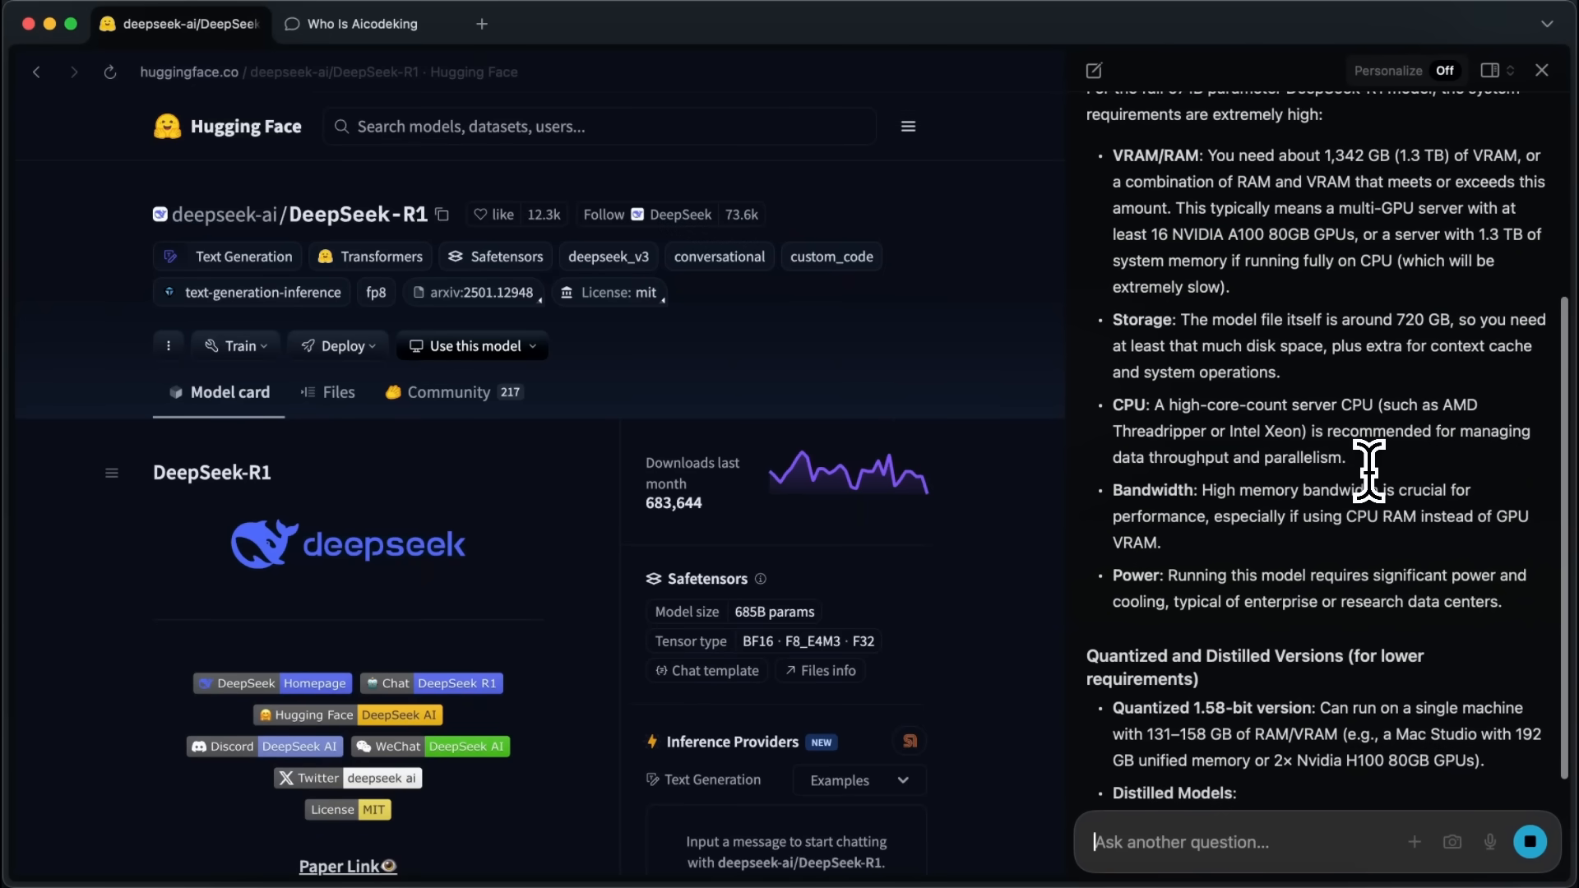
scroll("down", 3)
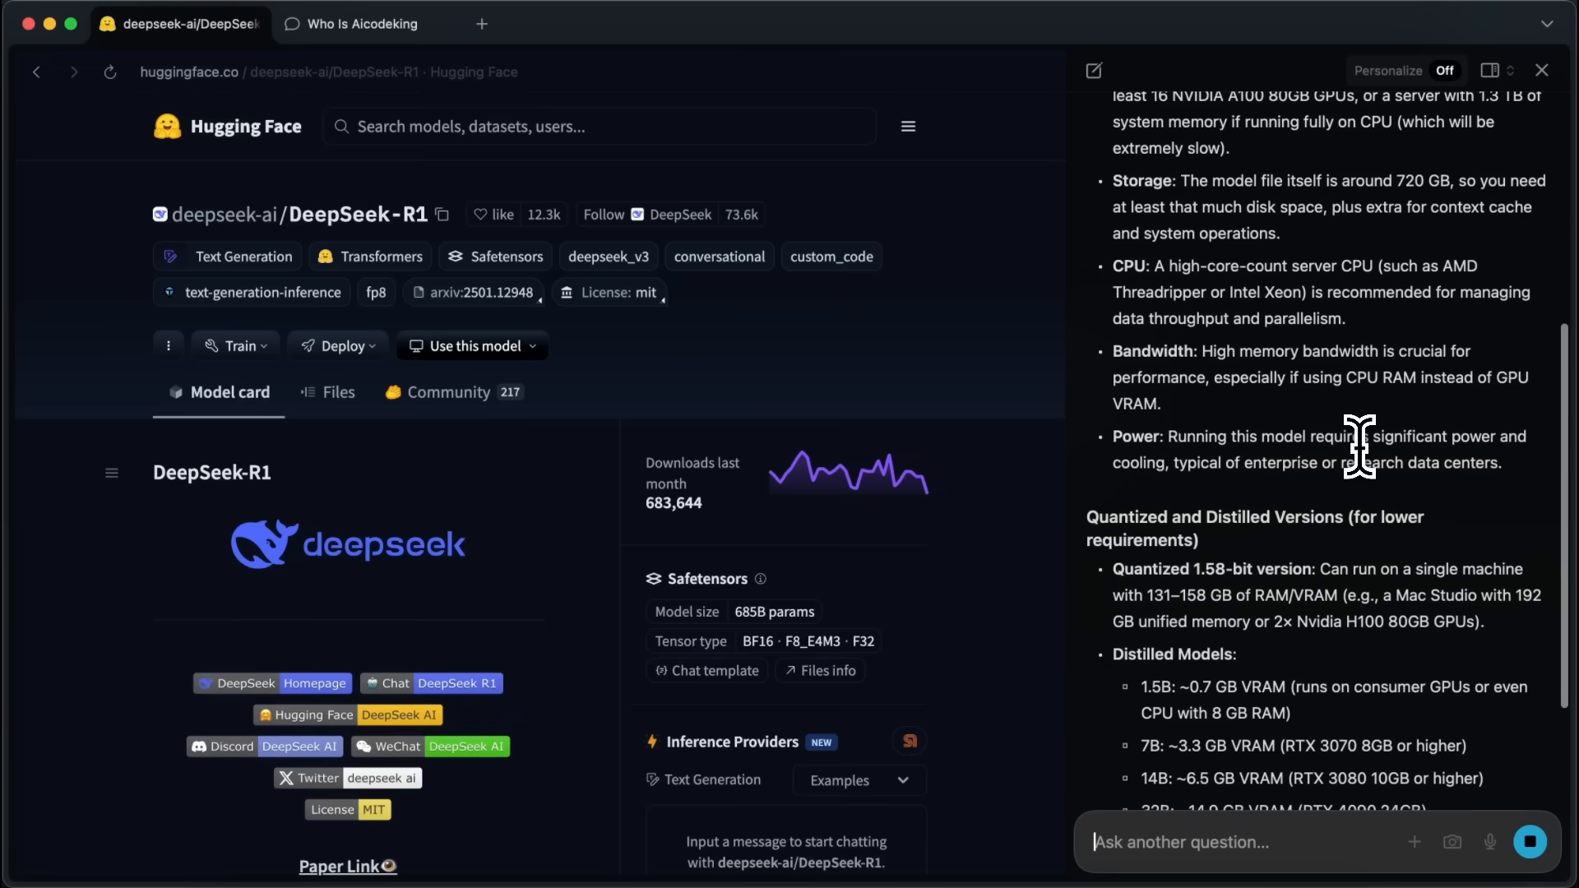
scroll("down", 3)
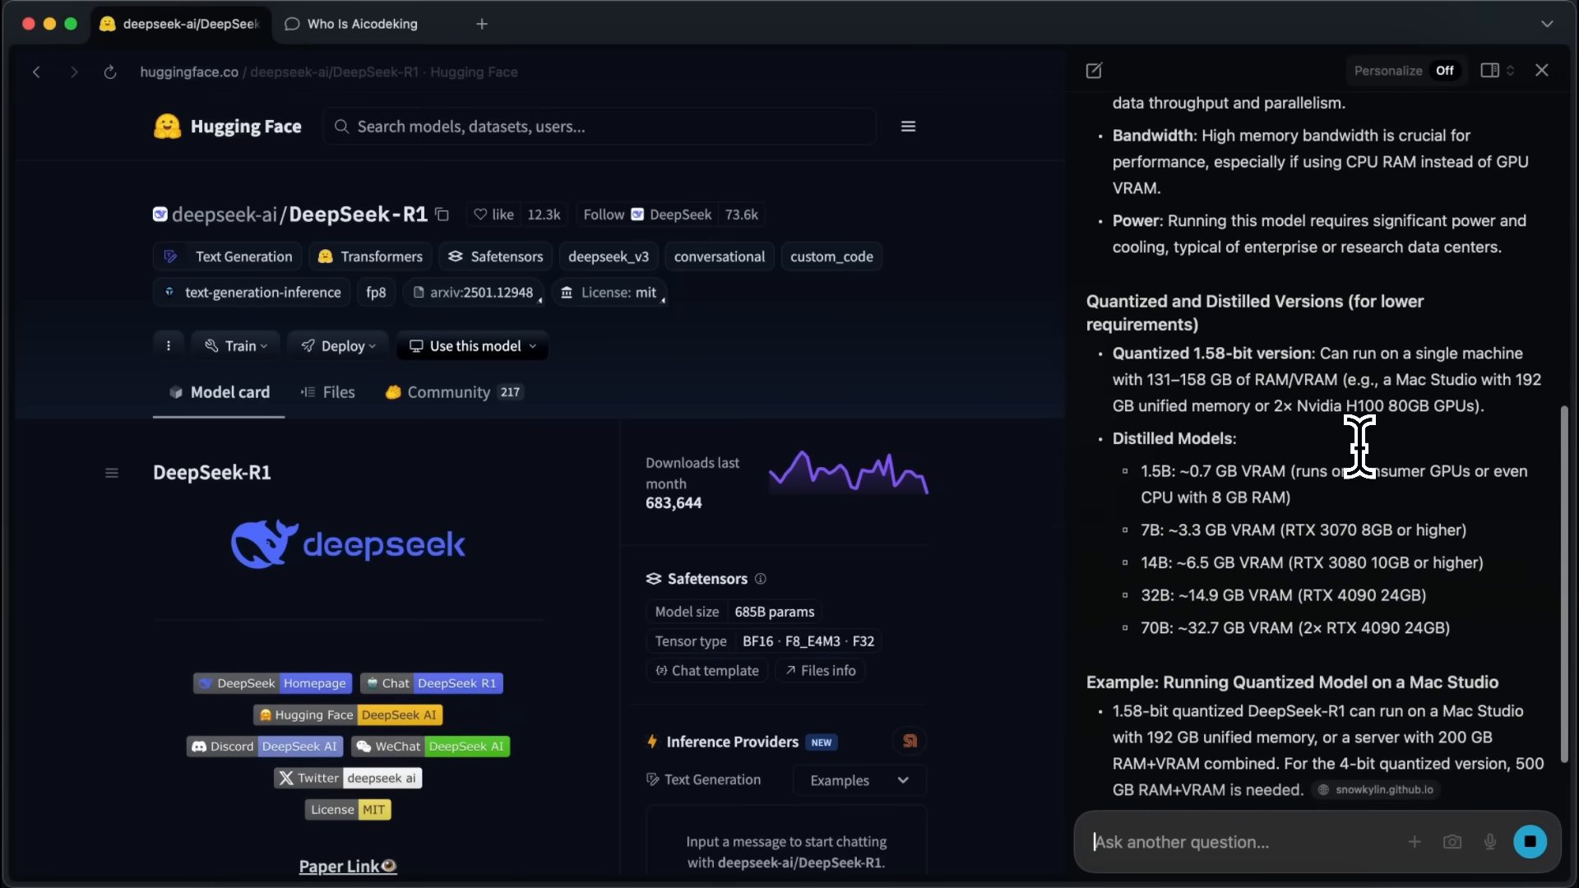
scroll("down", 3)
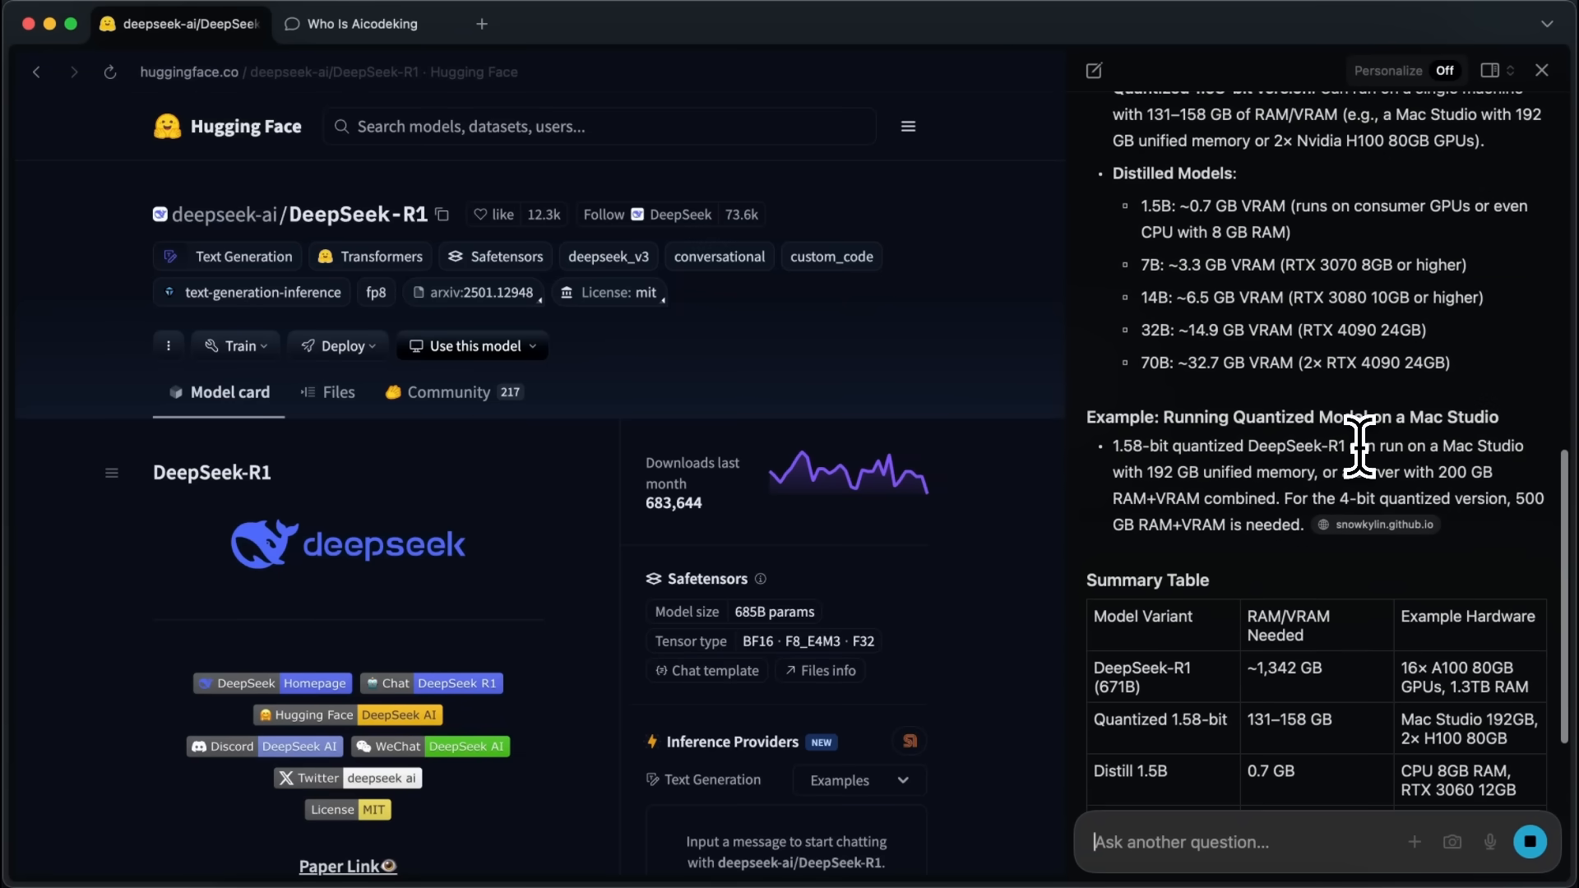
scroll("down", 3)
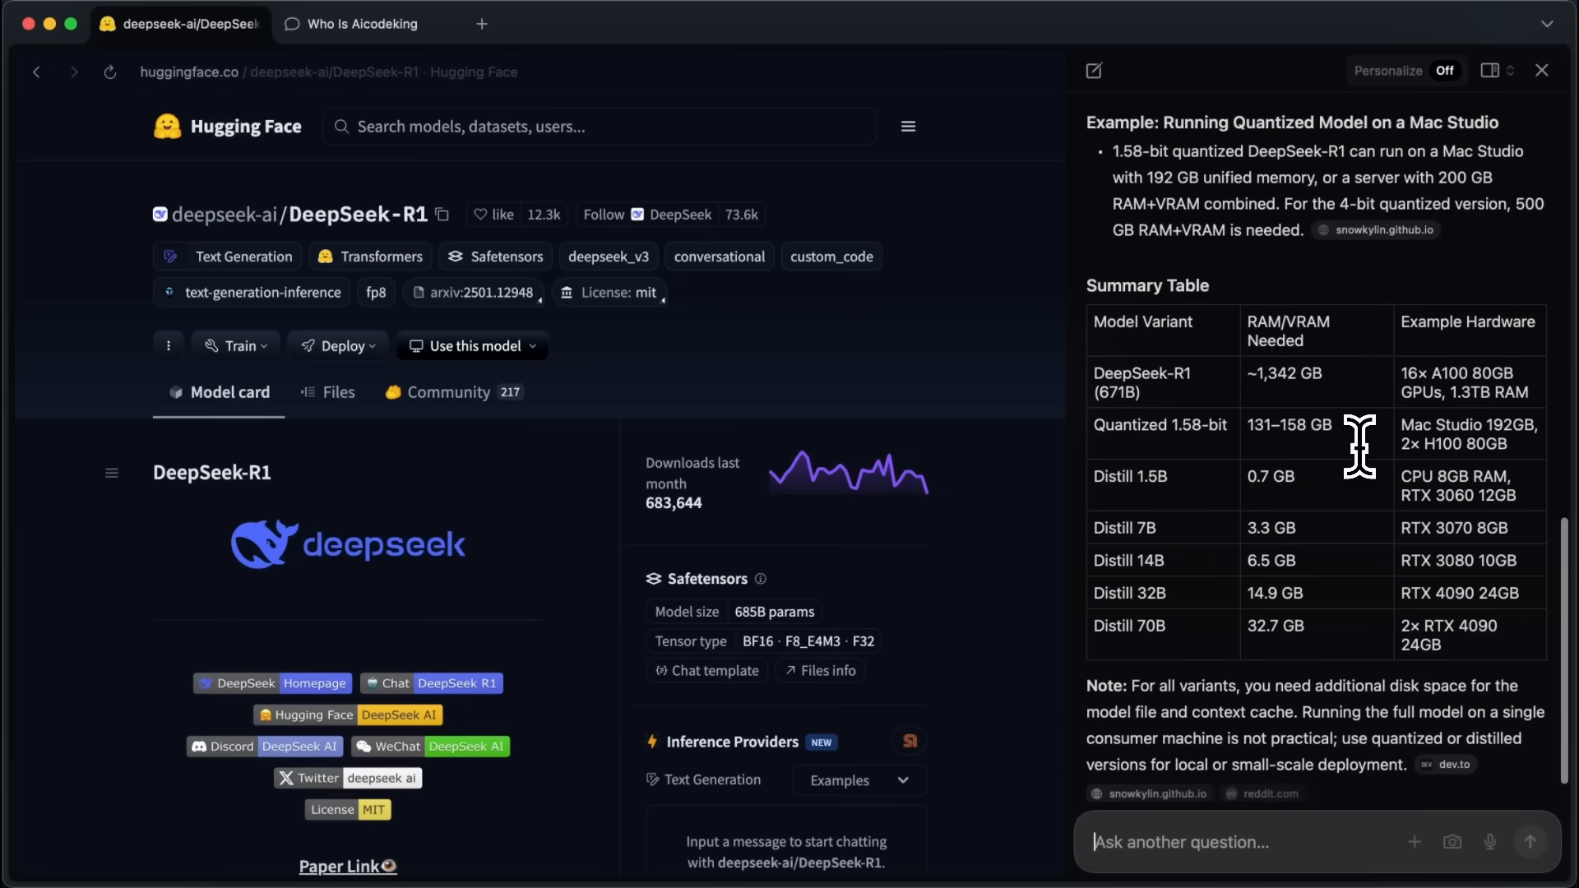
scroll("up", 3)
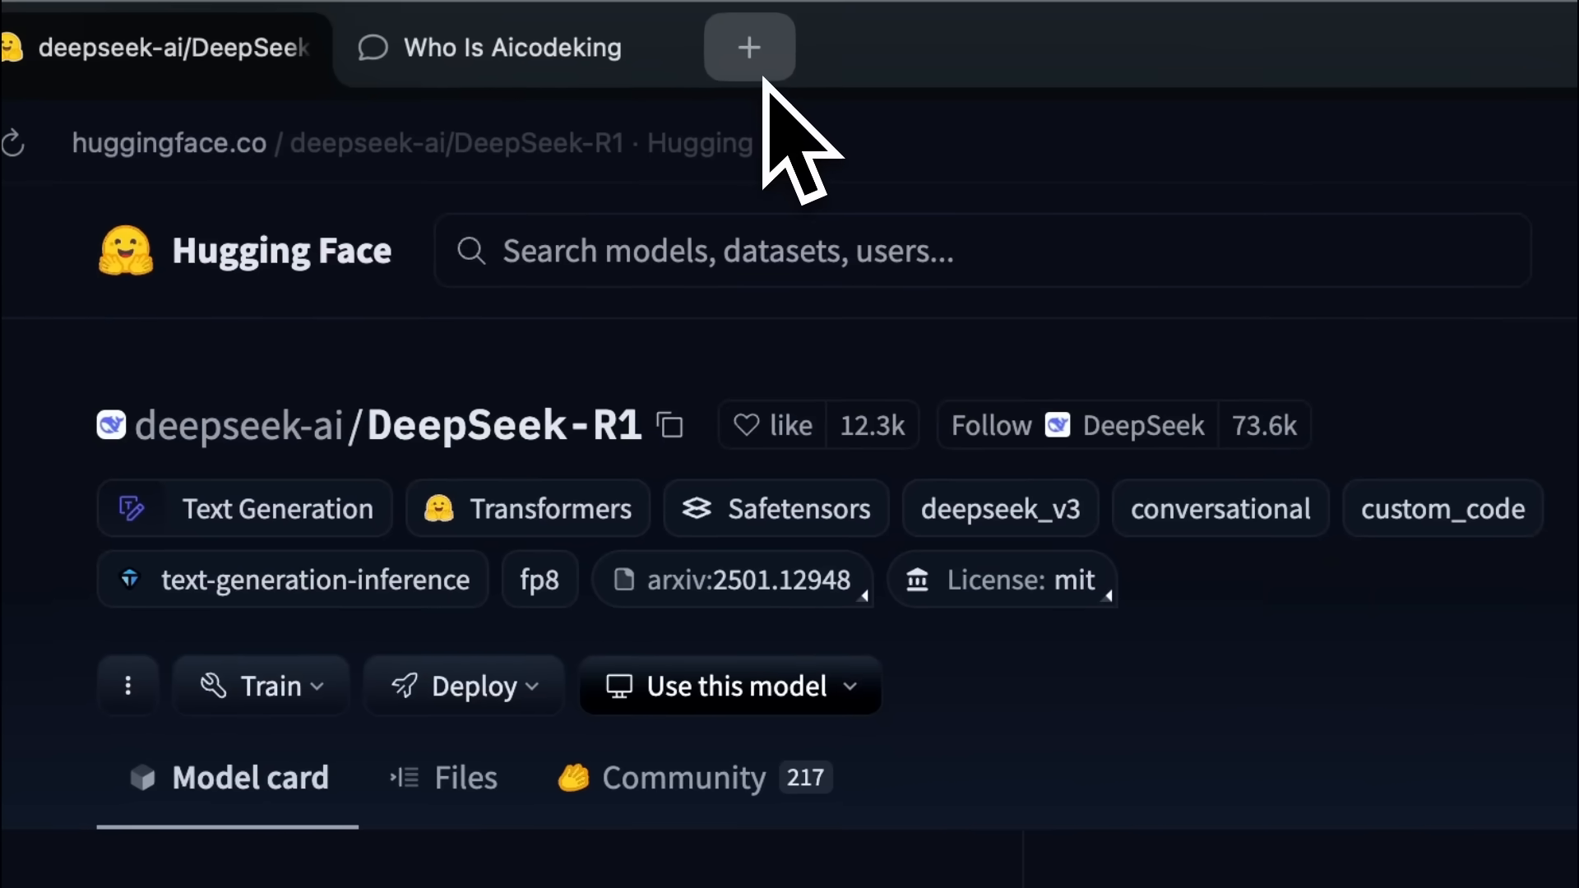
- Open the DeepSeek-R1-0528 Hugging Face page in a new tab
left_click(749, 46)
type("deepseek r1 0528")
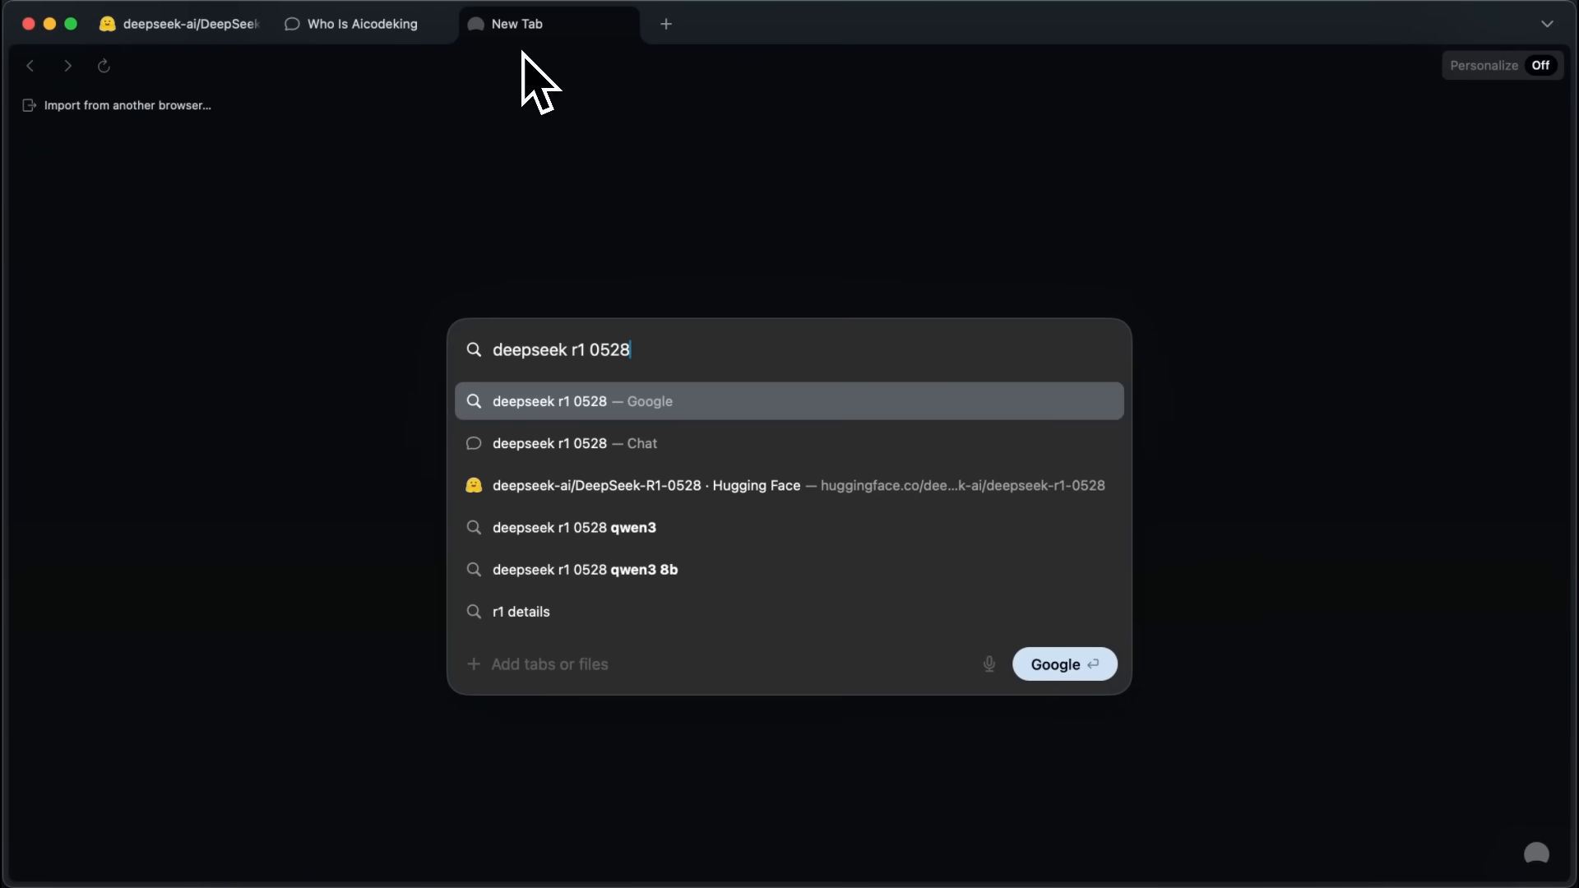
left_click(582, 400)
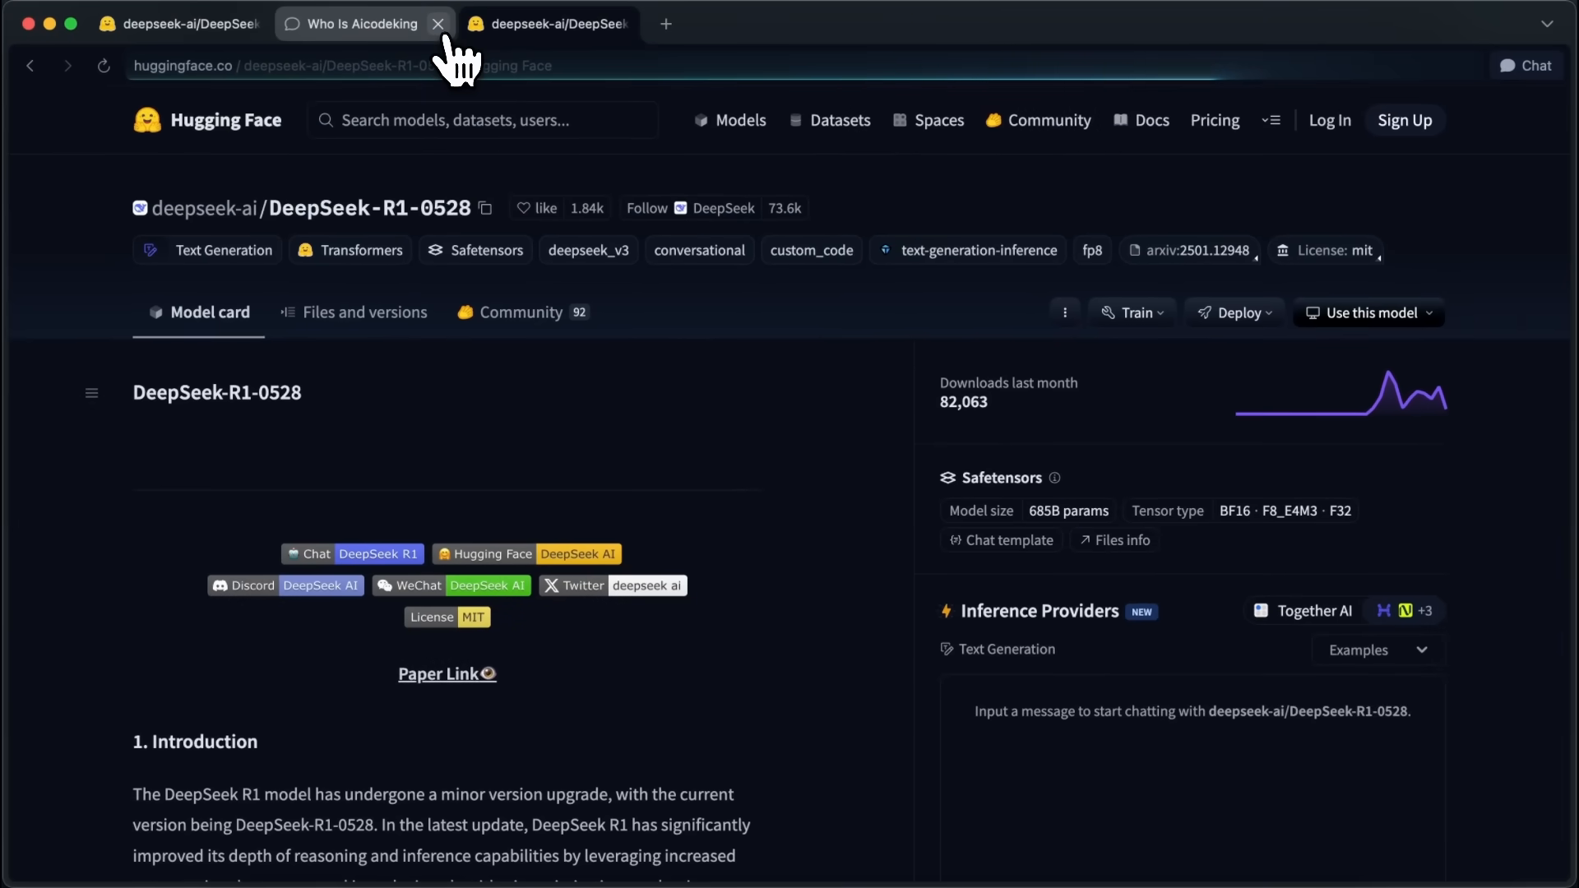
mouse_move(362, 23)
type("@")
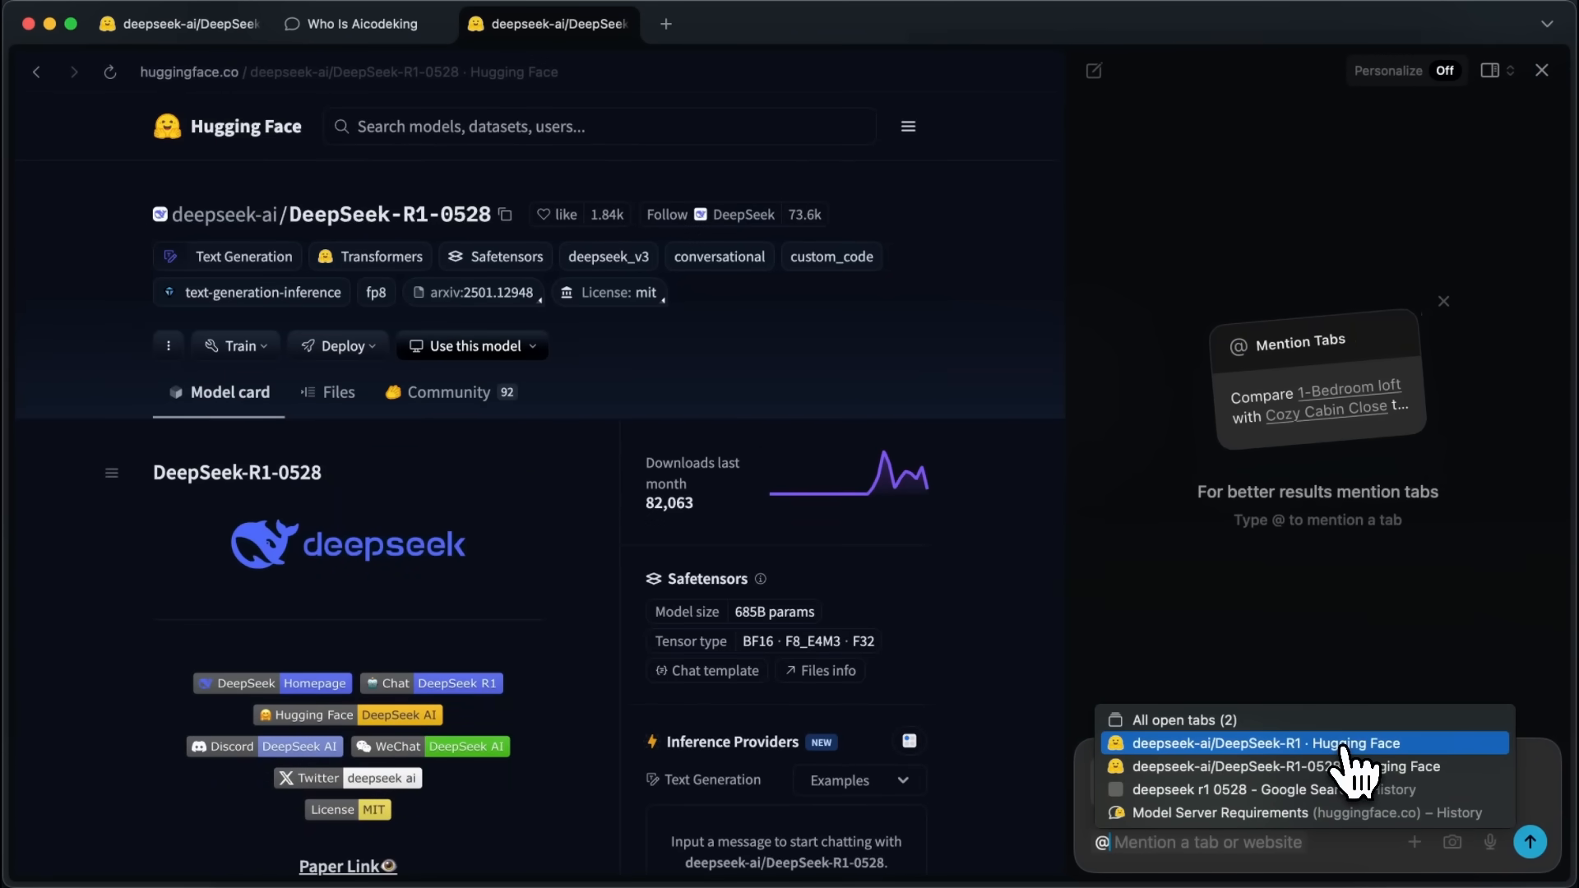
- Ask 'Tell me about the difference between the 2.' after the two mentioned DeepSeek tabs
left_click(1299, 743)
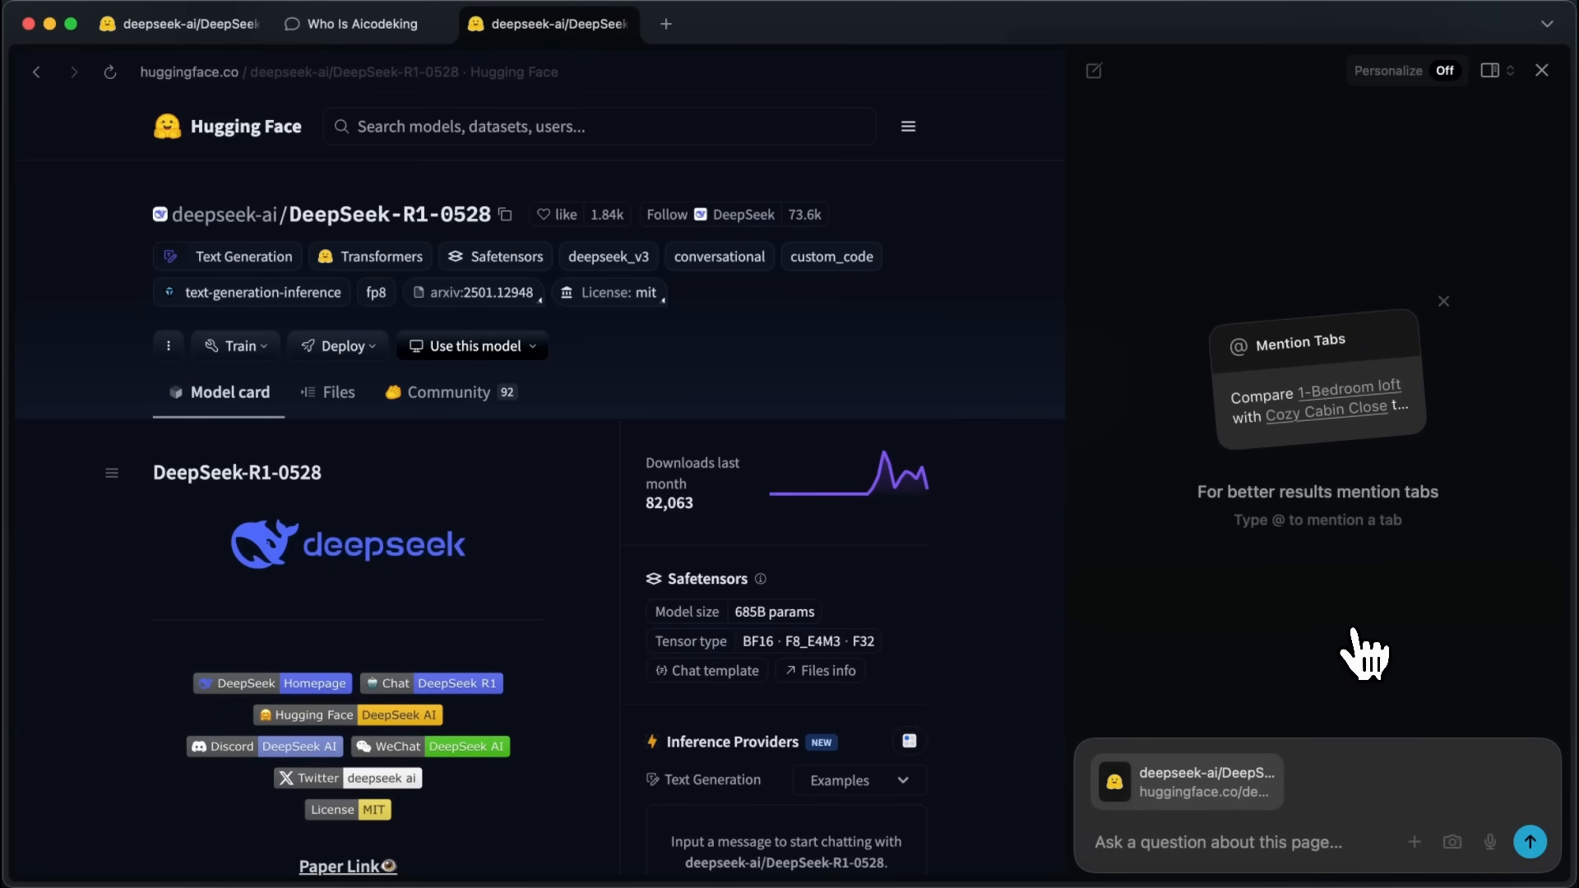
mouse_move(1337, 804)
type("@")
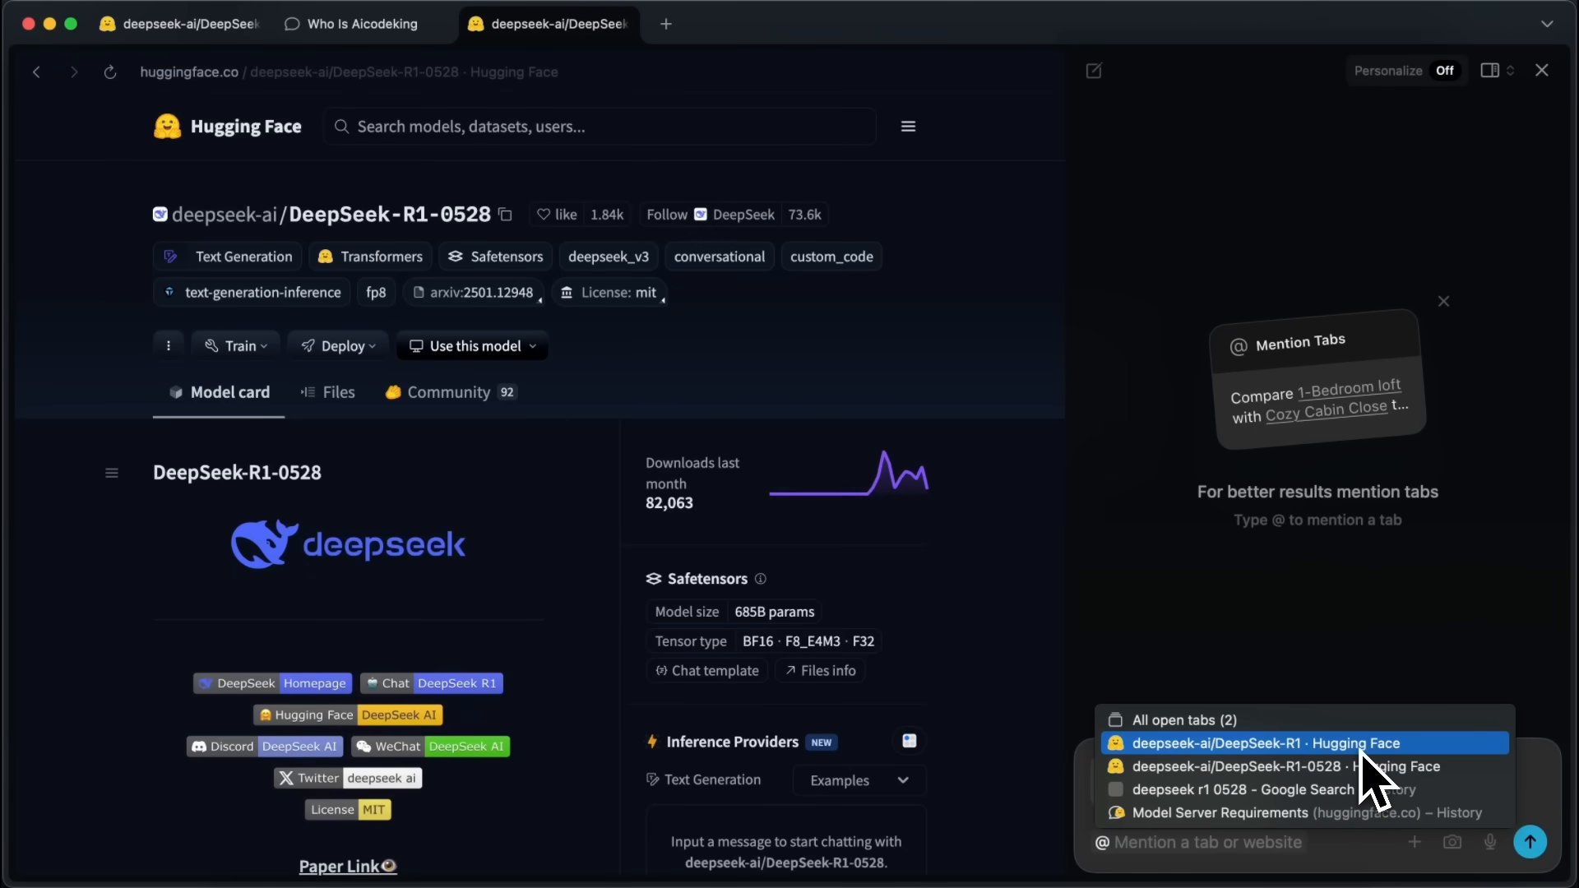
mouse_move(1203, 770)
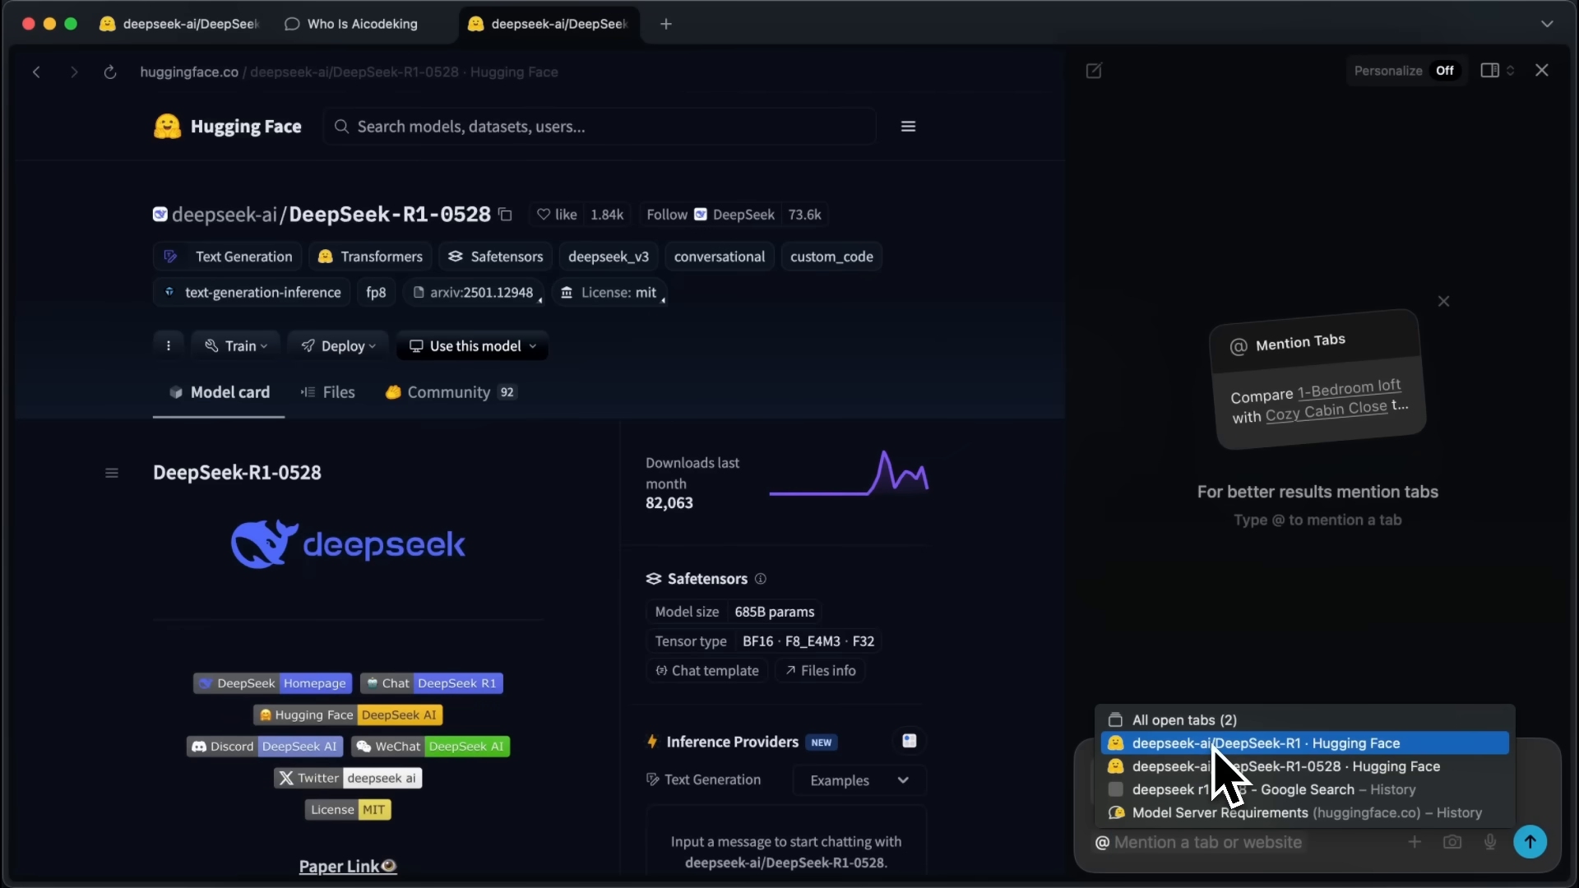
left_click(1302, 743)
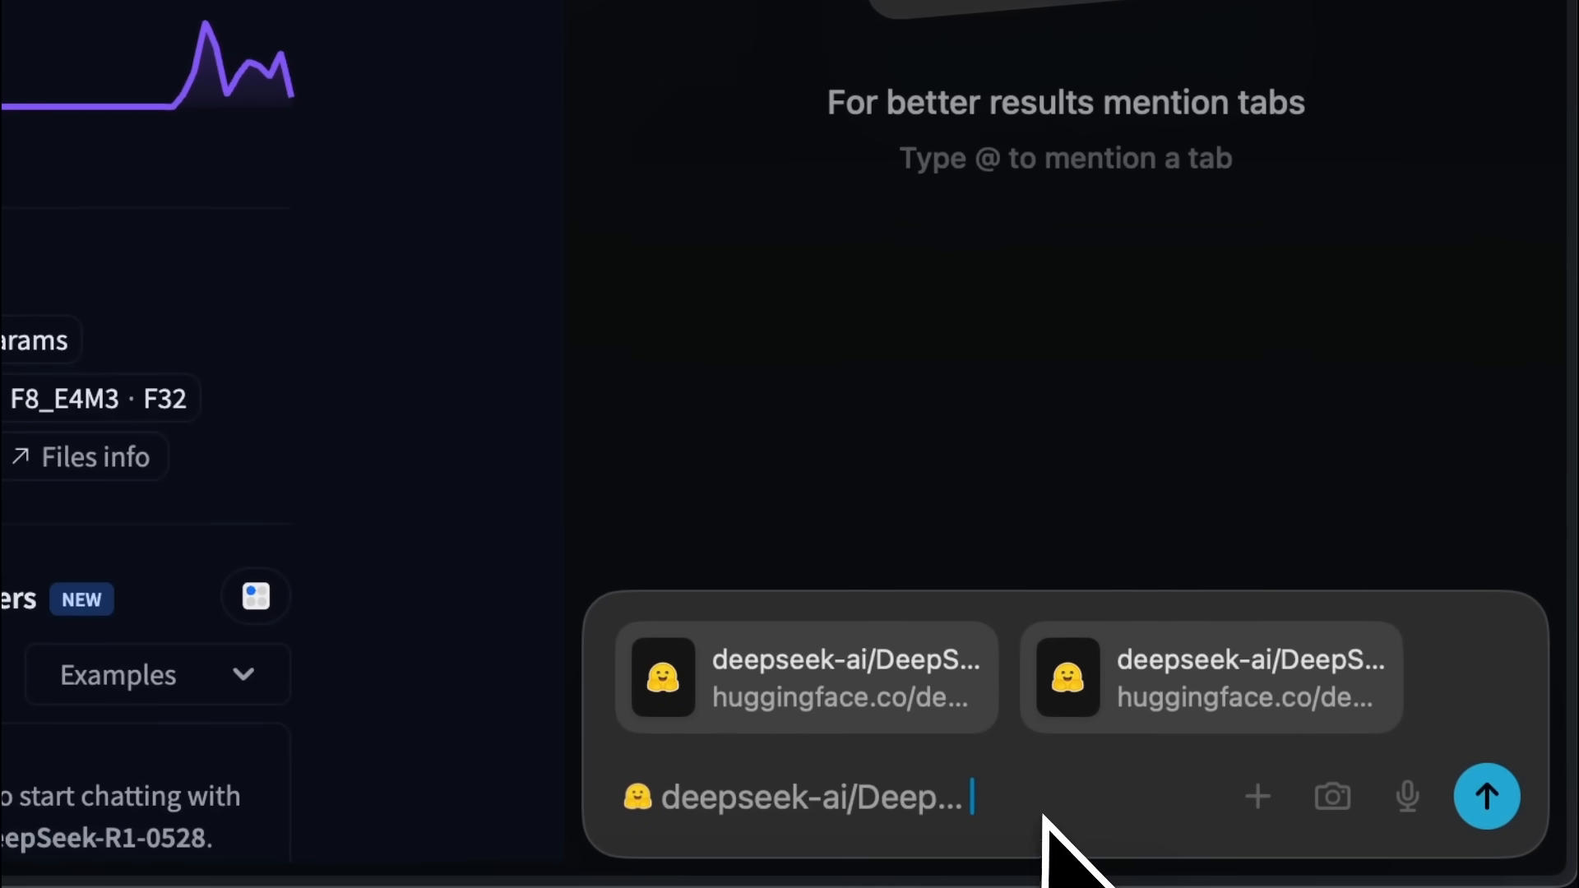
type("Tell me about the differenc")
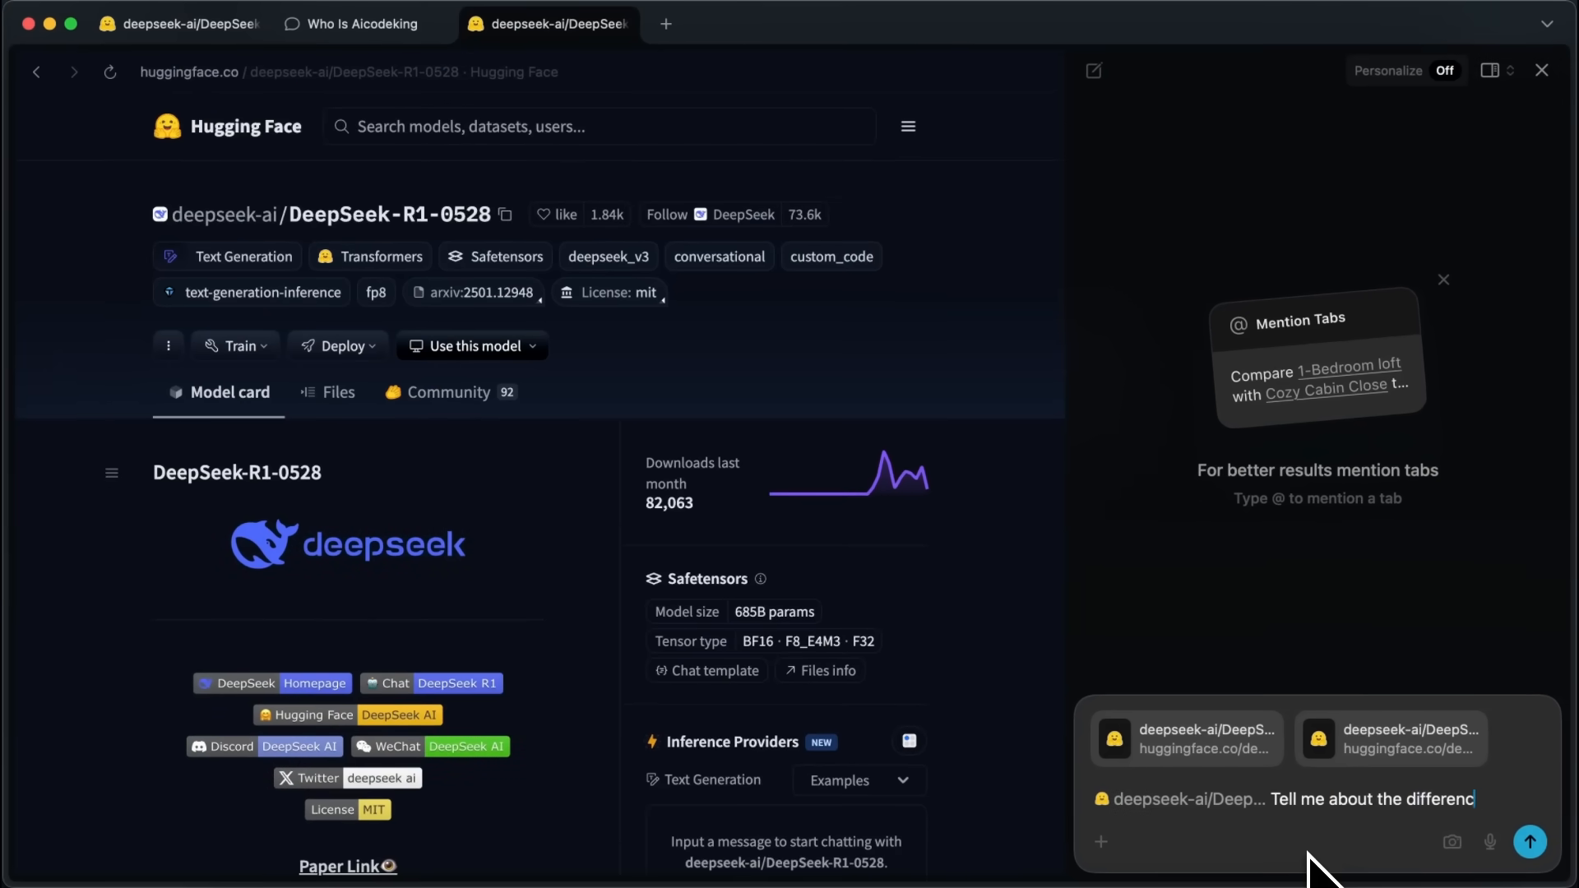
type("between the")
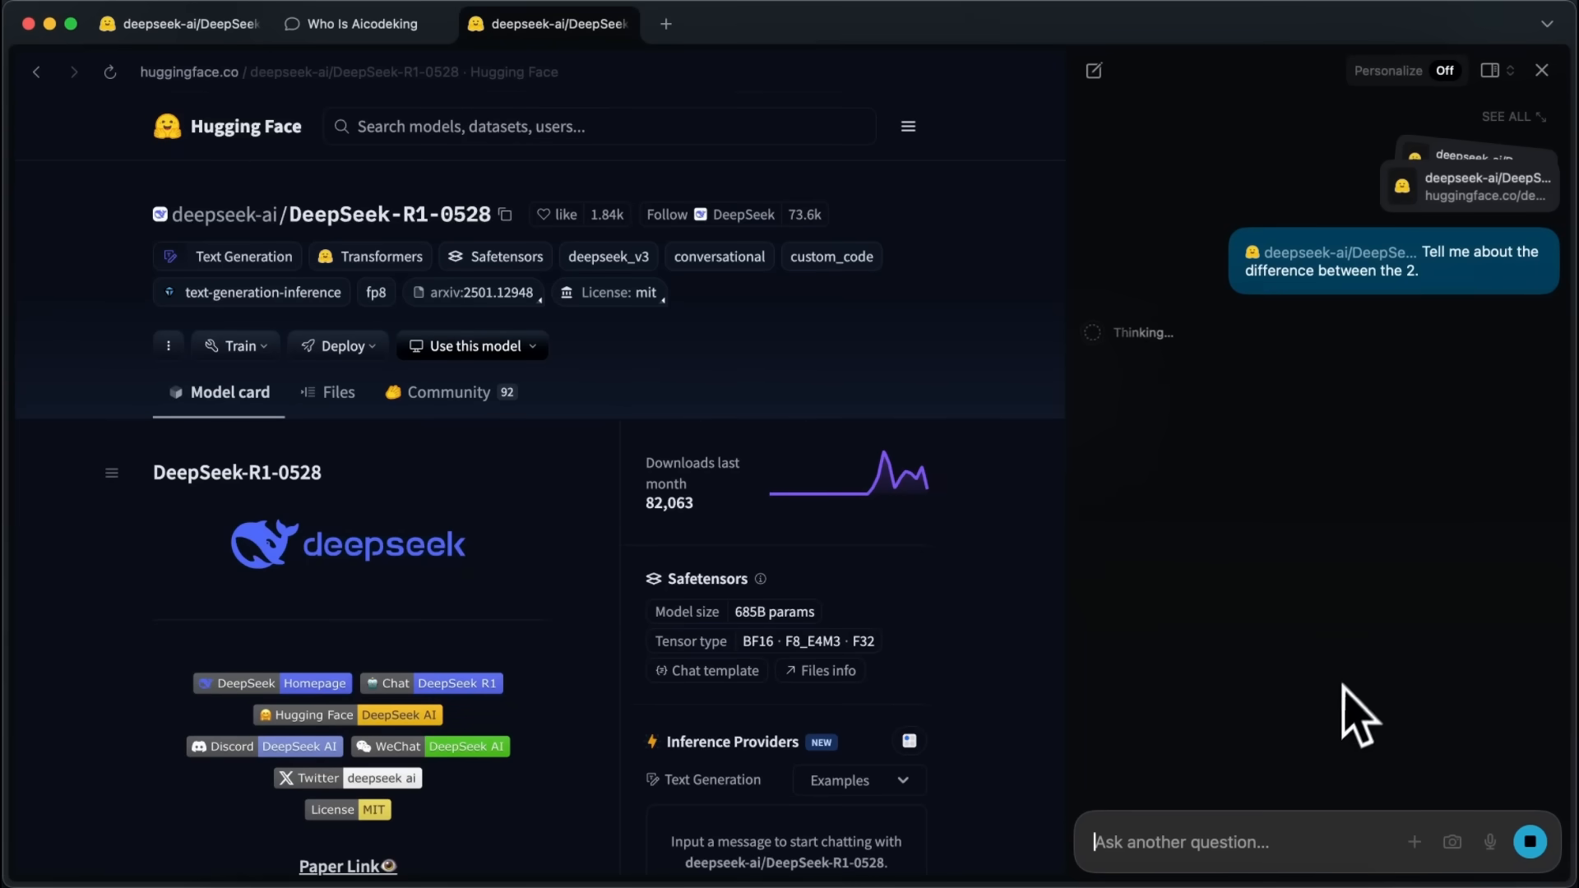
mouse_move(1387, 660)
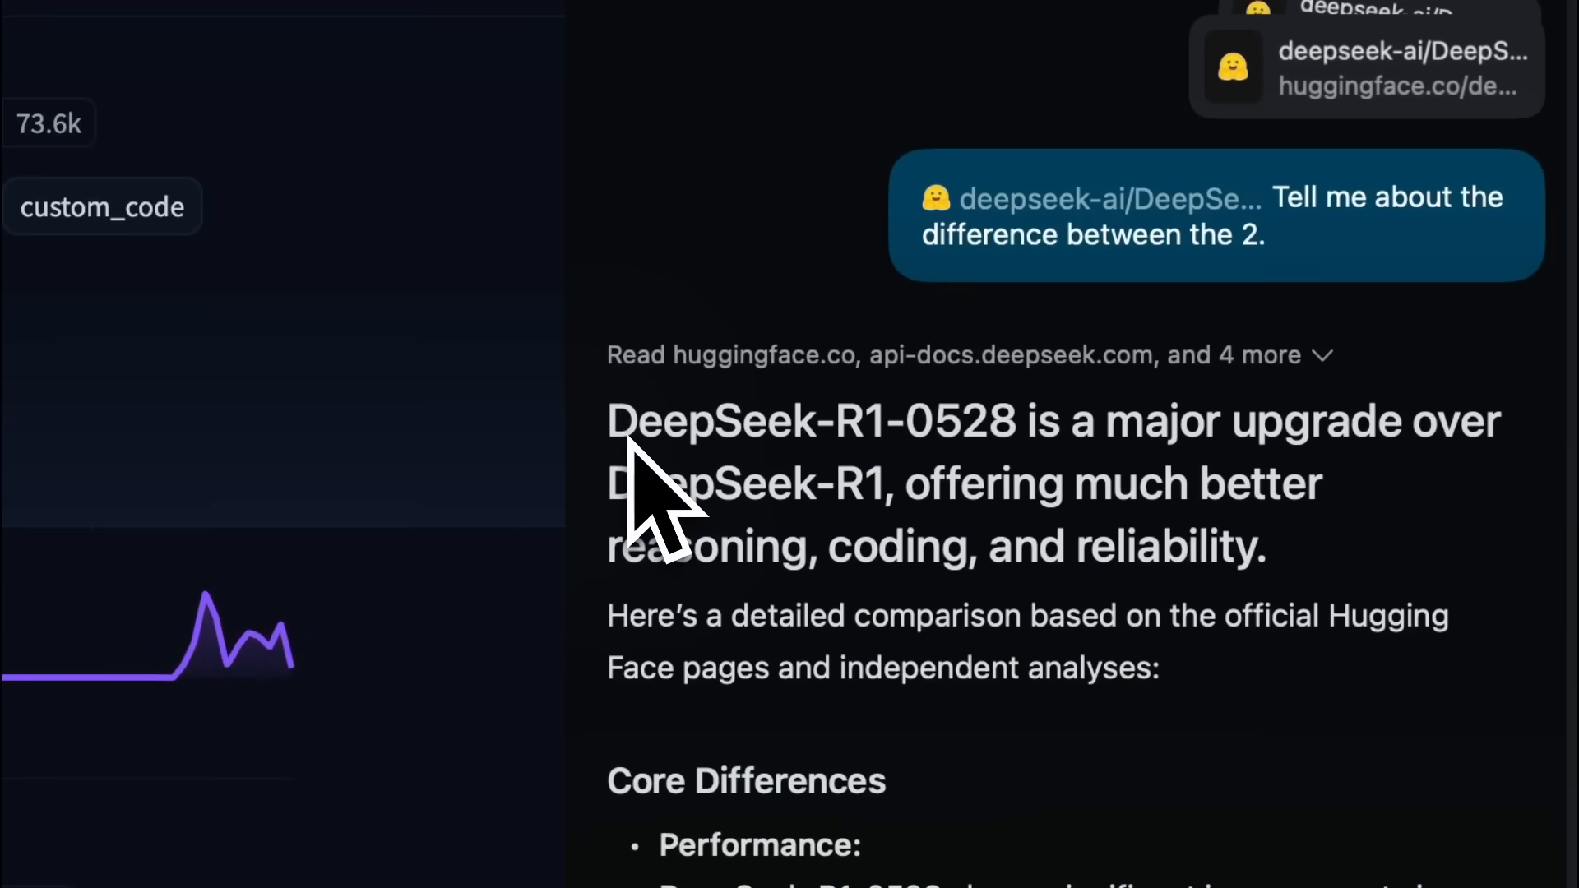
- Select the answer's opening summary and scroll to the R1 vs R1-0528 comparison table
left_click_drag(624, 421, 875, 543)
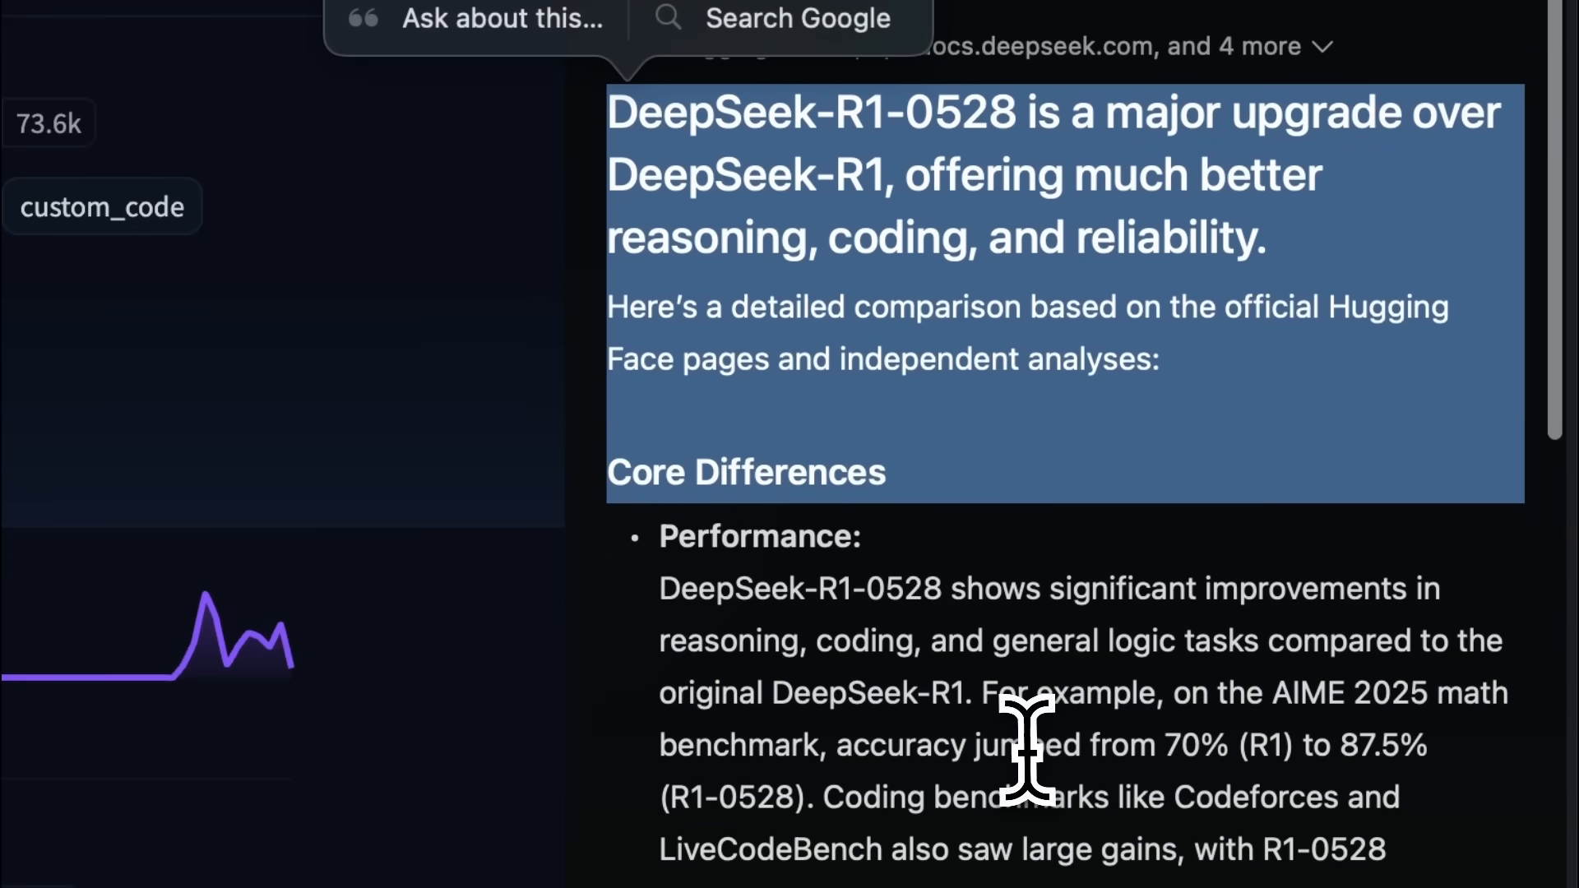
scroll("down", 3)
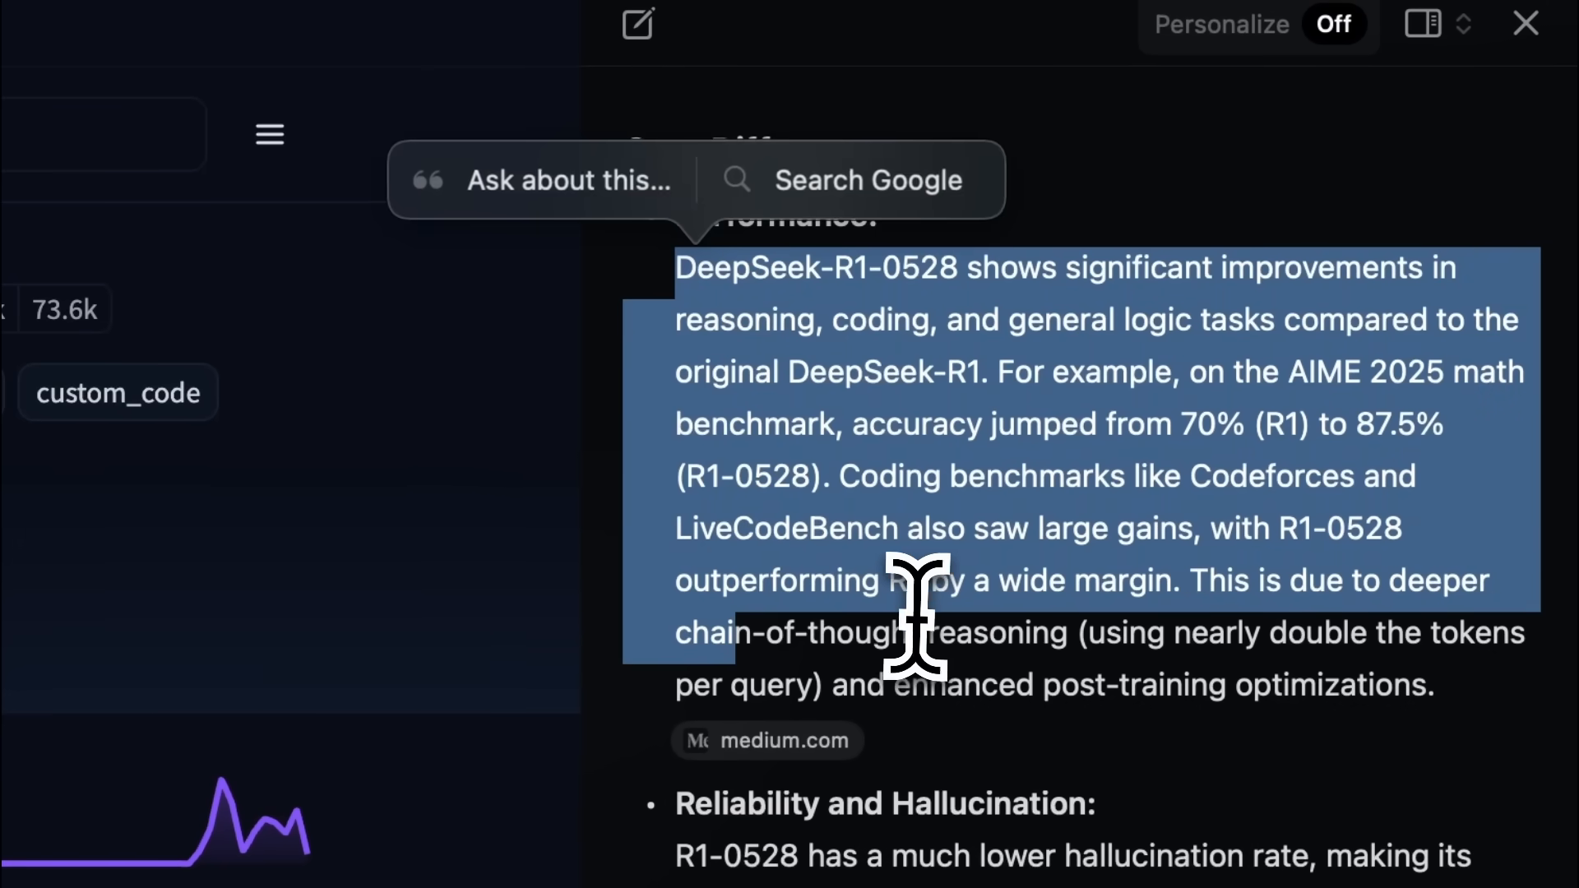
scroll("down", 3)
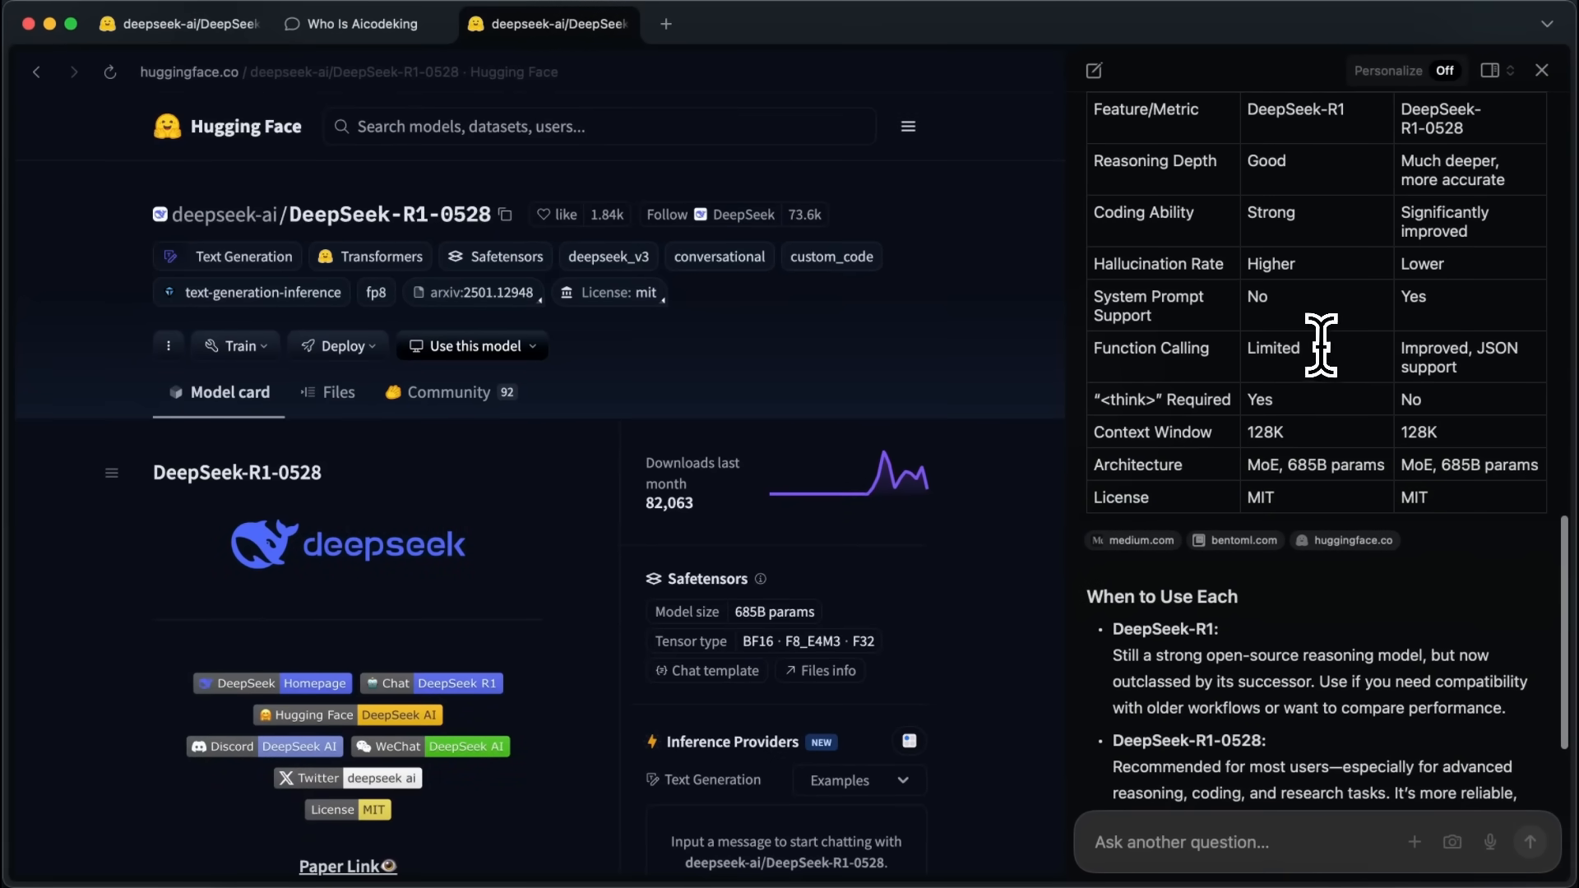
scroll("down", 3)
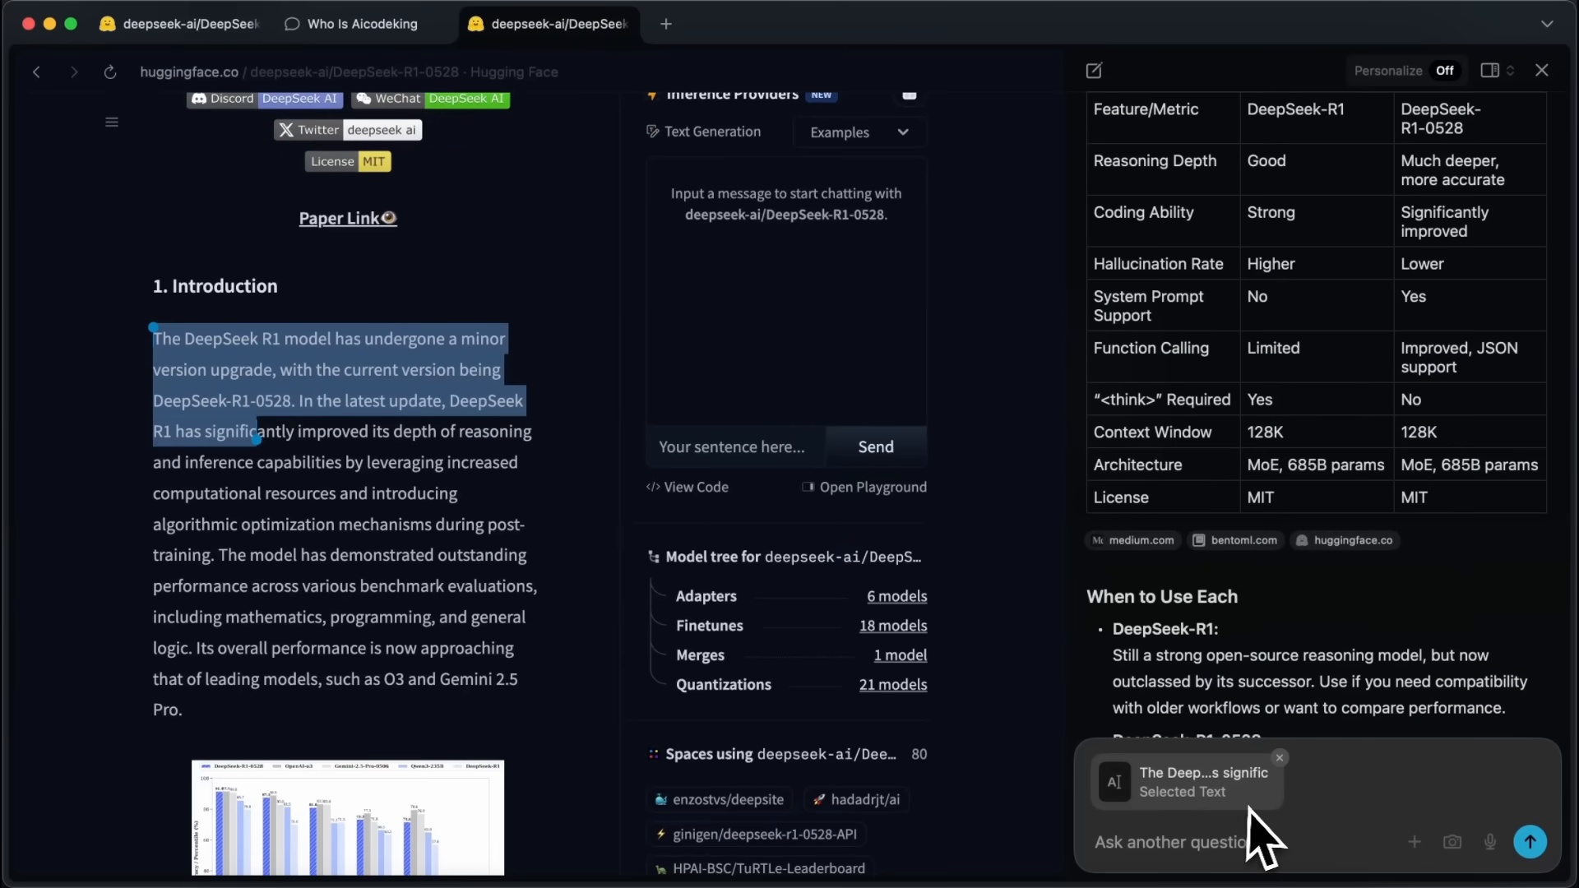
mouse_move(1223, 816)
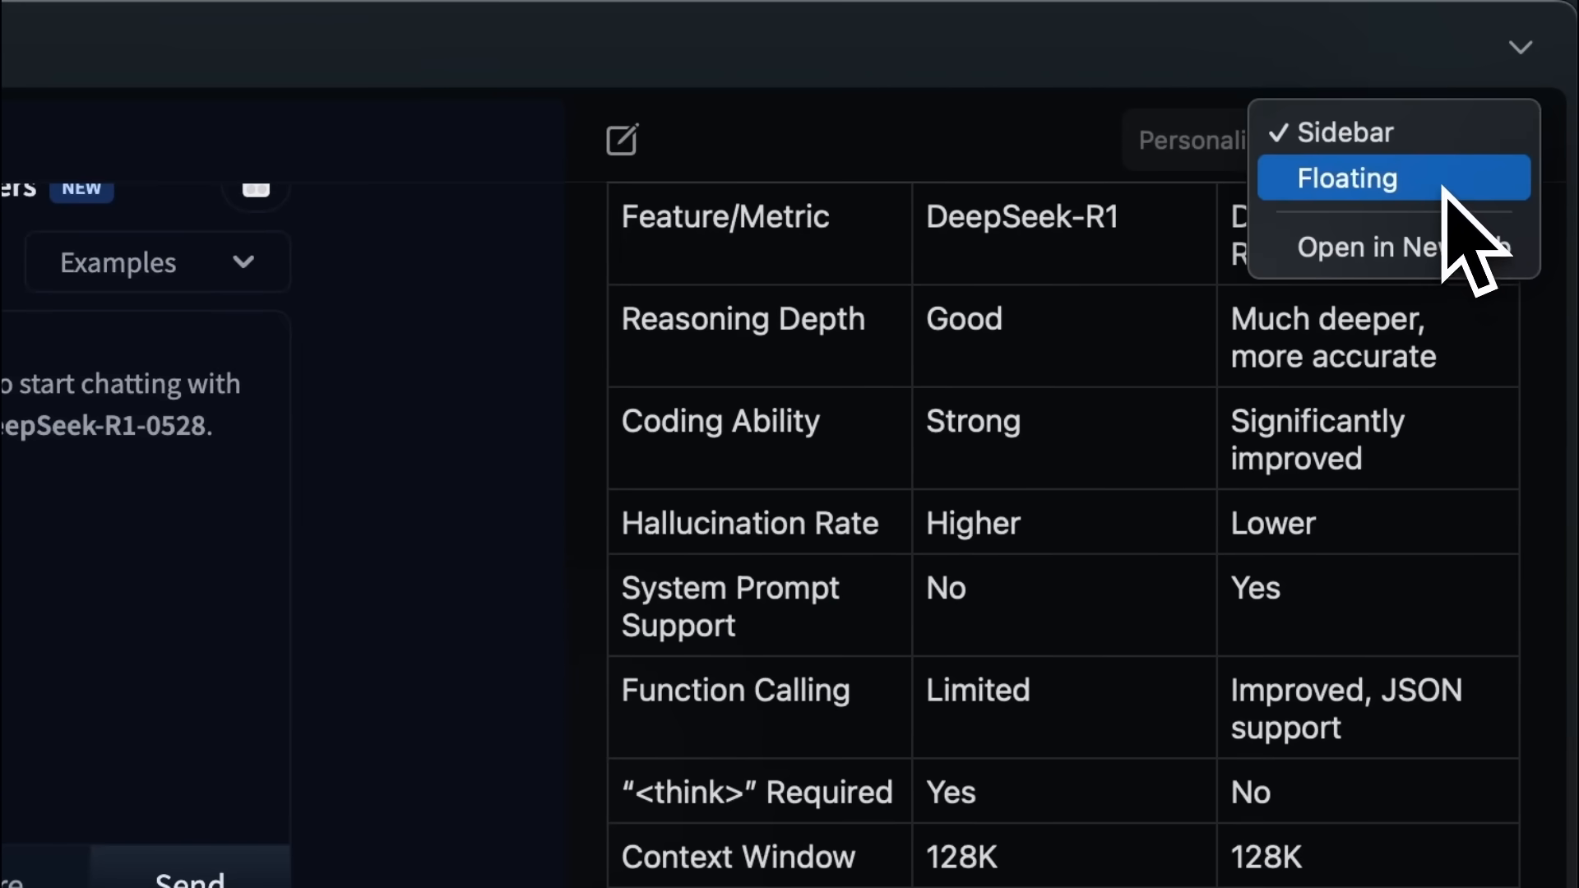
- Open a new tab with a blank Notion page from the sidebar layout dropdown
left_click(1347, 178)
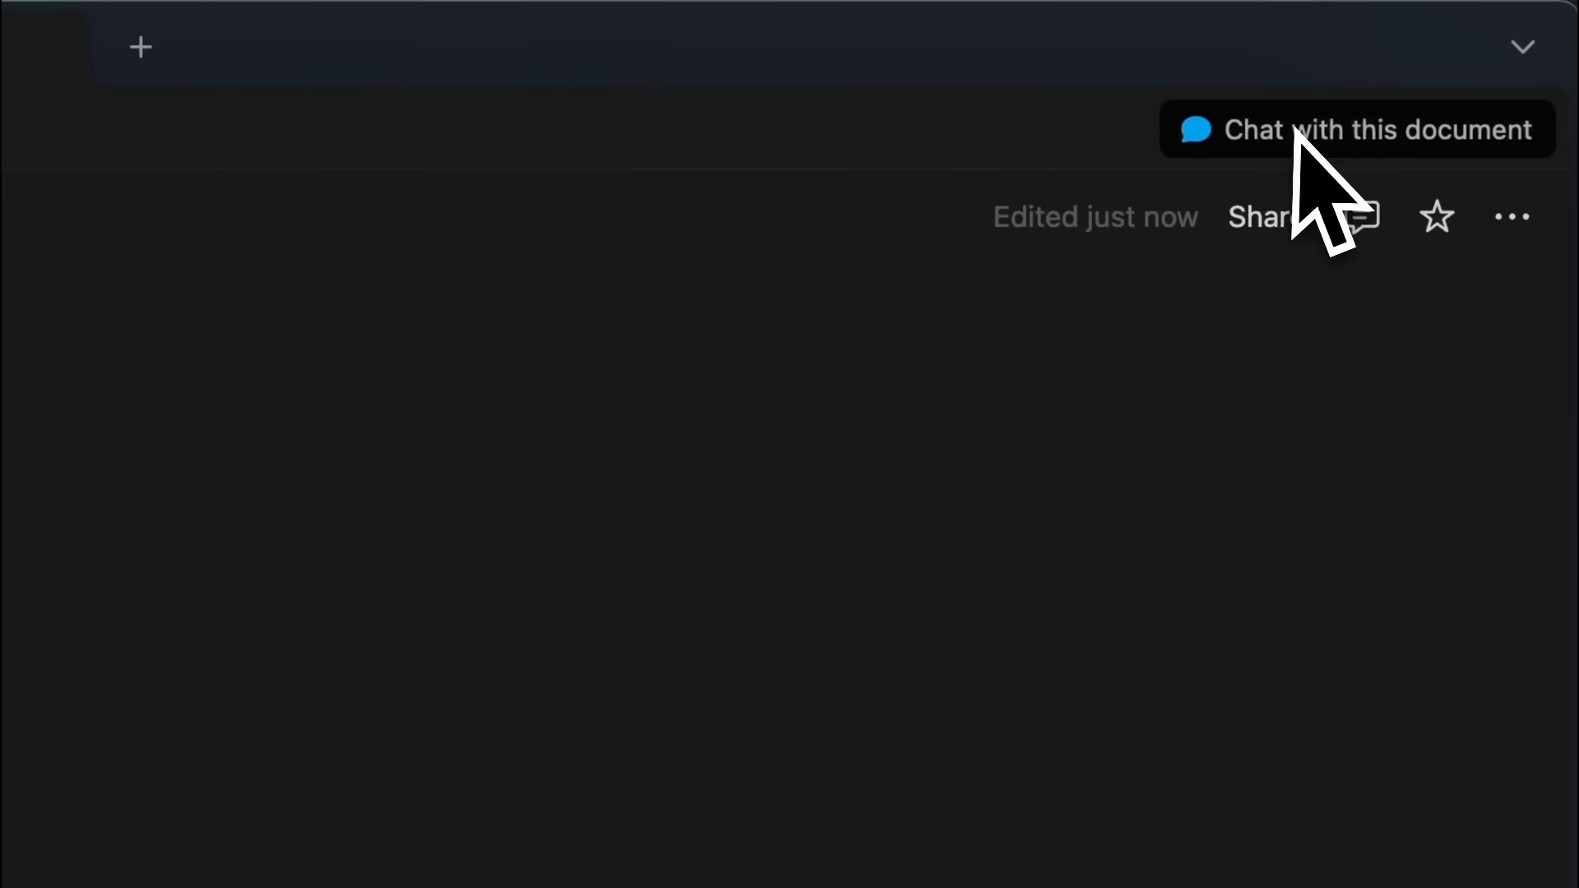
- Ask the page's assistant chat: 'Write me a detailed report between the 2 models' with both DeepSeek tabs
left_click(1355, 129)
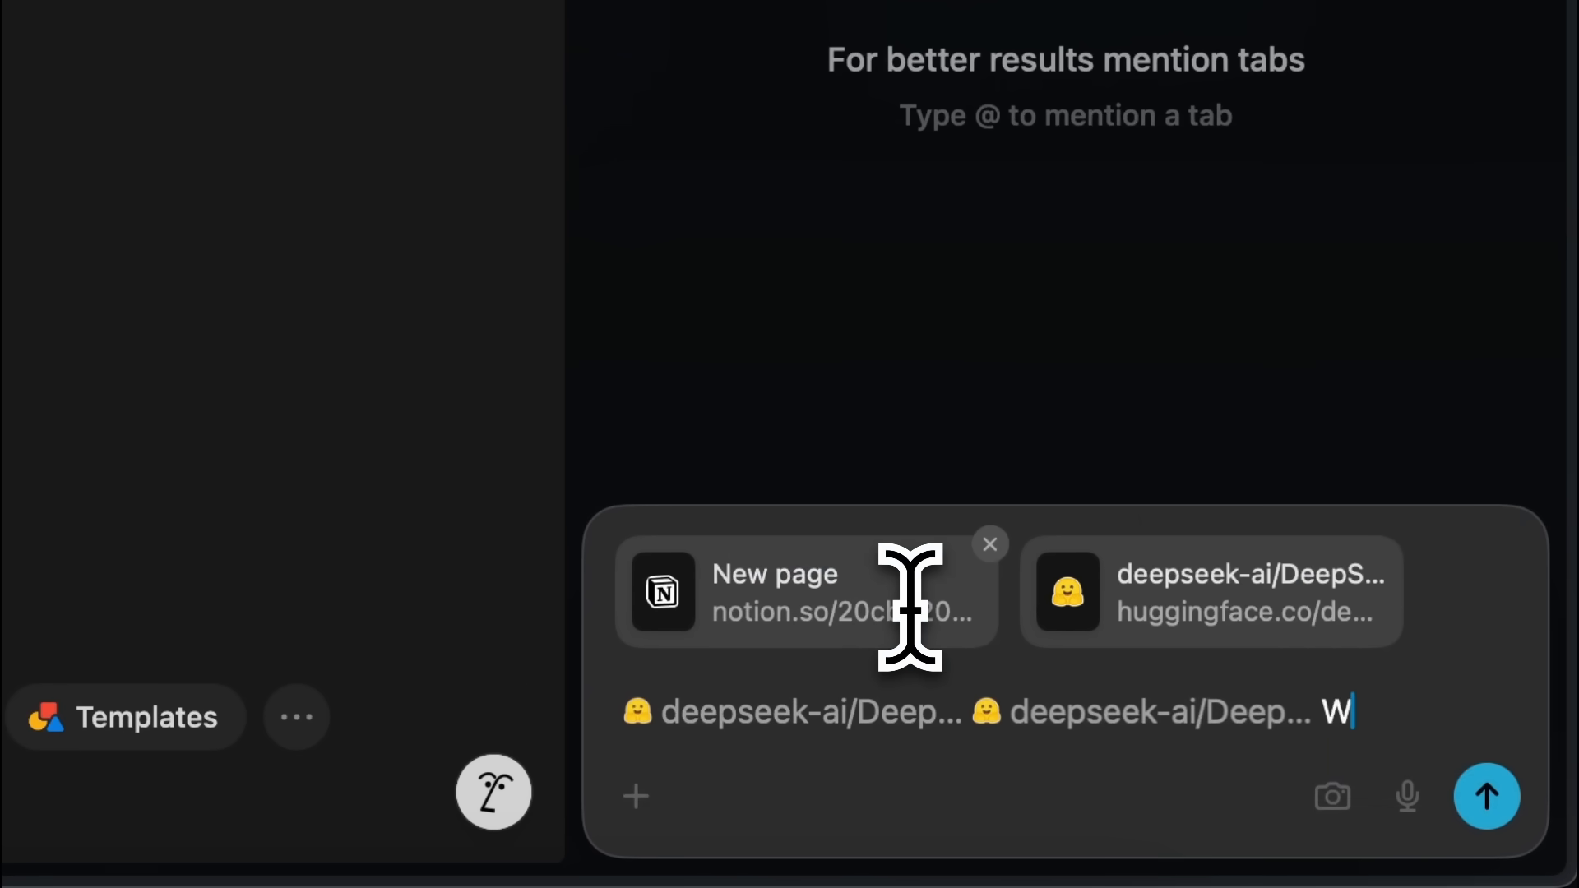
type("rite me a d")
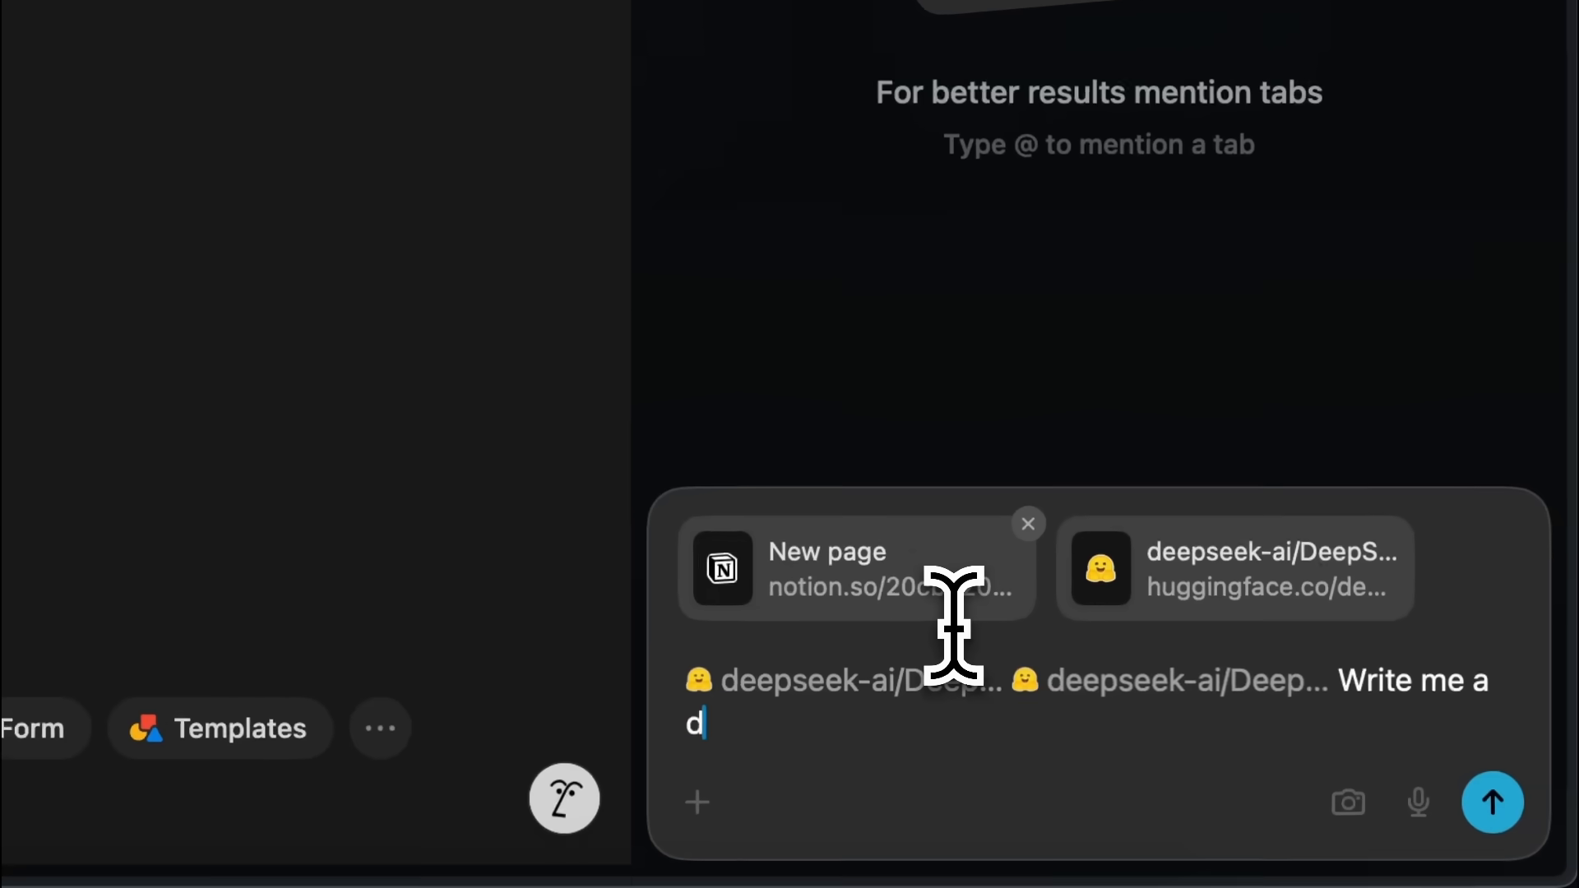
type("etailed report between the")
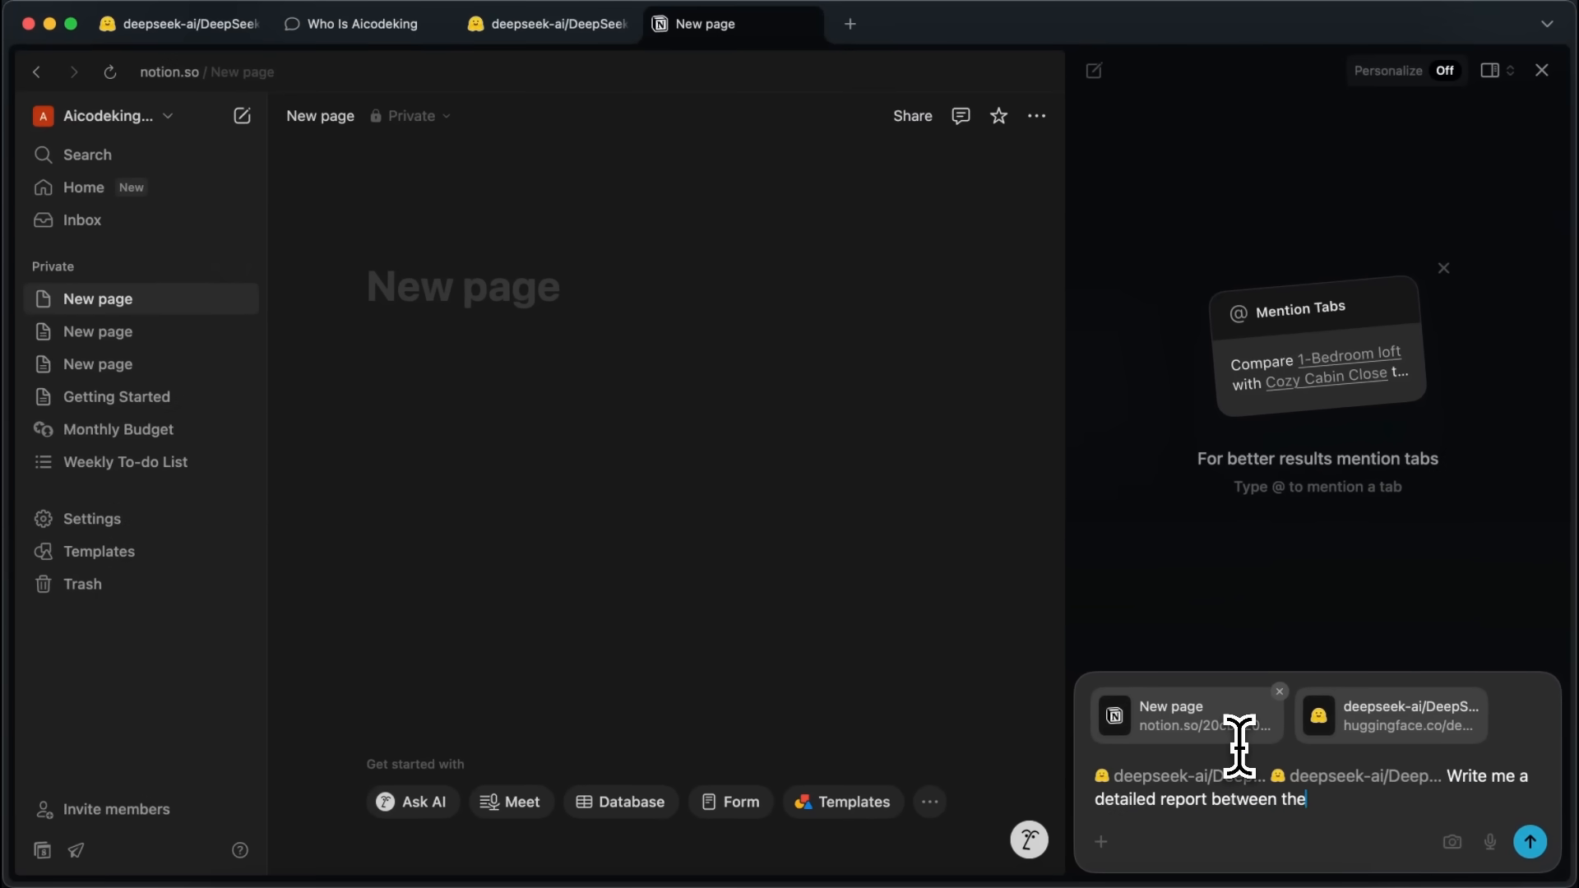
type("2 mode")
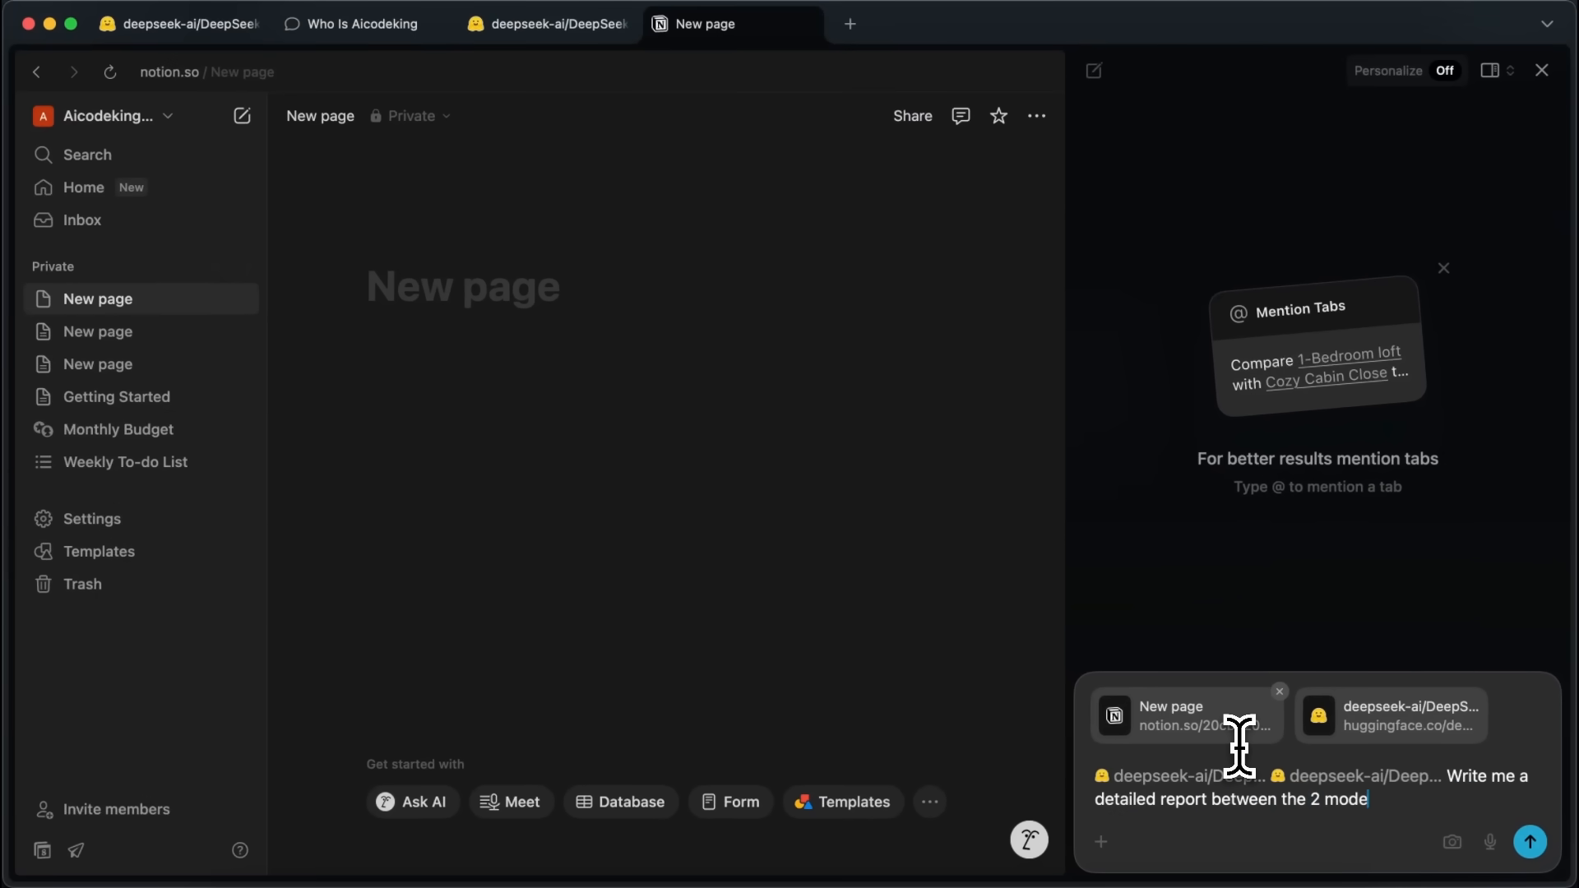
left_click(1528, 842)
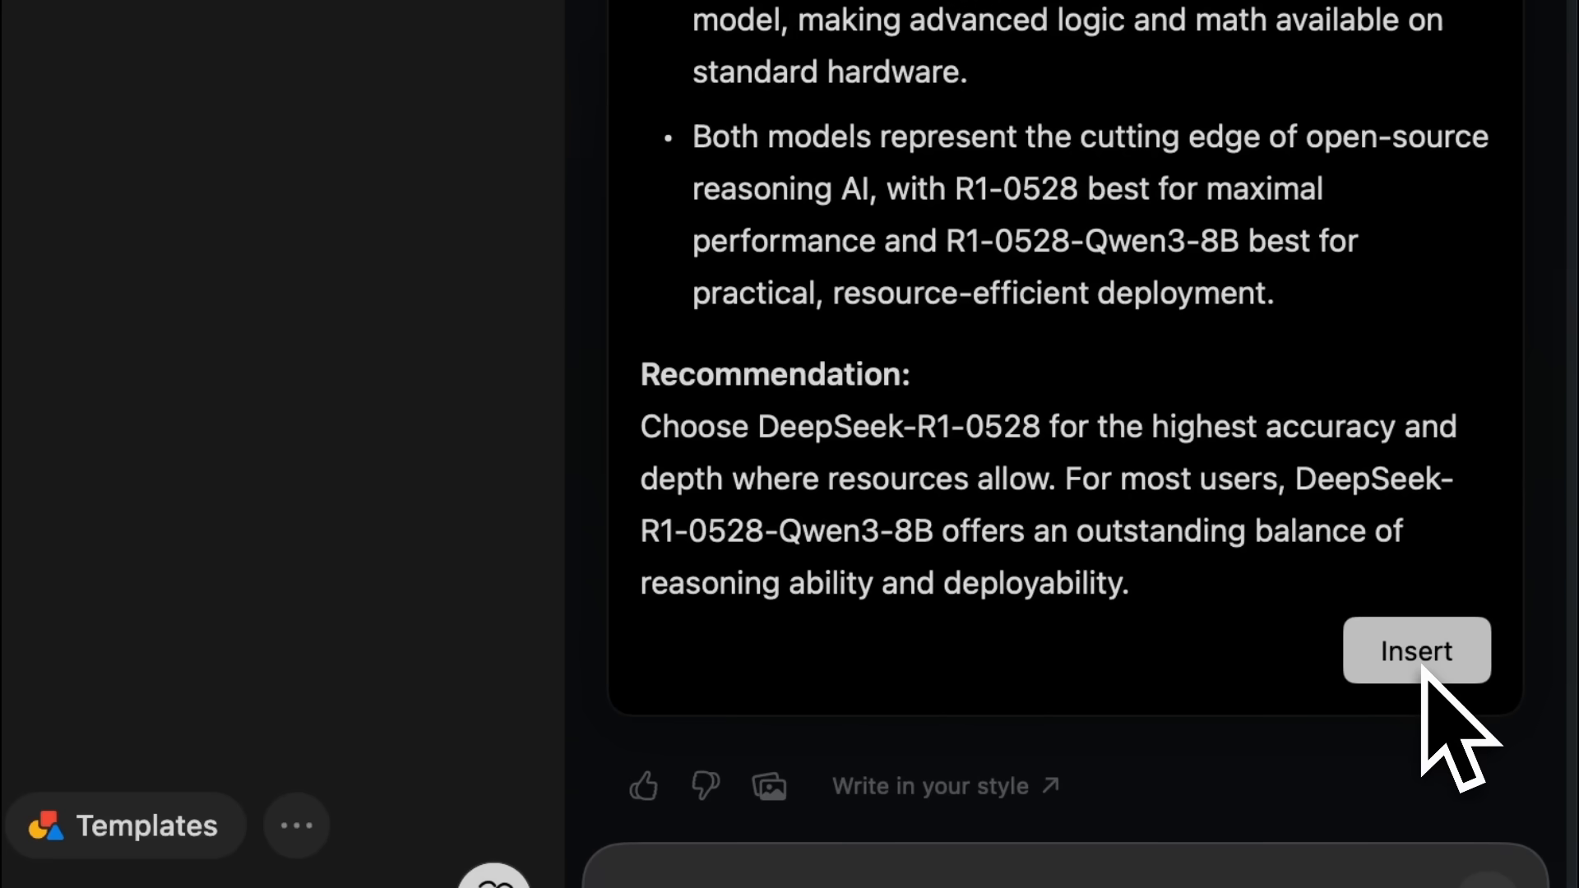
- Insert the generated 'Detailed Comparative Report' into the Notion page and scroll through it
left_click(1416, 650)
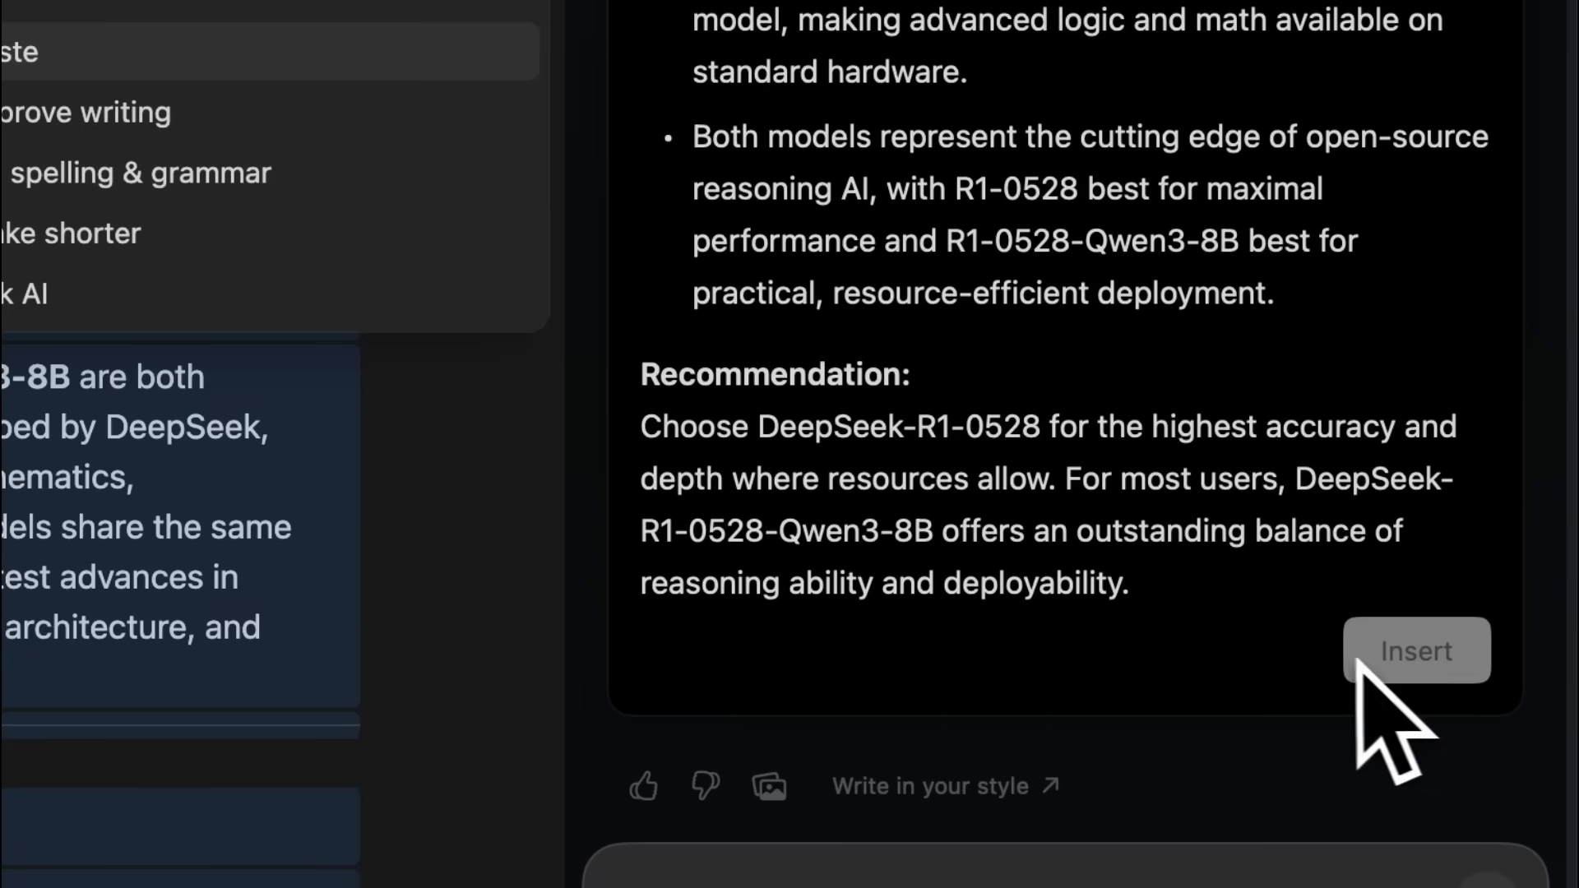
left_click(1414, 651)
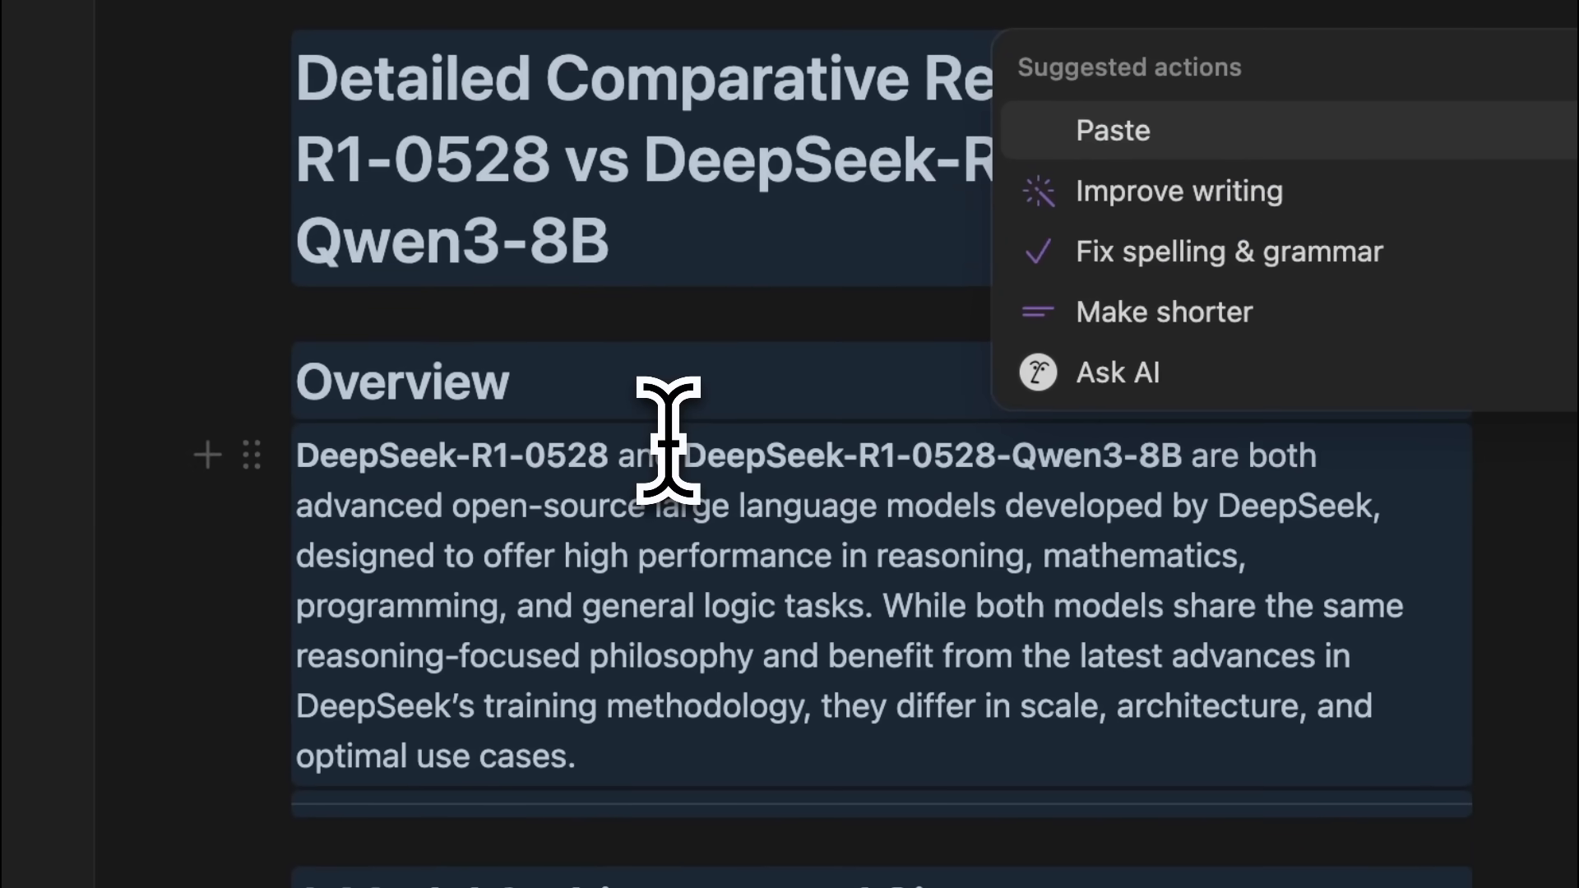
scroll("down", 3)
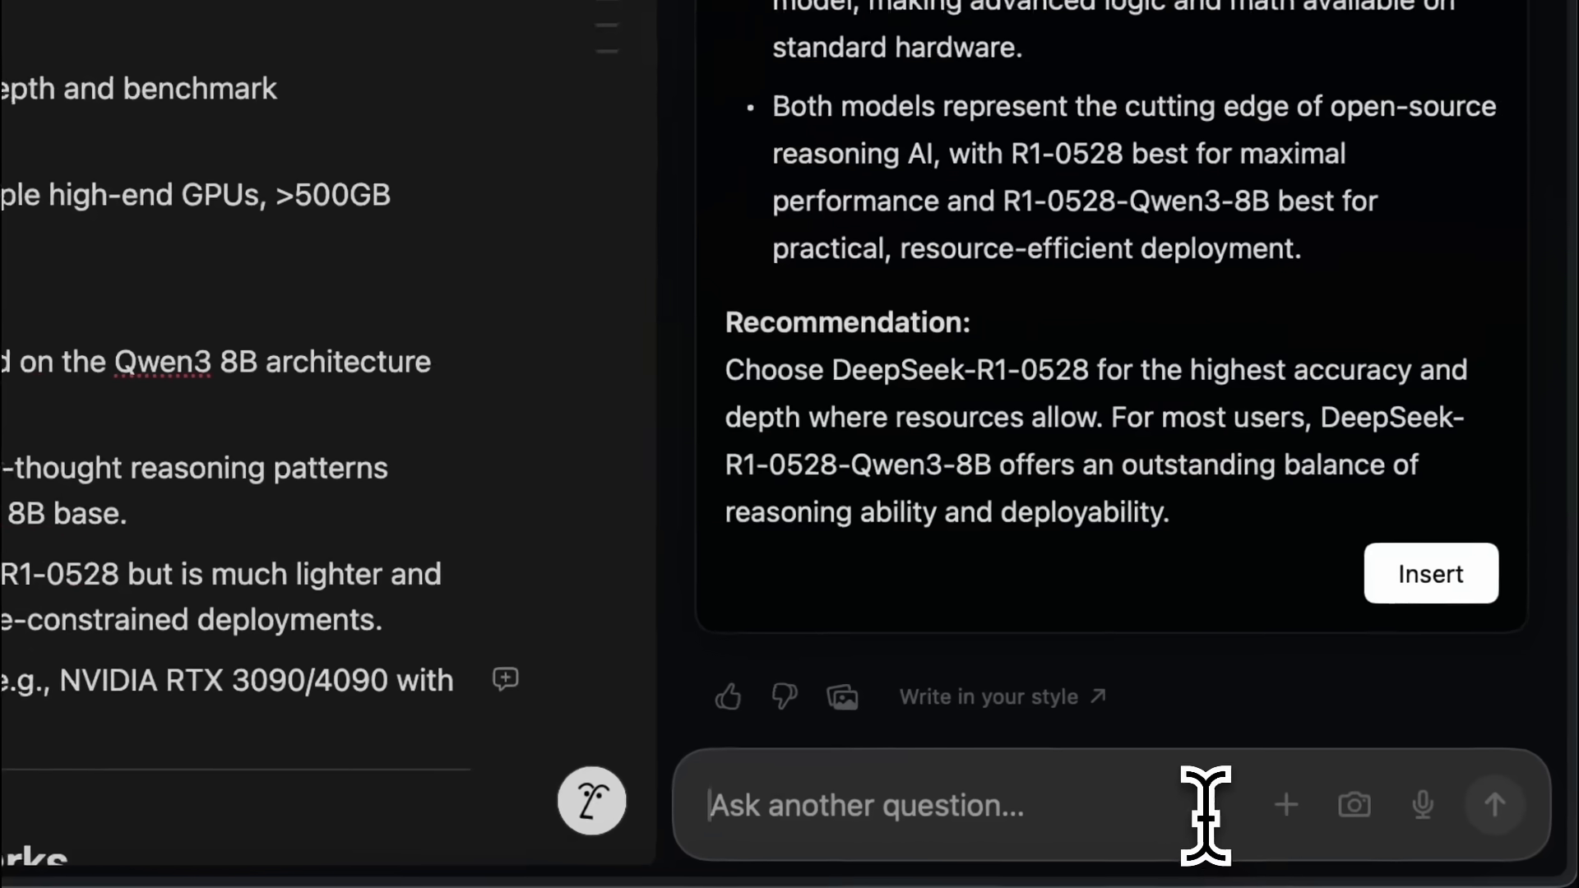
left_click(1285, 804)
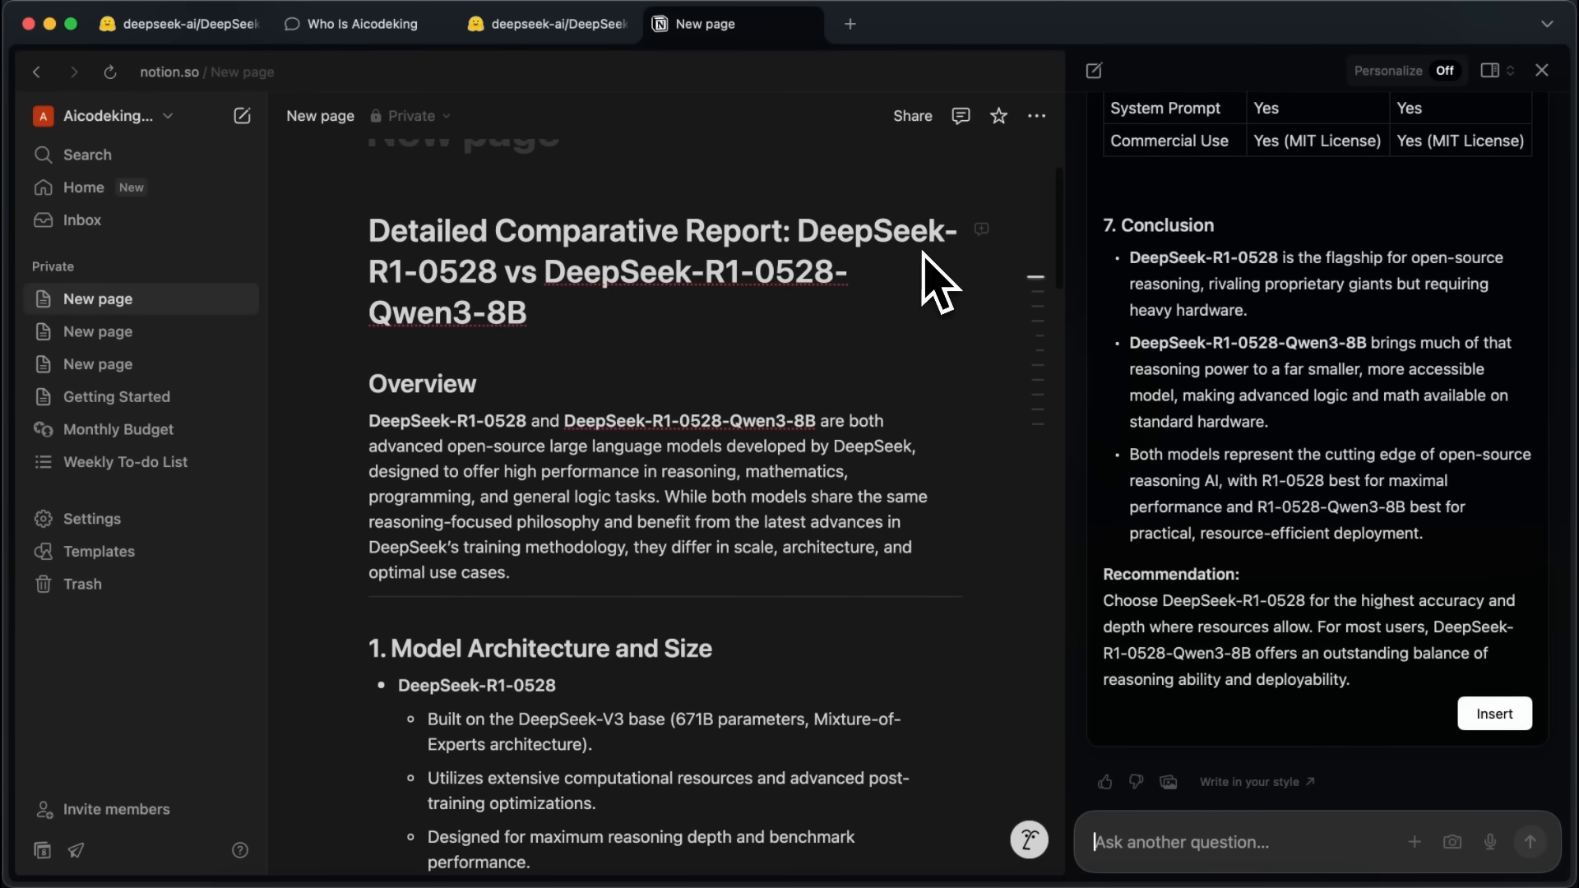
scroll("down", 3)
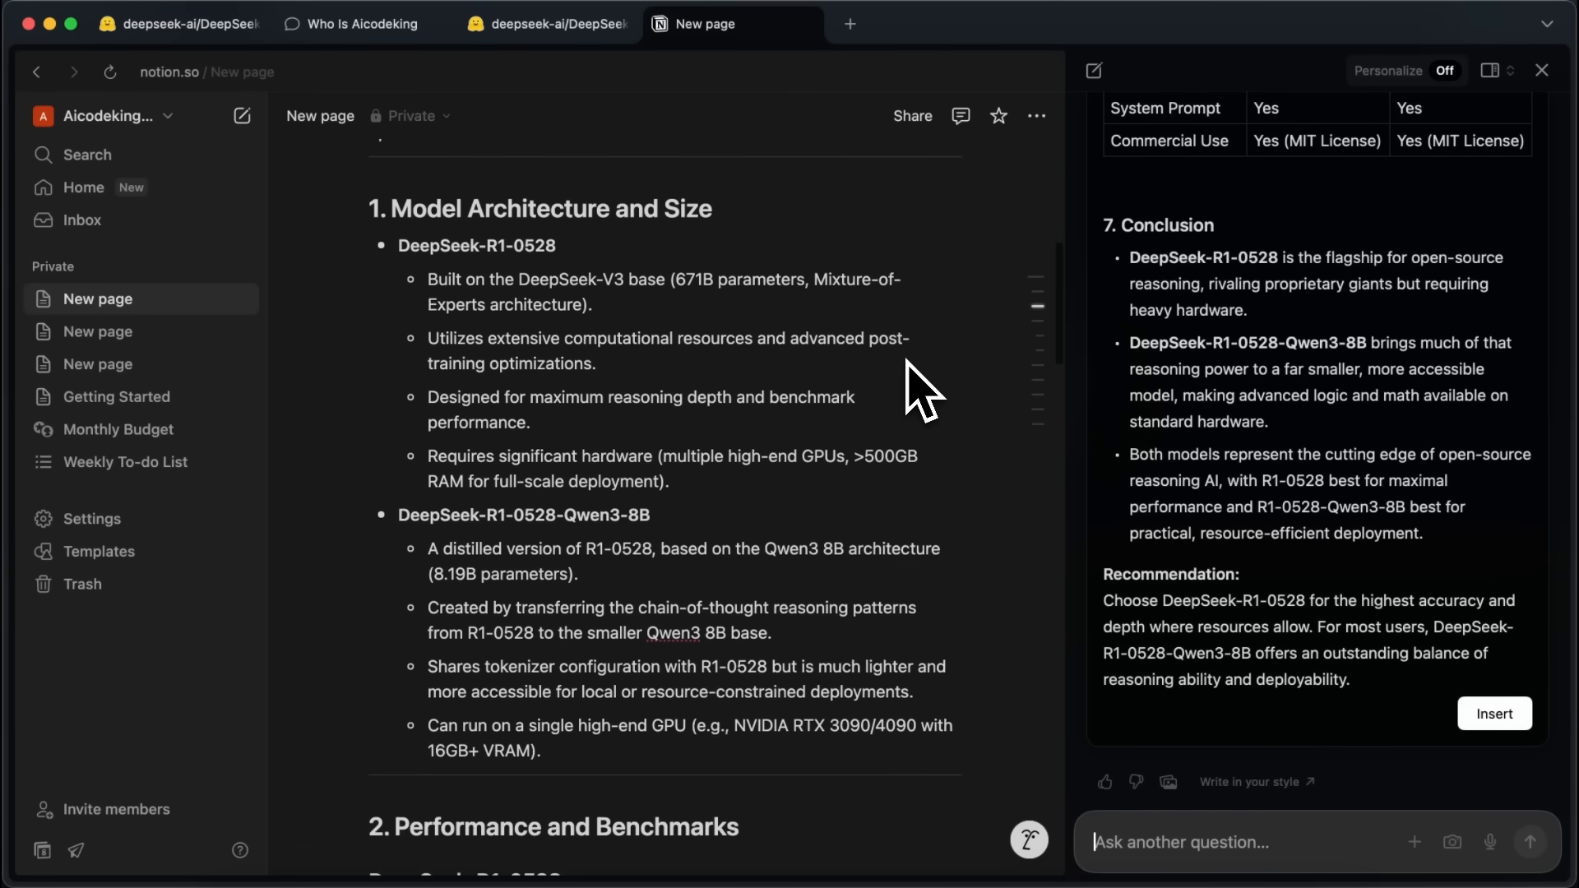
scroll("down", 3)
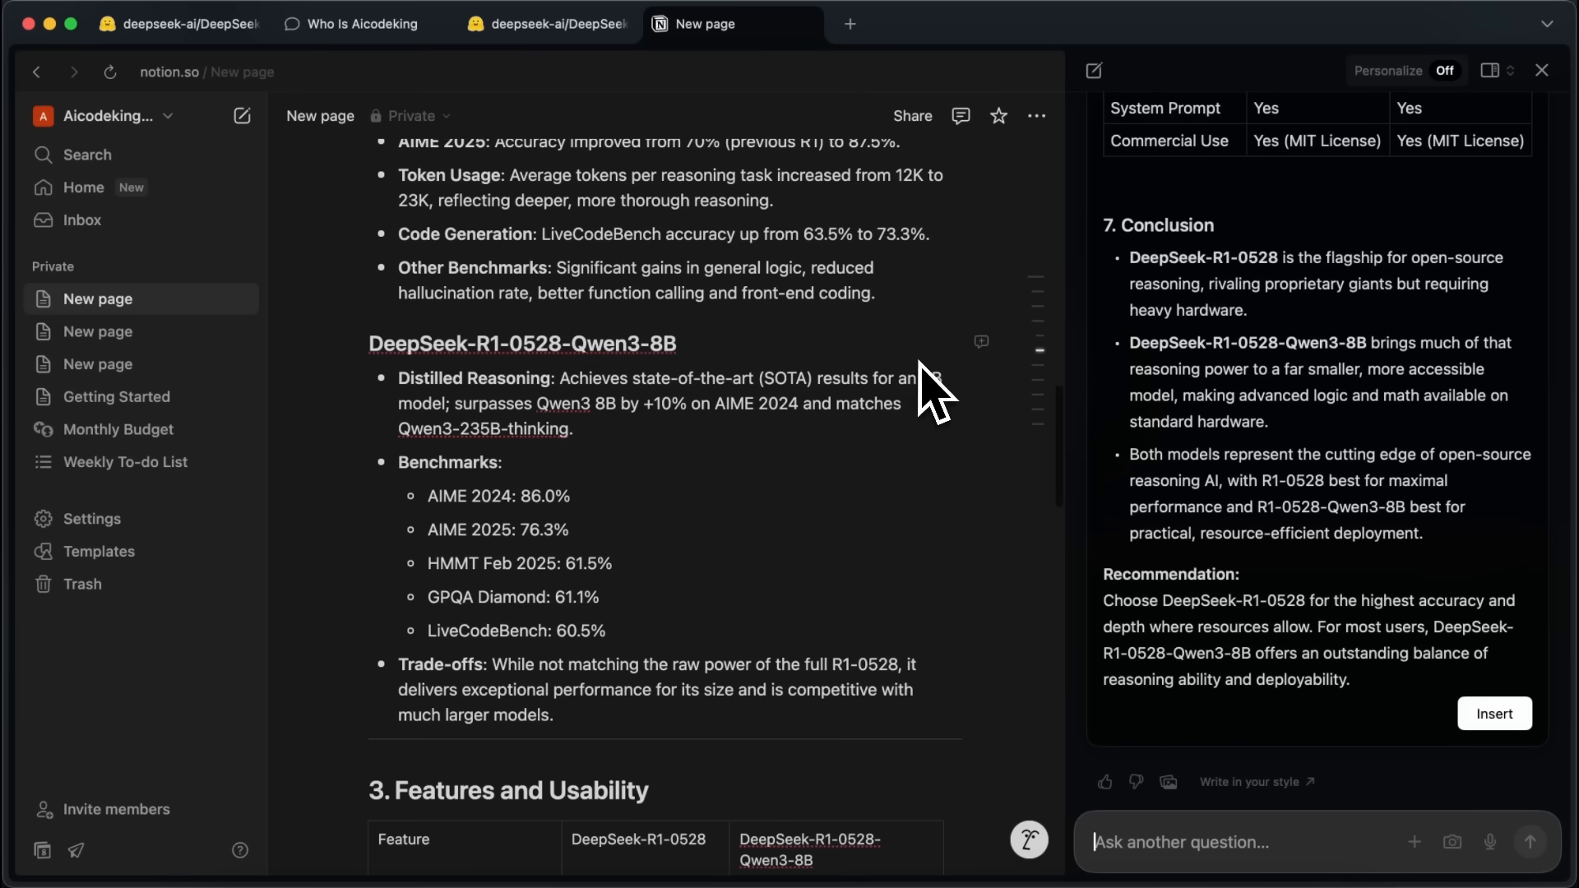
scroll("down", 3)
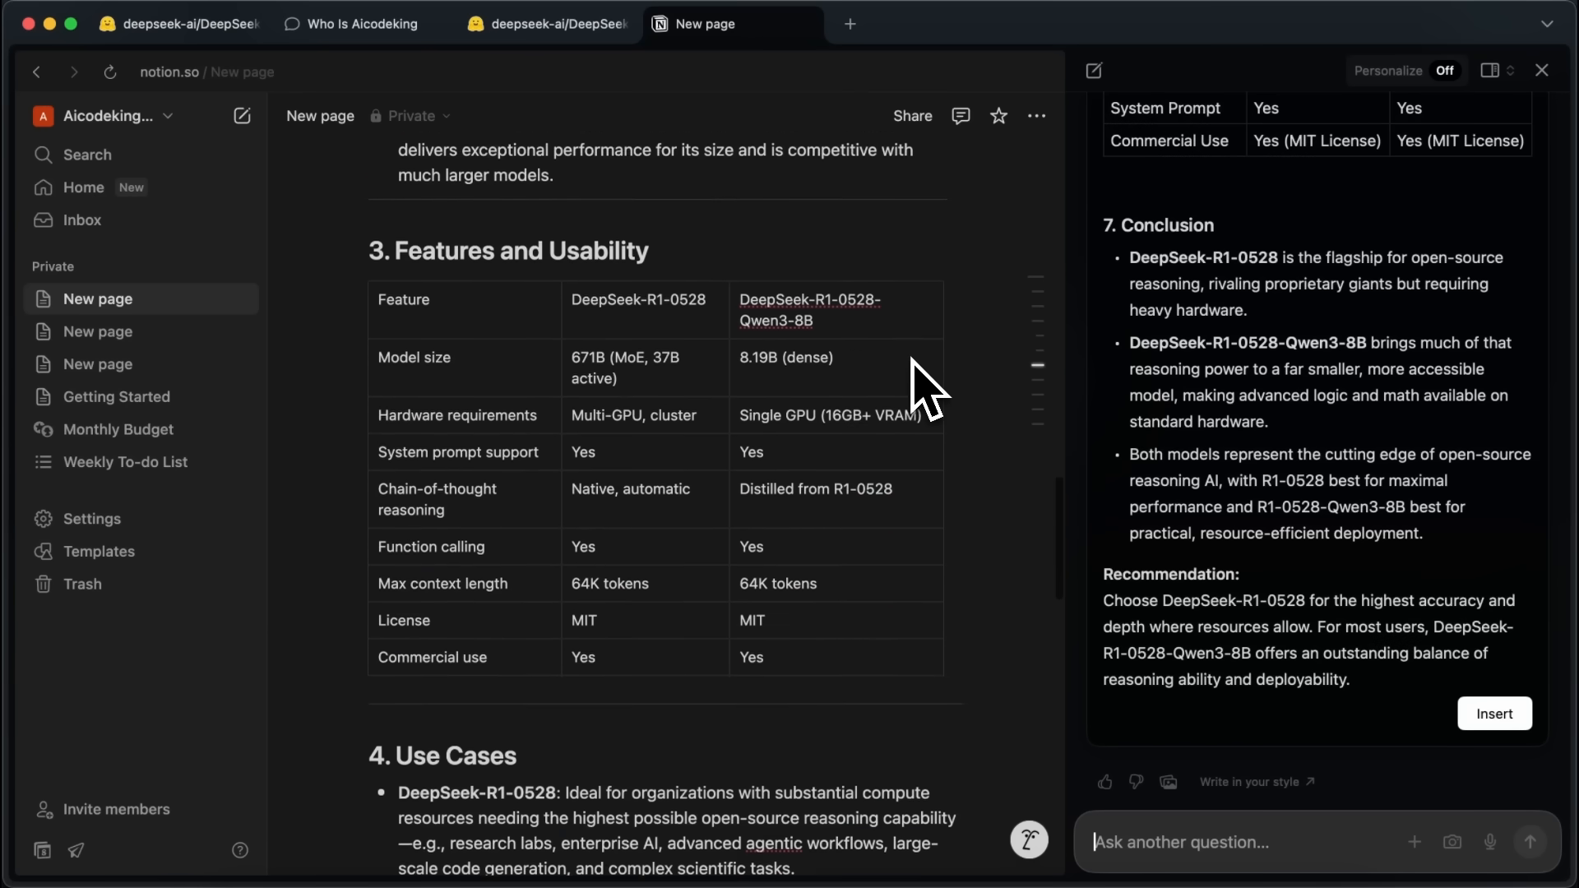
scroll("down", 3)
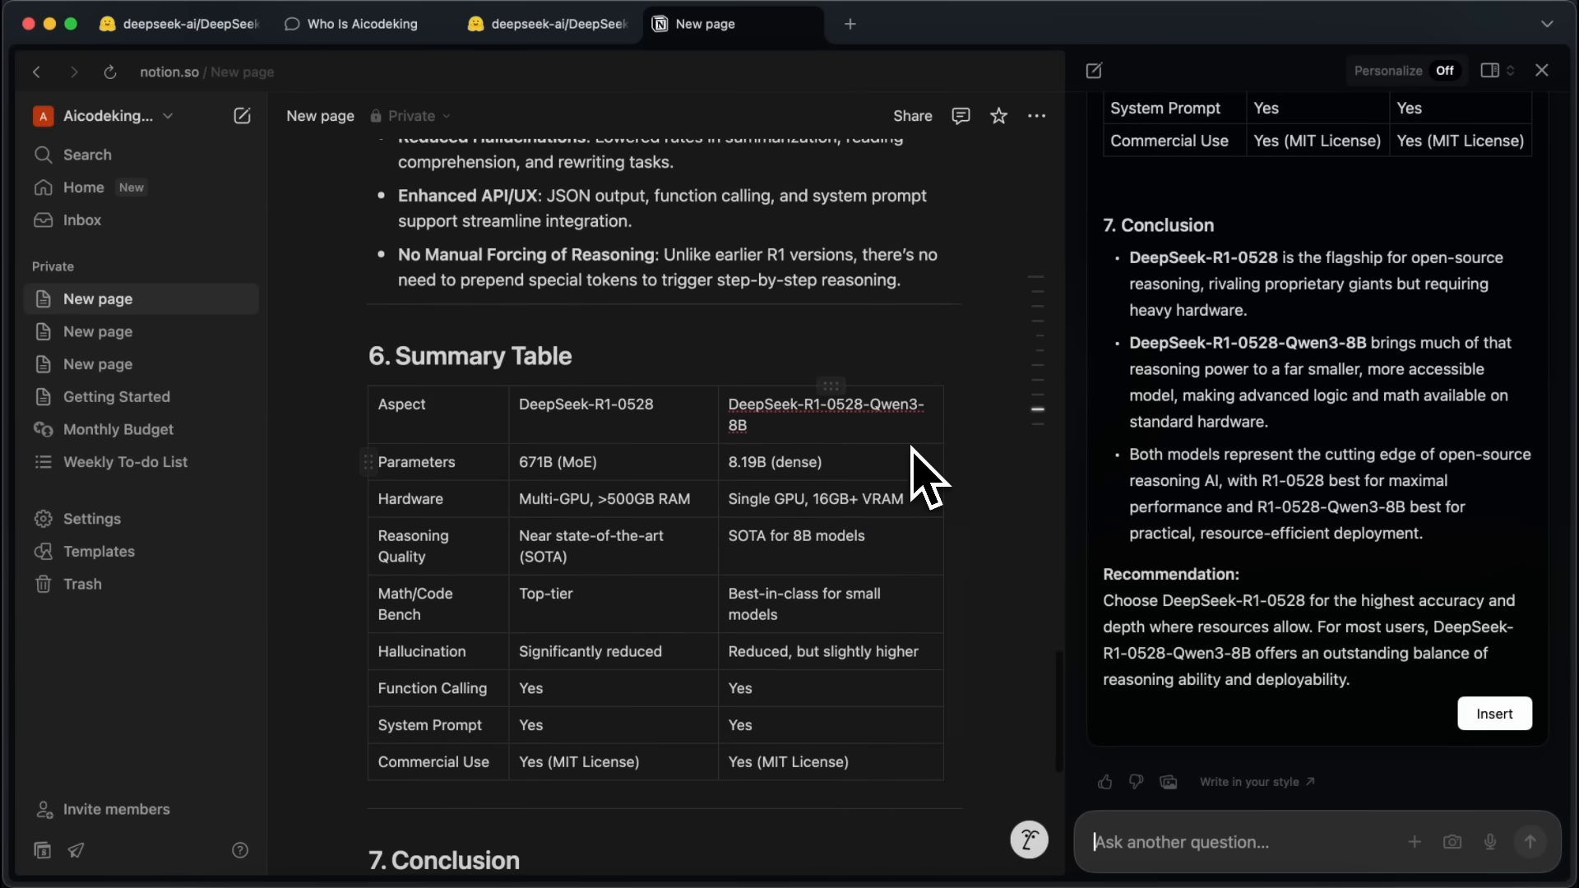
scroll("down", 3)
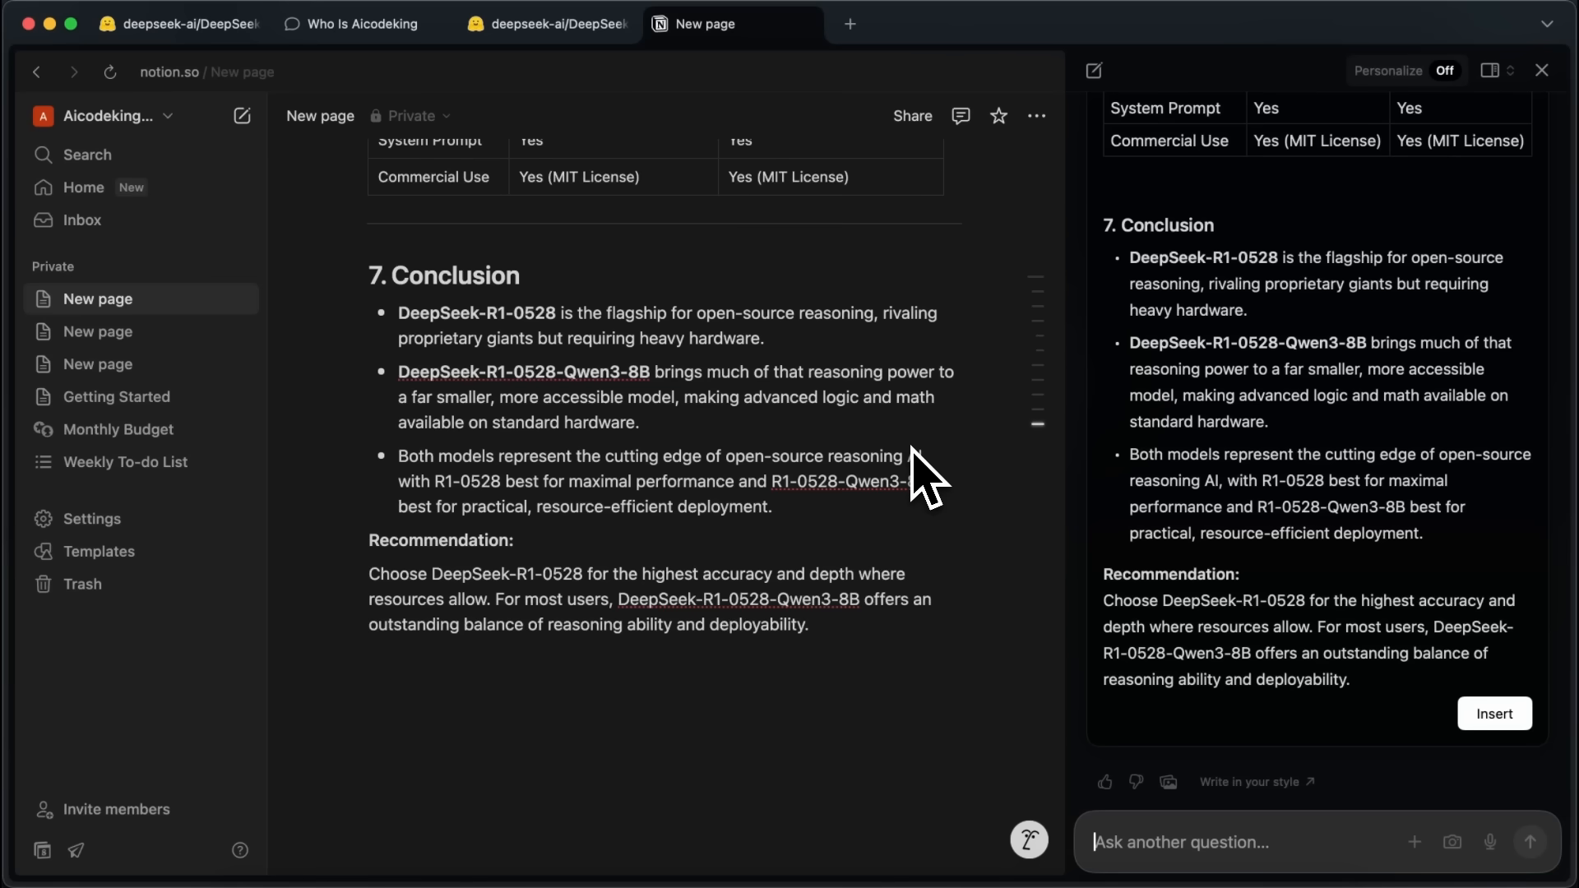
mouse_move(926, 474)
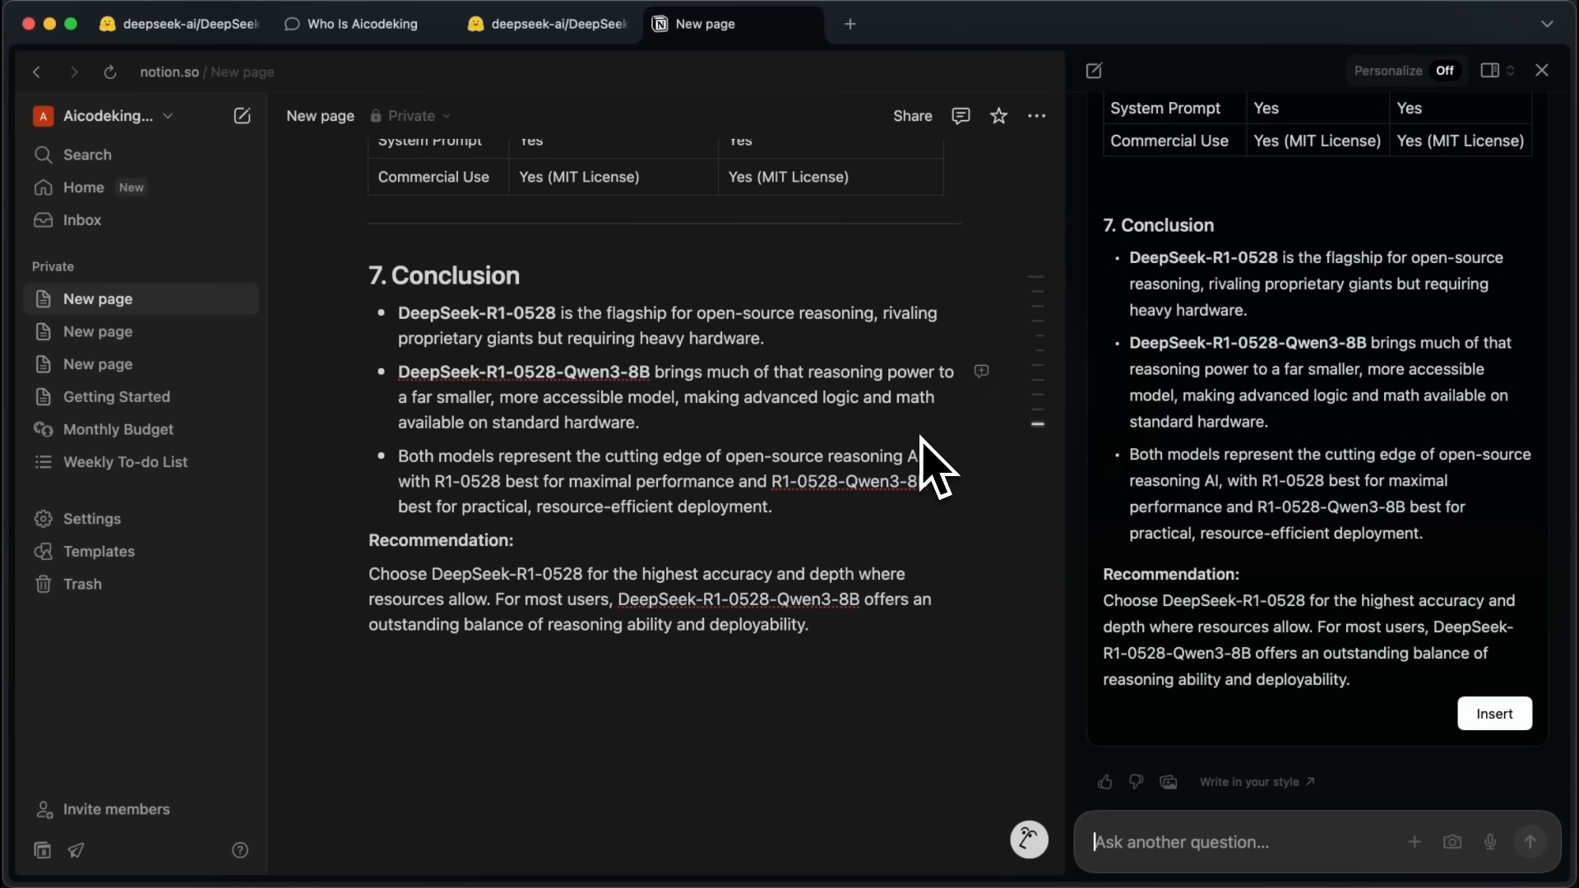
mouse_move(932, 458)
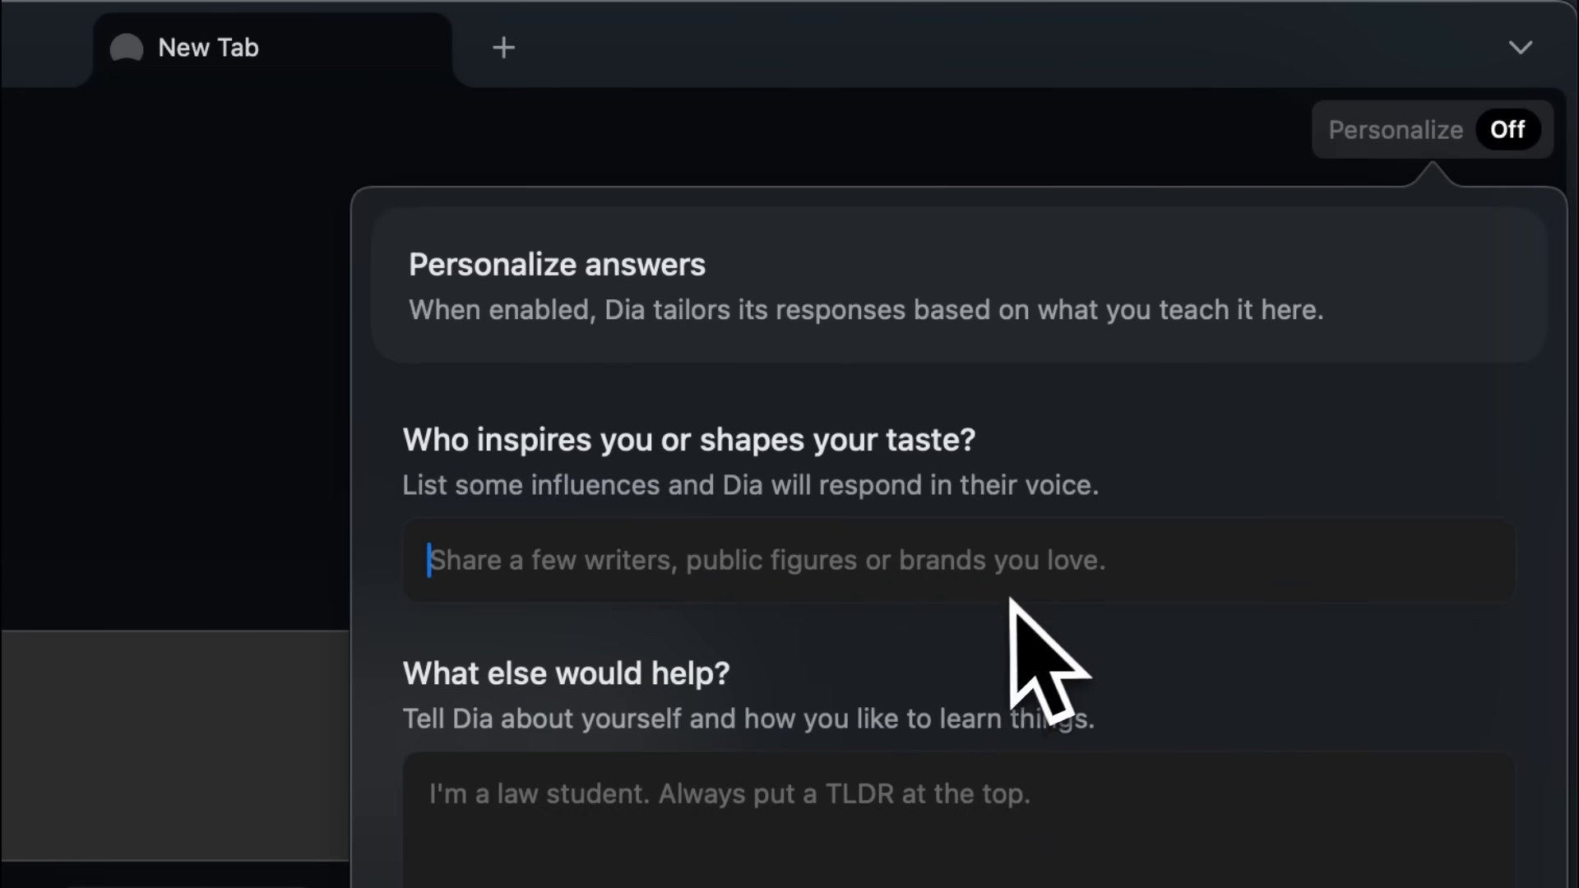
- Scroll through the Personalize fields (influences, about you, writing style, coding), then close the popover
scroll("down", 3)
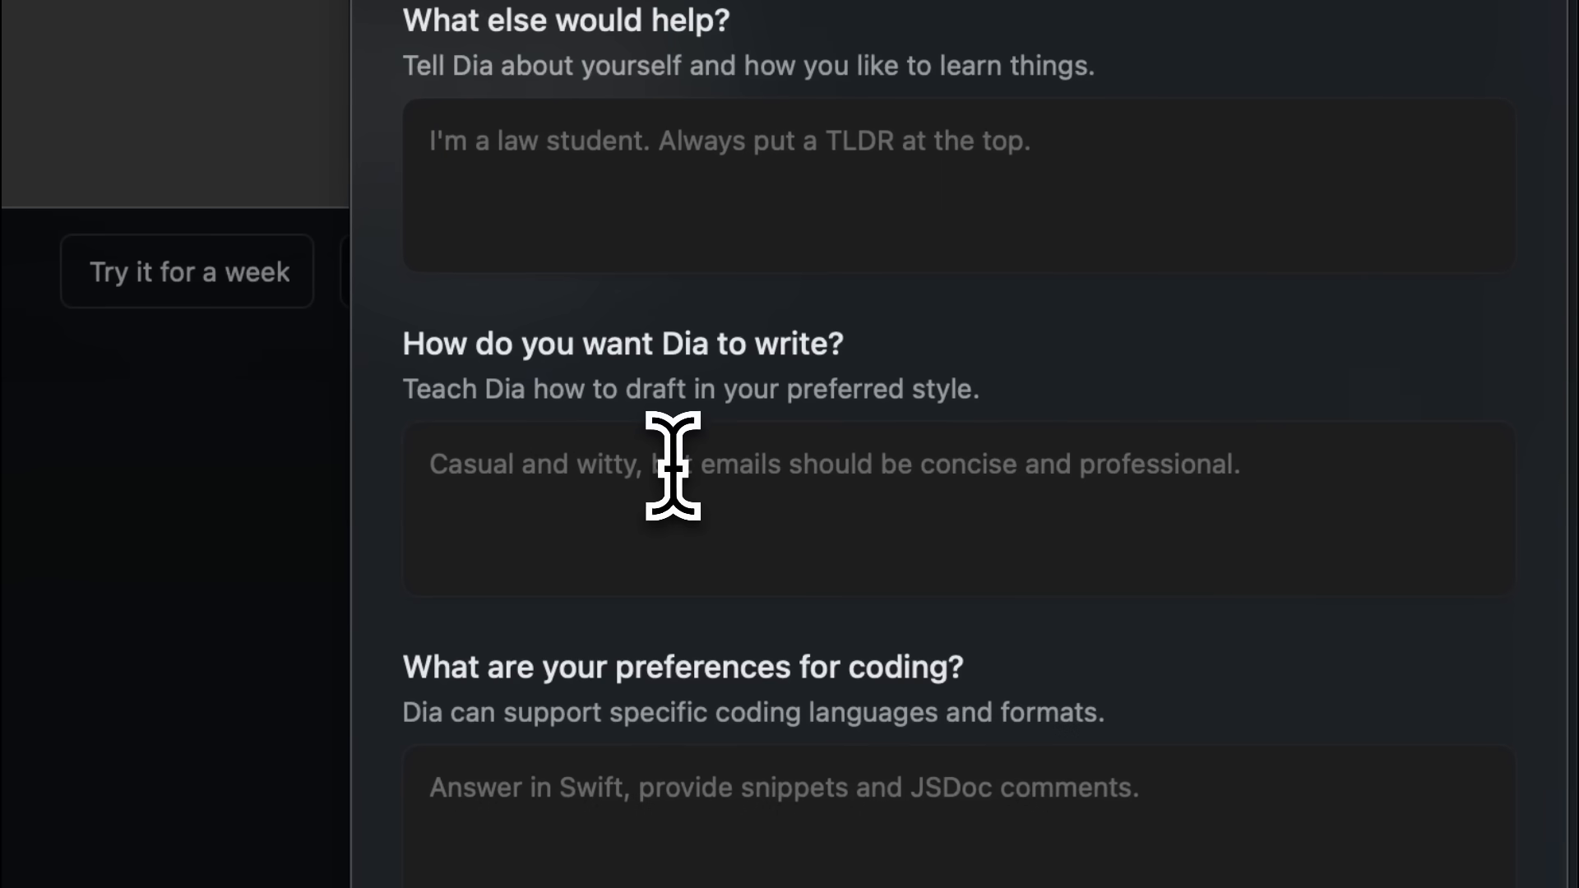
scroll("down", 3)
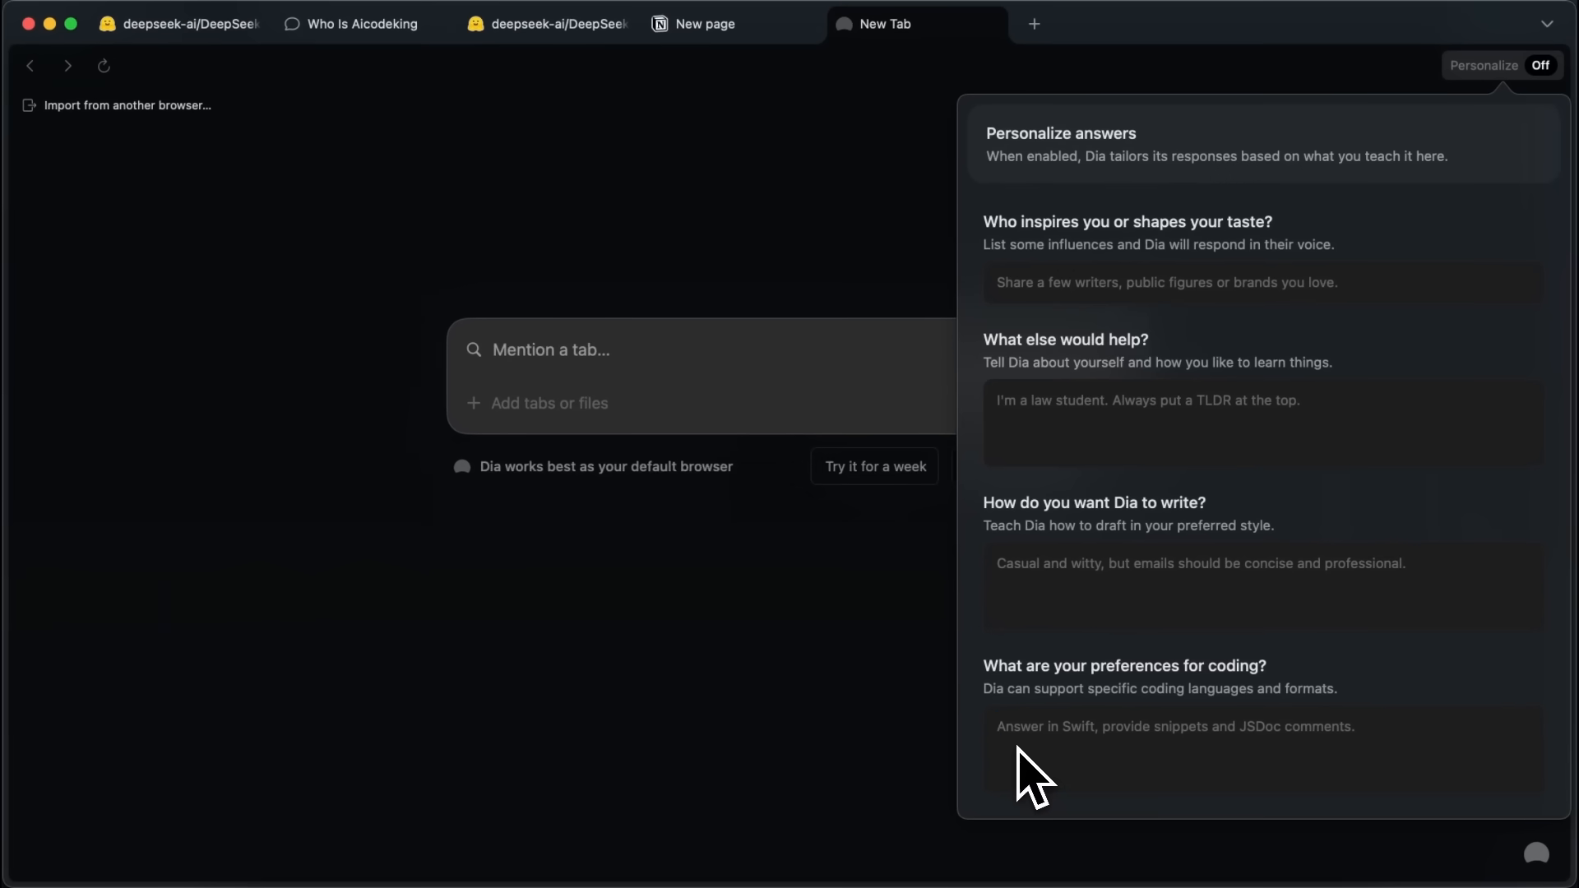
mouse_move(1266, 781)
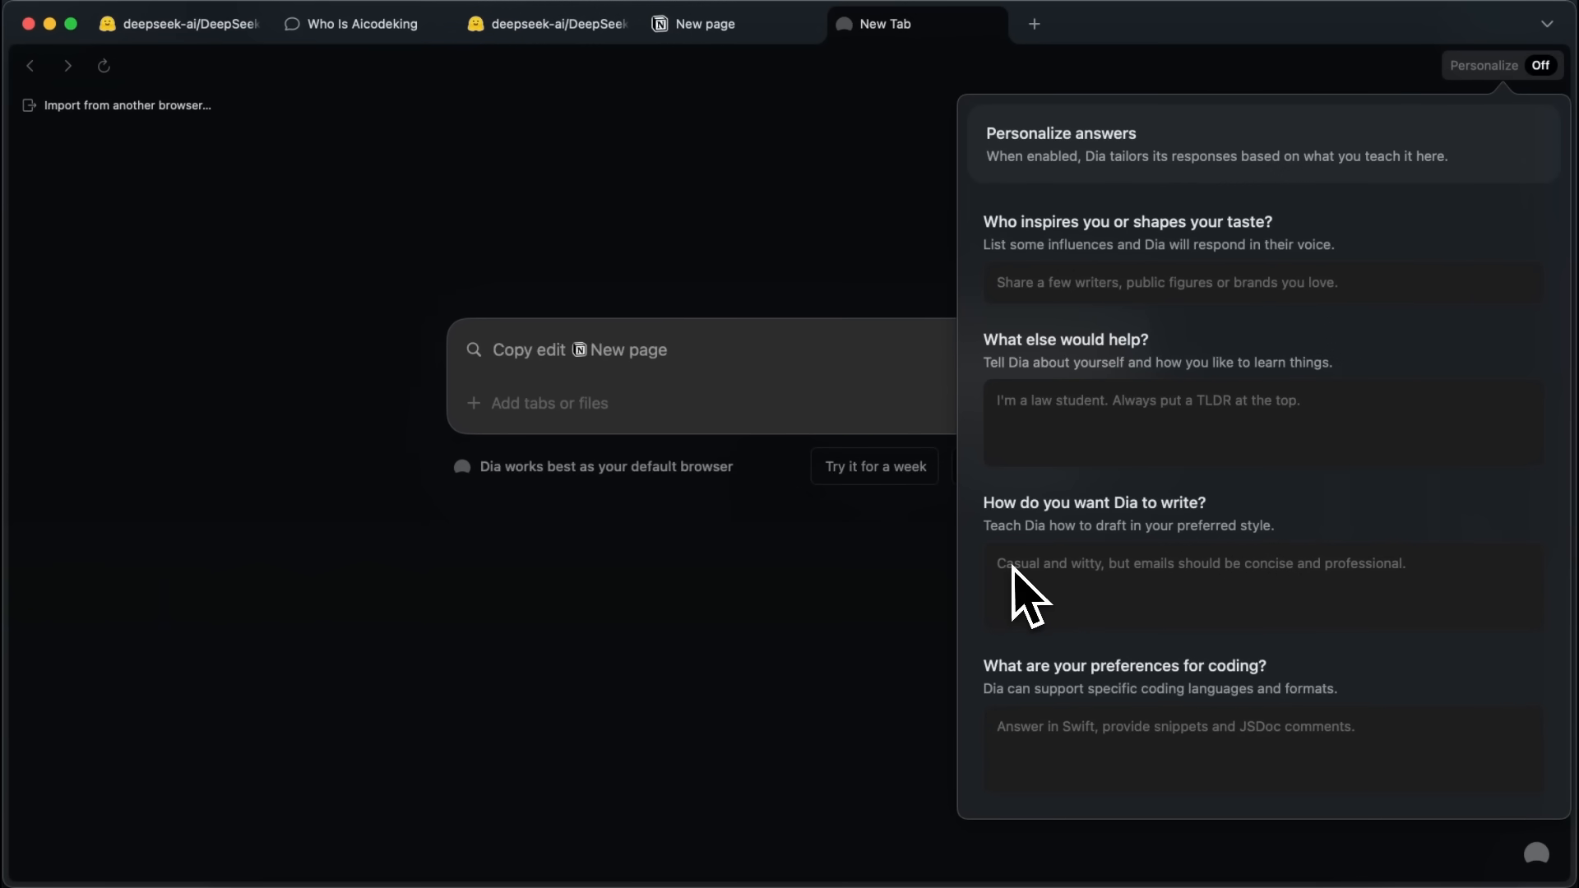
left_click(1027, 589)
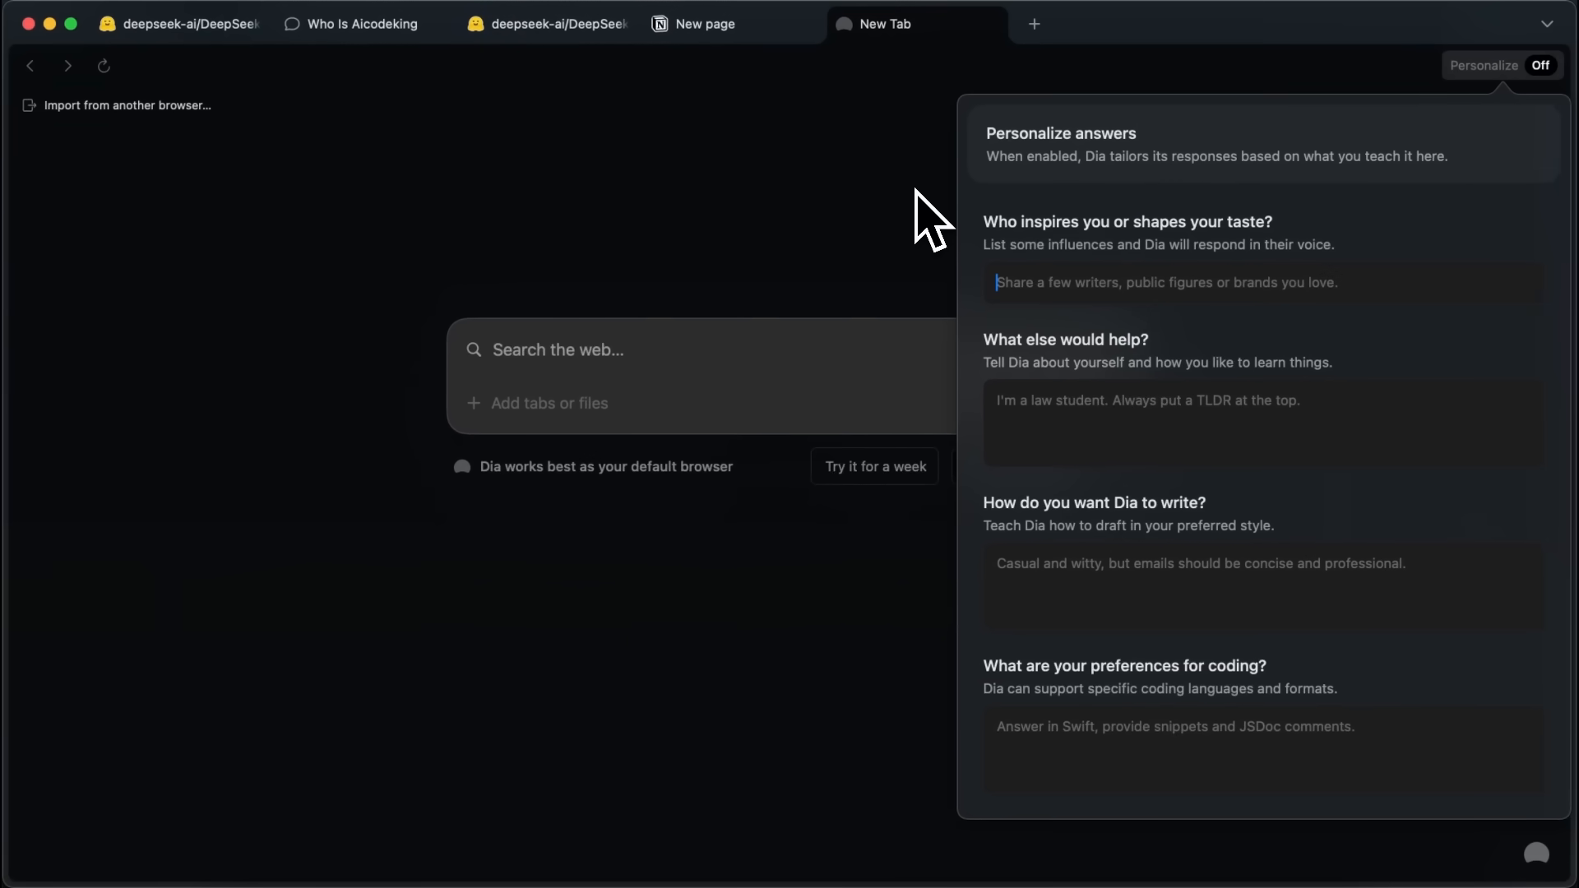
mouse_move(840, 187)
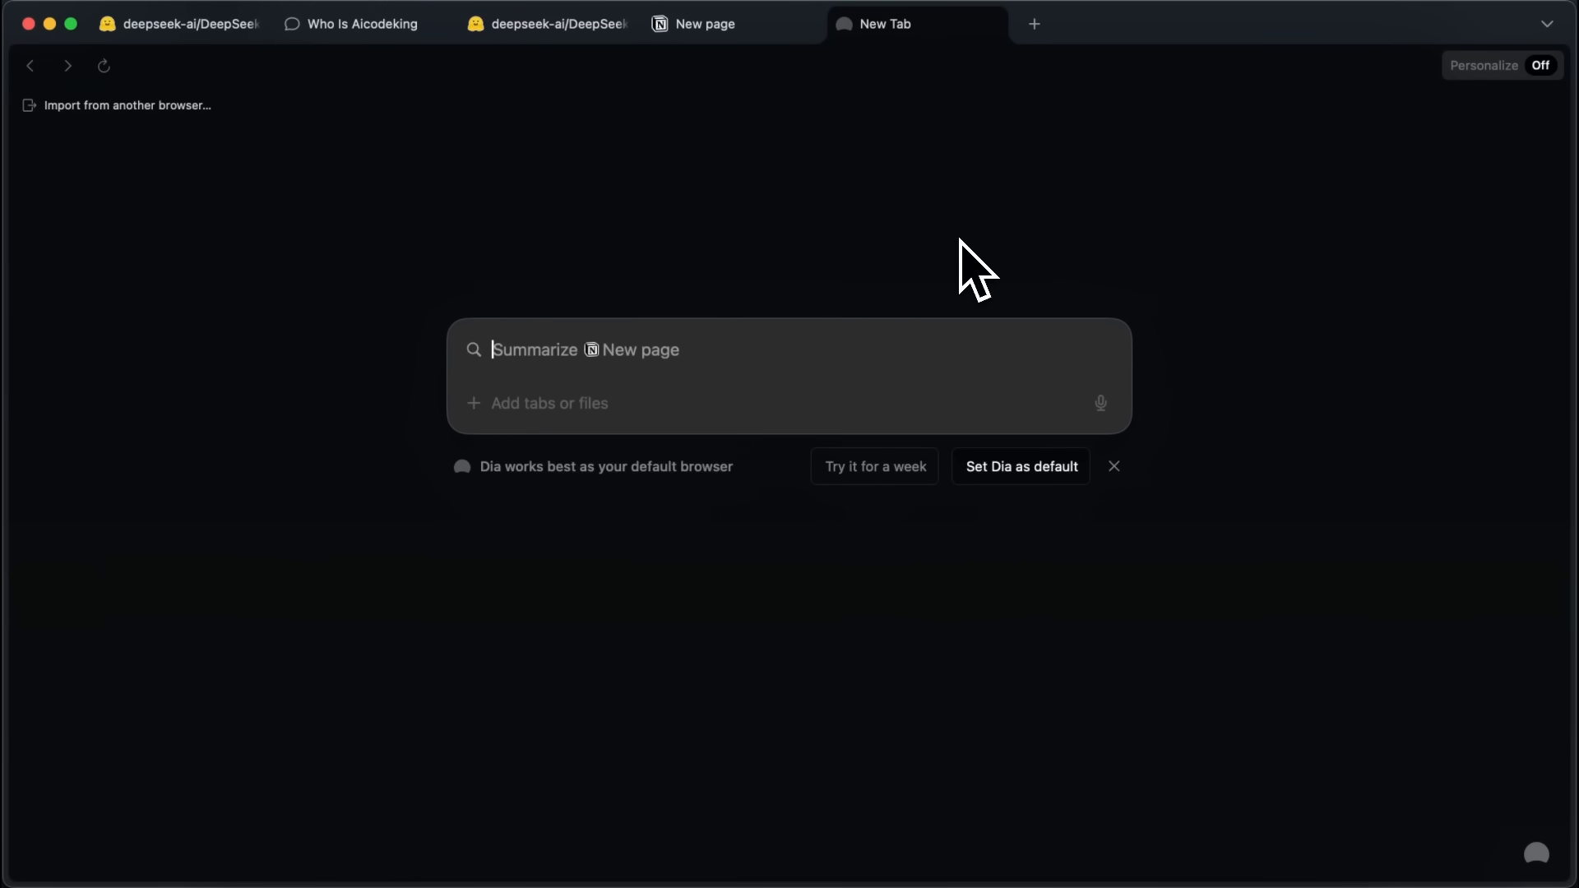
- Switch to the Notion 'New page' tab, glance at the Hugging Face tab, then return to Notion
left_click(789, 349)
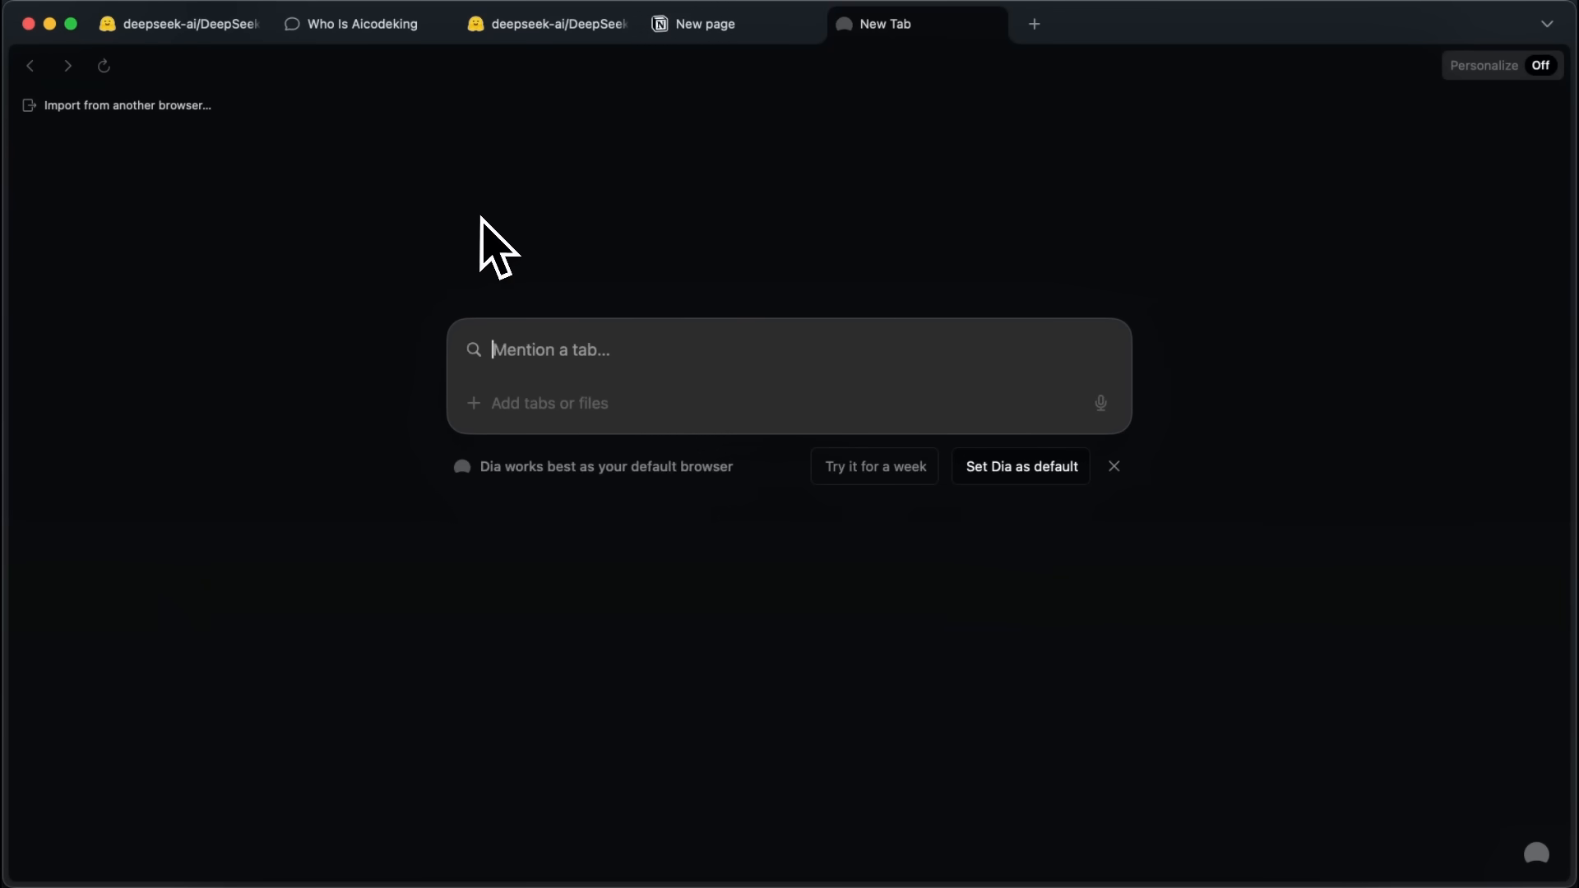
left_click(703, 23)
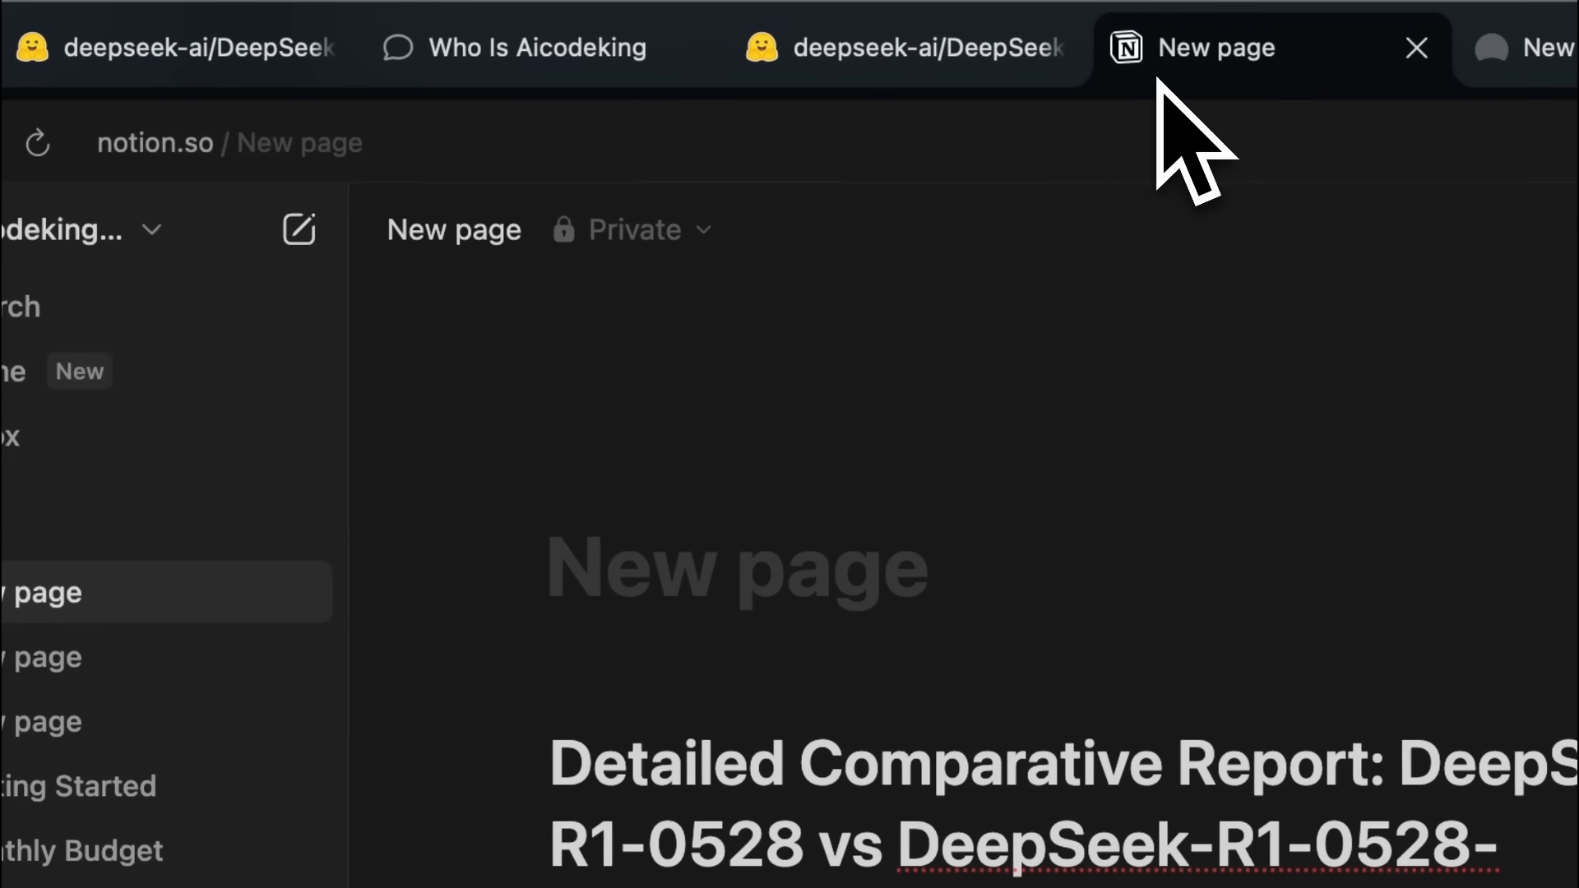
left_click(901, 48)
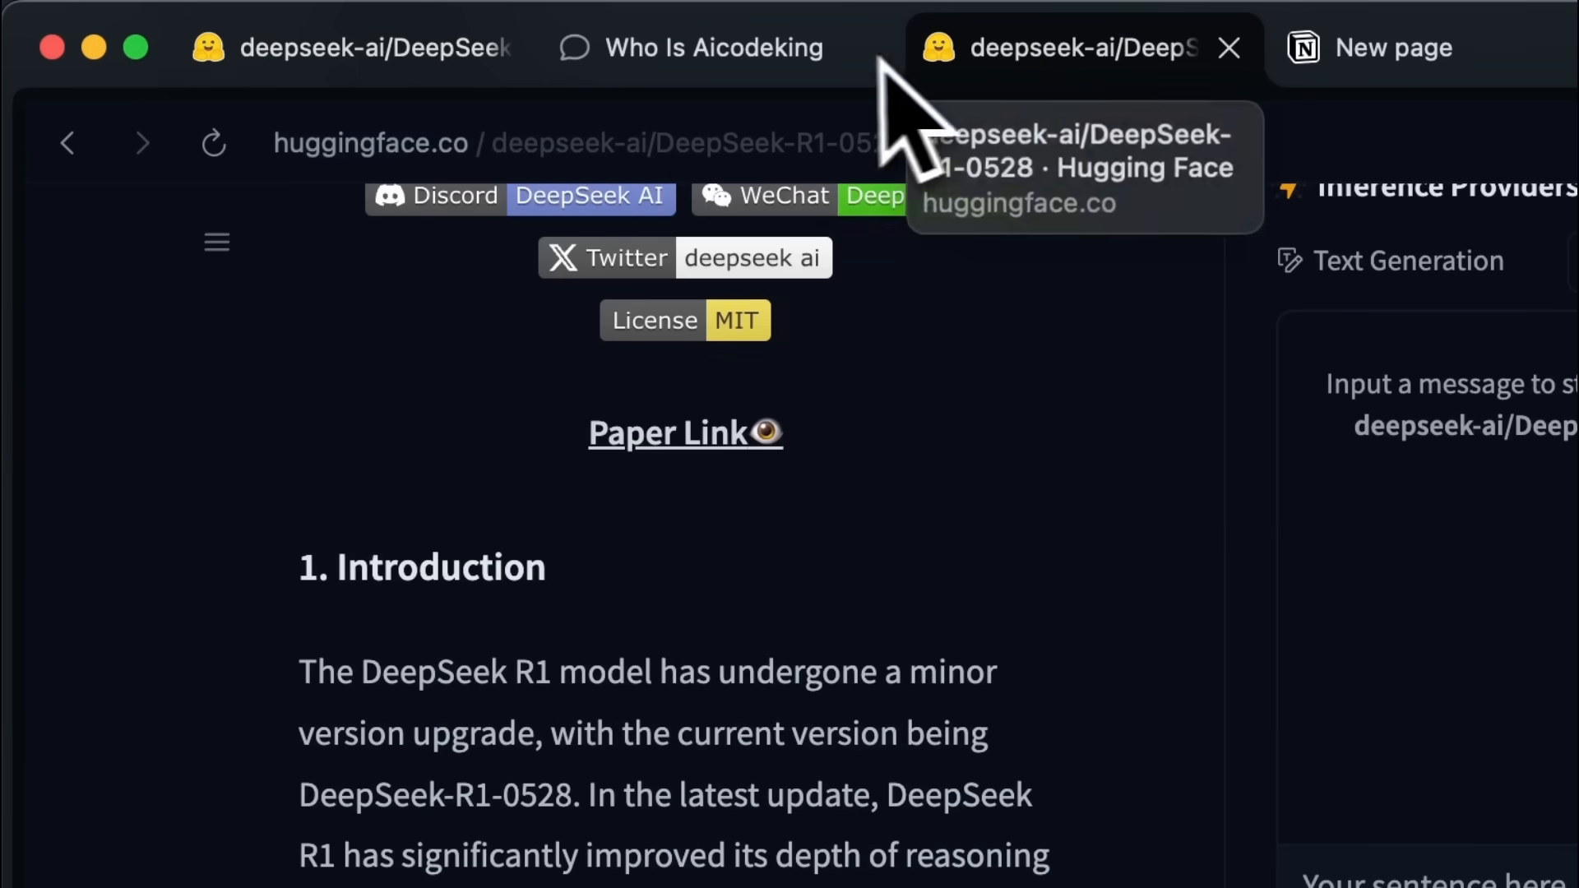
left_click(690, 48)
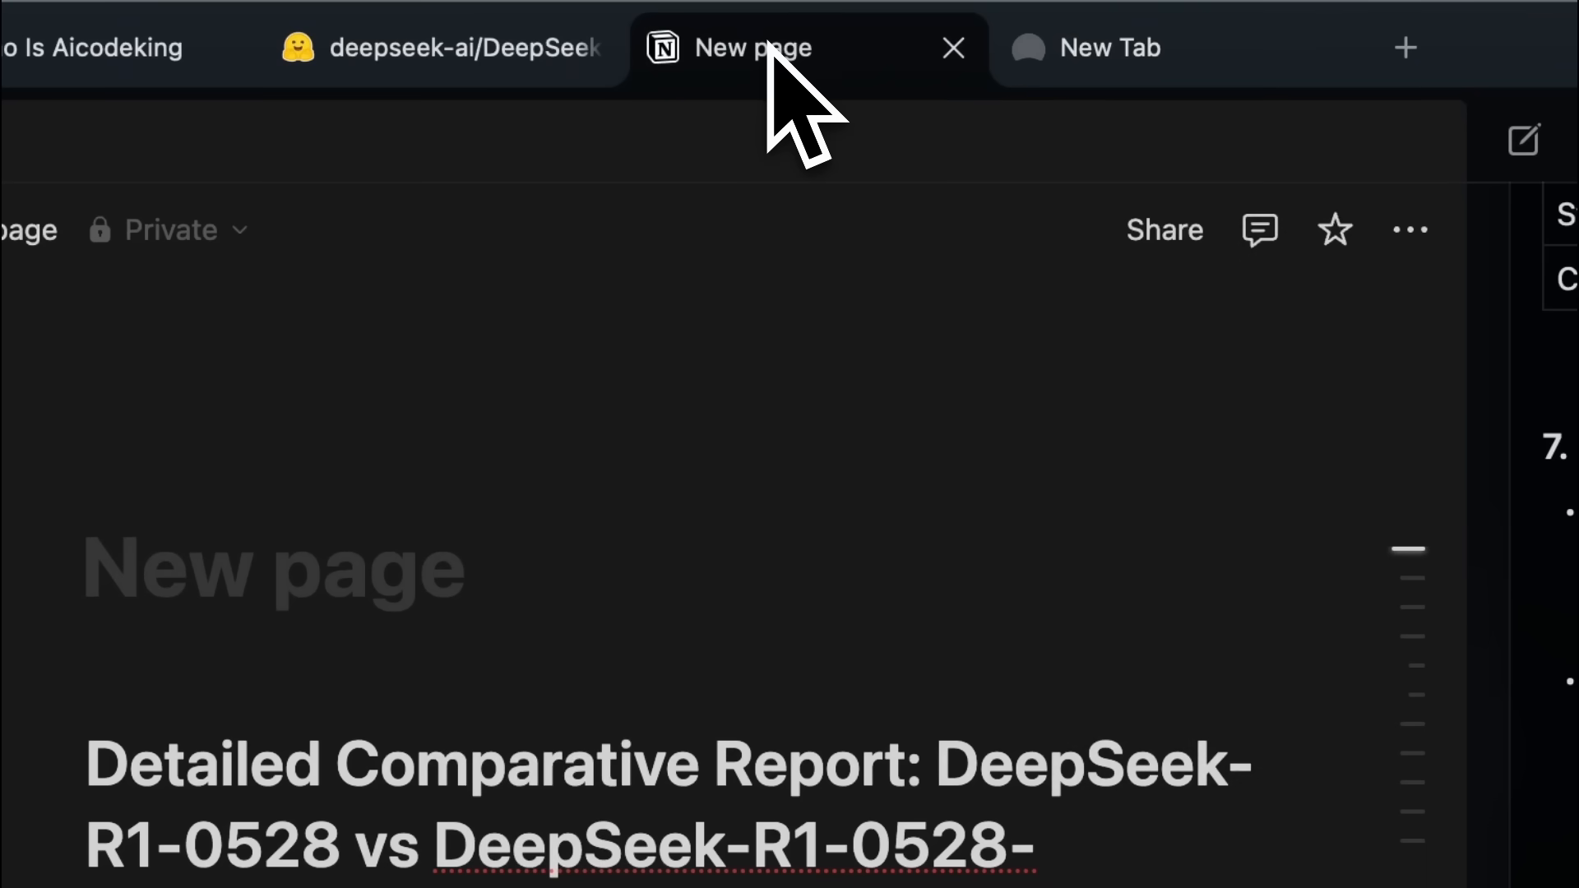
- Scroll the Notion report from its title to '7. Conclusion', then switch to the deepseek-ai Hugging Face tab
scroll("down", 3)
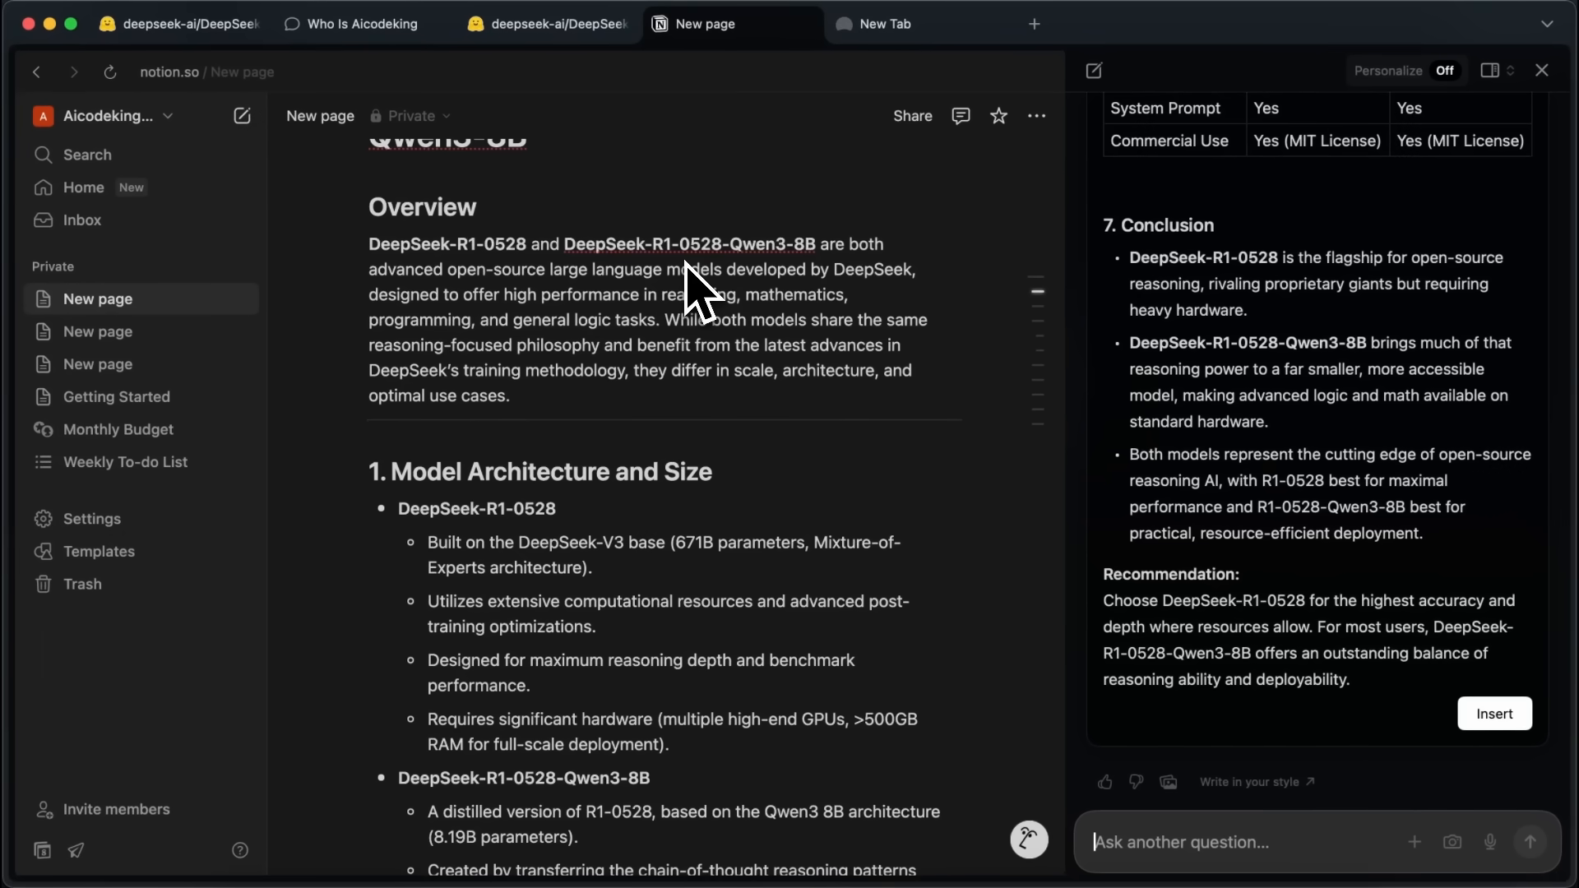
scroll("down", 3)
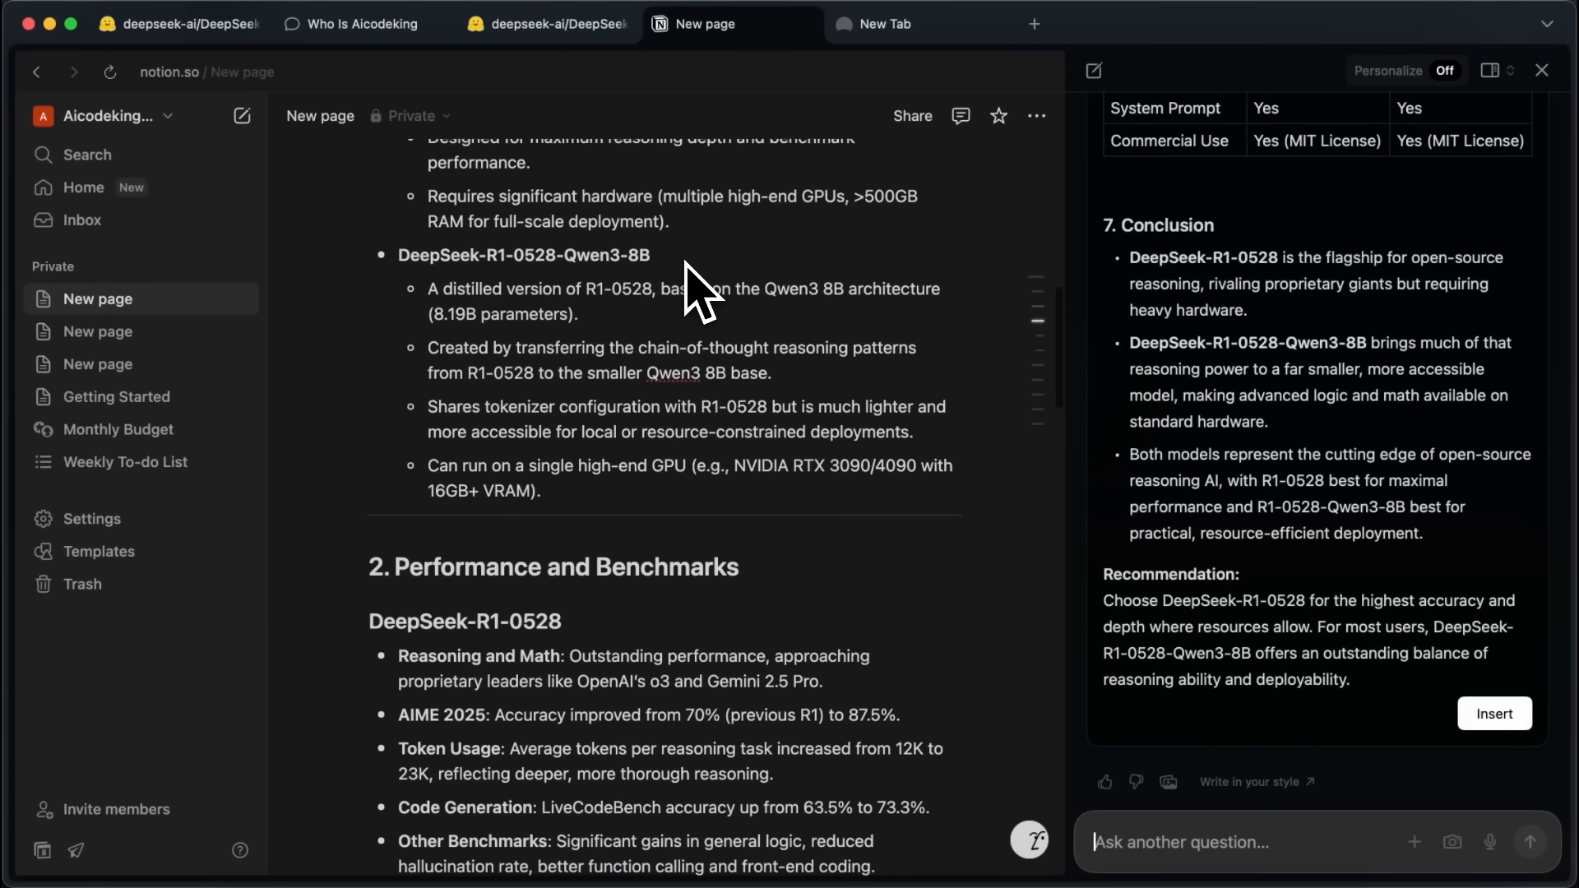
scroll("down", 3)
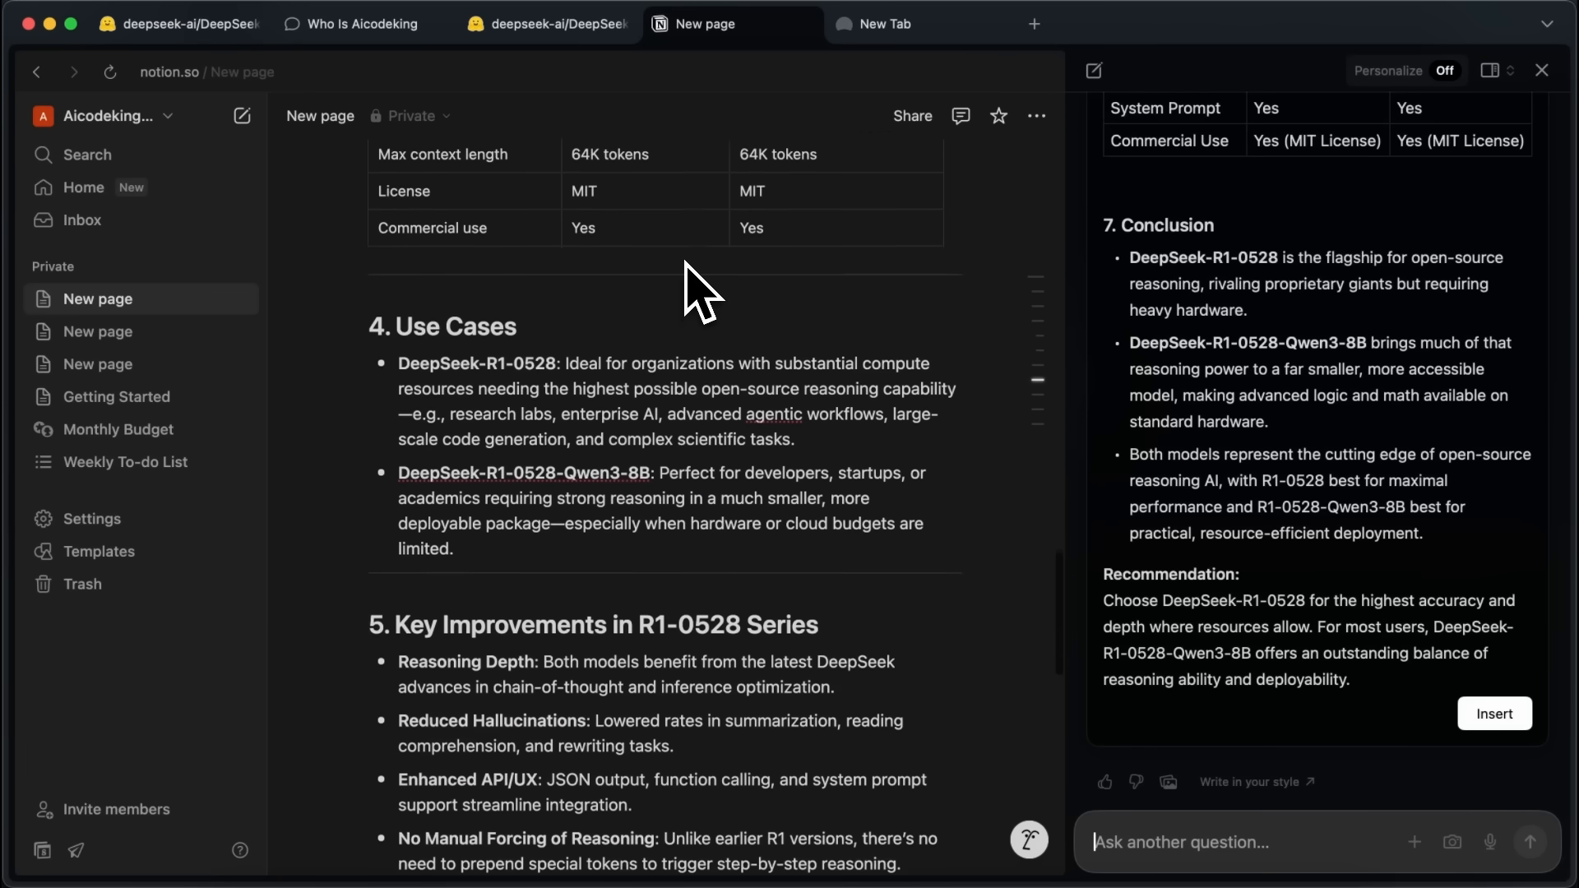
scroll("down", 3)
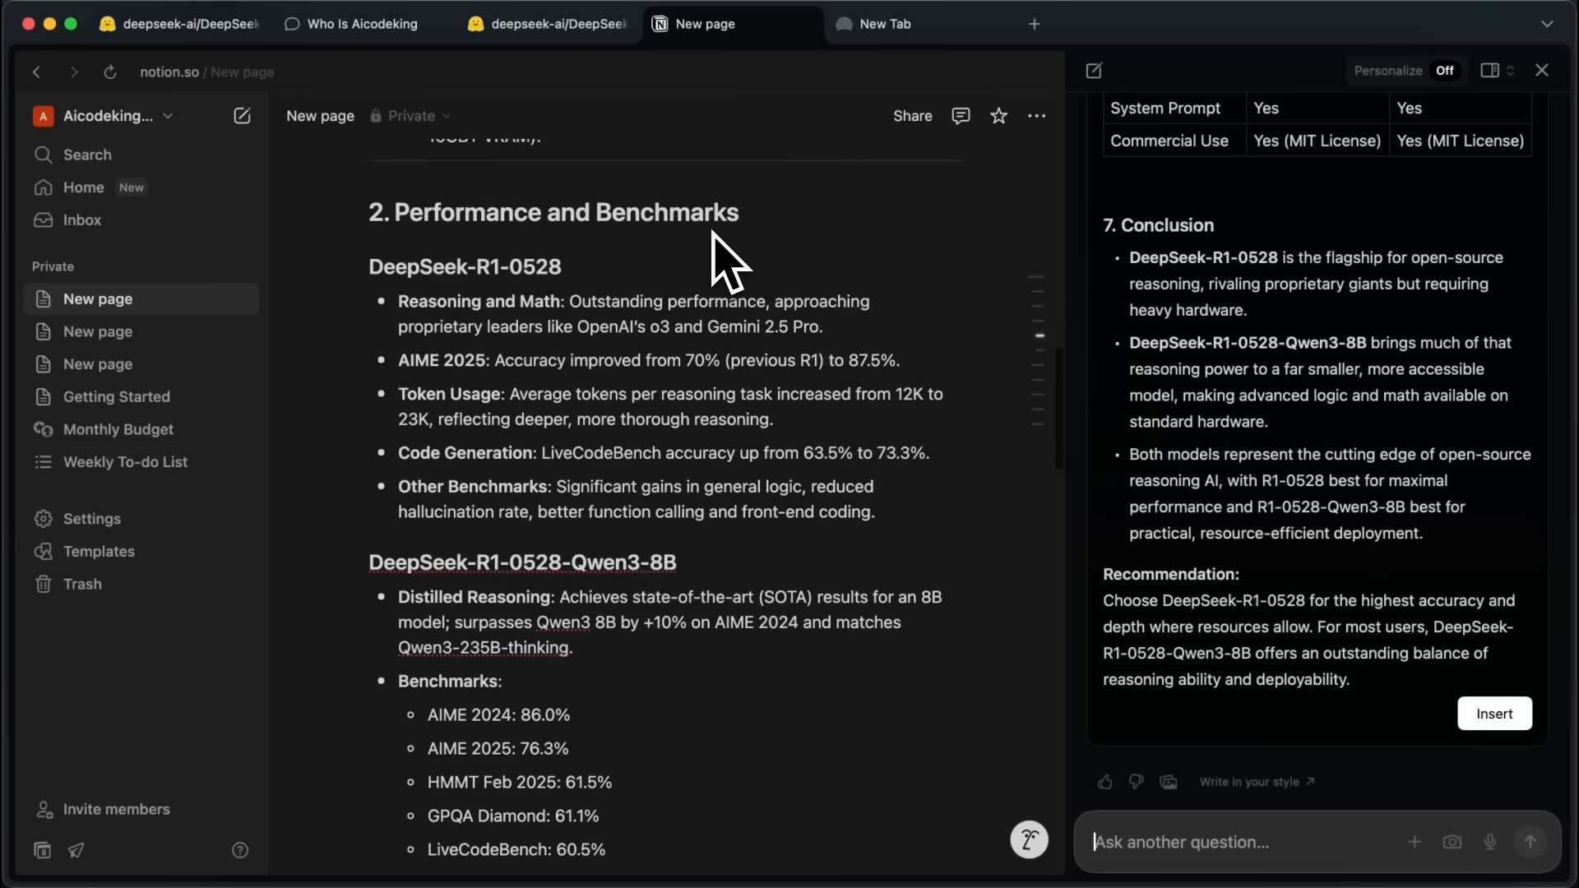
scroll("up", 3)
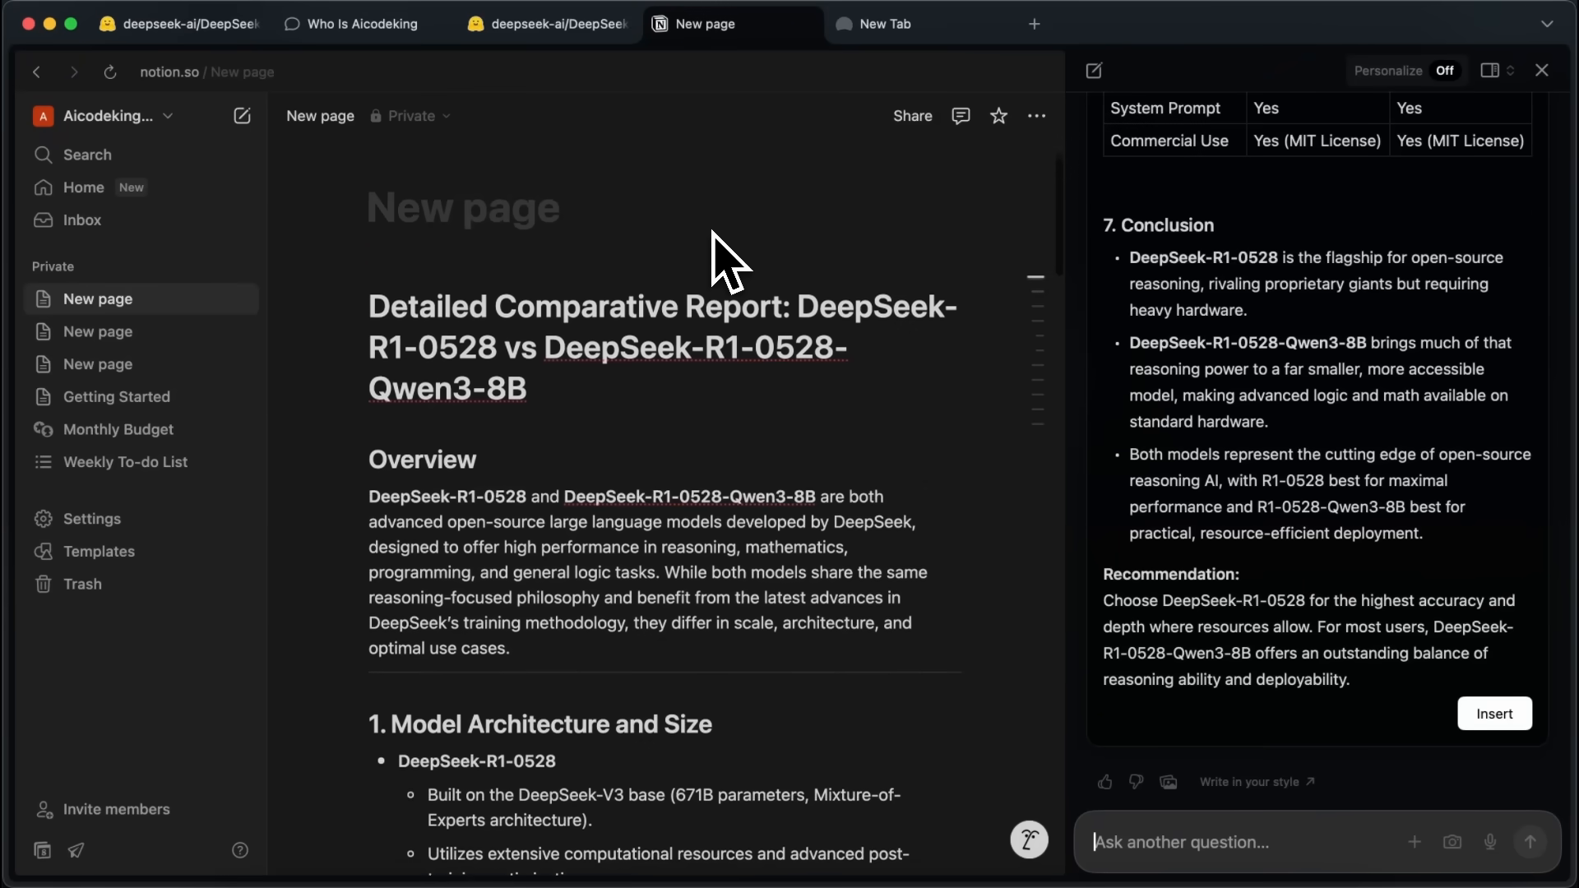
scroll("down", 3)
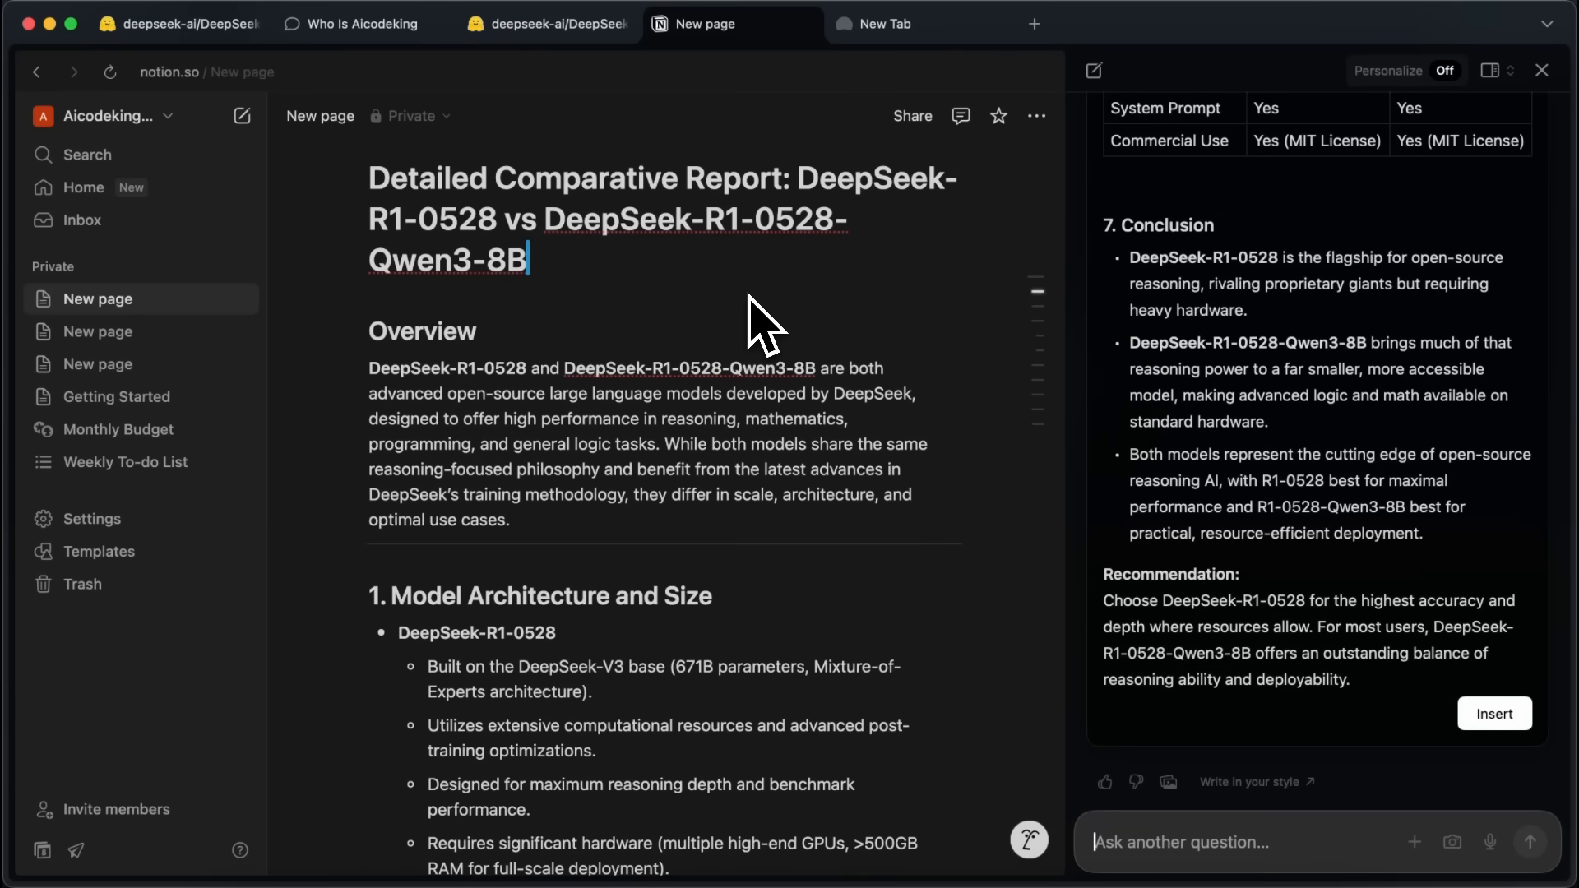
scroll("down", 3)
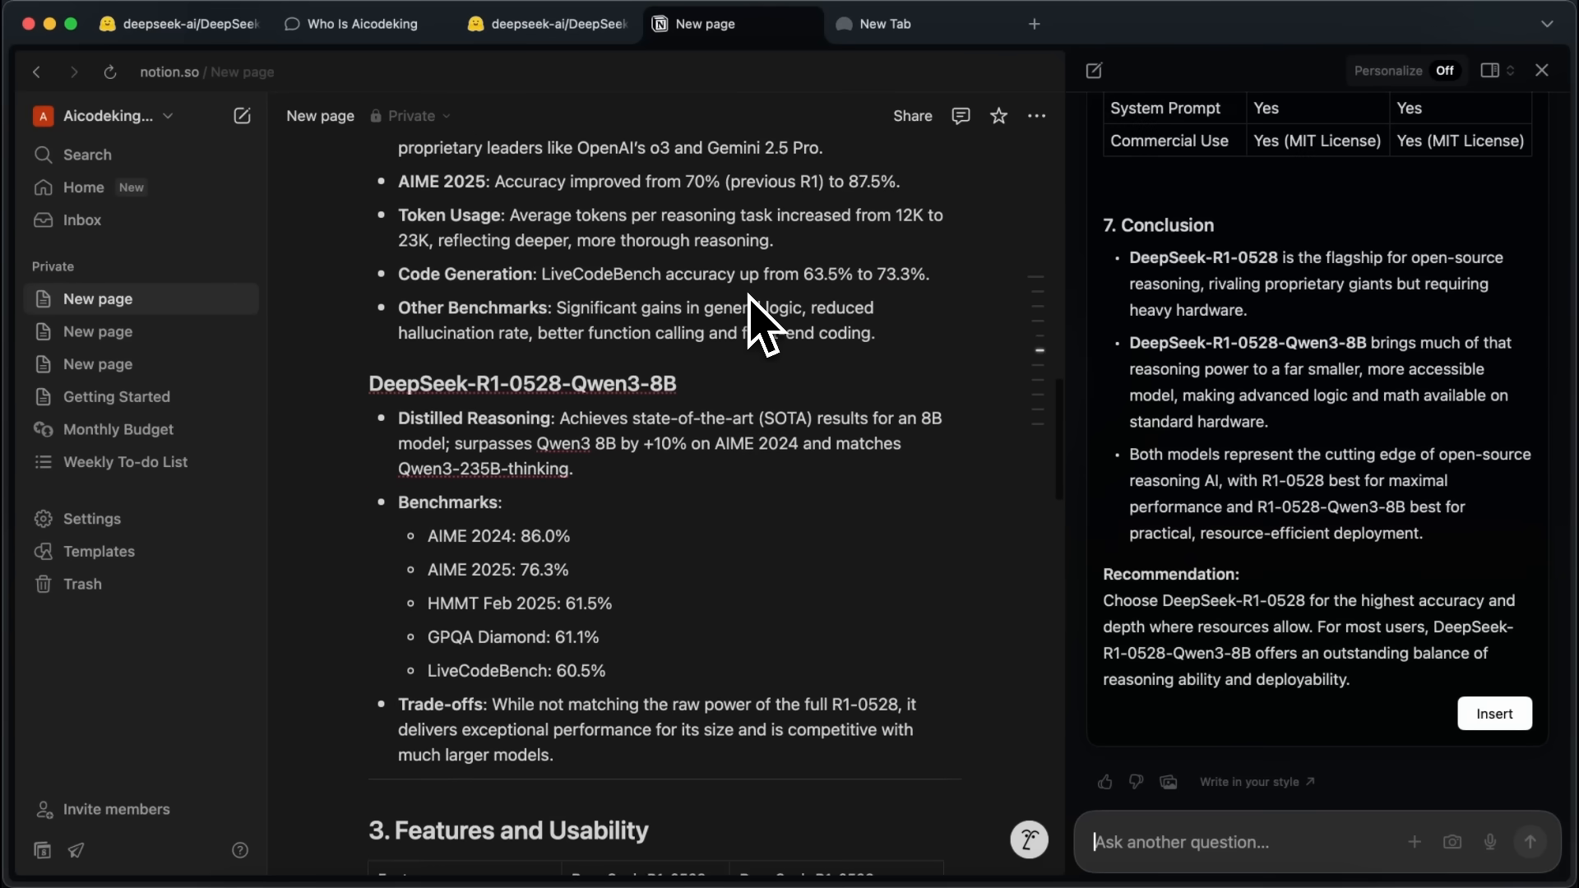
scroll("down", 3)
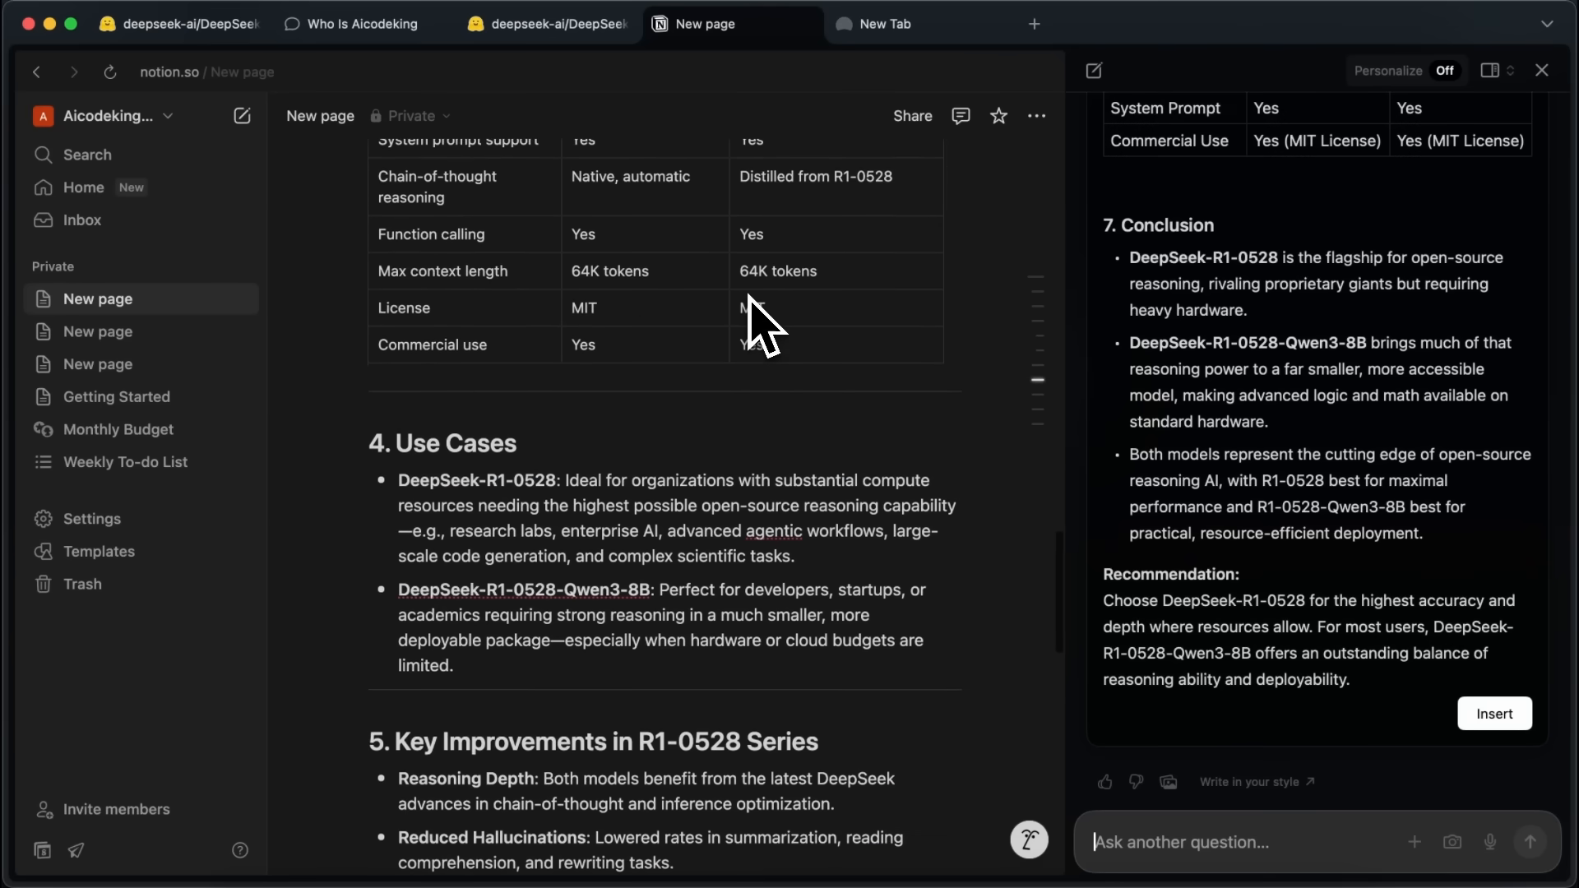
scroll("down", 3)
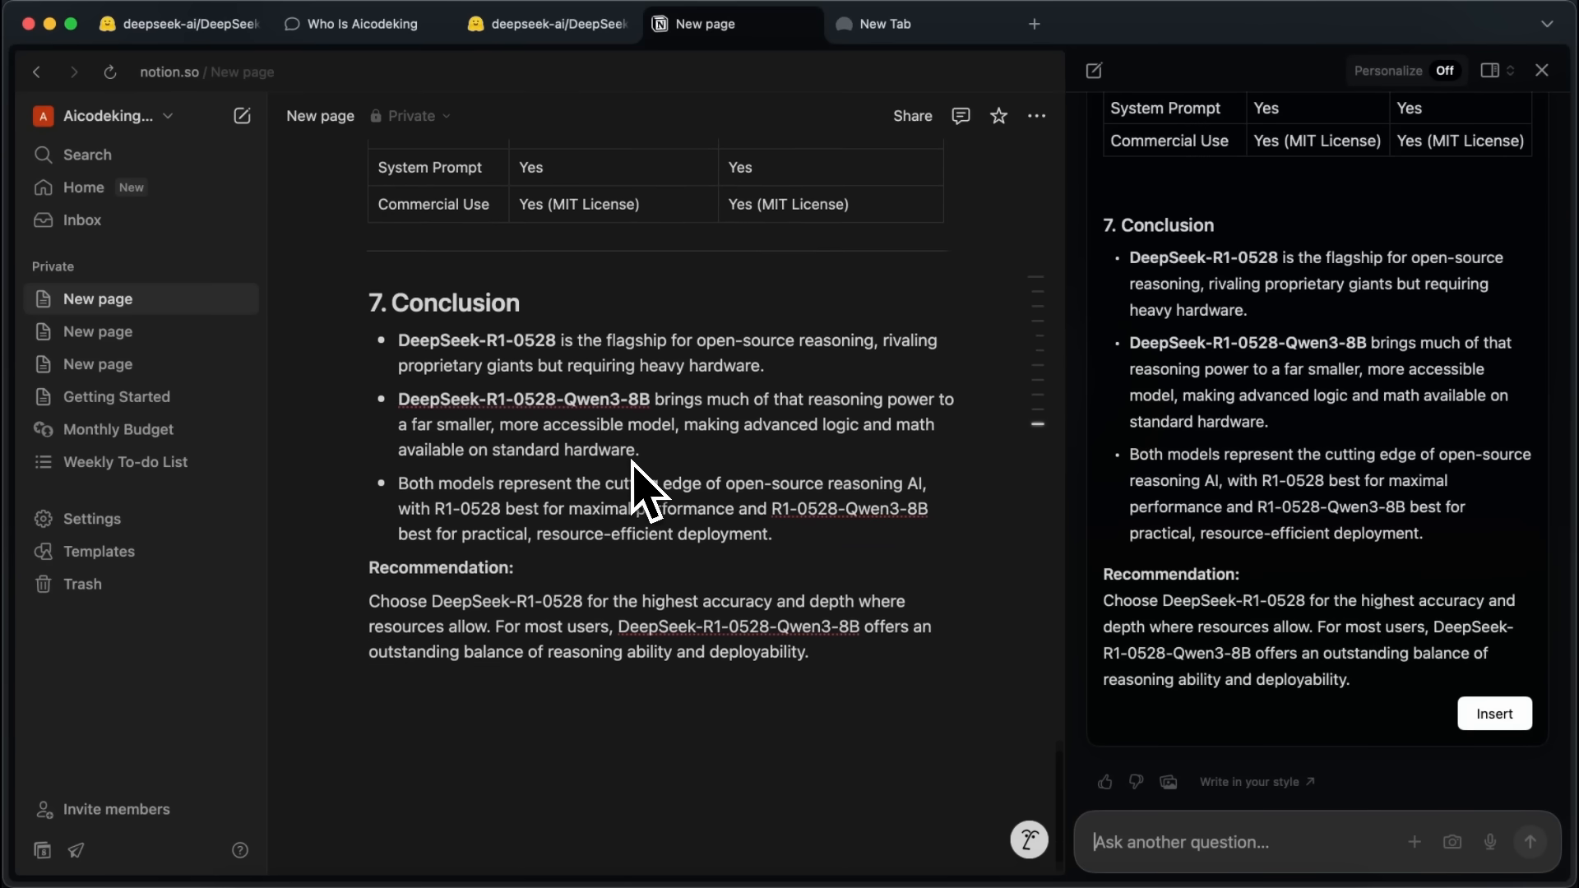
scroll("down", 3)
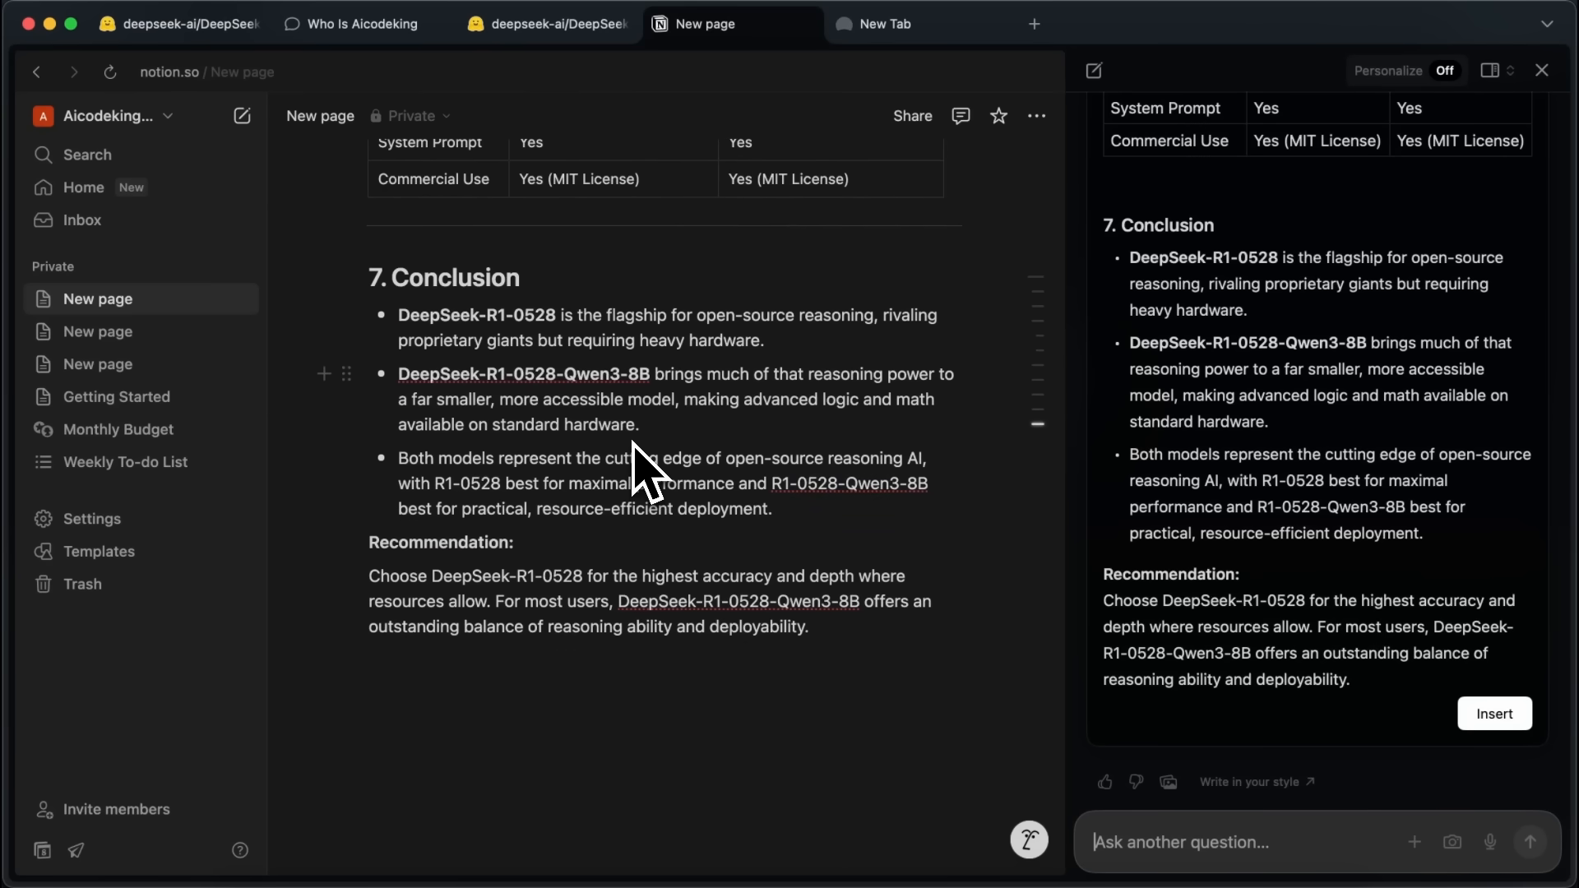
mouse_move(544, 91)
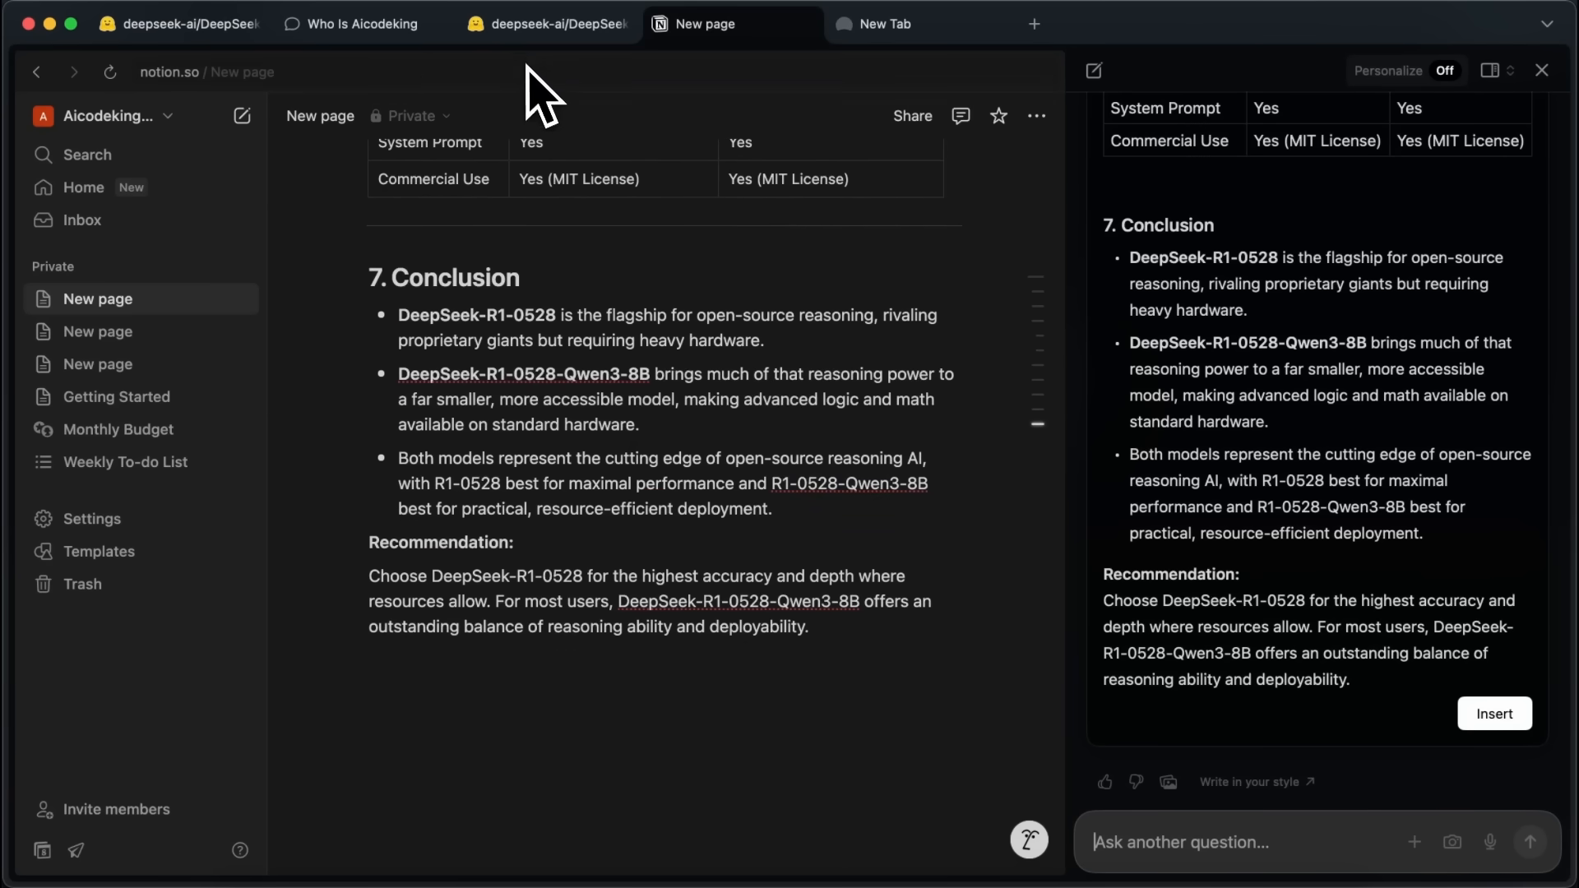
left_click(547, 23)
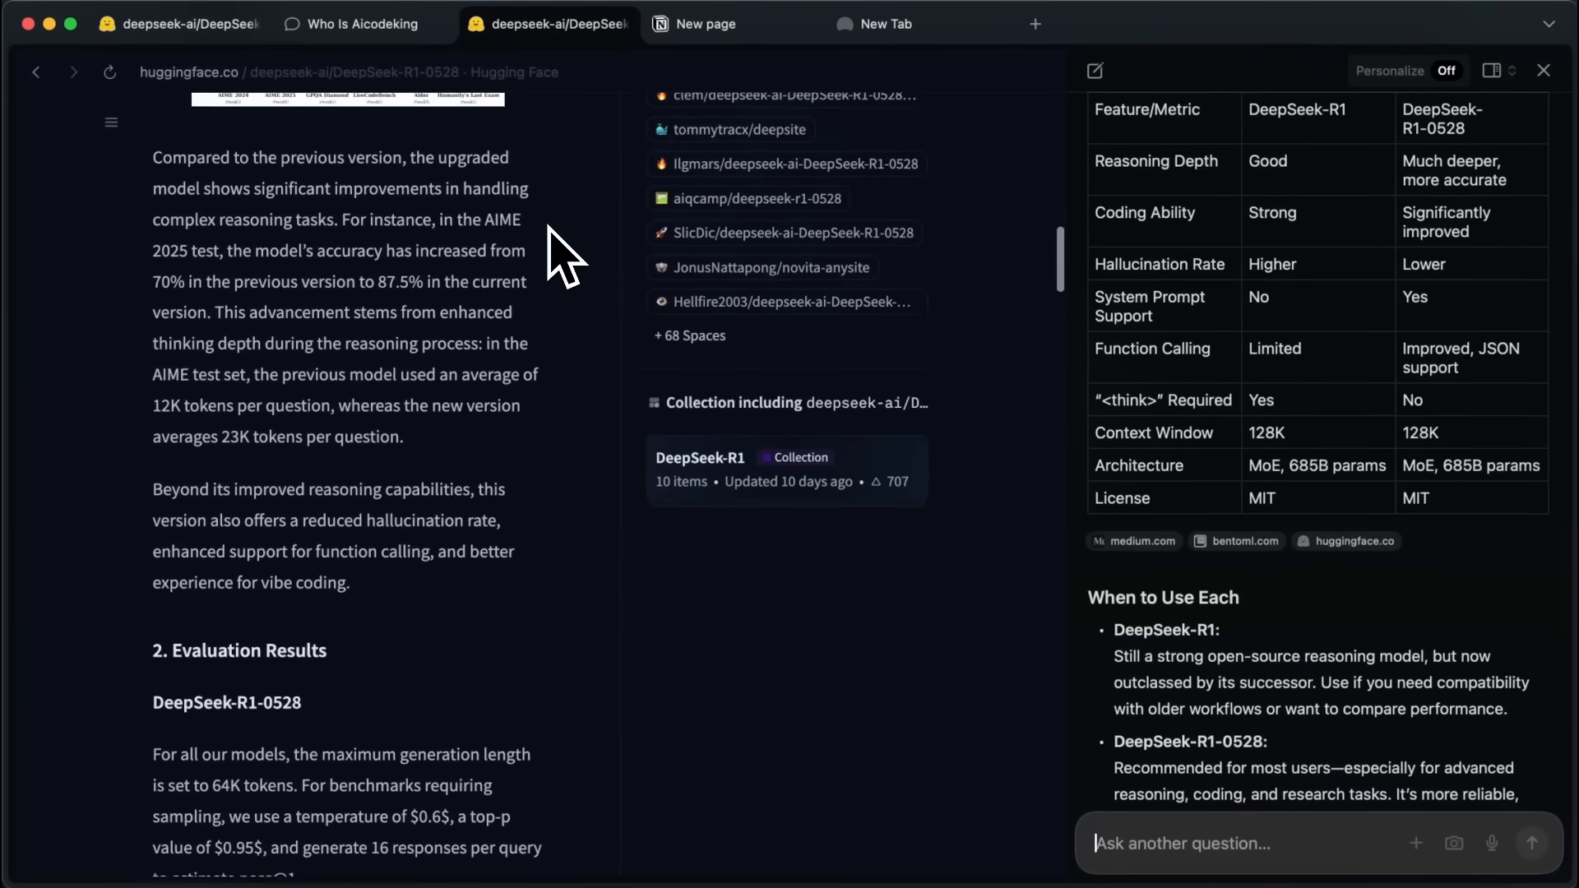
scroll("down", 3)
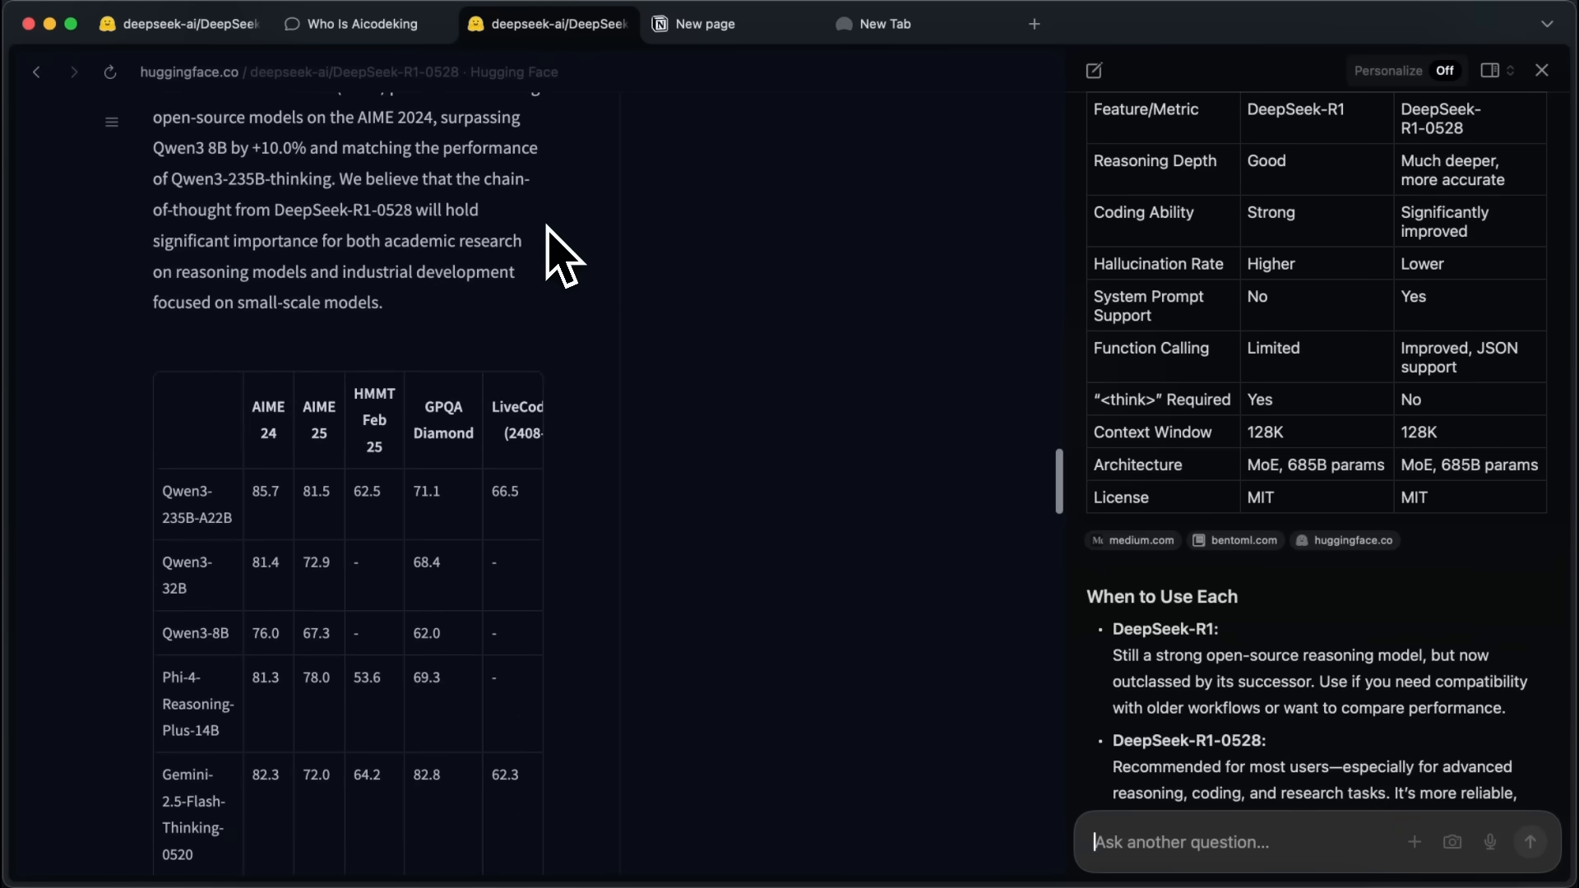
mouse_move(1077, 434)
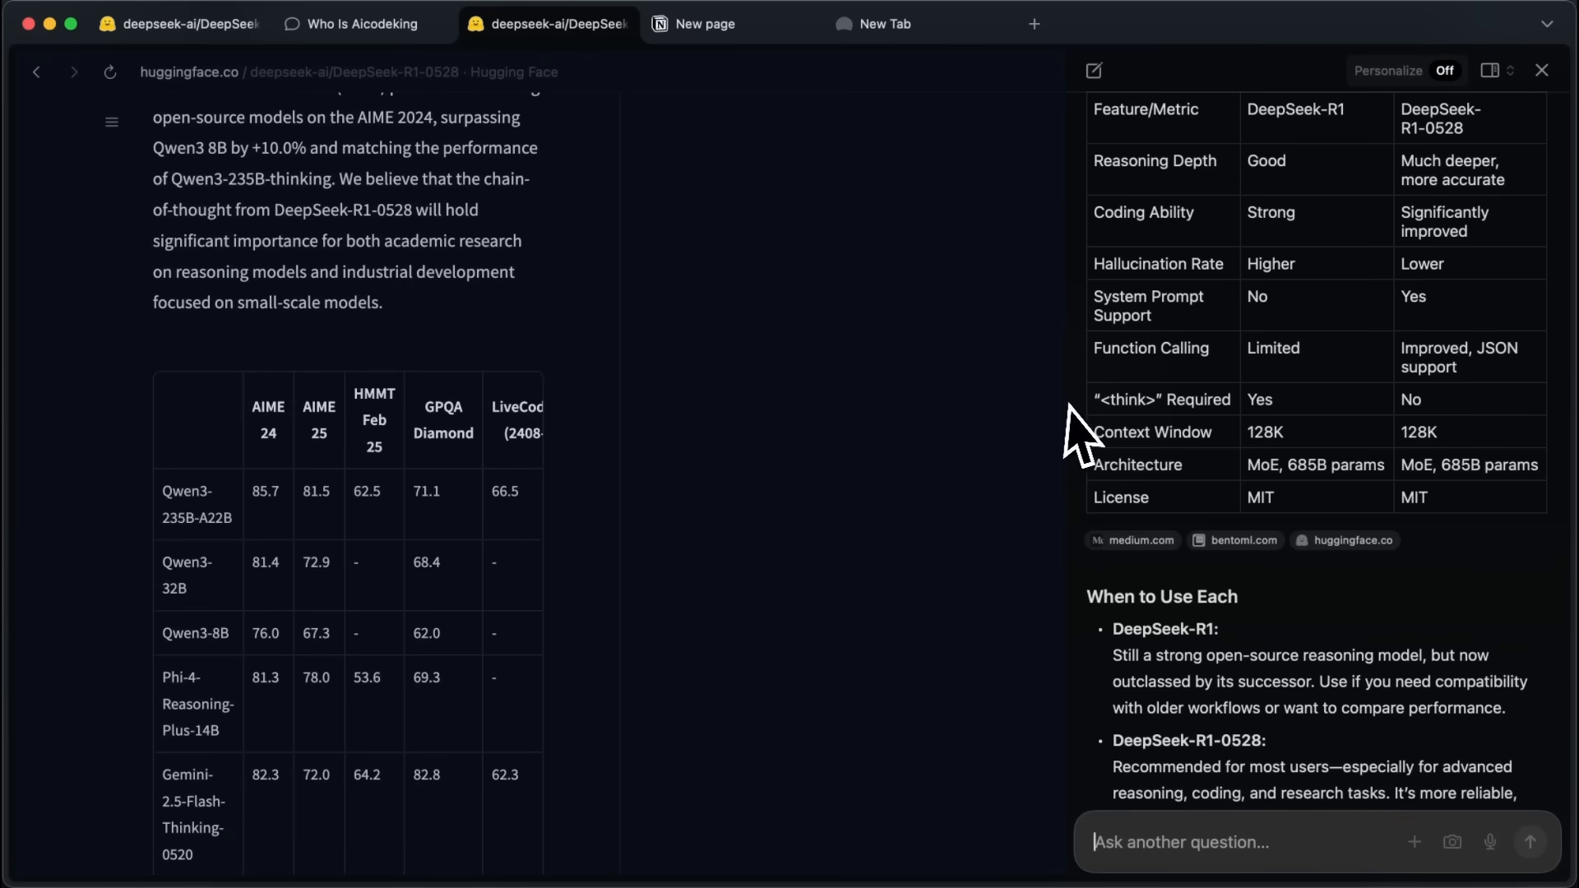
scroll("down", 3)
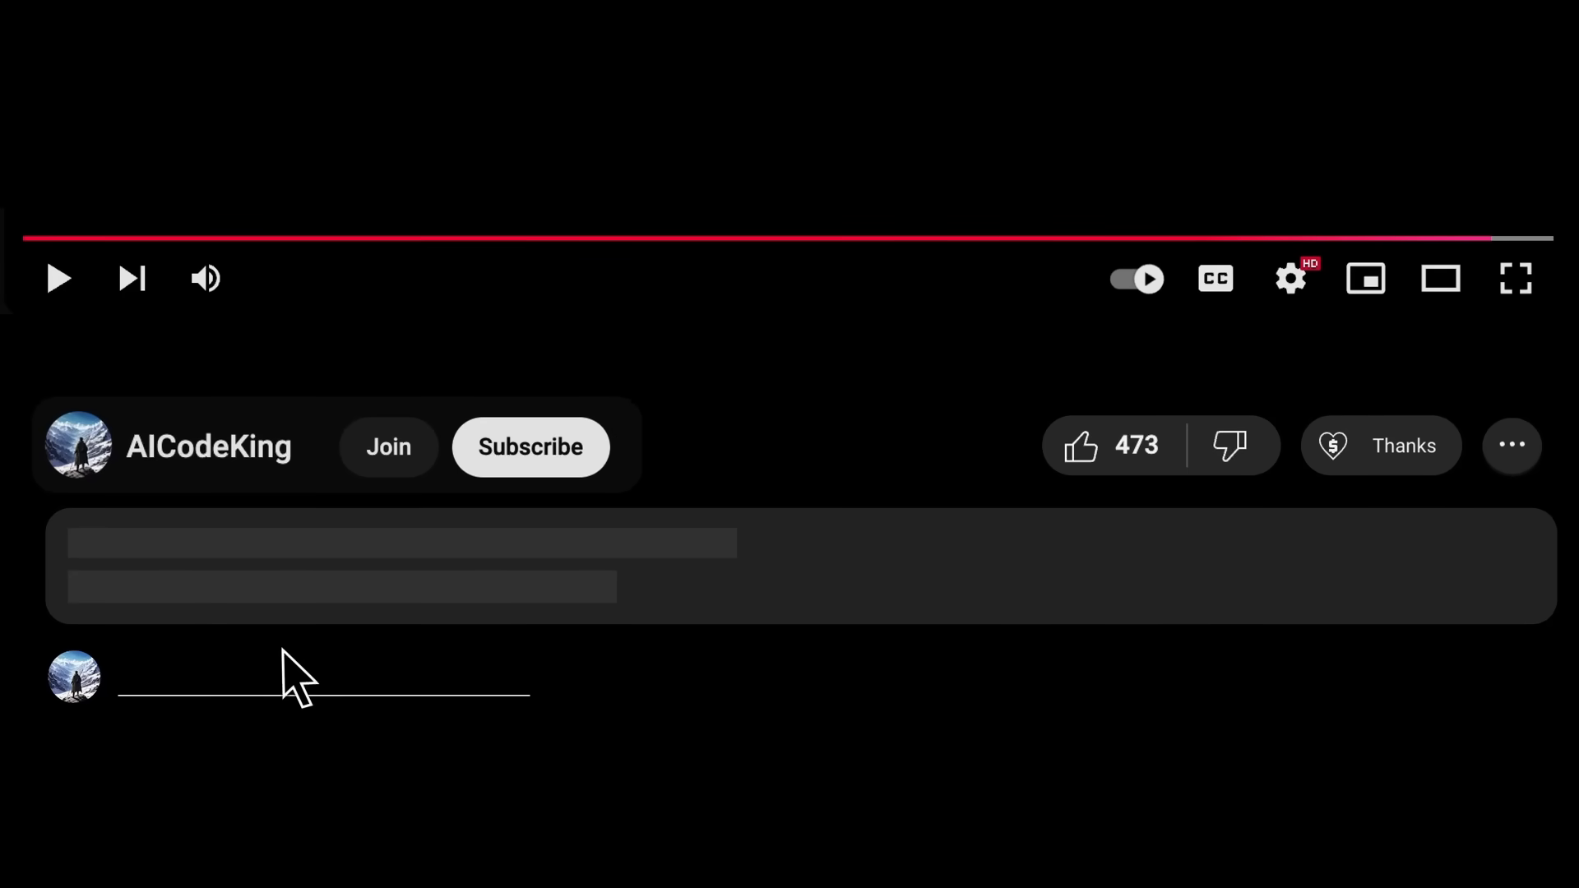
left_click(529, 446)
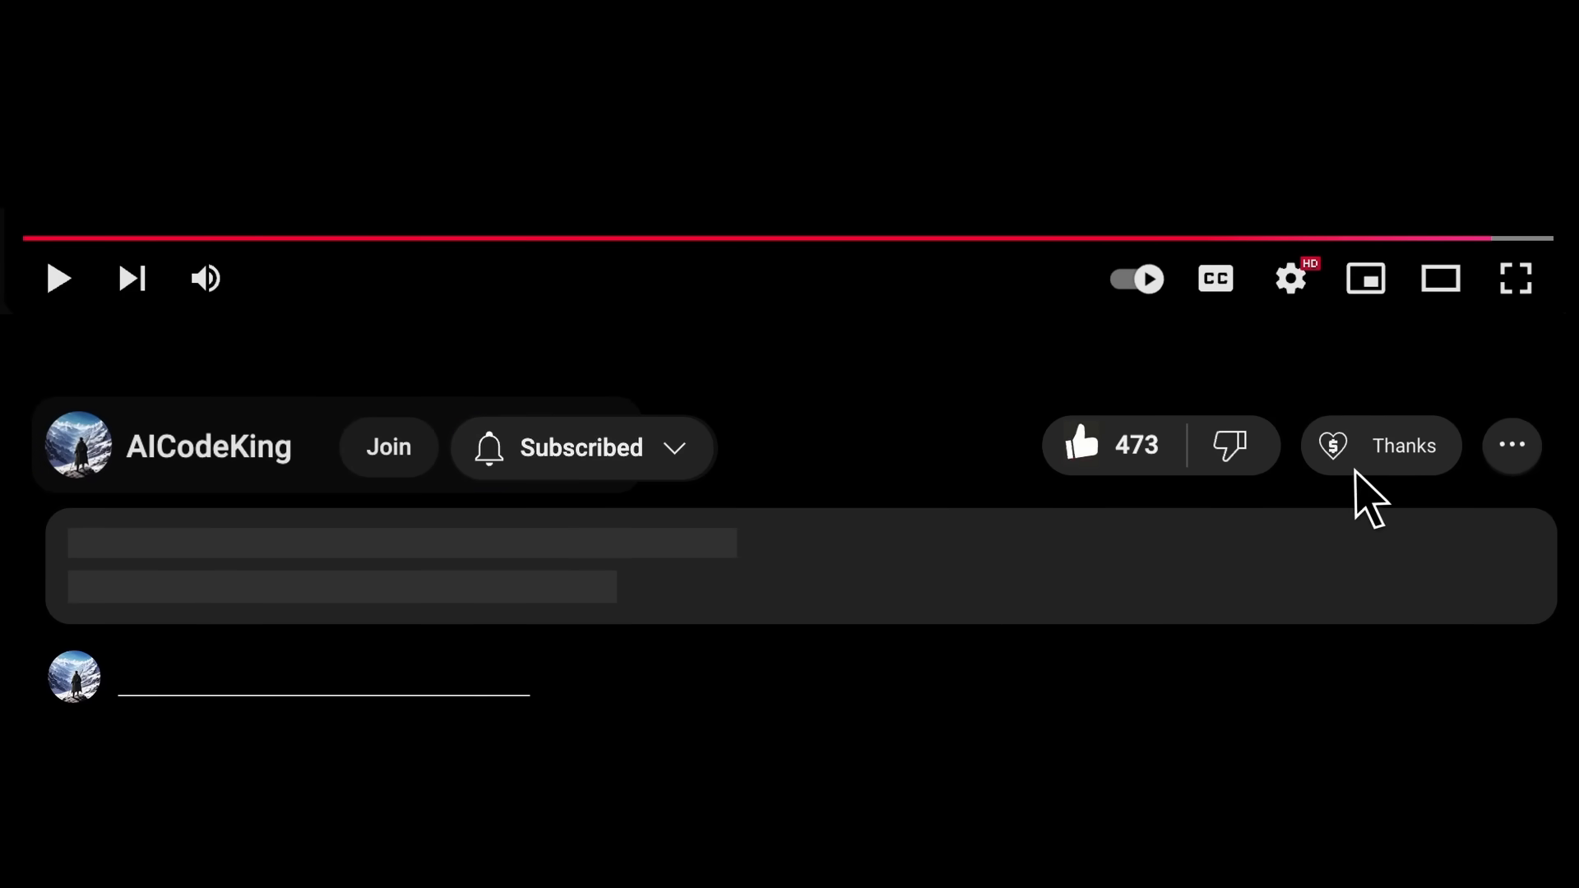